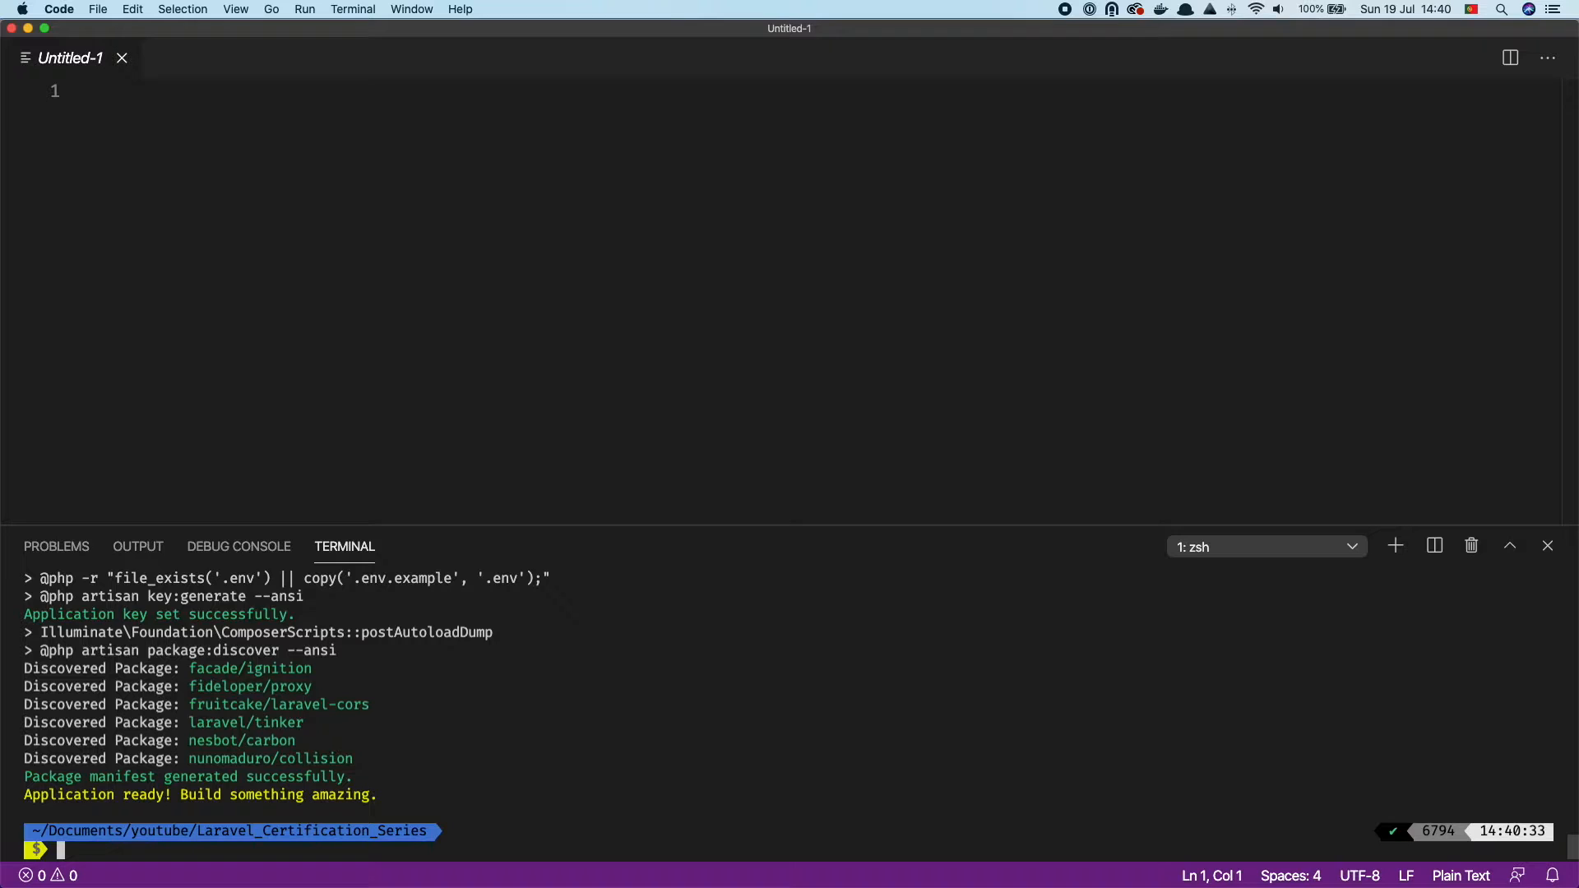
Step: Change the terminal into the test project folder with cd test
text(cd test)
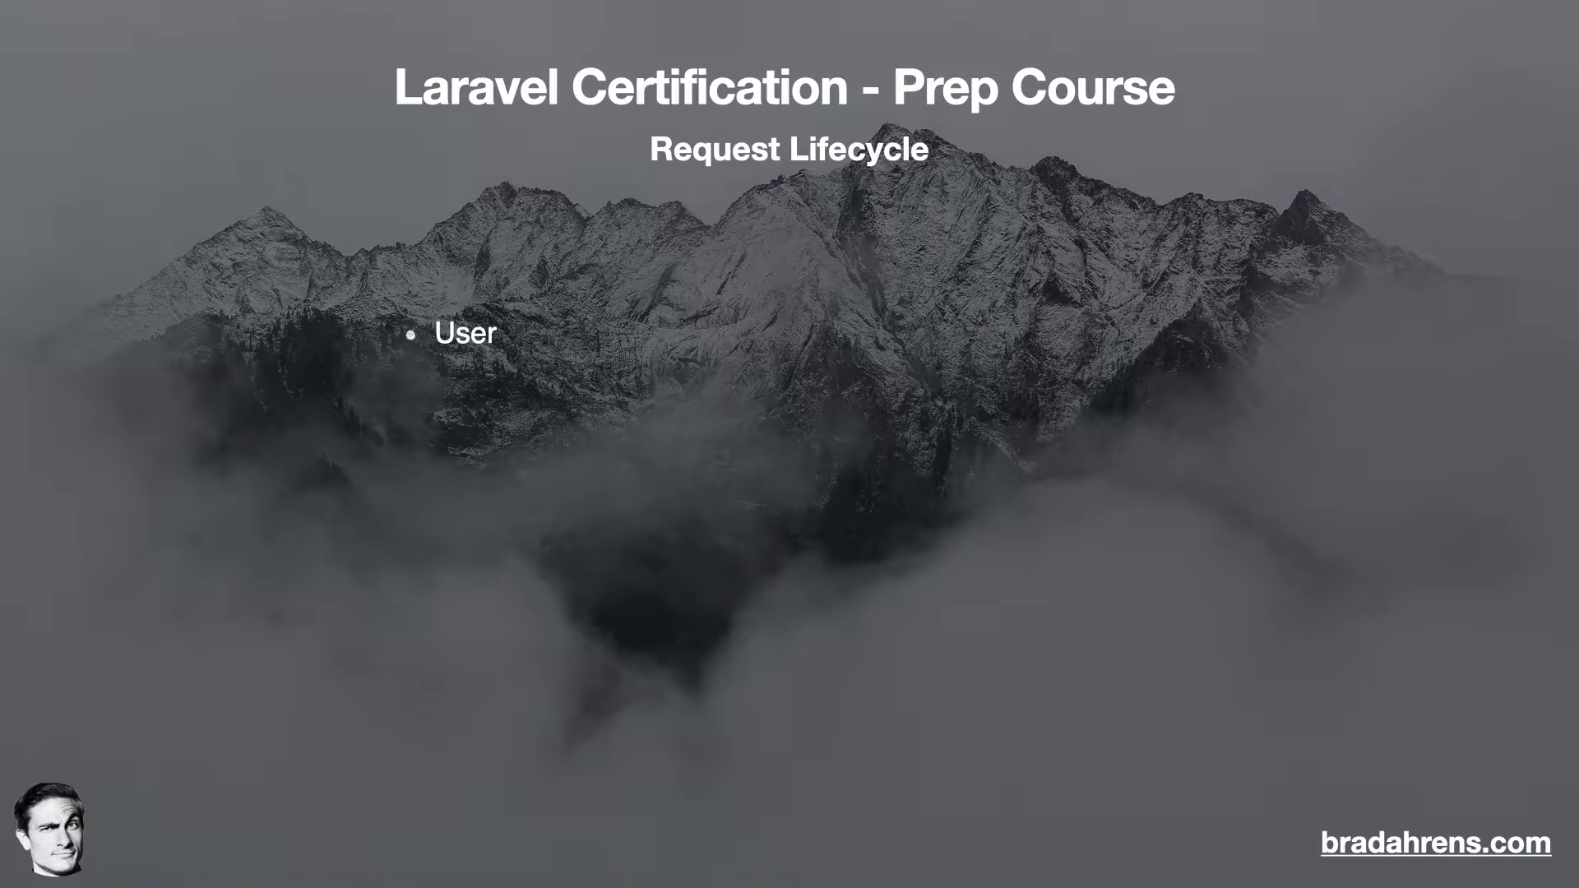
Step: Reveal the 'User' point on the Request Lifecycle slide
key(Right)
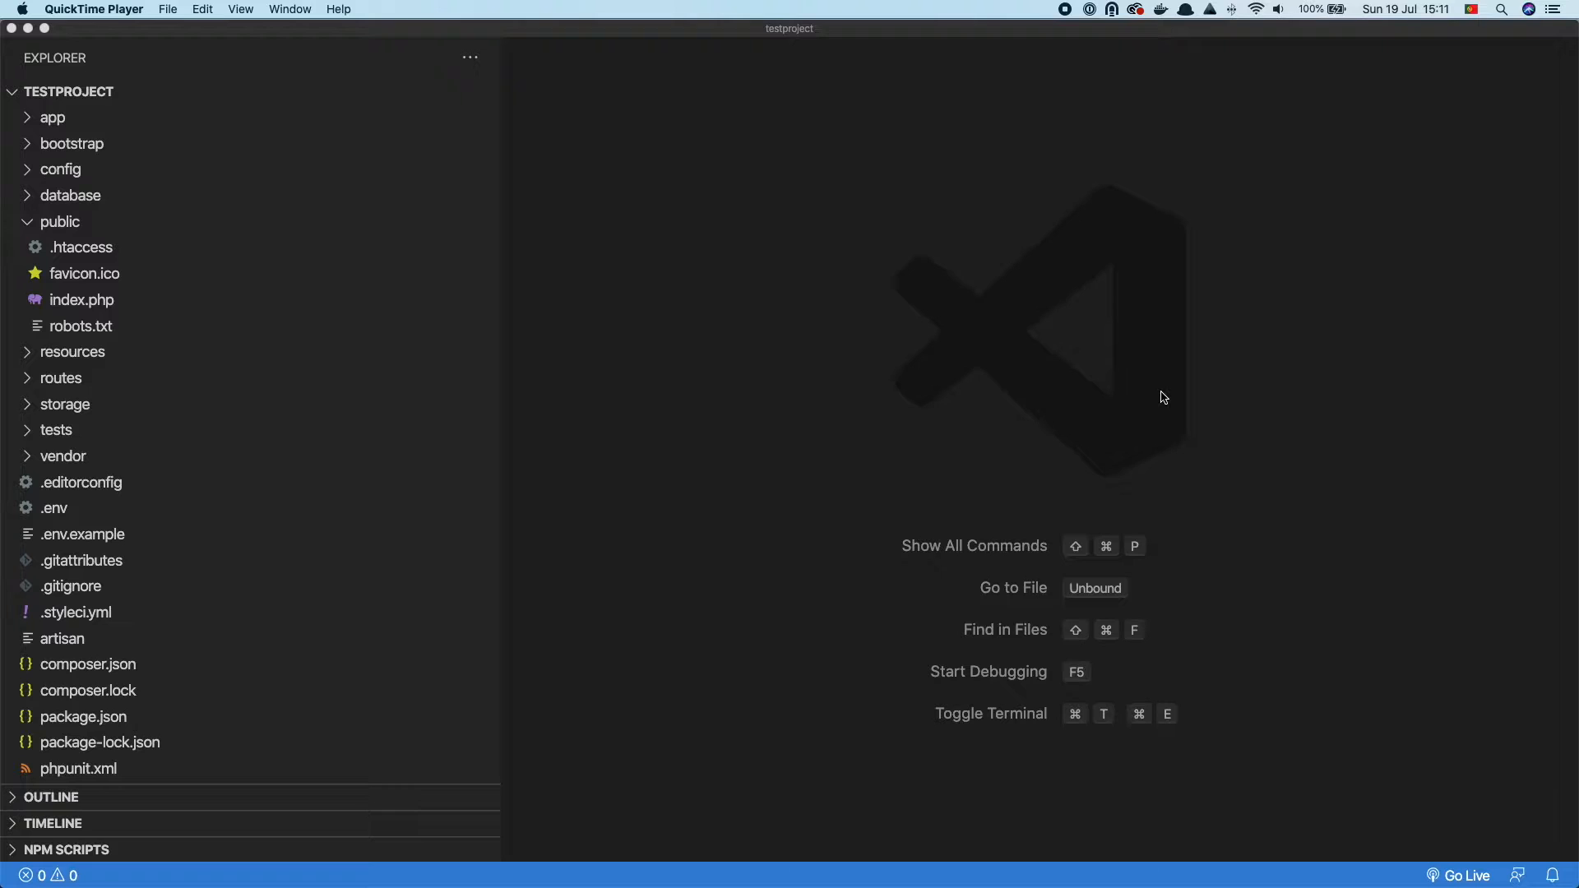
mouse_move(1092, 395)
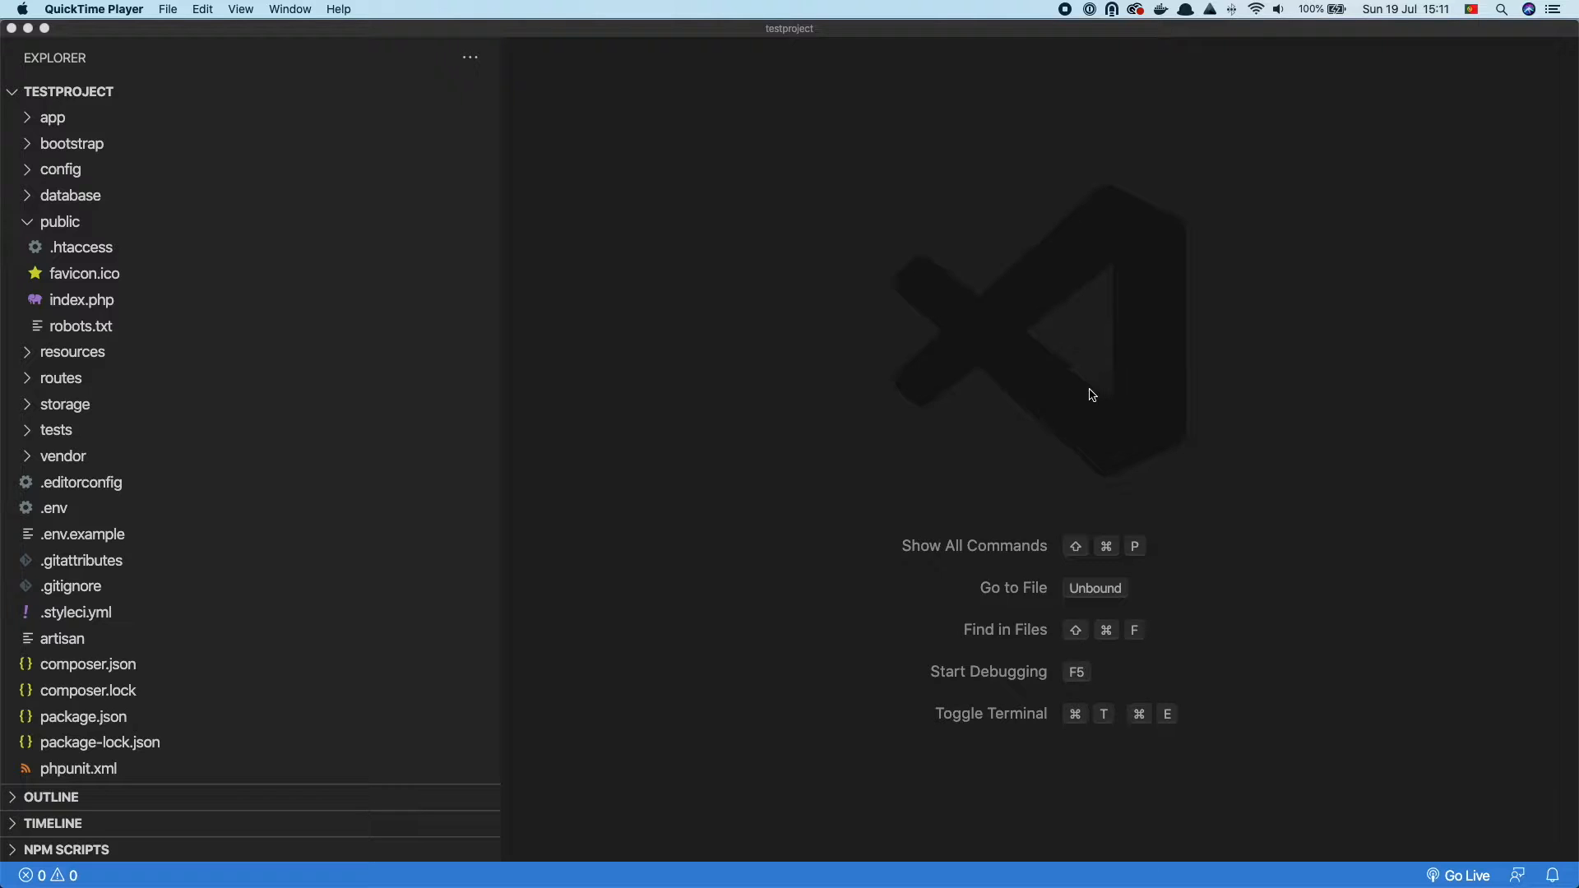
mouse_move(1090, 390)
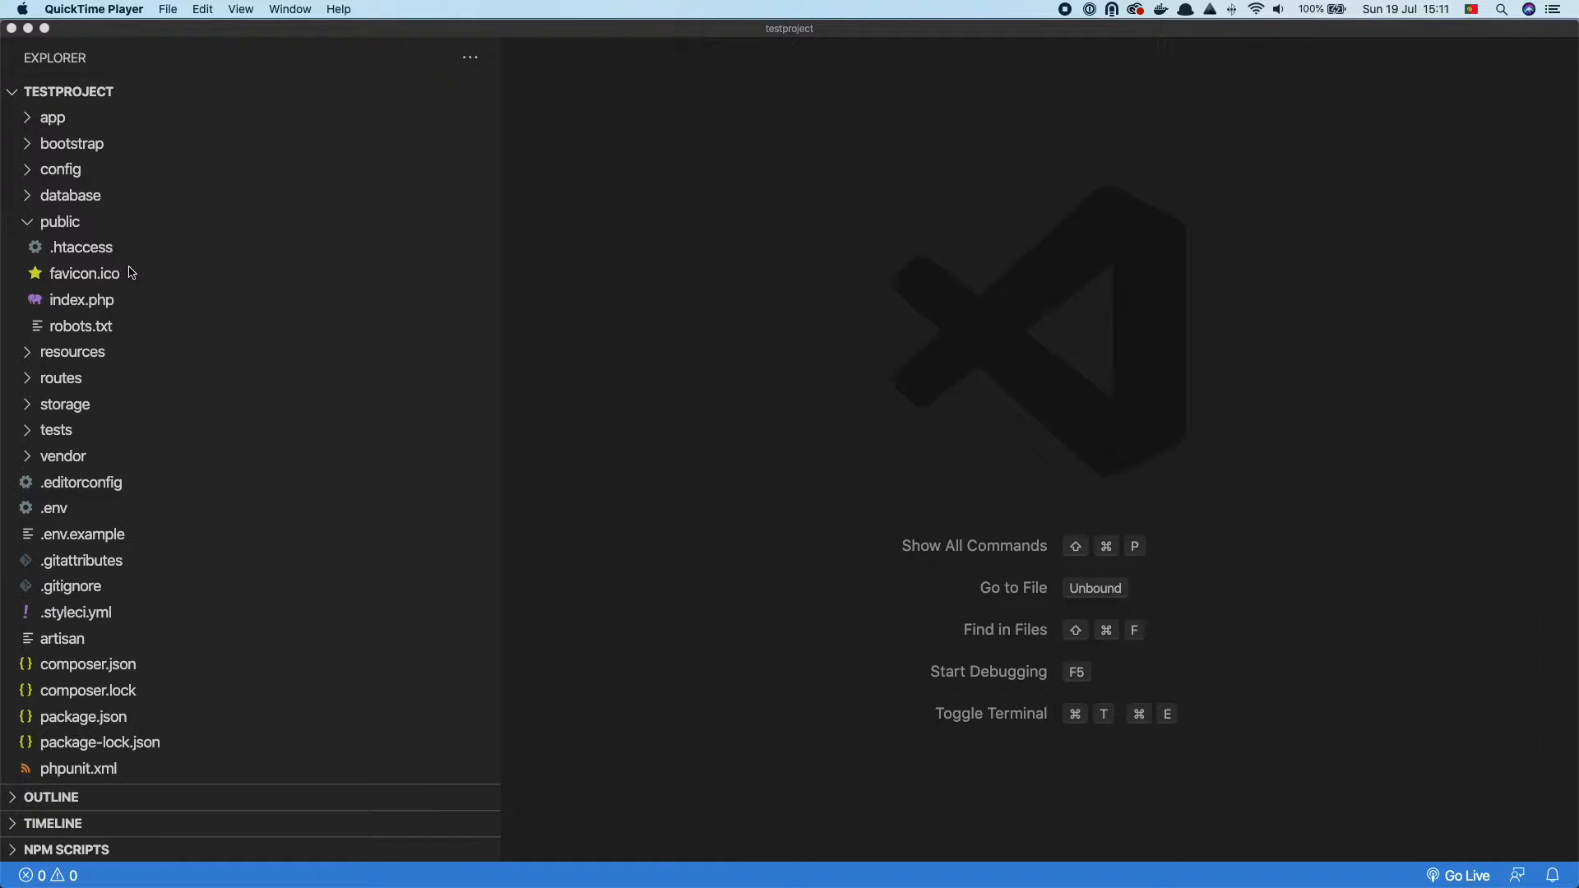
mouse_move(118, 254)
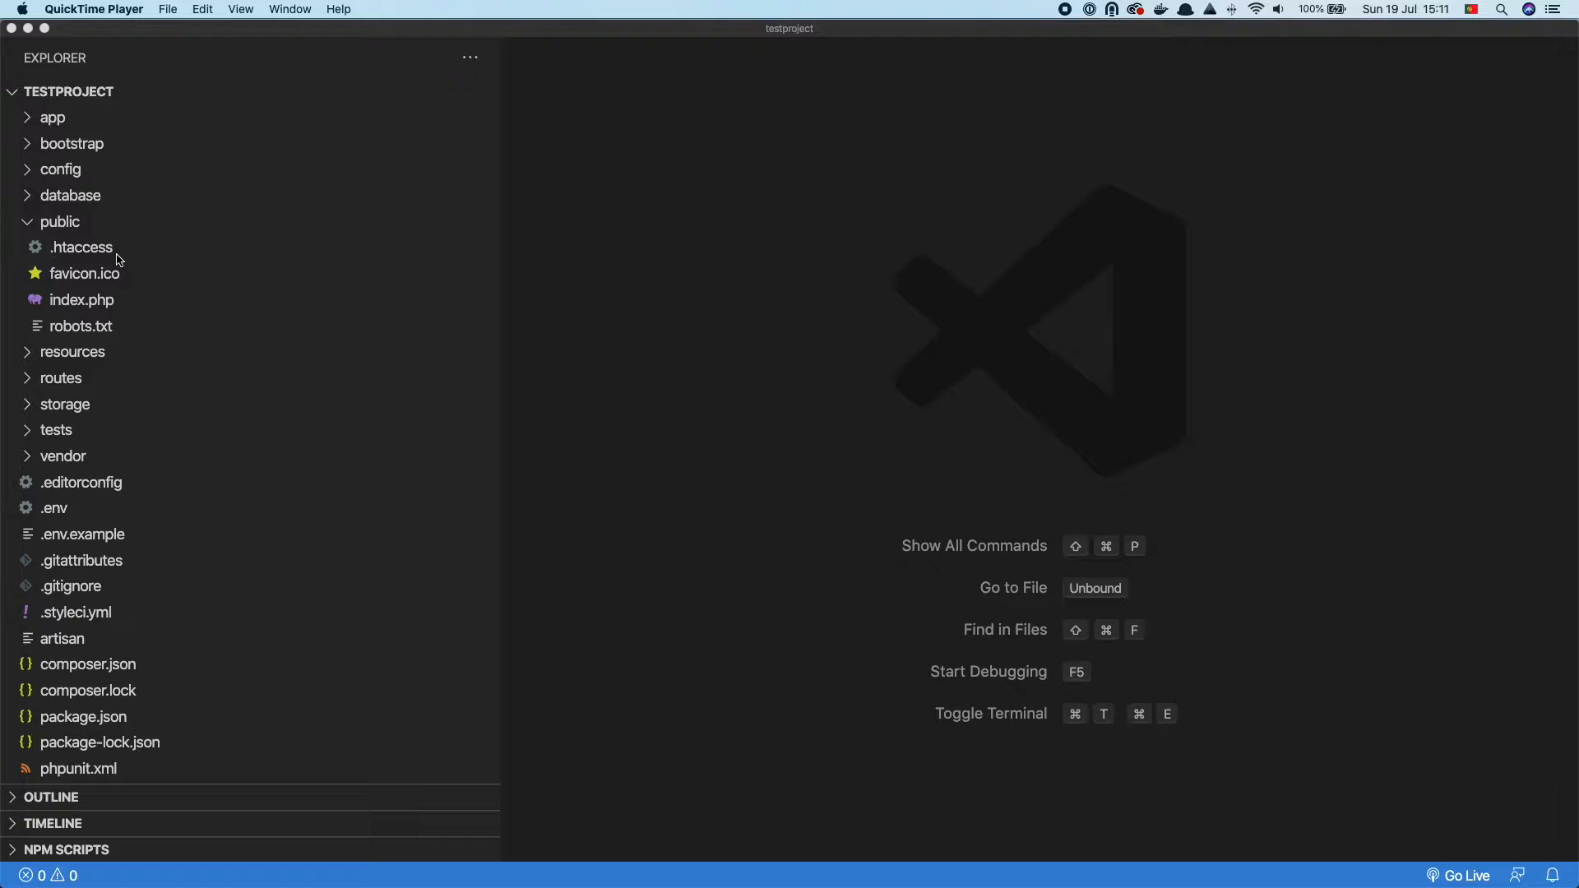
Step: Open public/.htaccess to show its rewrite rules pointing to index.php
click(80, 247)
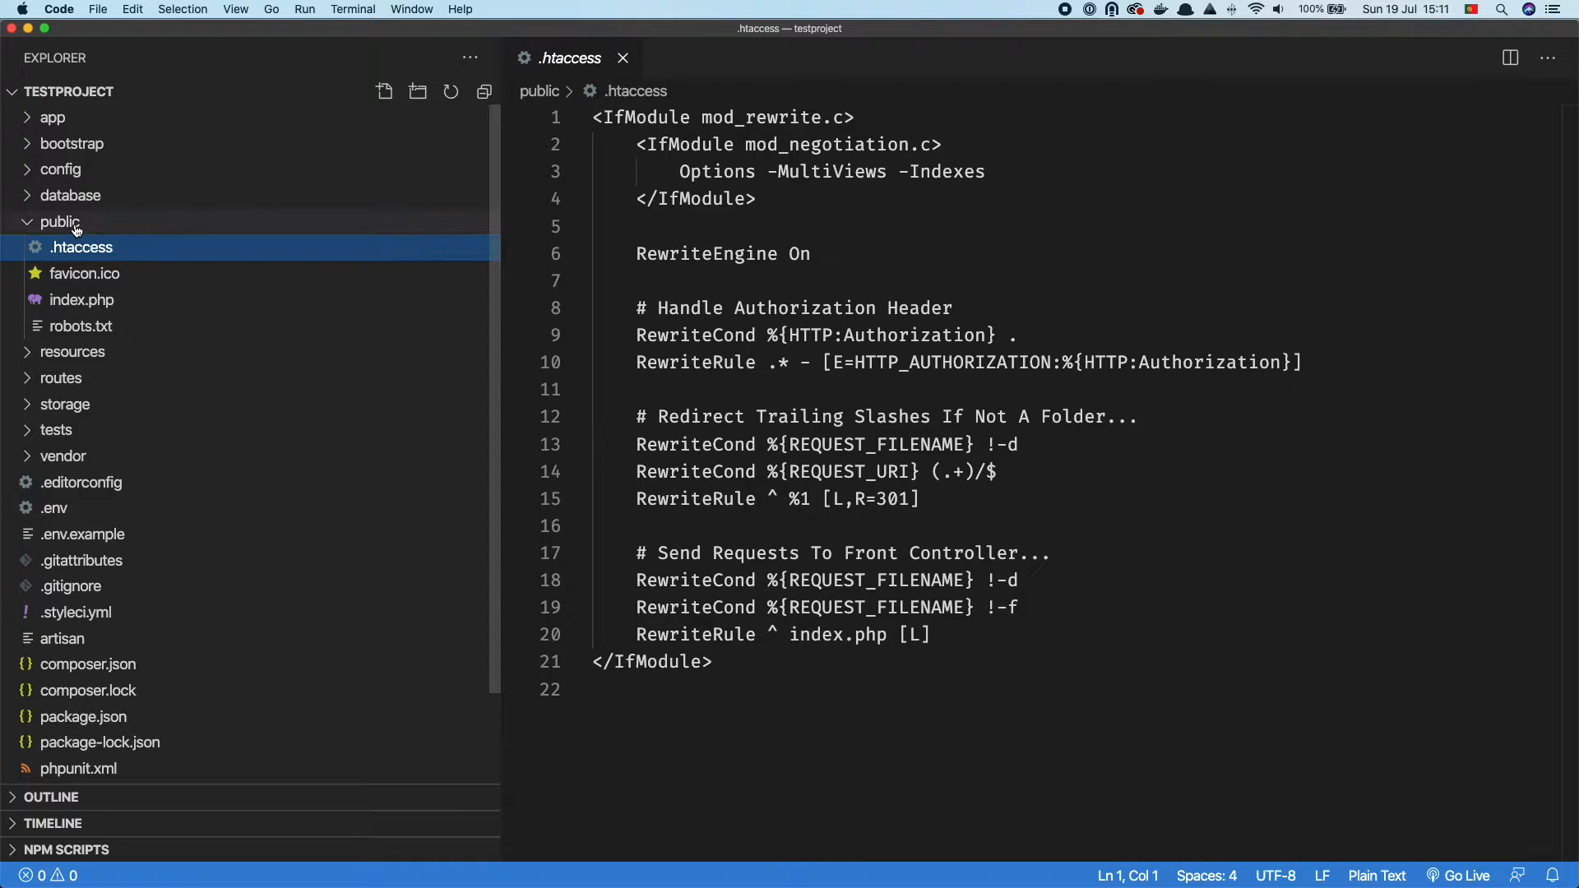
mouse_move(93, 258)
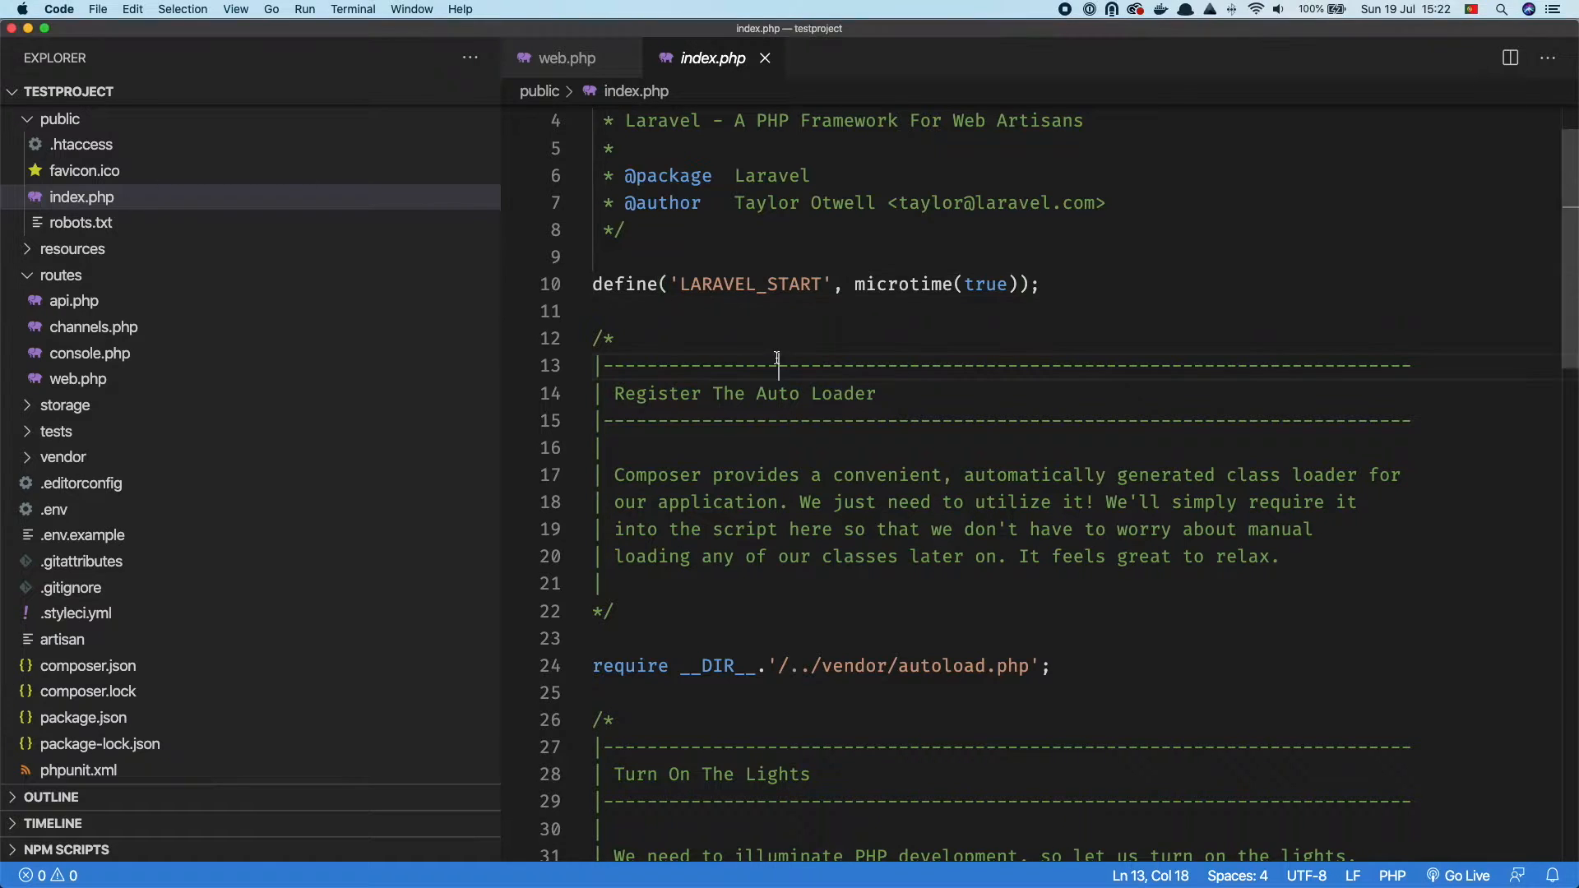
double_click(669, 203)
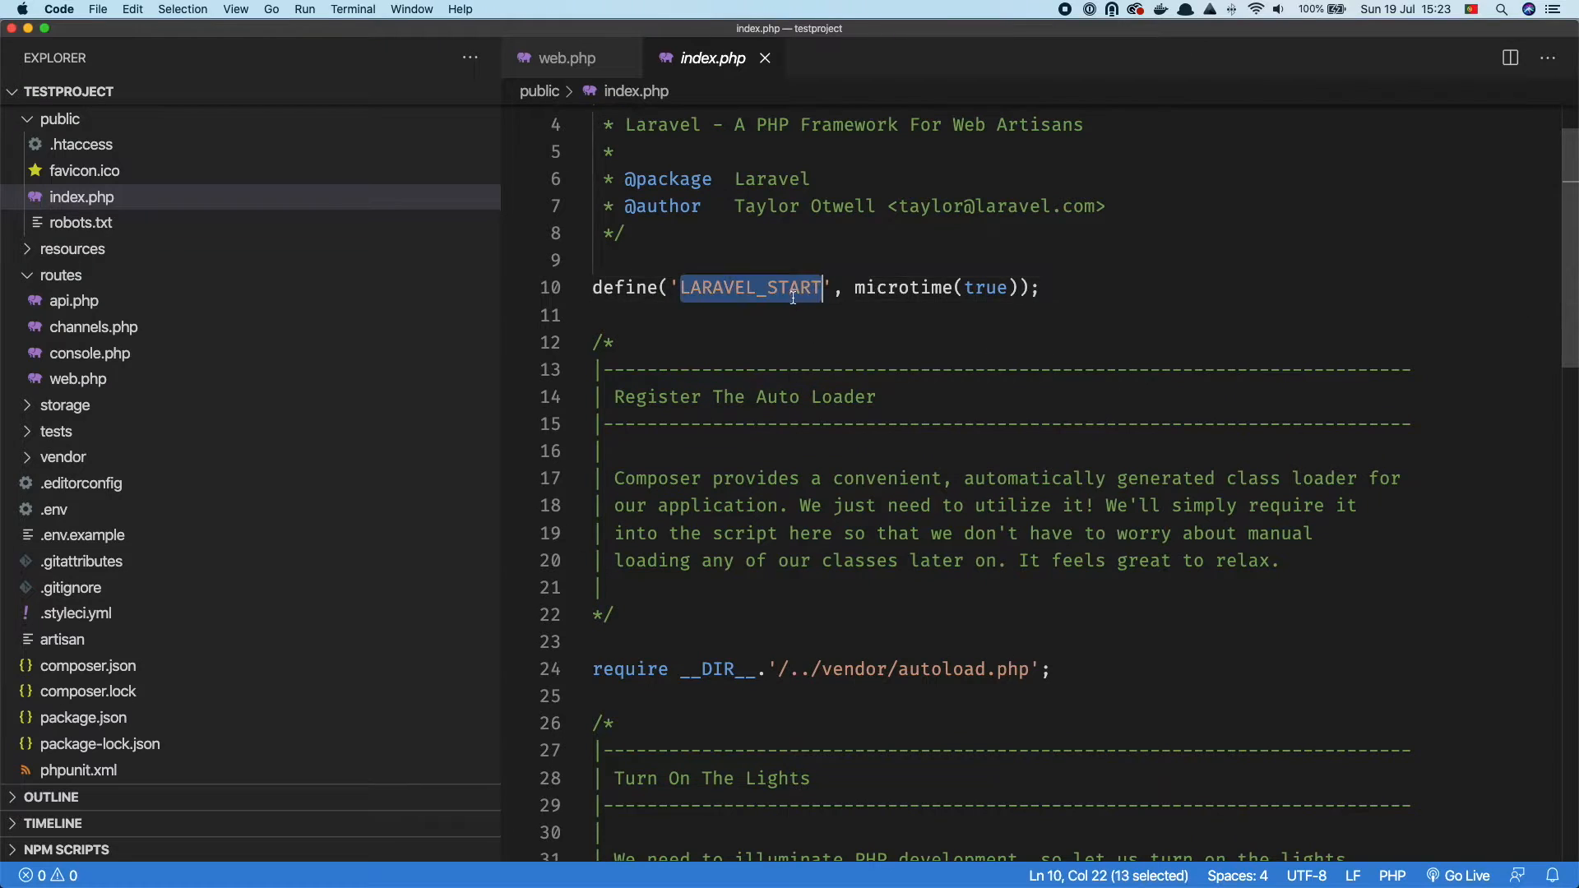
scroll(down, 3)
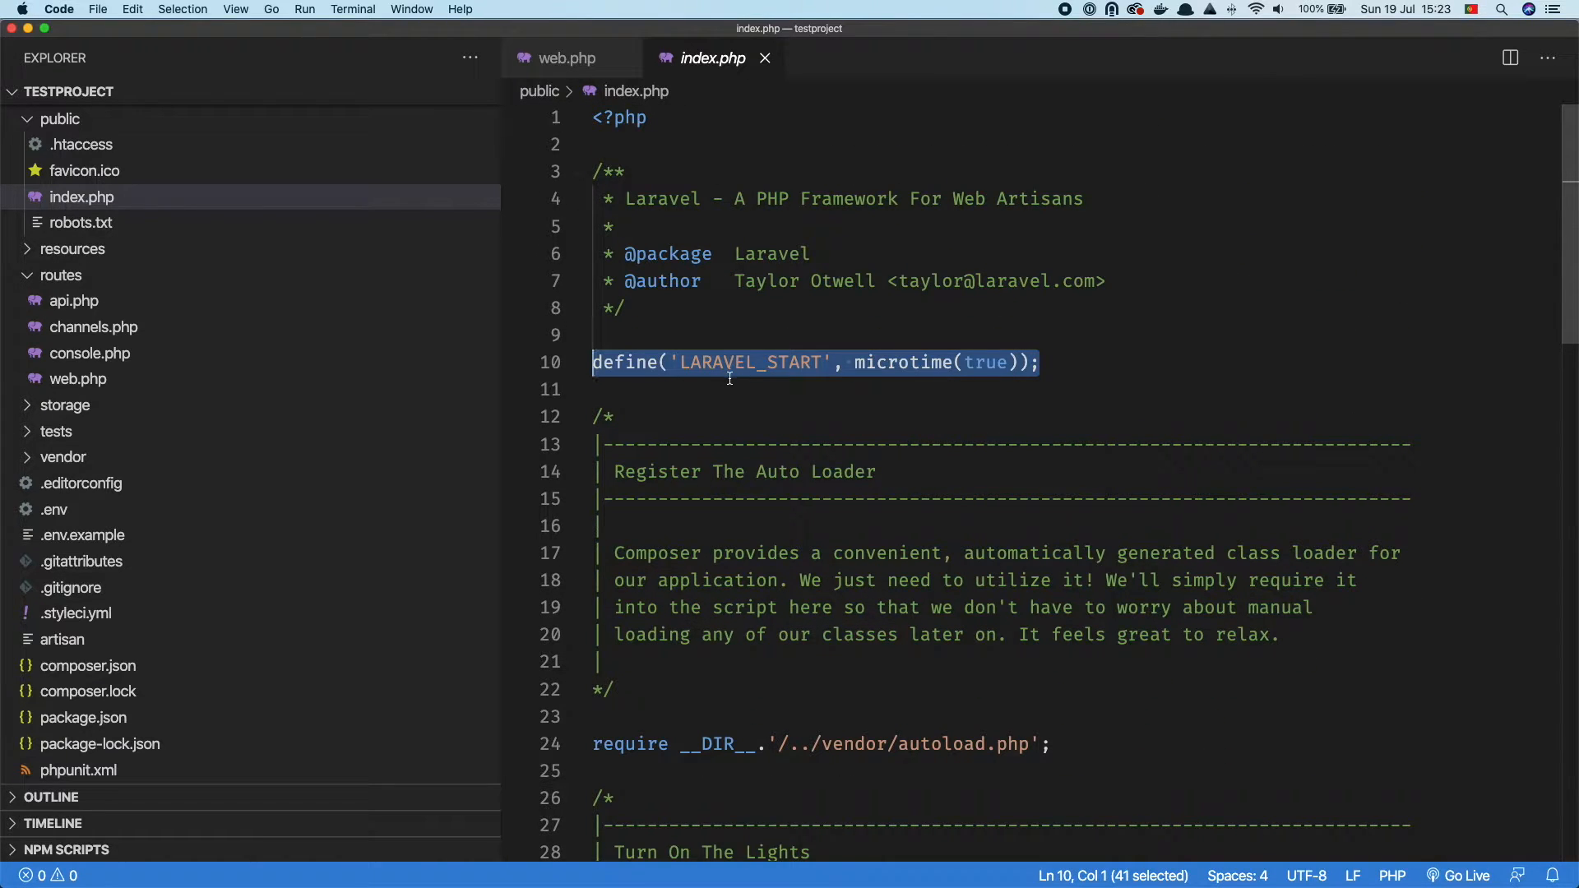
double_click(751, 363)
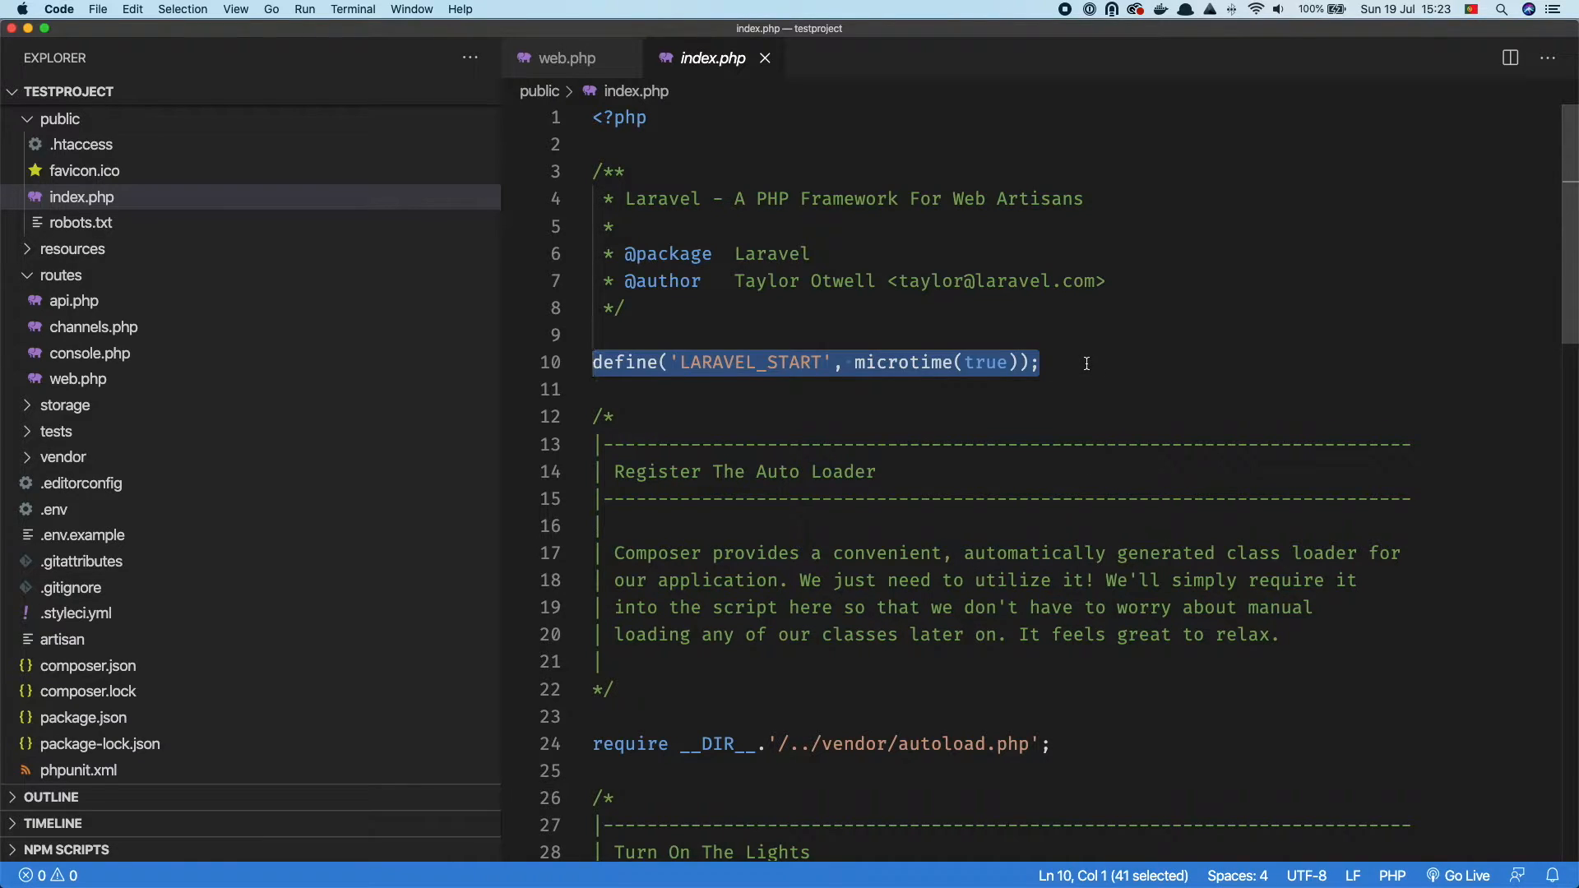
click(1079, 363)
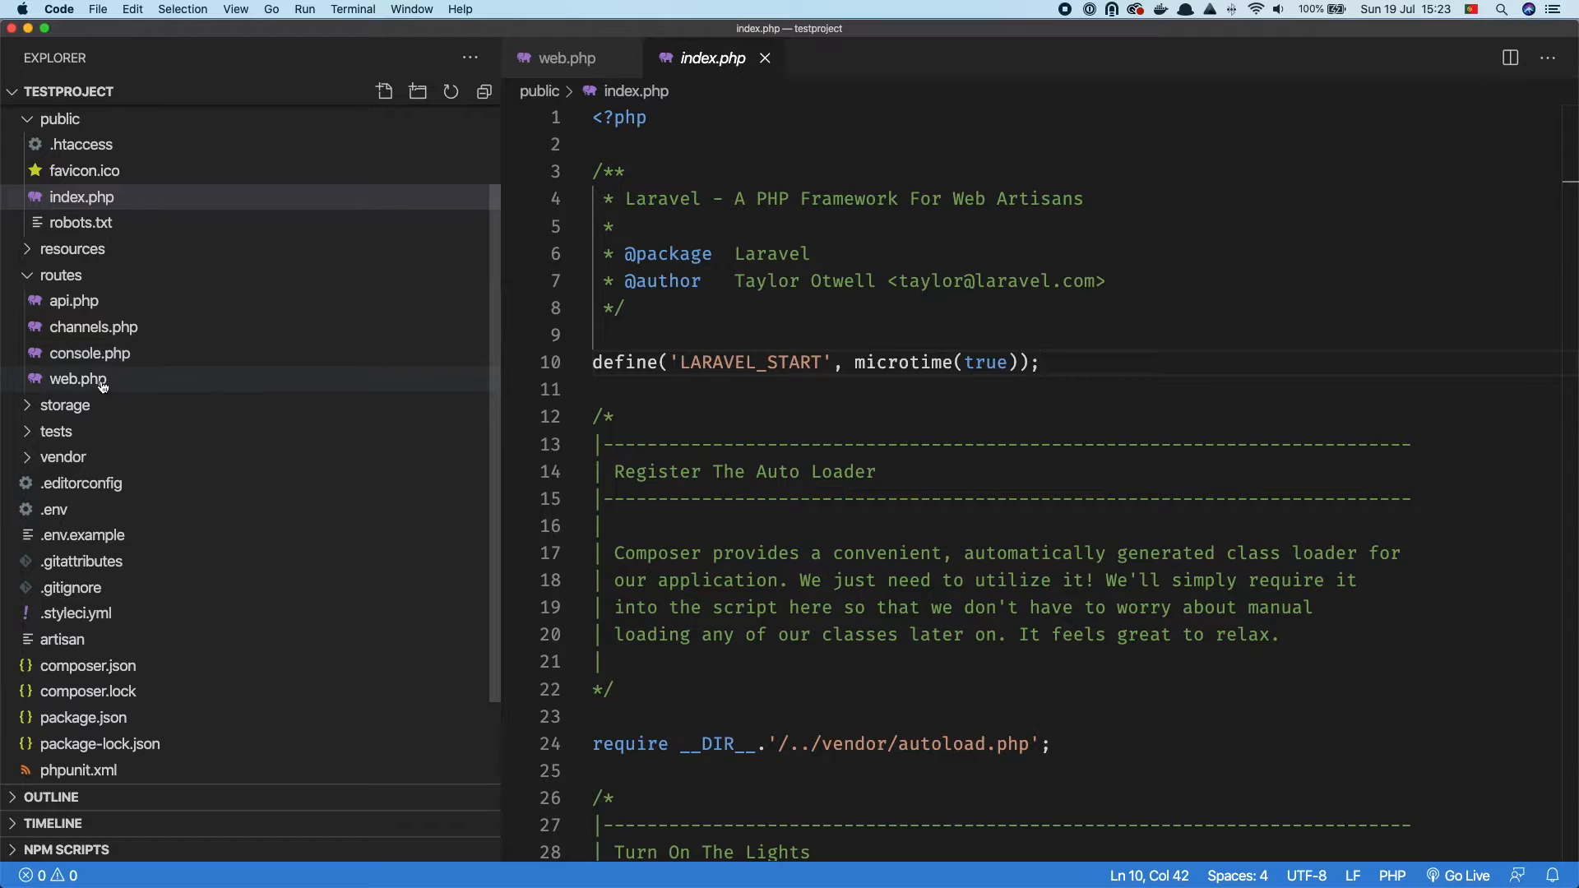
Step: Make the web.php route echo LARAVEL_END - LARAVEL_START and die, then start php artisan
click(79, 379)
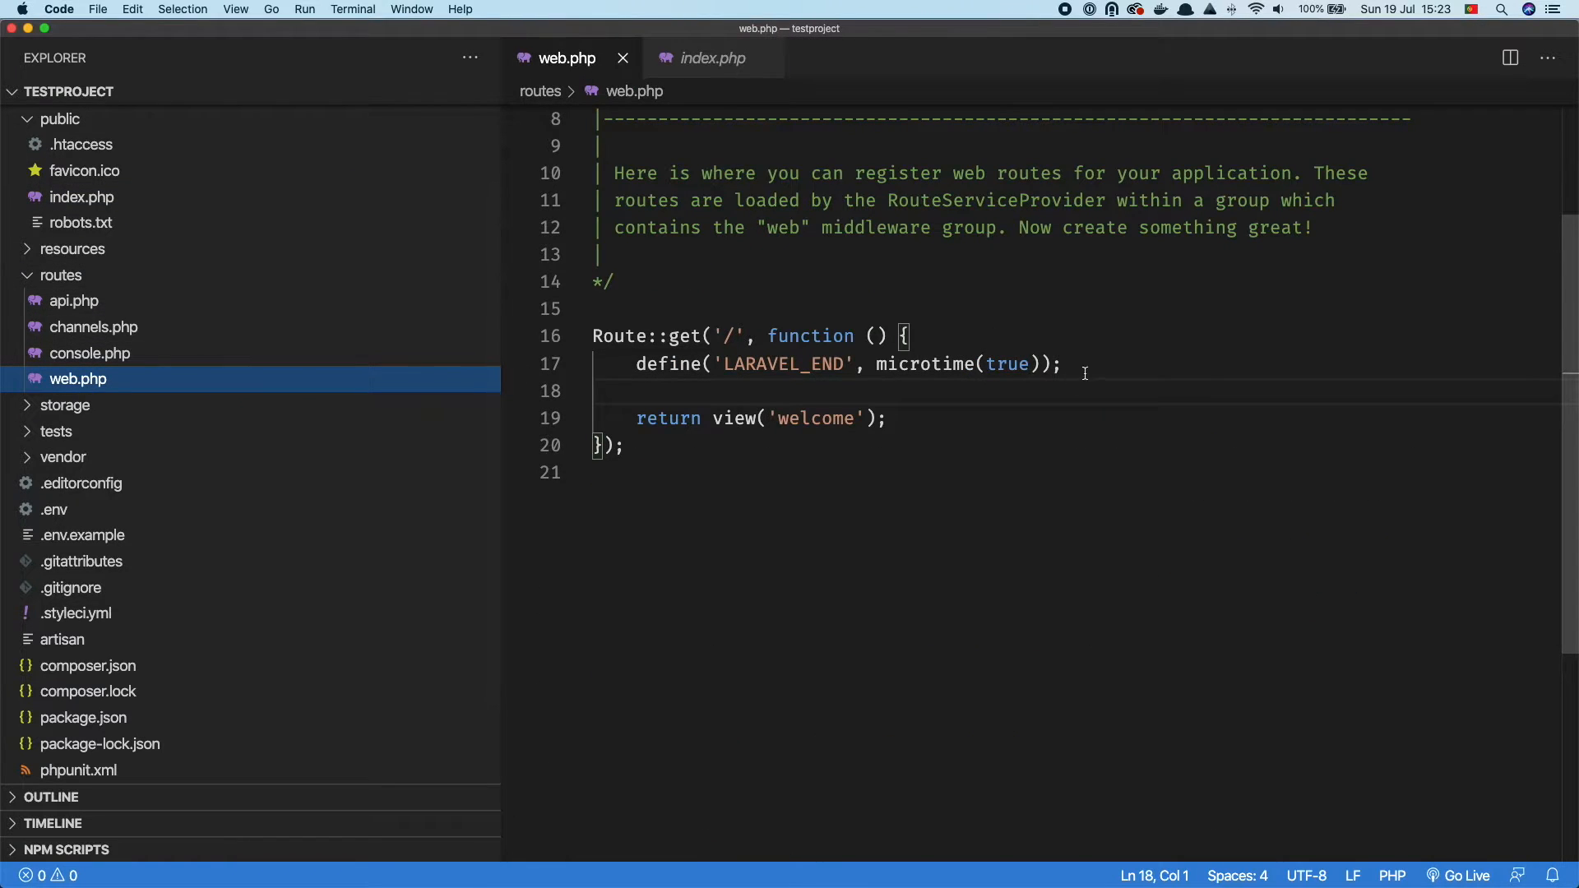
text(define('LARAVEL_START', microtime(true));)
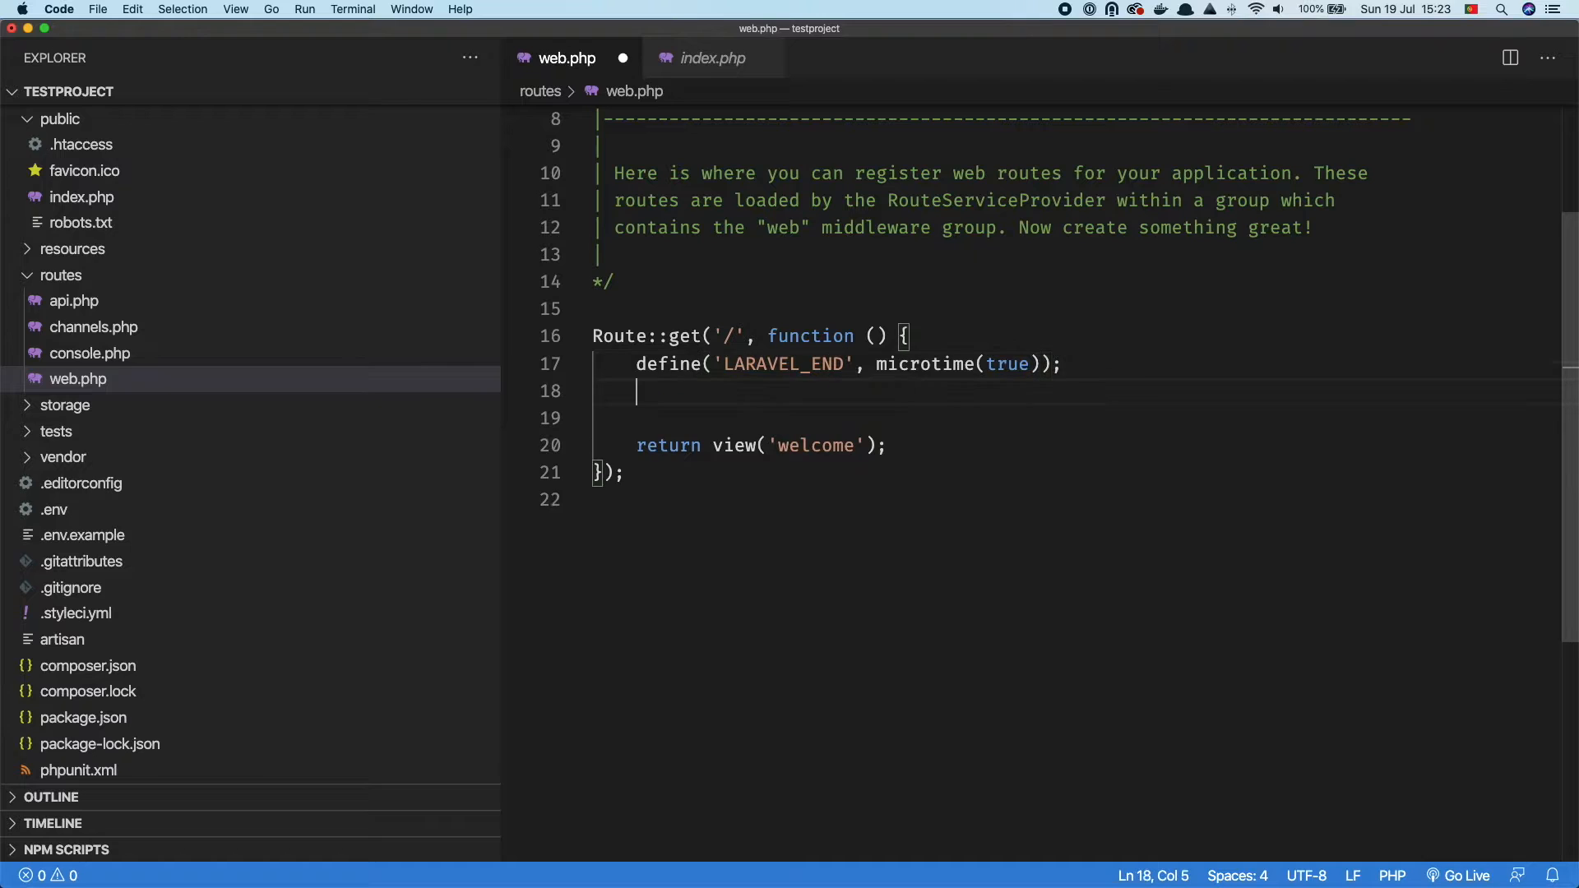
text(echo ()
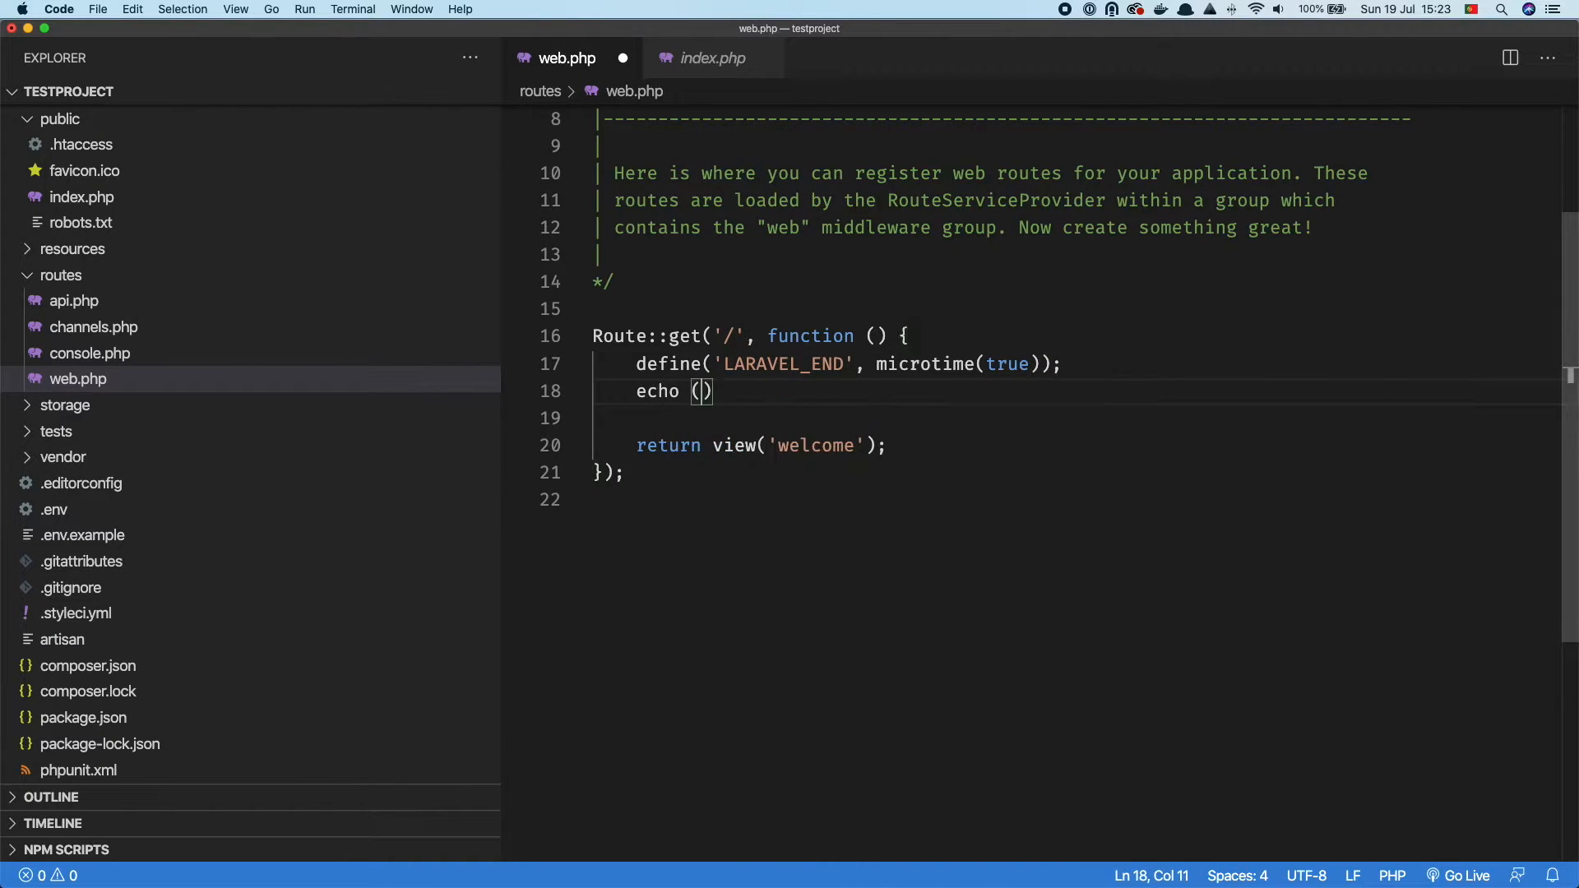
text(L)
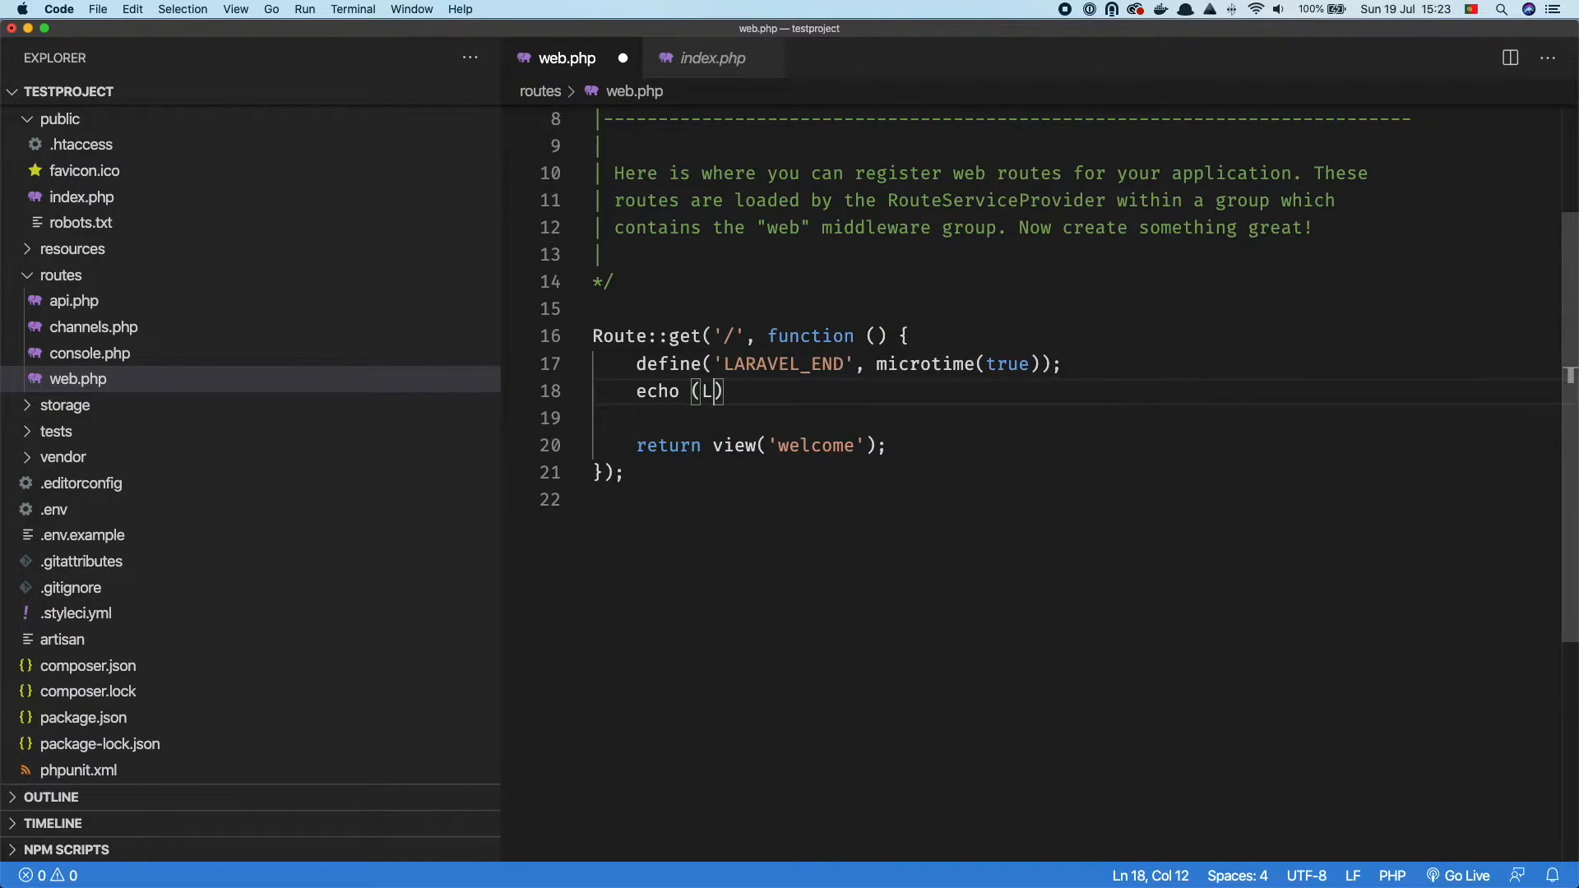
text(ARAVEL_)
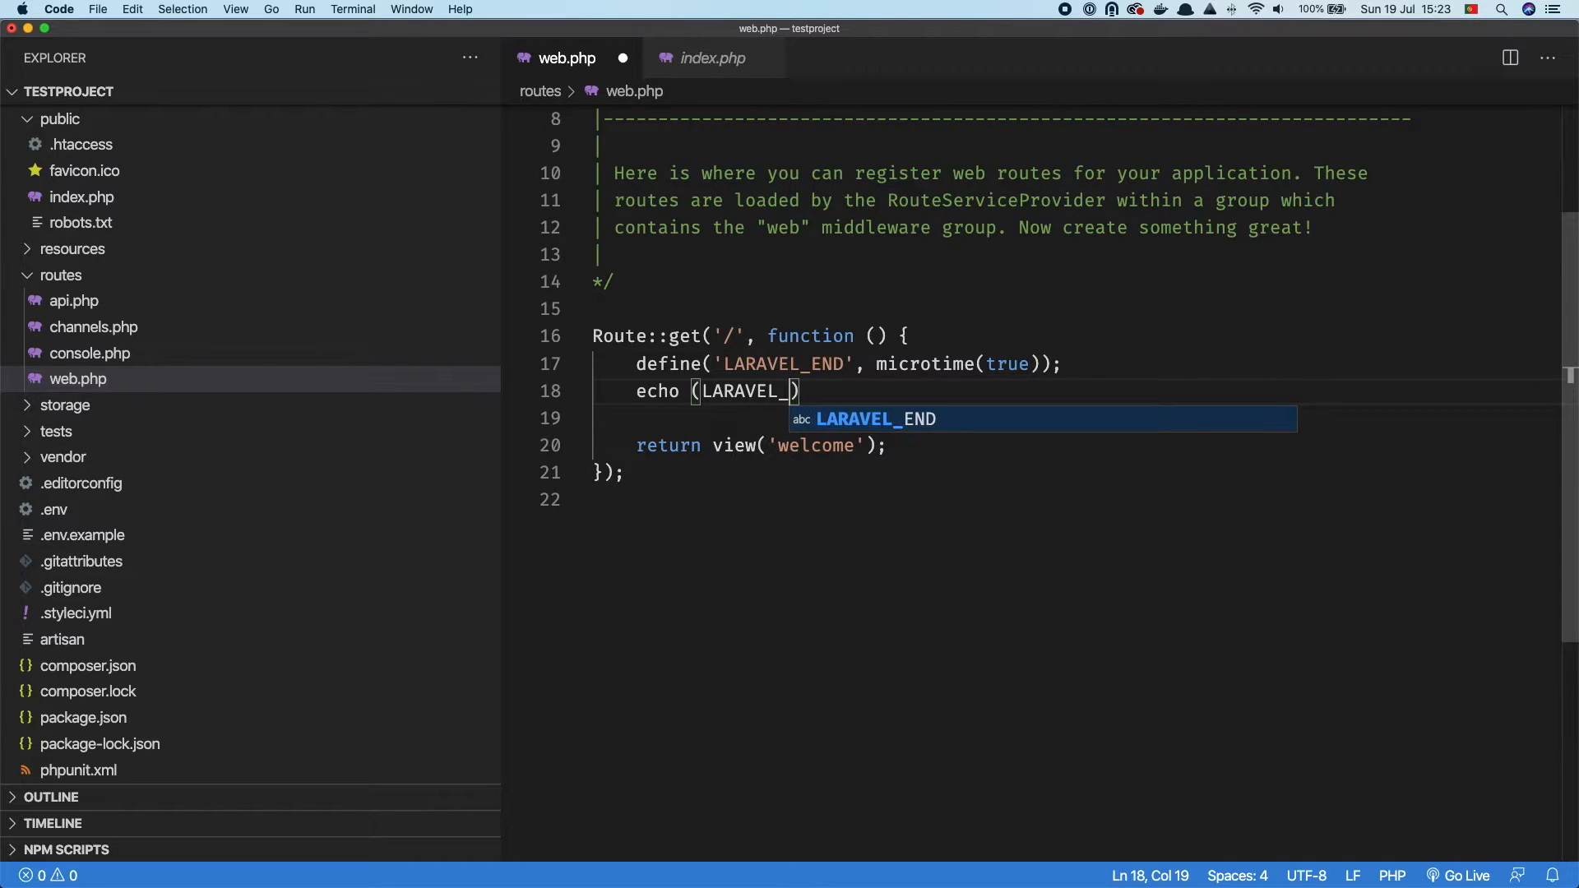
text(SAR)
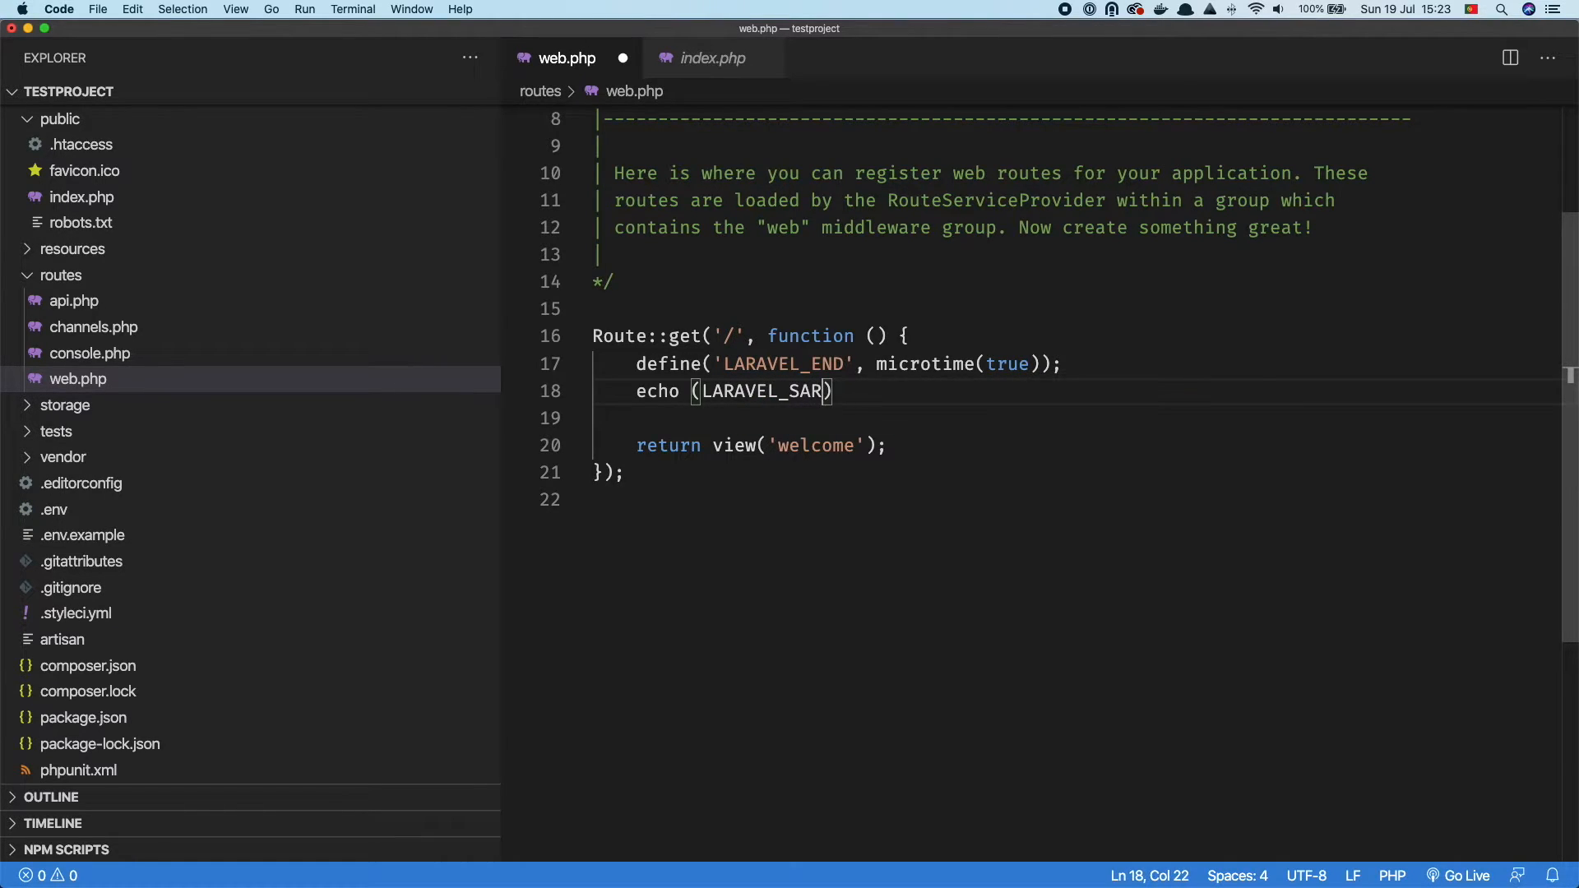
text(LARAVEL_END -)
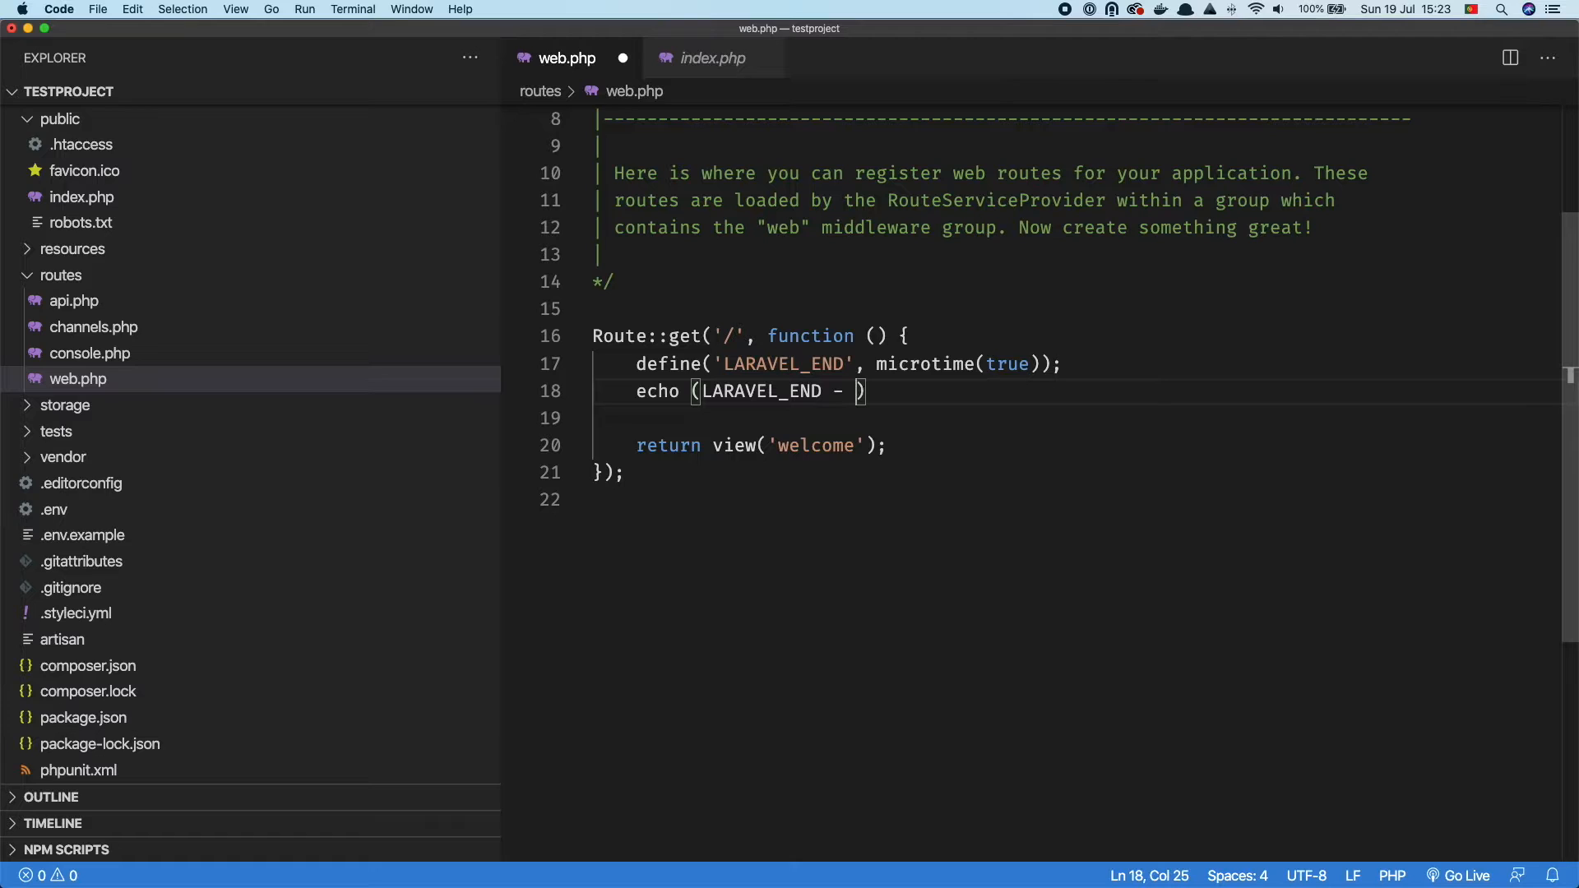
text(LARAVEL)
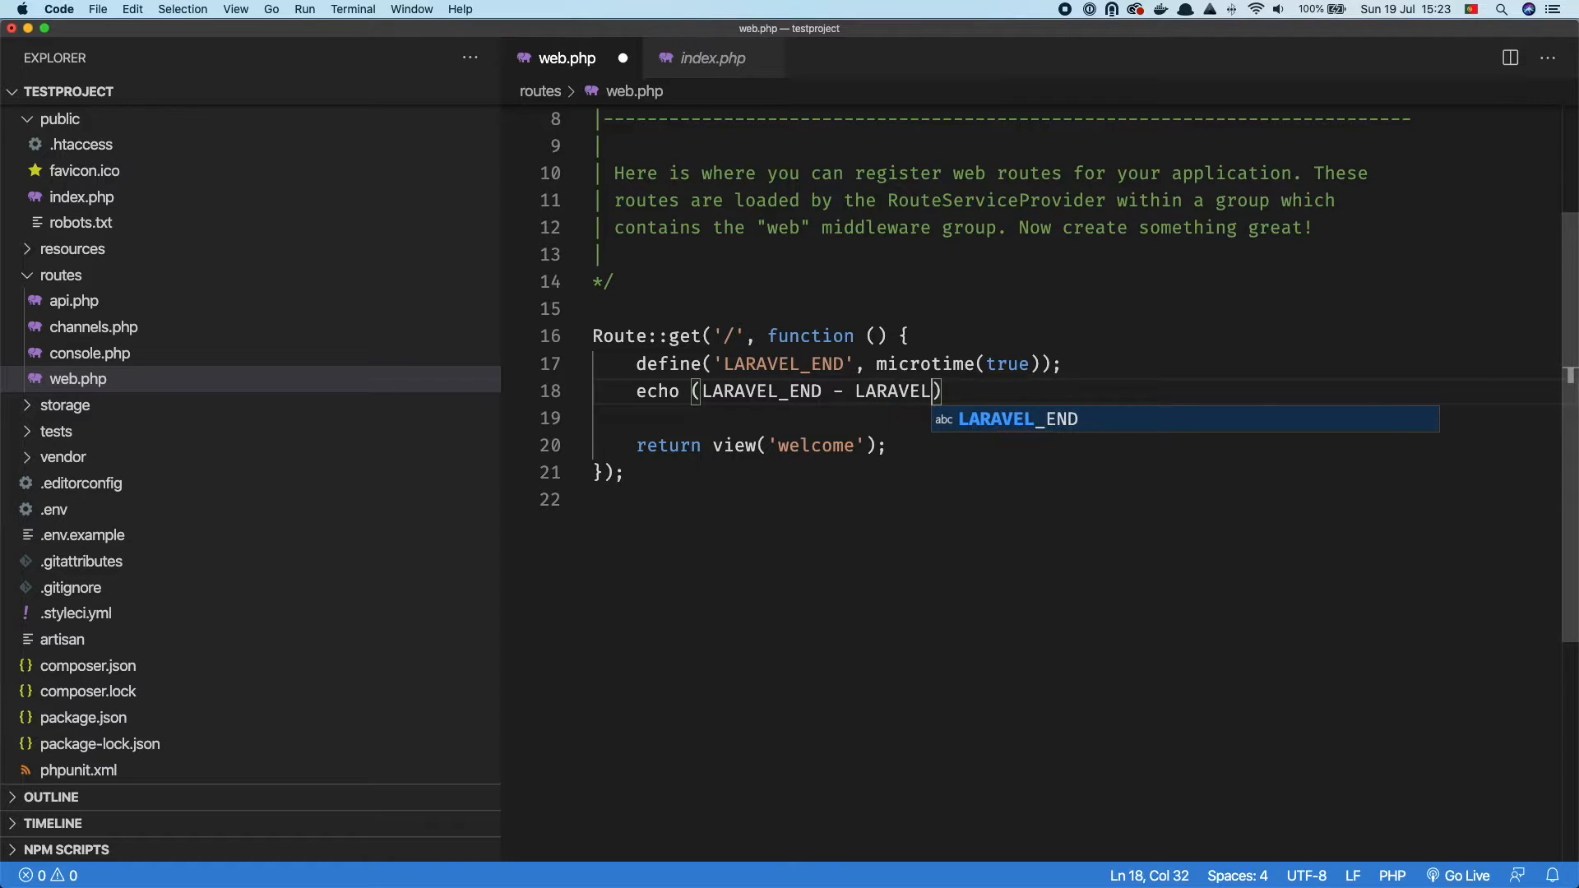
text(_START)
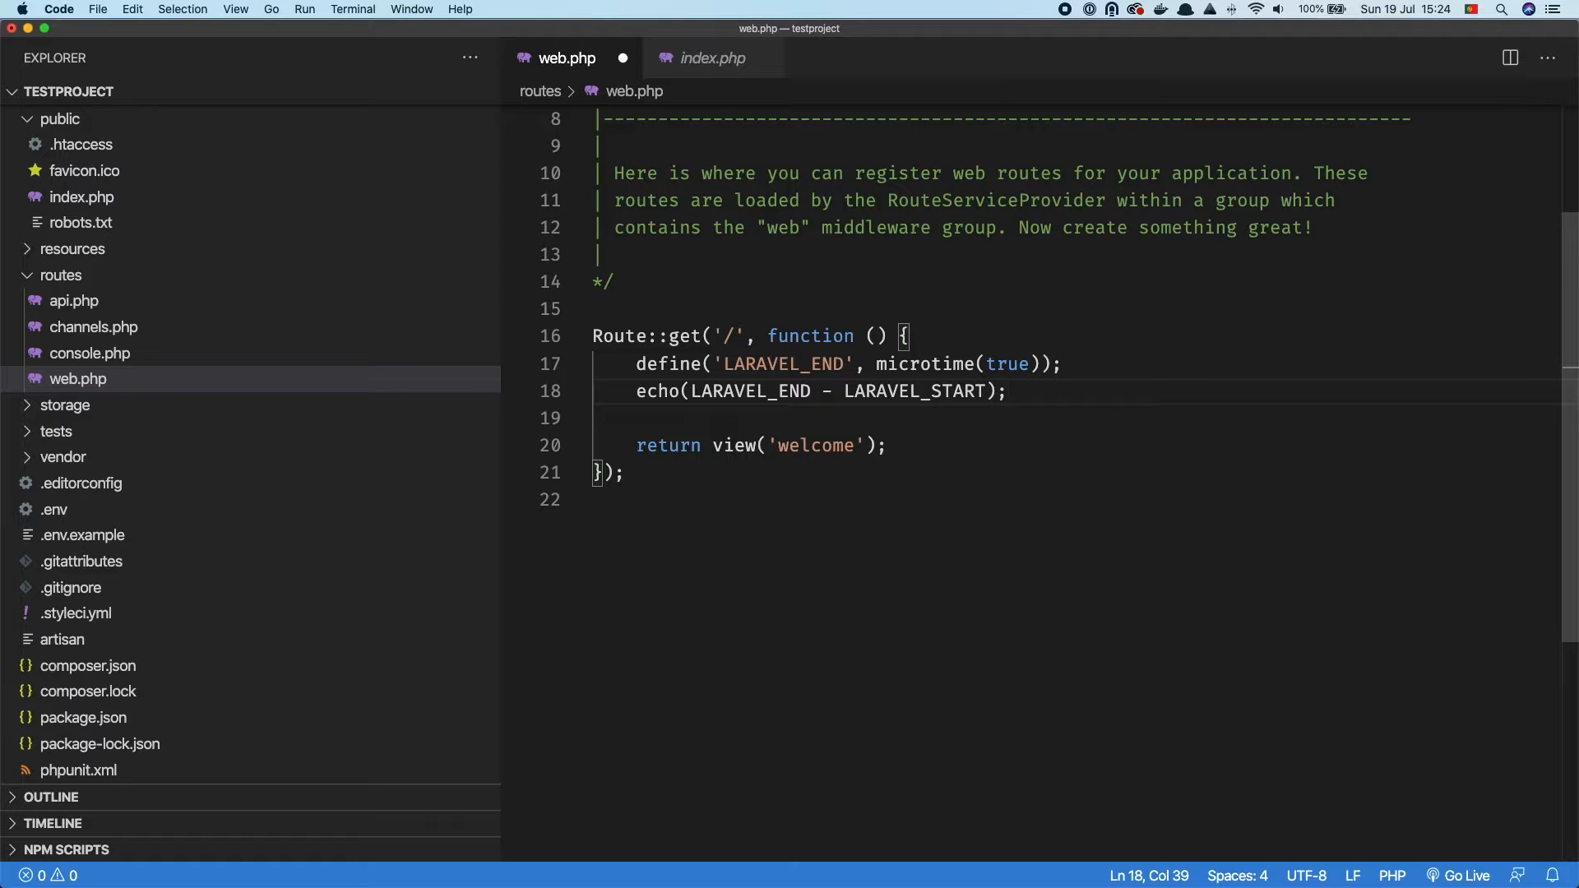
text(die();)
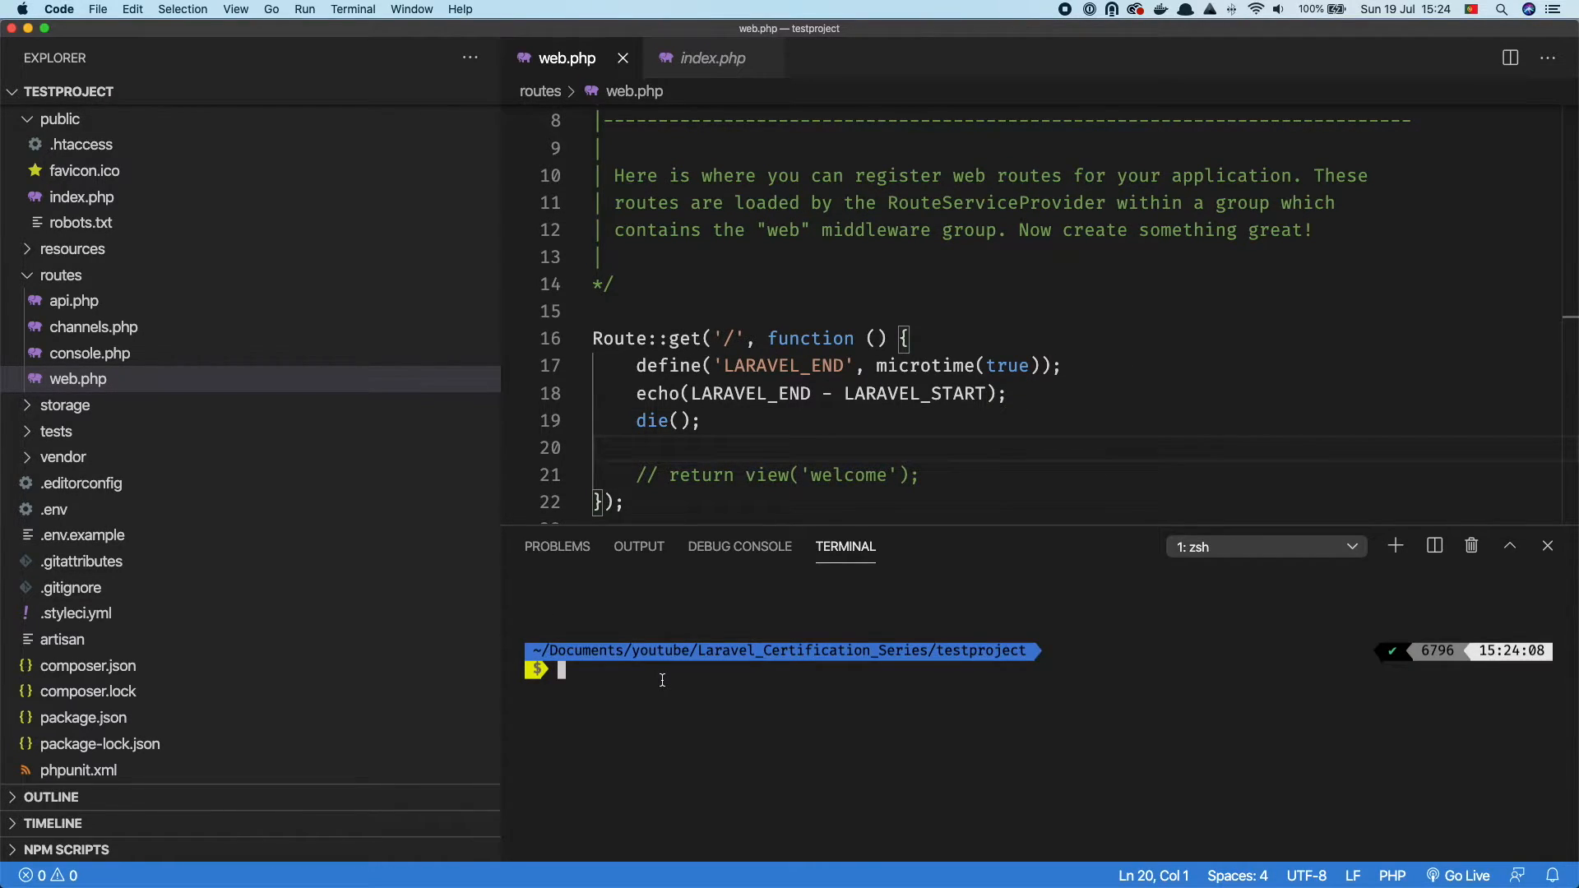
text(php ar)
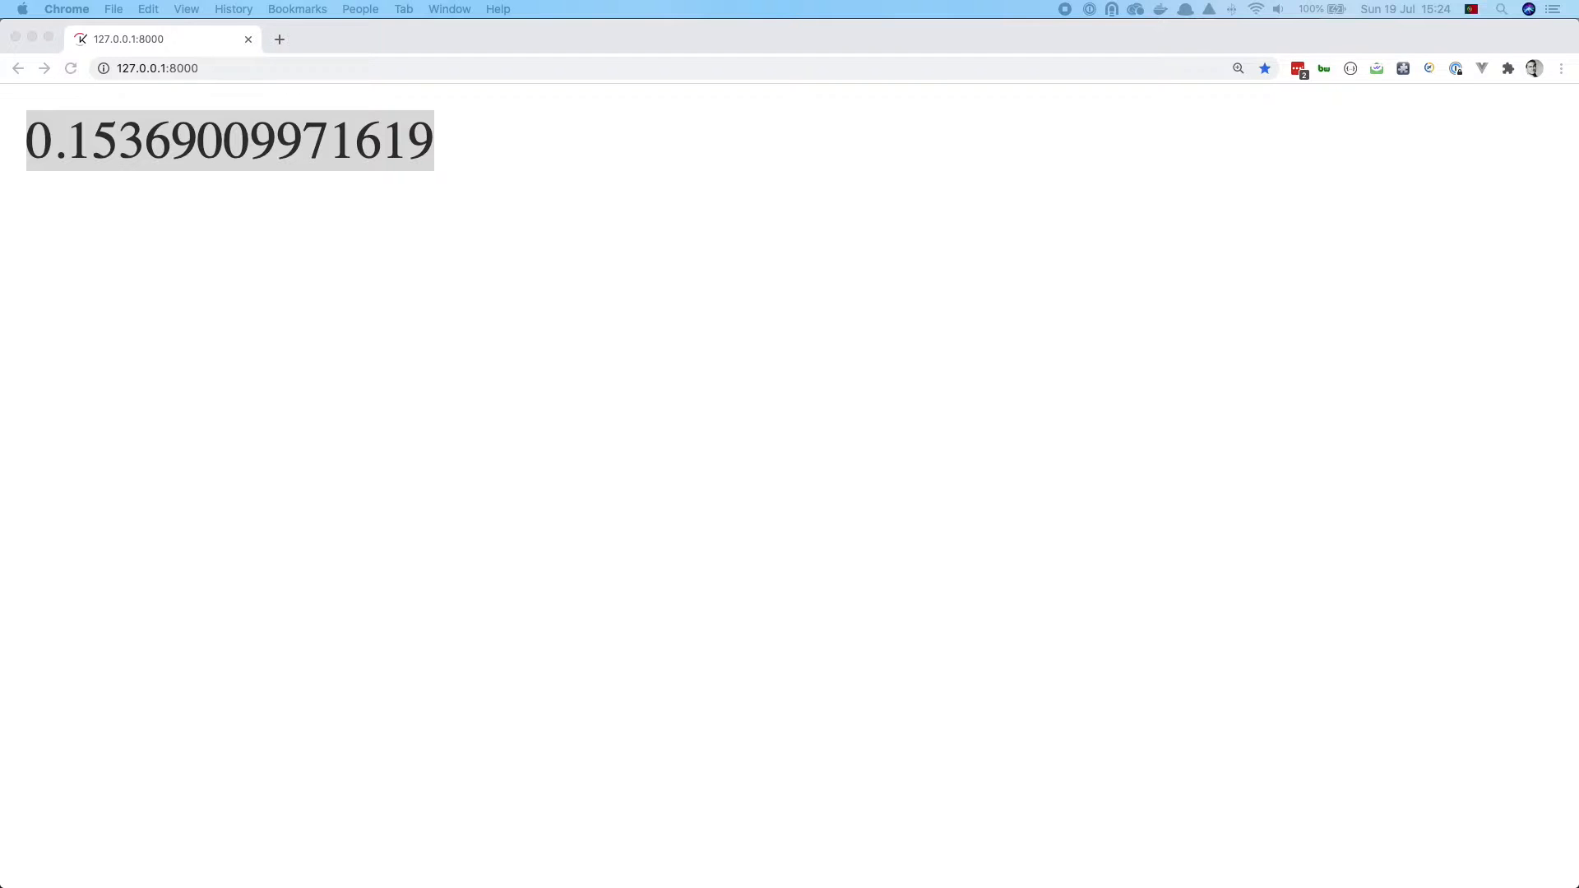
mouse_move(638, 242)
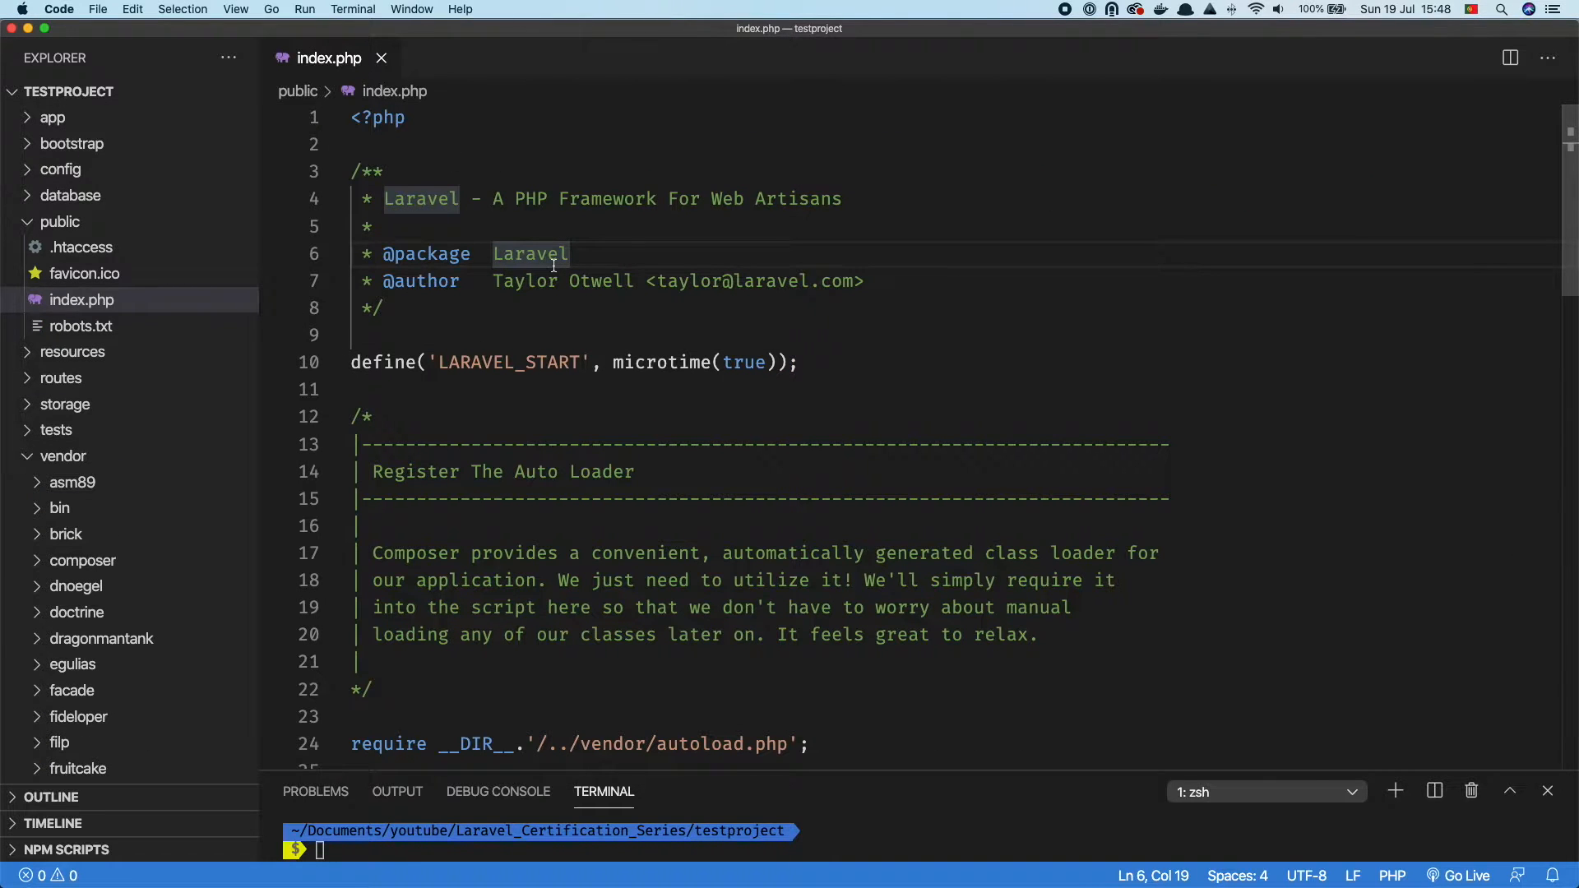
mouse_move(567, 389)
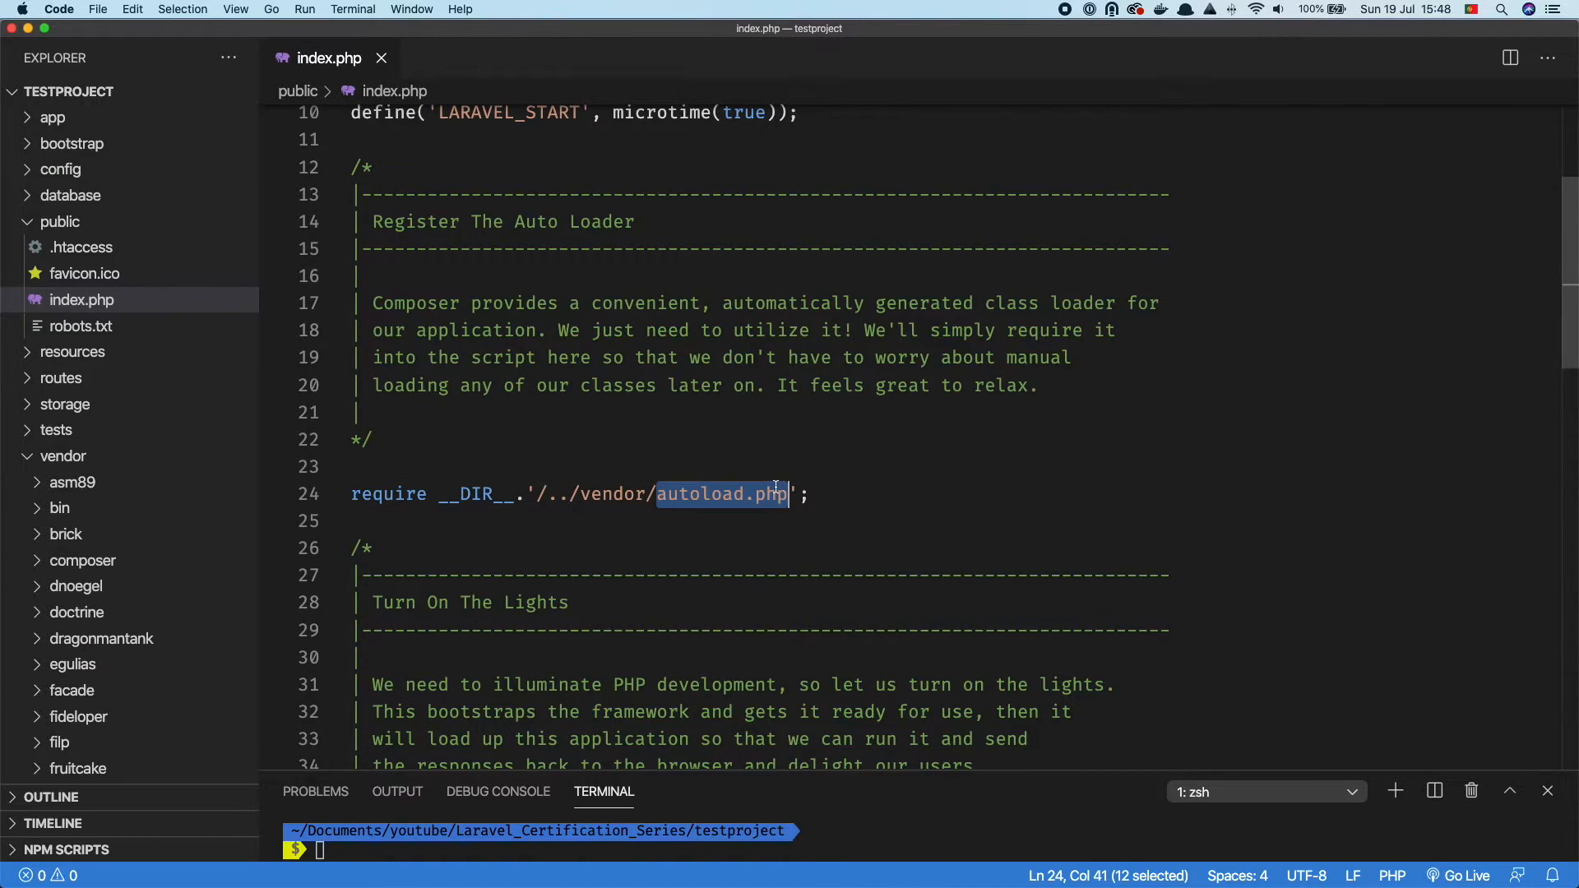
double_click(613, 413)
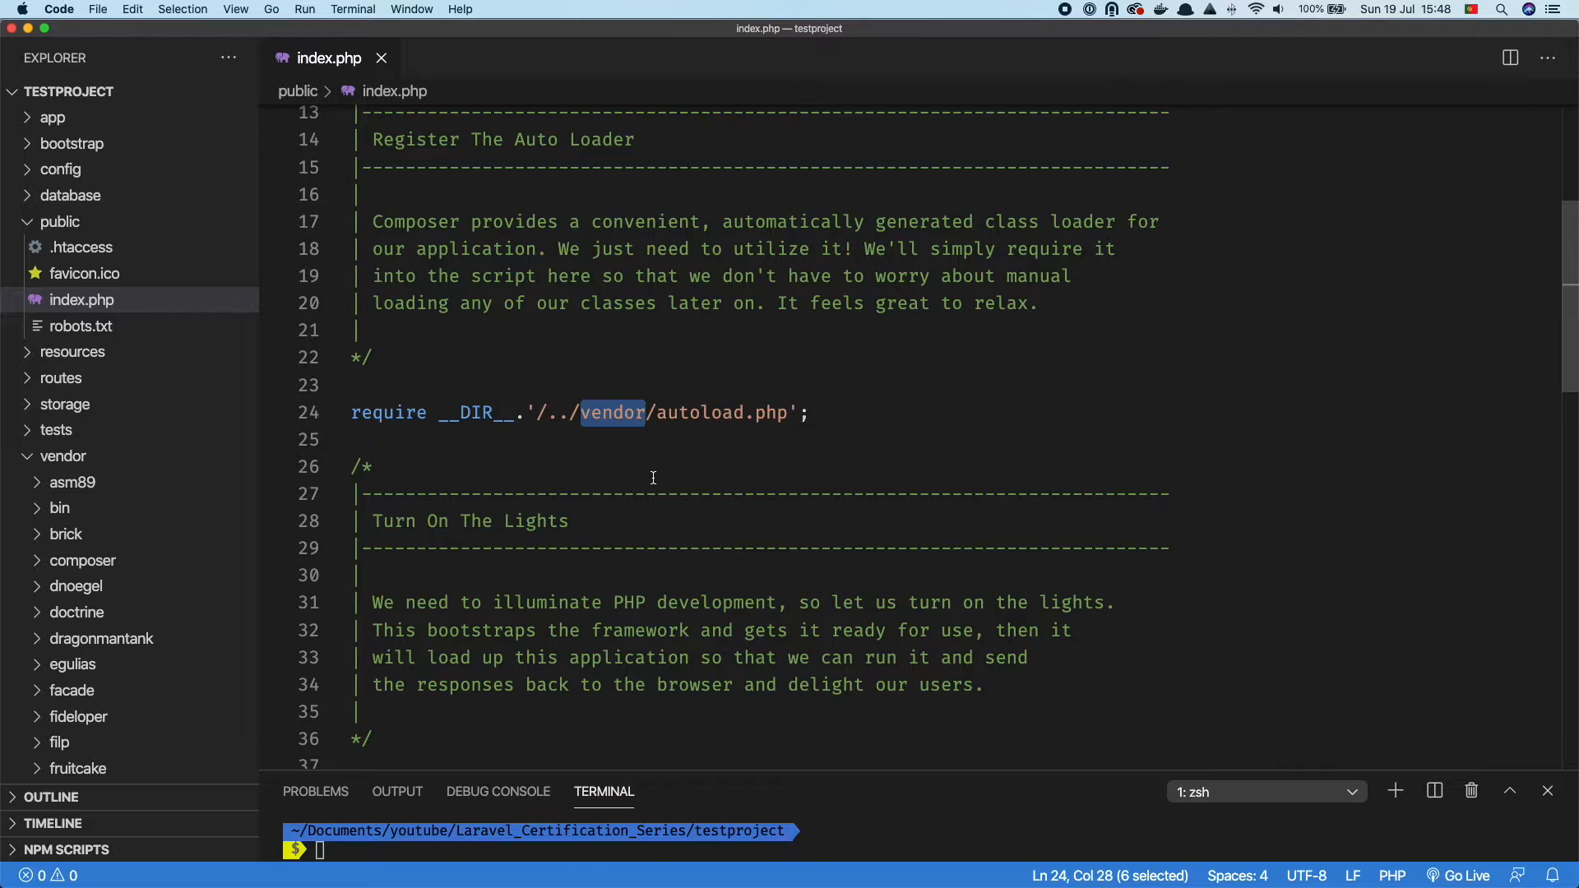
scroll(down, 3)
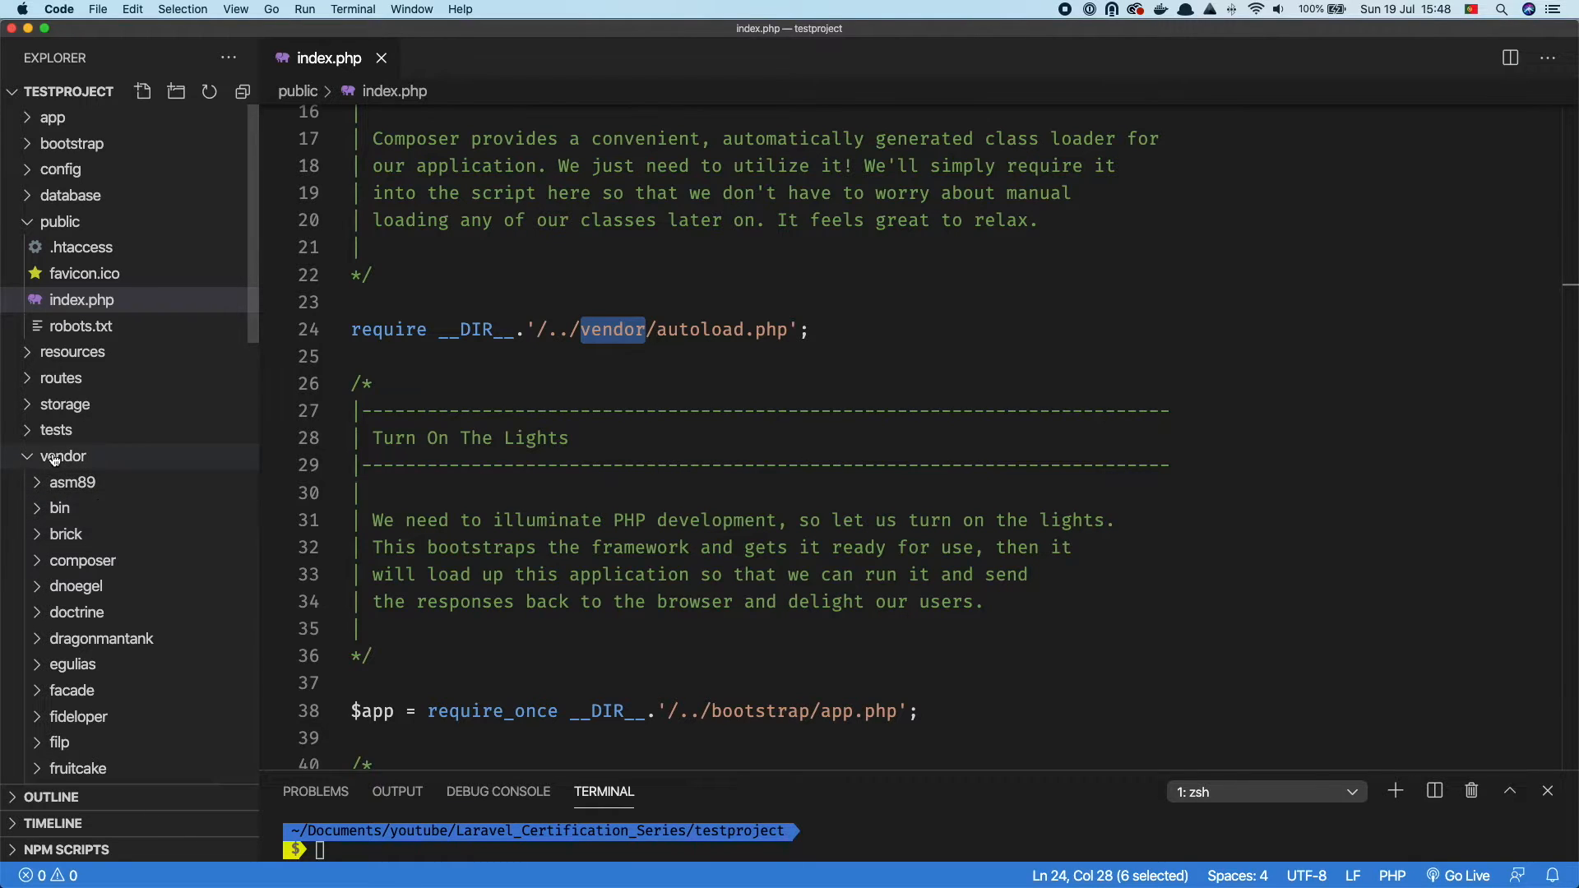
scroll(down, 3)
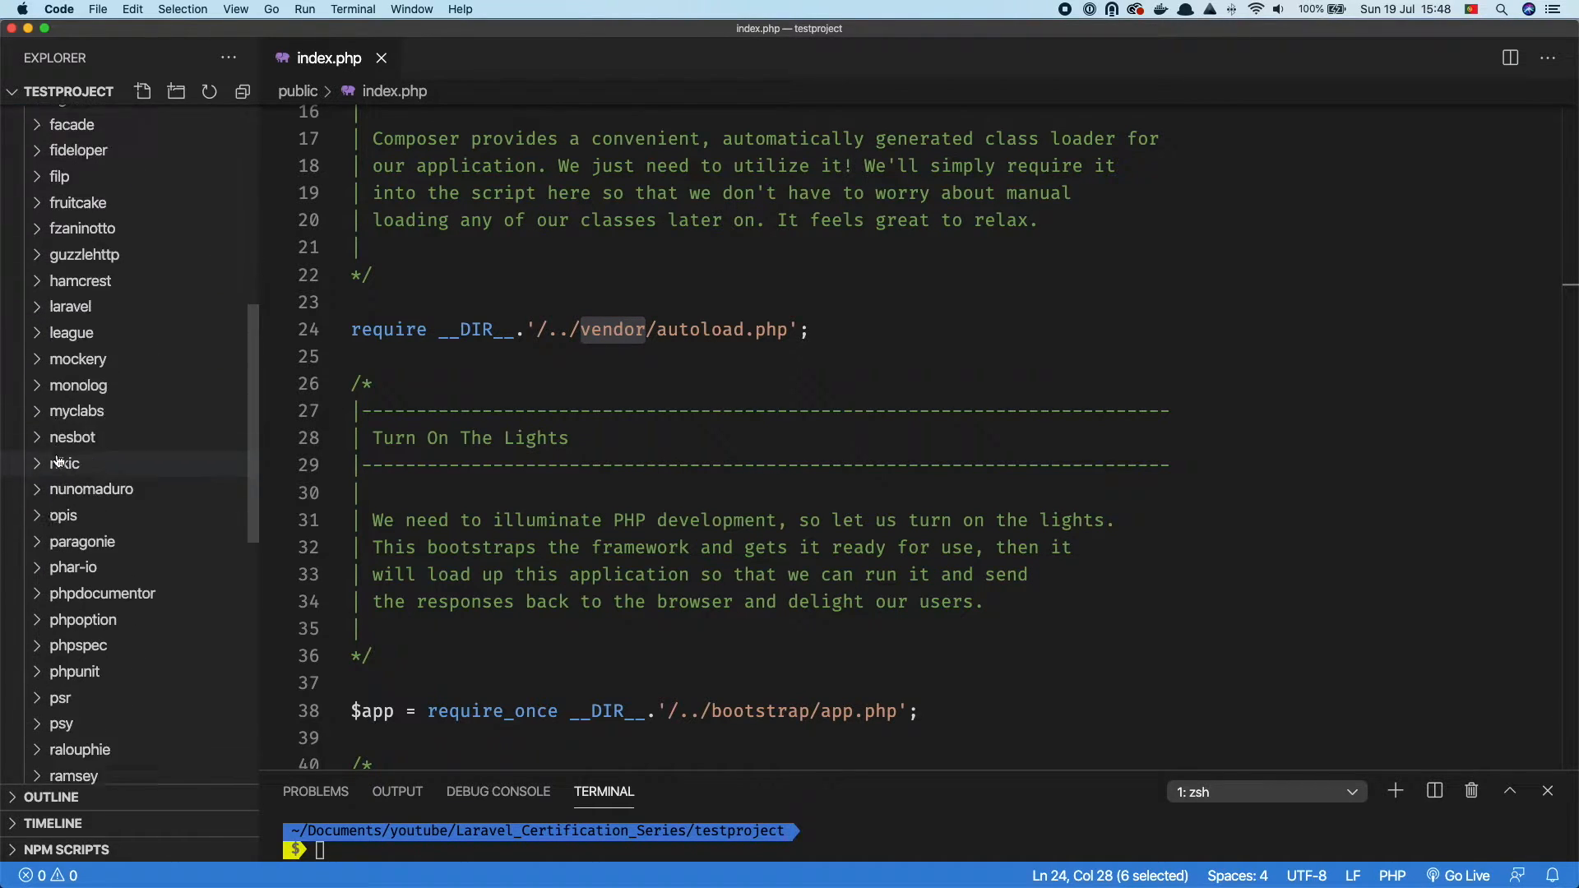
scroll(down, 3)
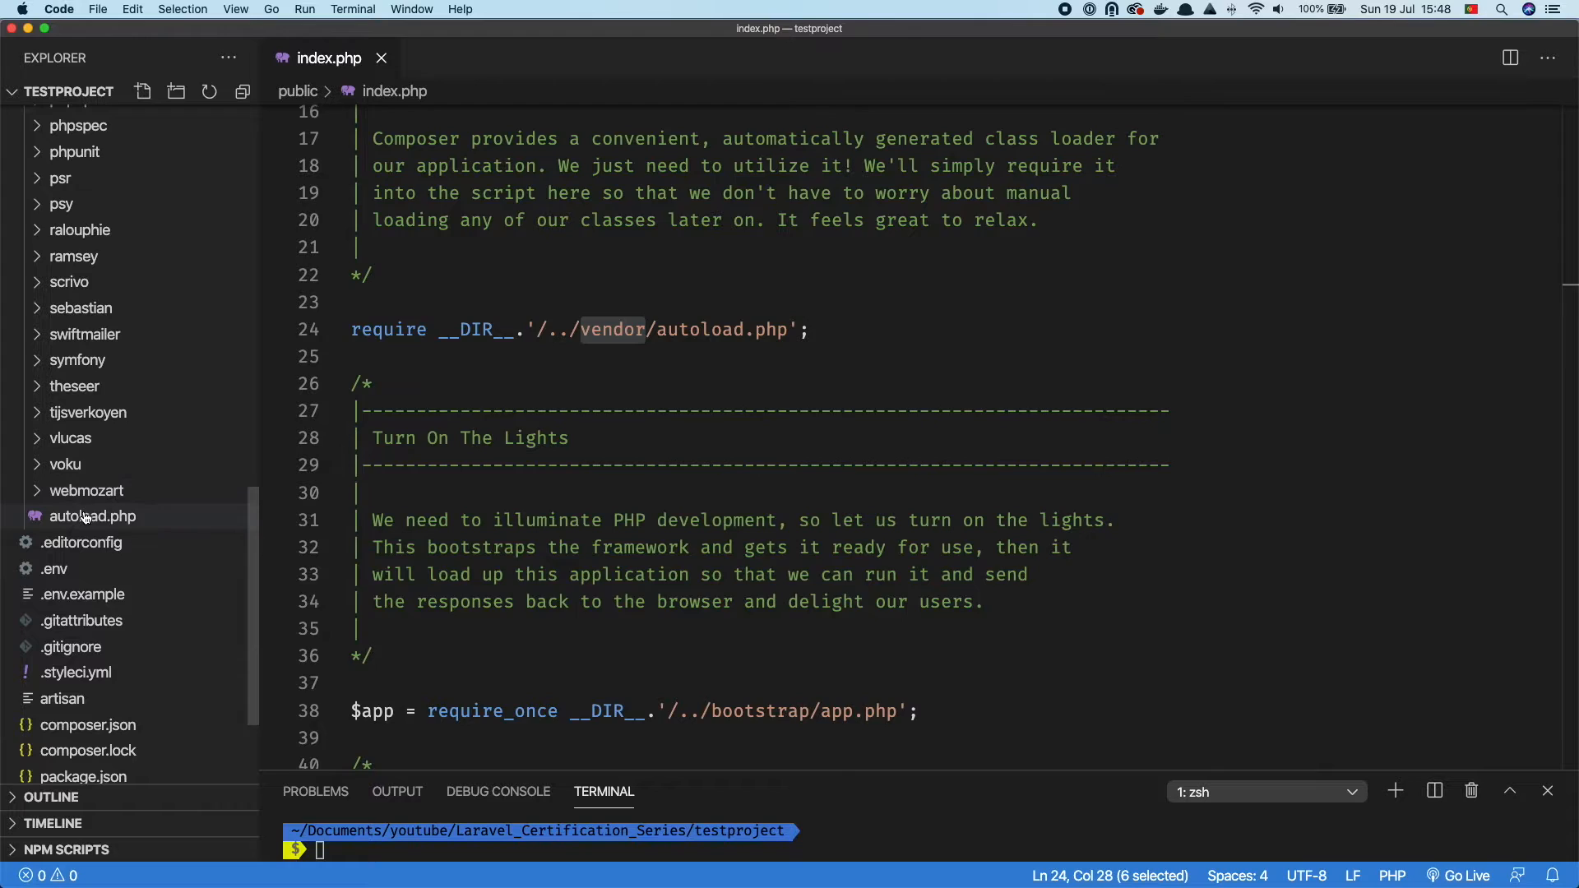
Step: Open vendor/autoload.php and highlight composer and the autoloader class name
click(93, 516)
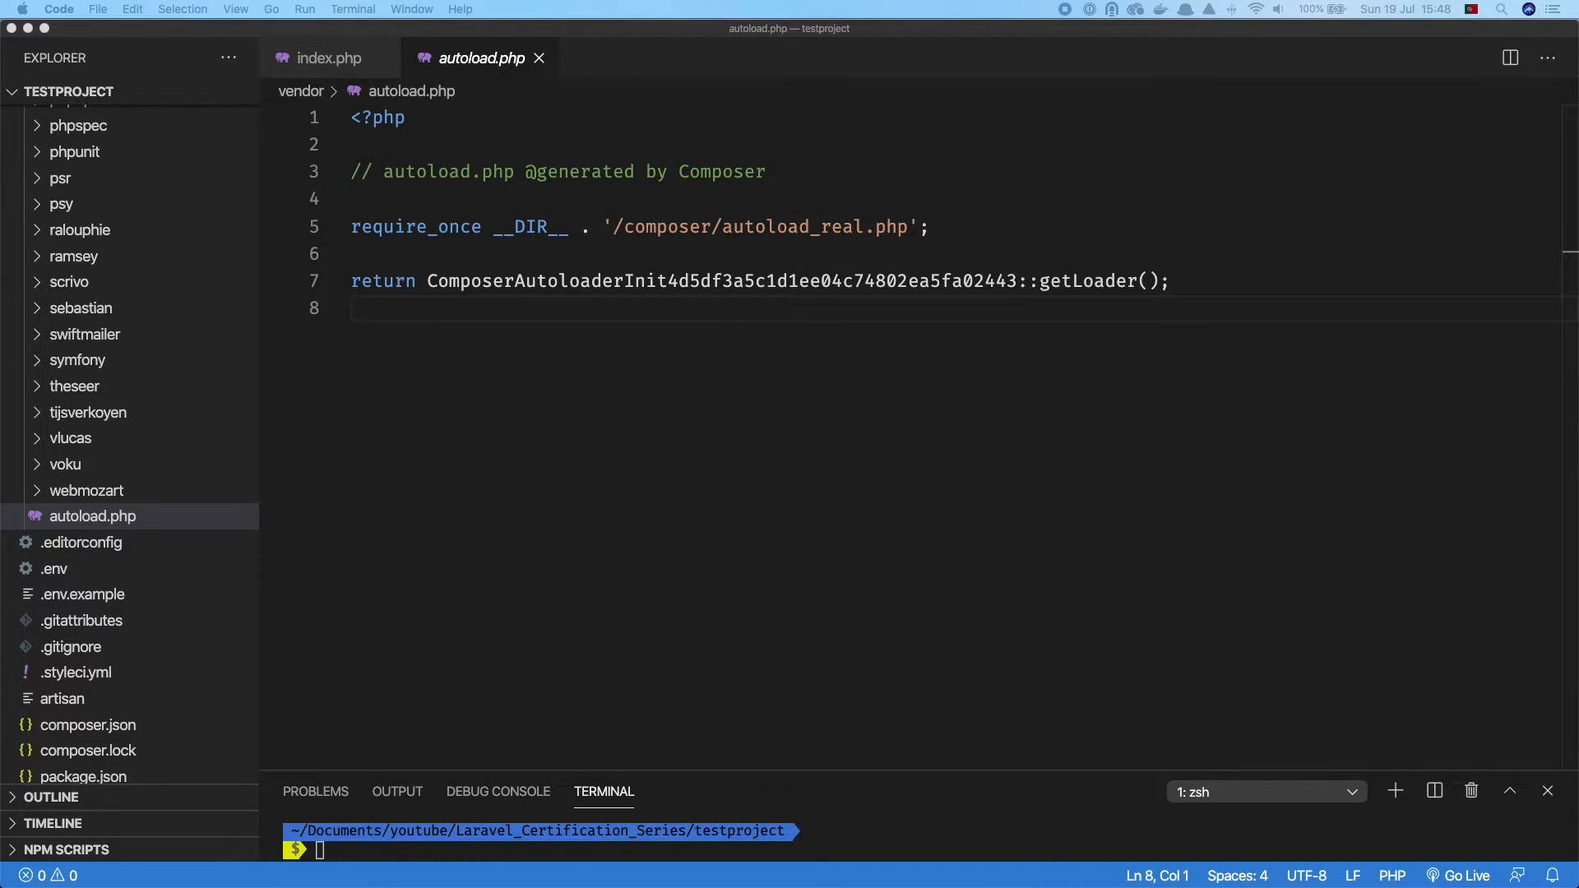
mouse_move(472, 294)
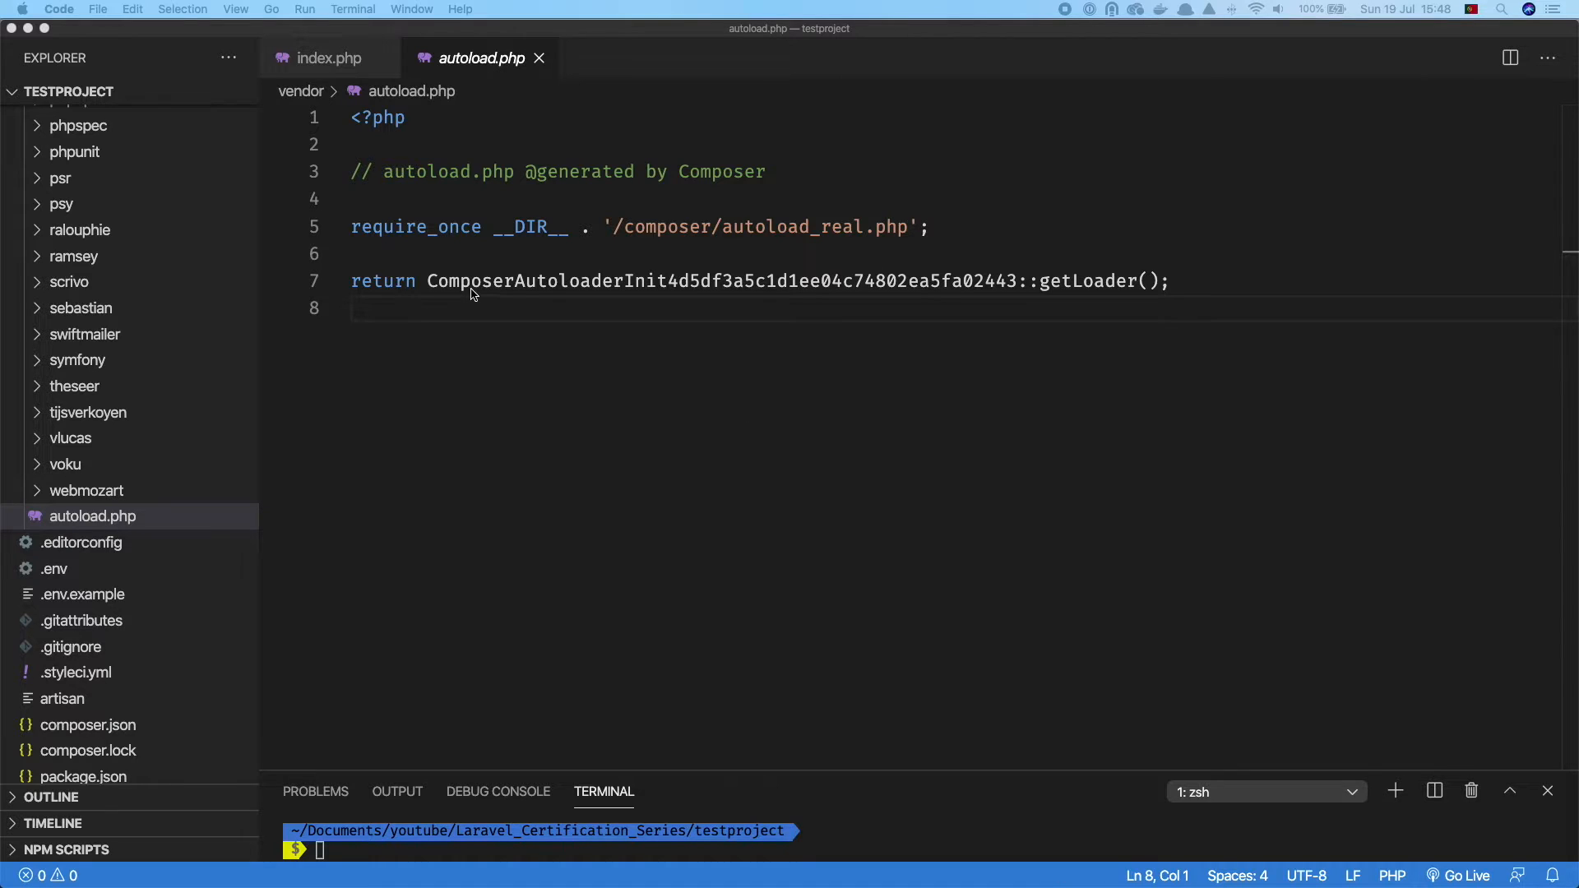
double_click(792, 227)
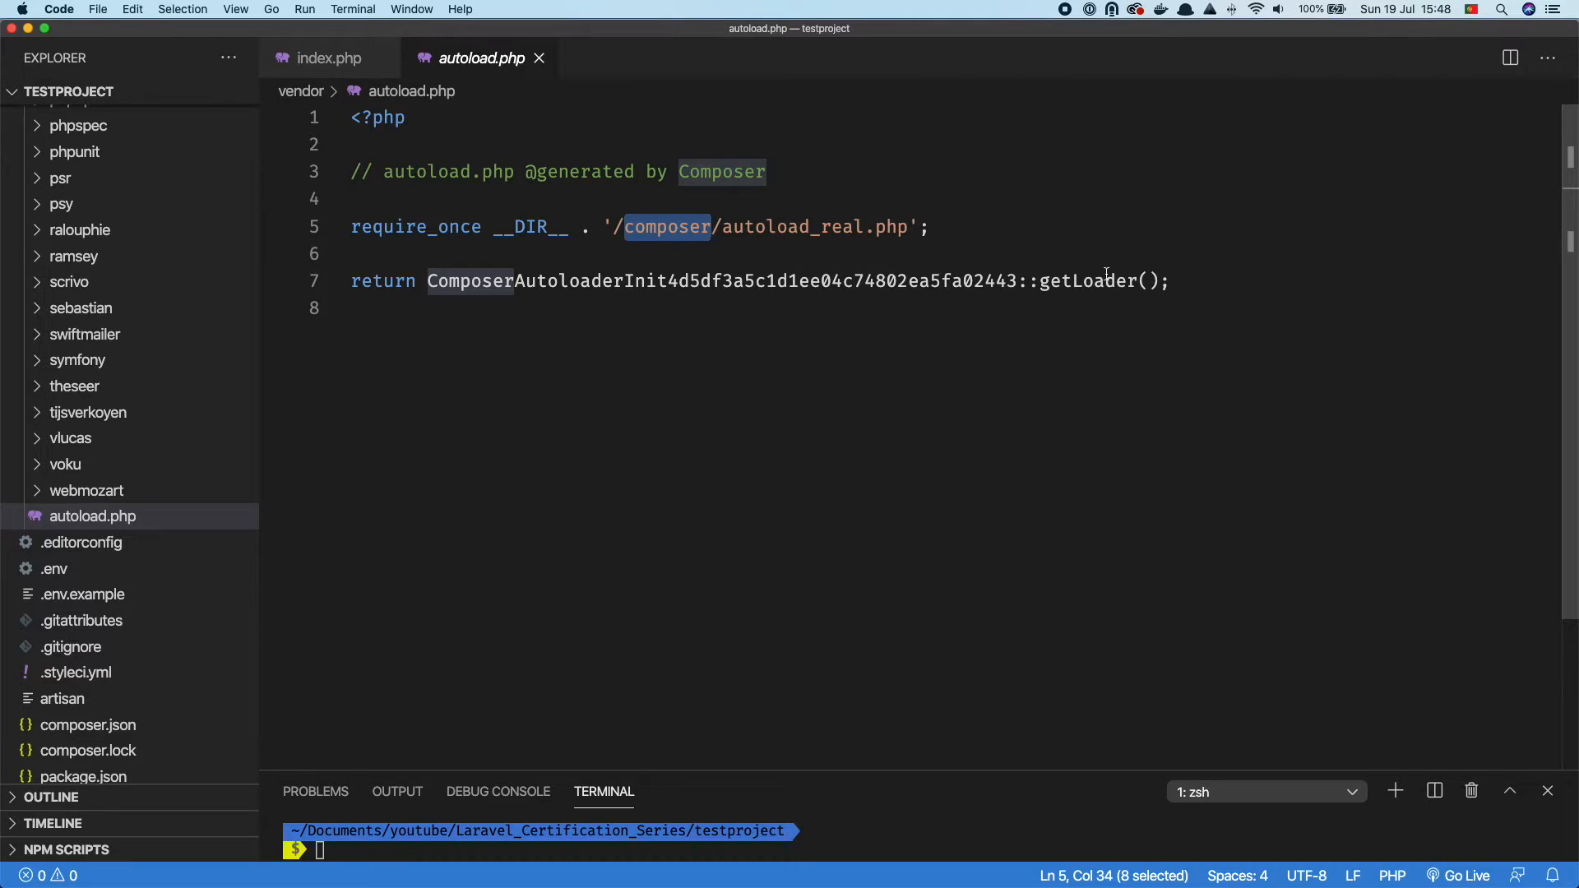
double_click(1088, 281)
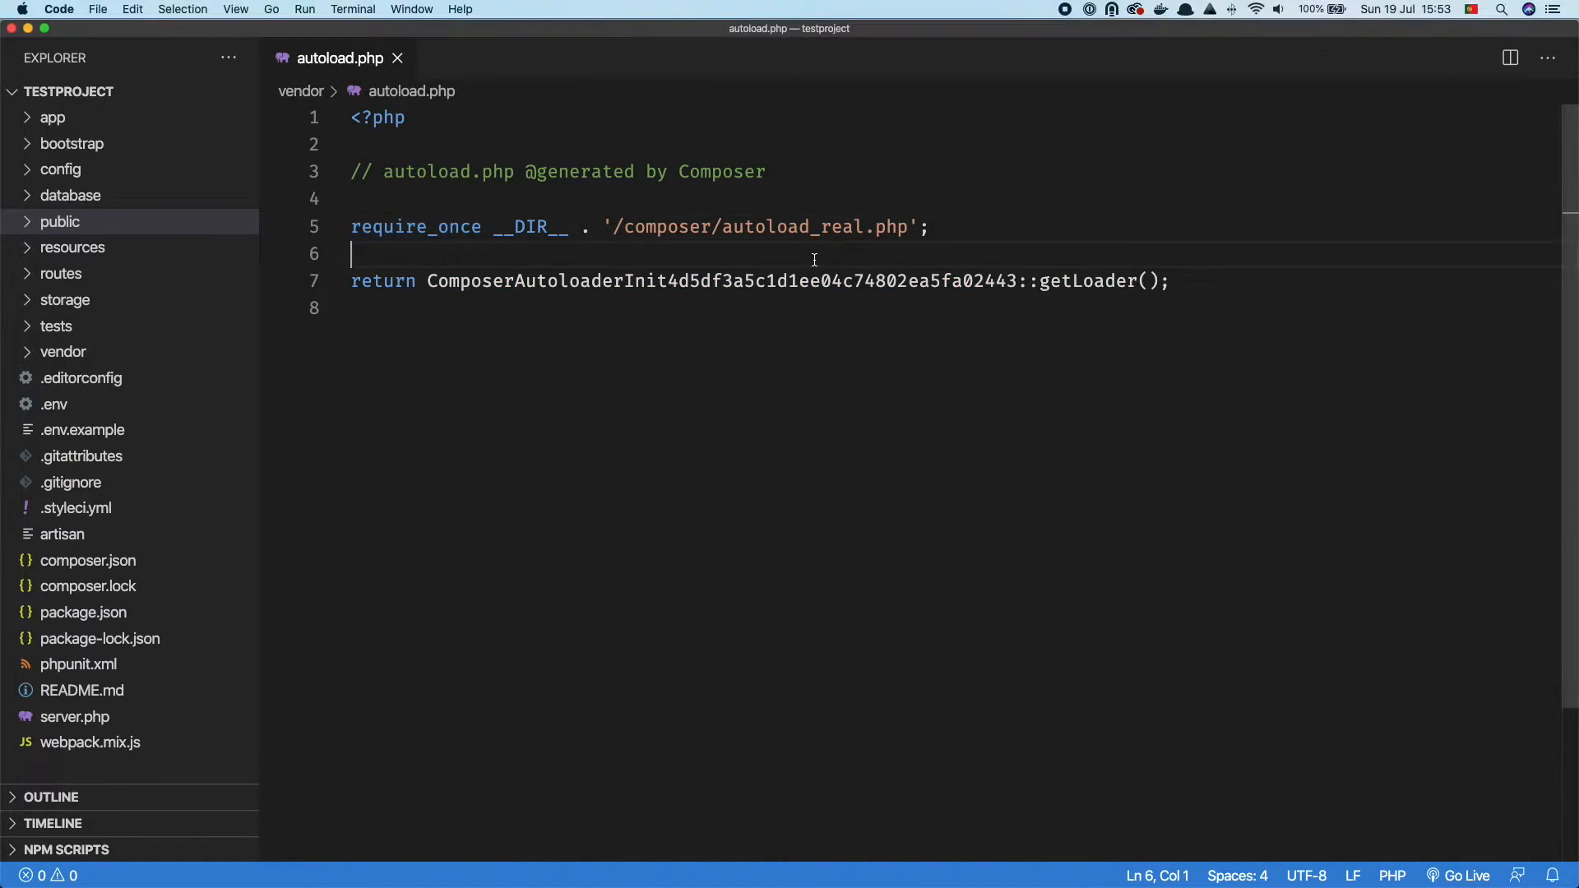
double_click(791, 227)
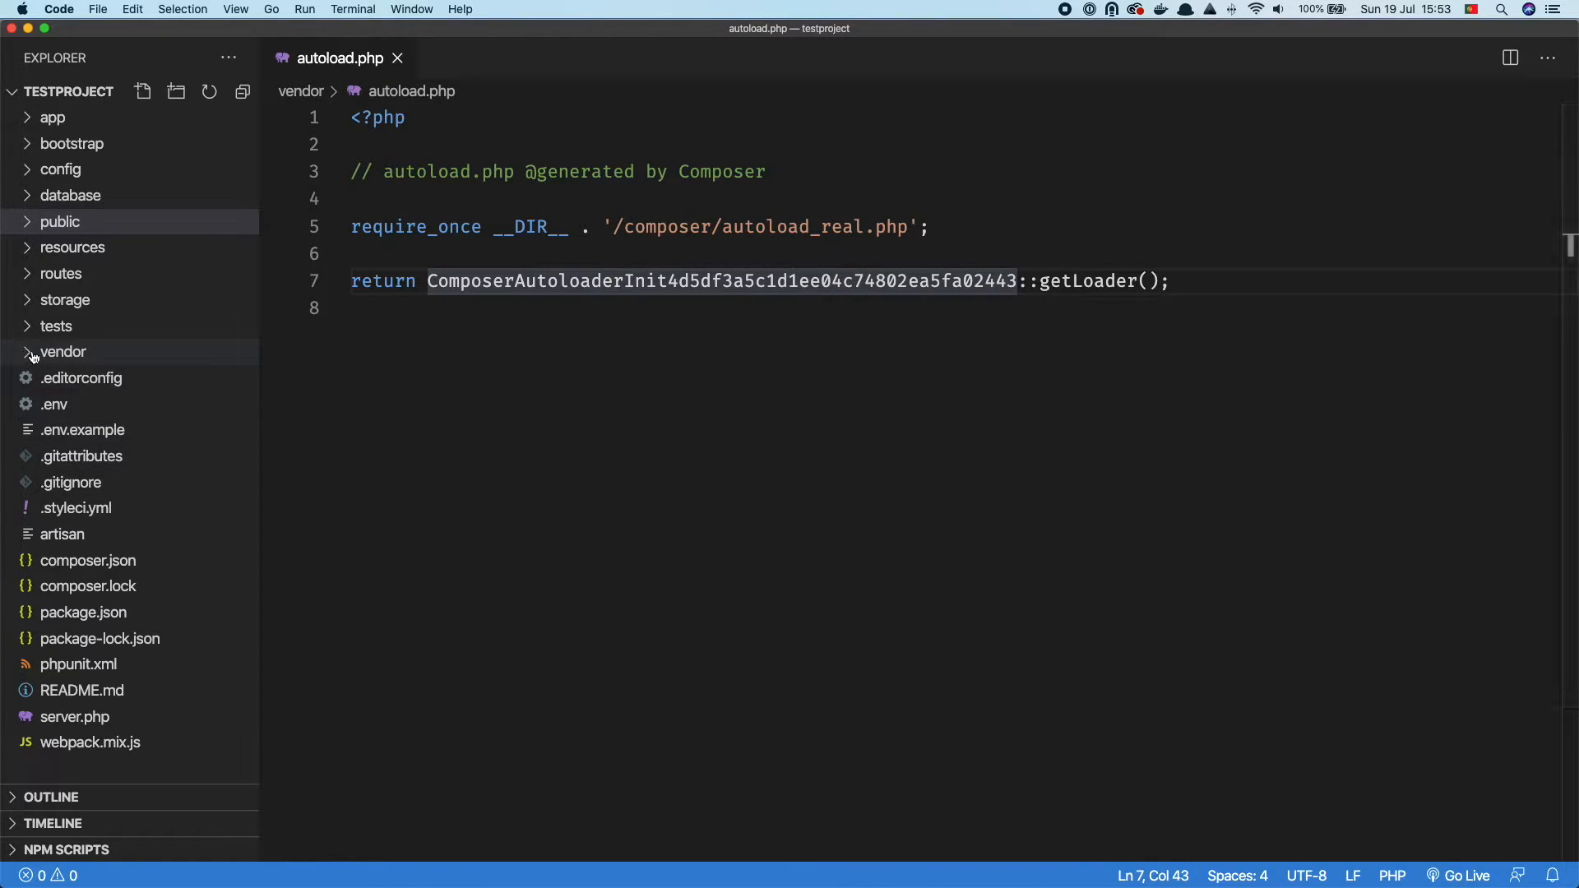
Step: Expand vendor and highlight the autoloader class and getLoader function in autoload_real.php
click(63, 352)
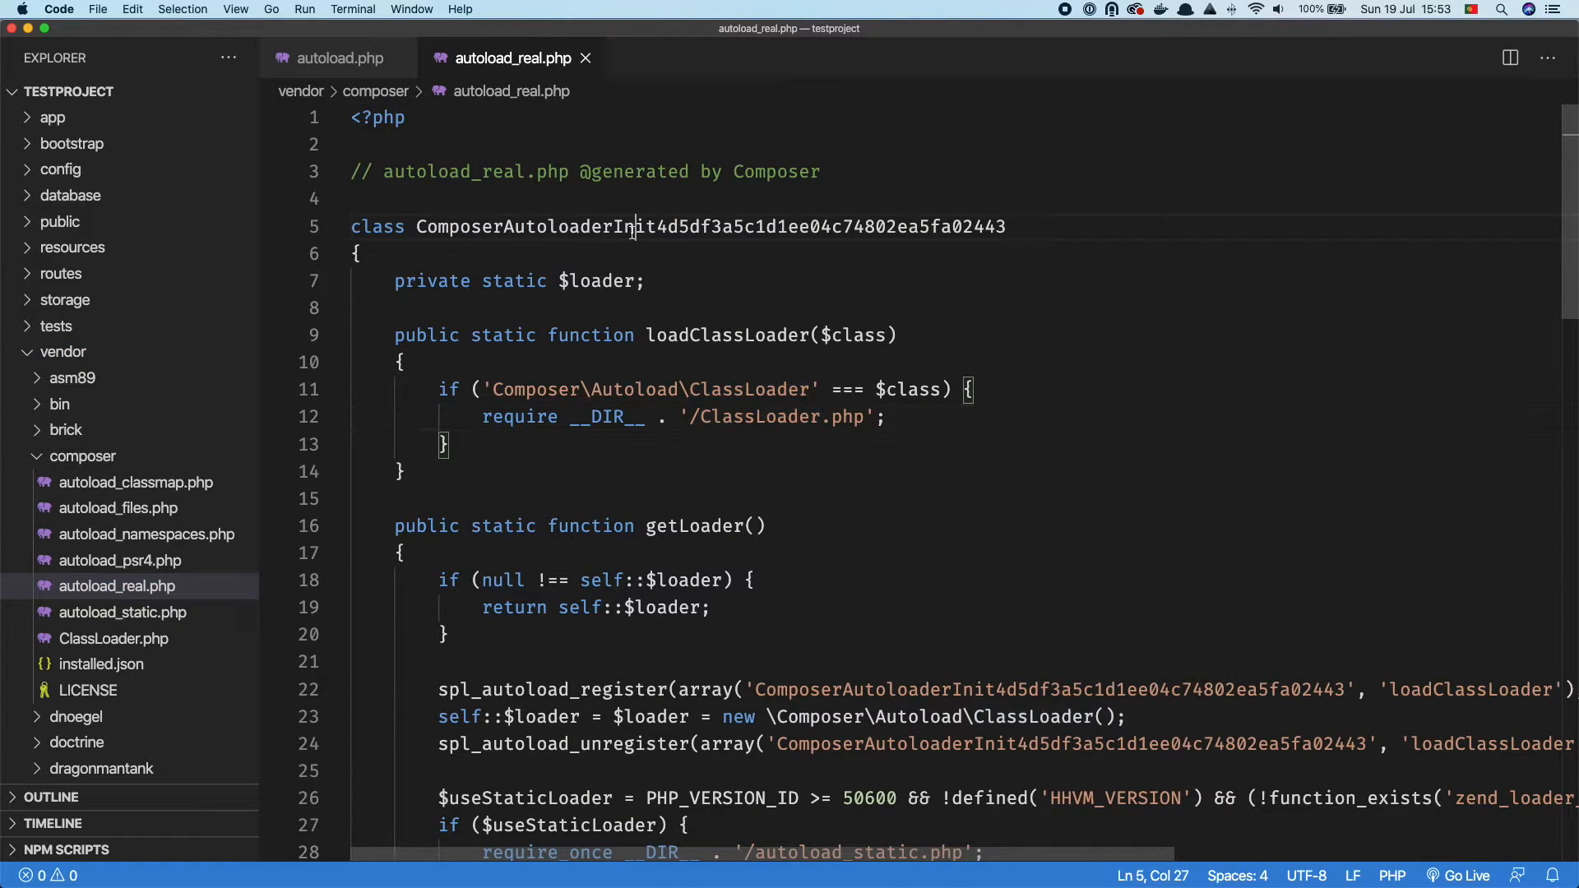
double_click(631, 226)
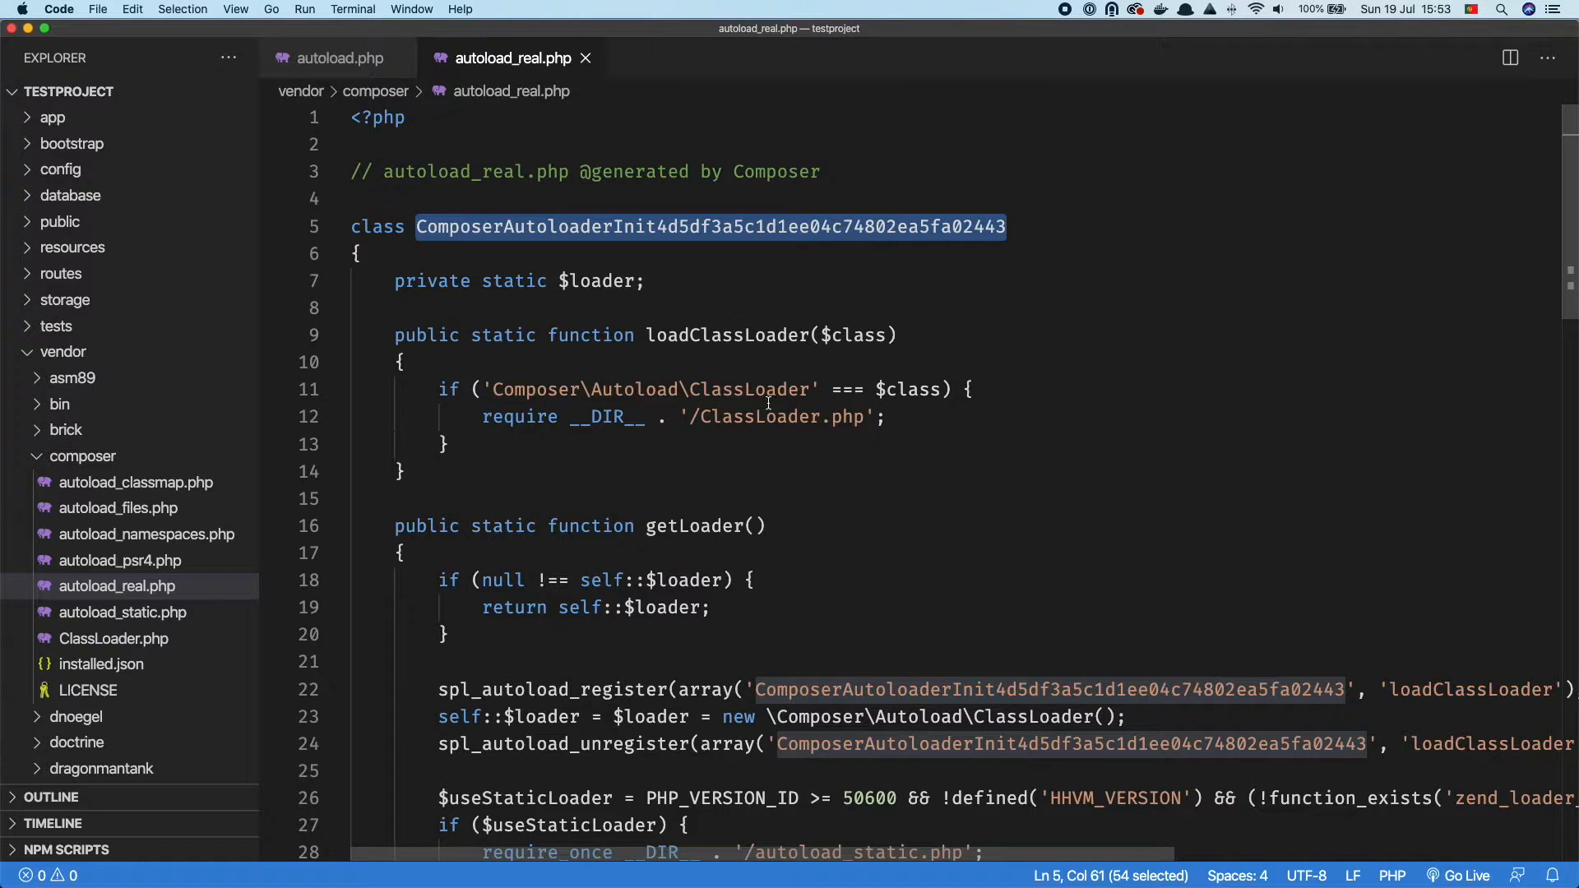
double_click(694, 526)
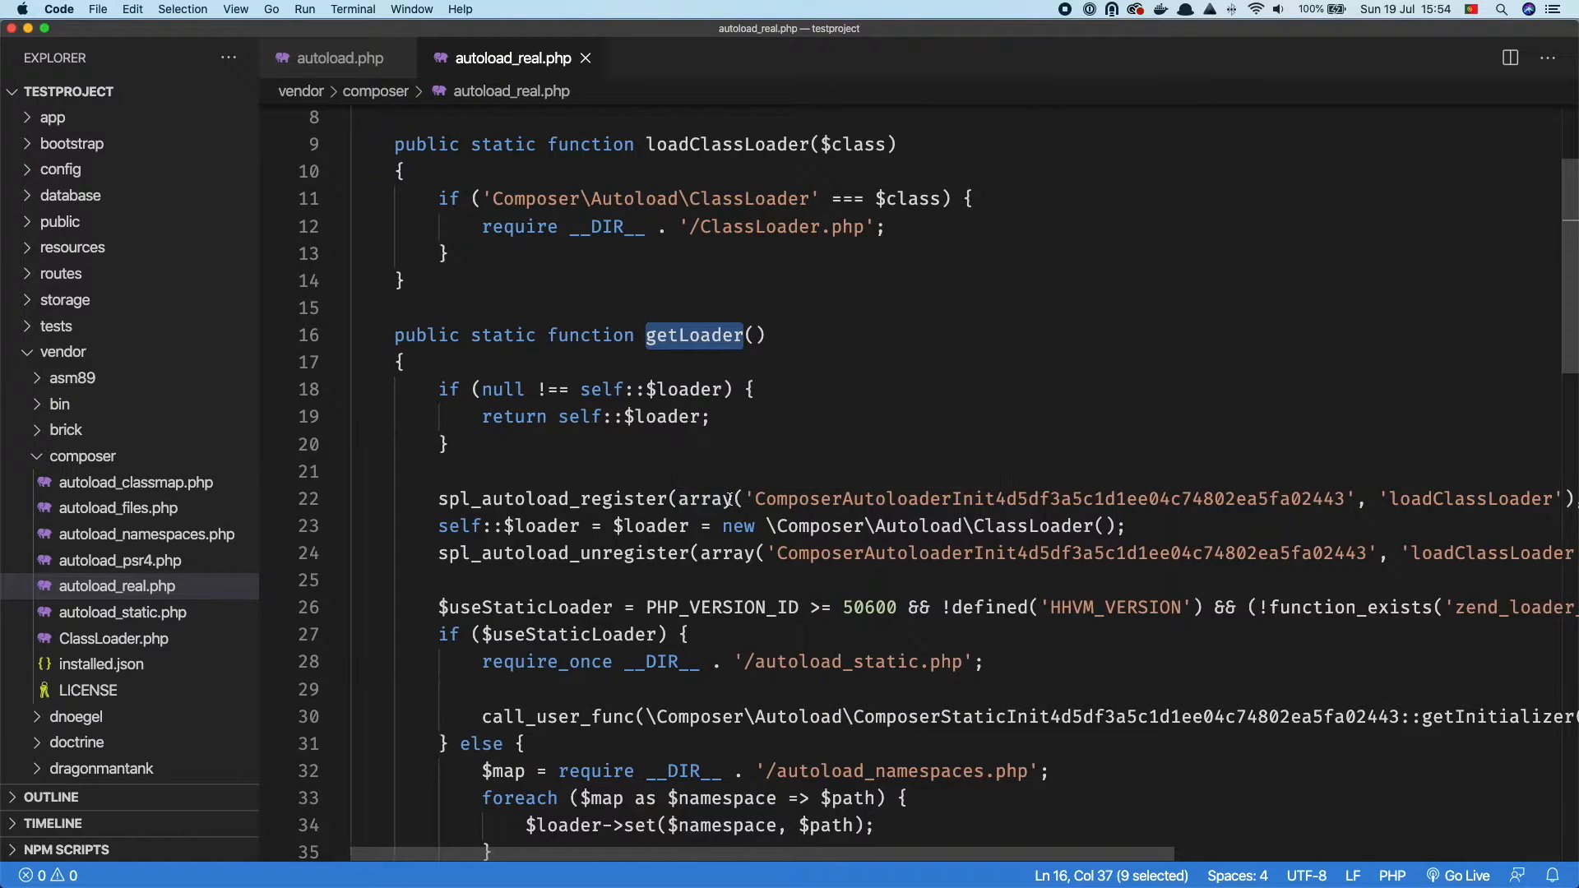
Step: Scroll through getLoader, highlighting the autoload_static, autoload_namespaces and autoload_classmap references
scroll(down, 3)
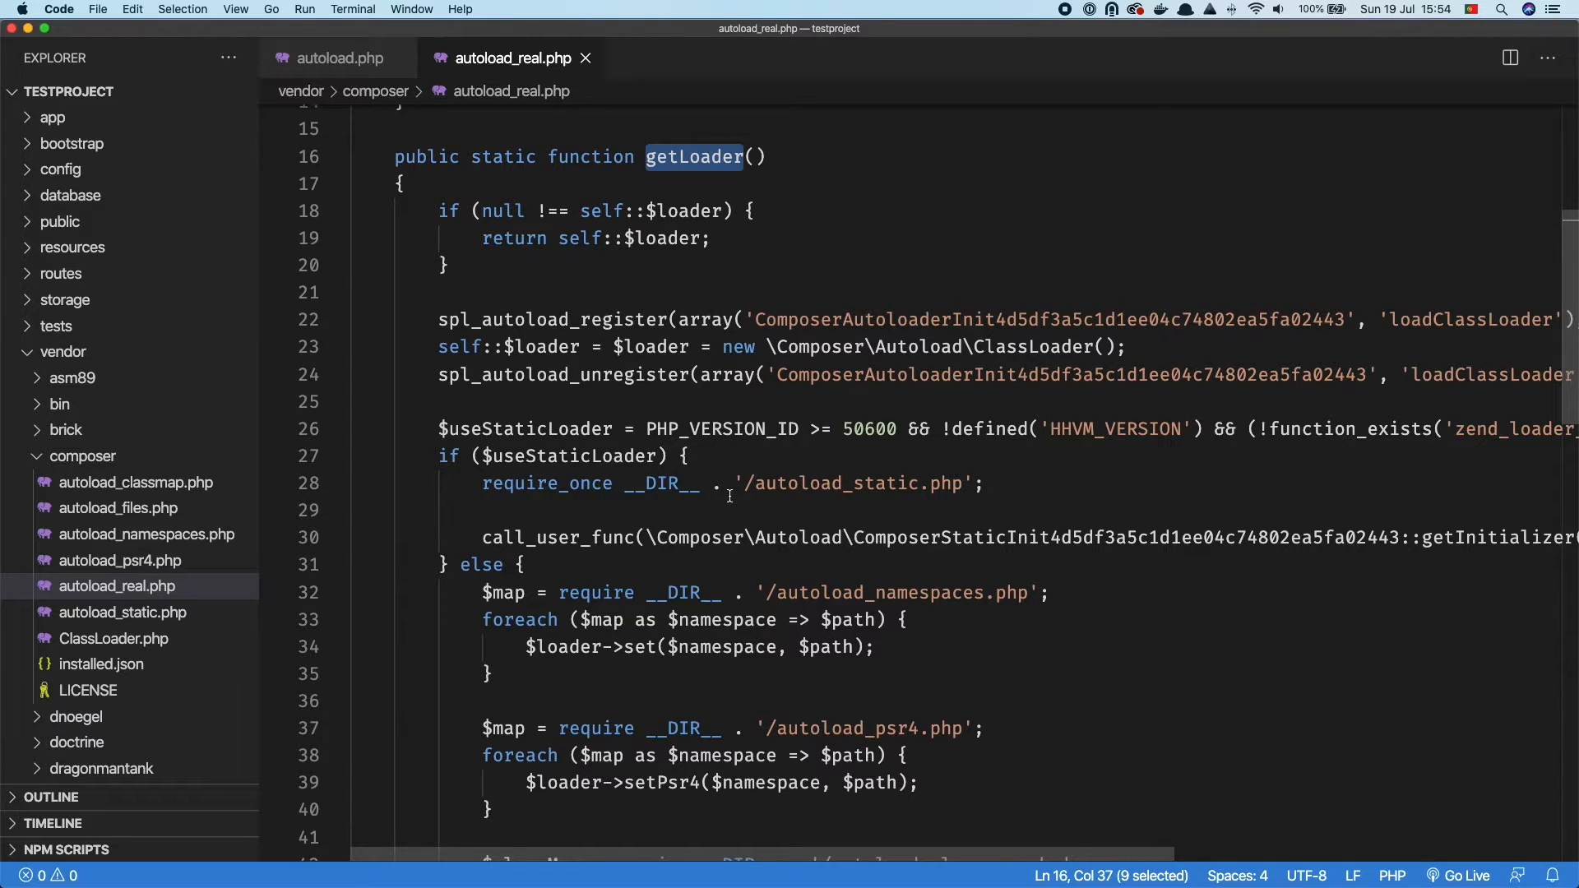
scroll(down, 3)
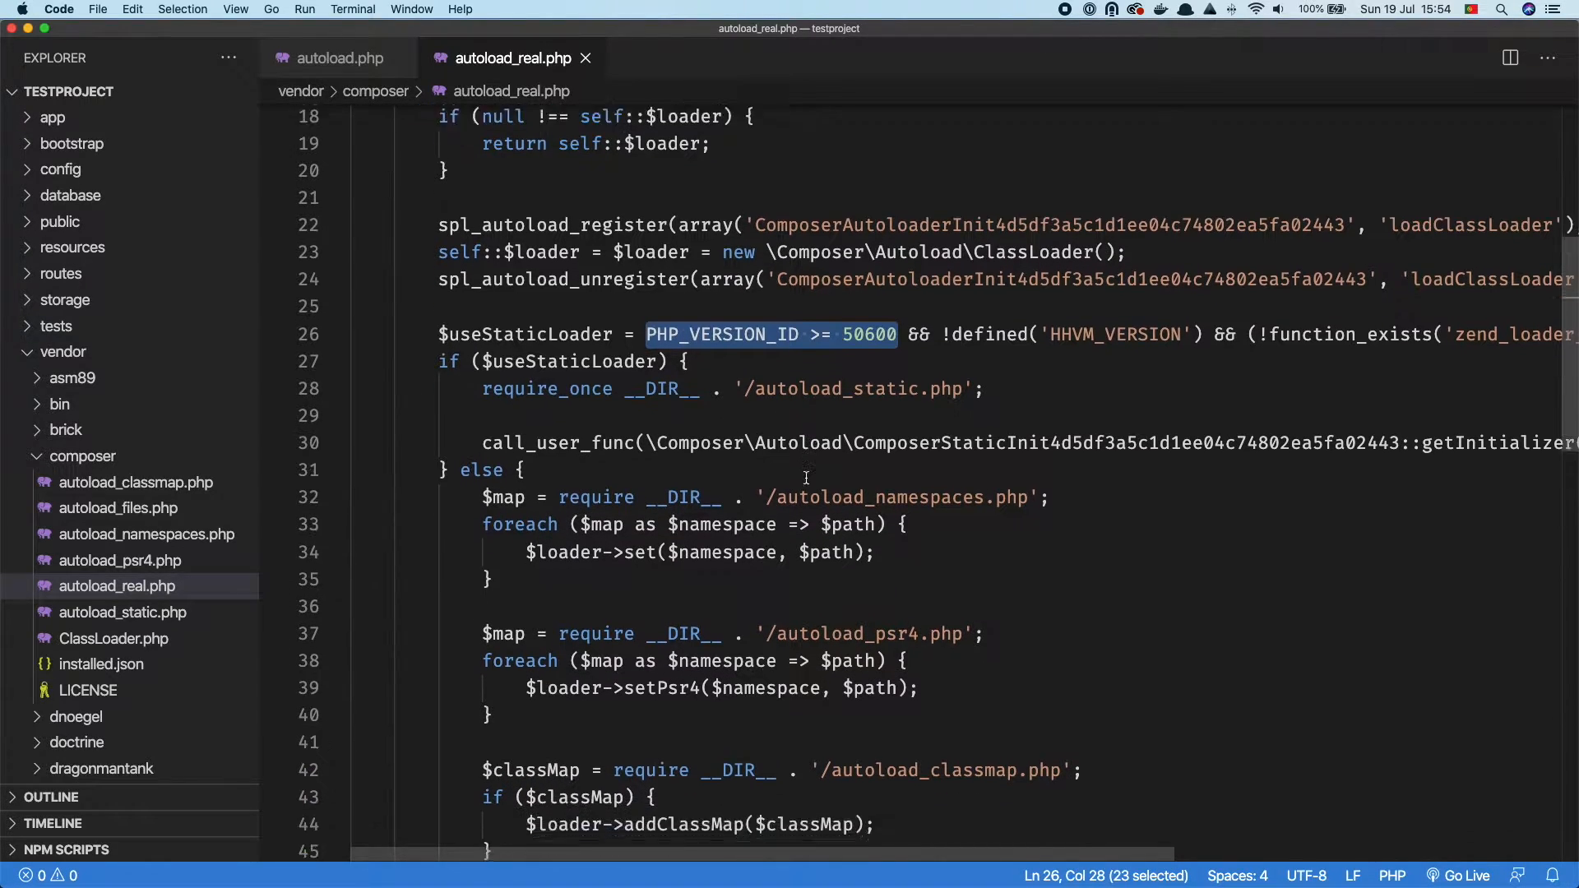
scroll(down, 3)
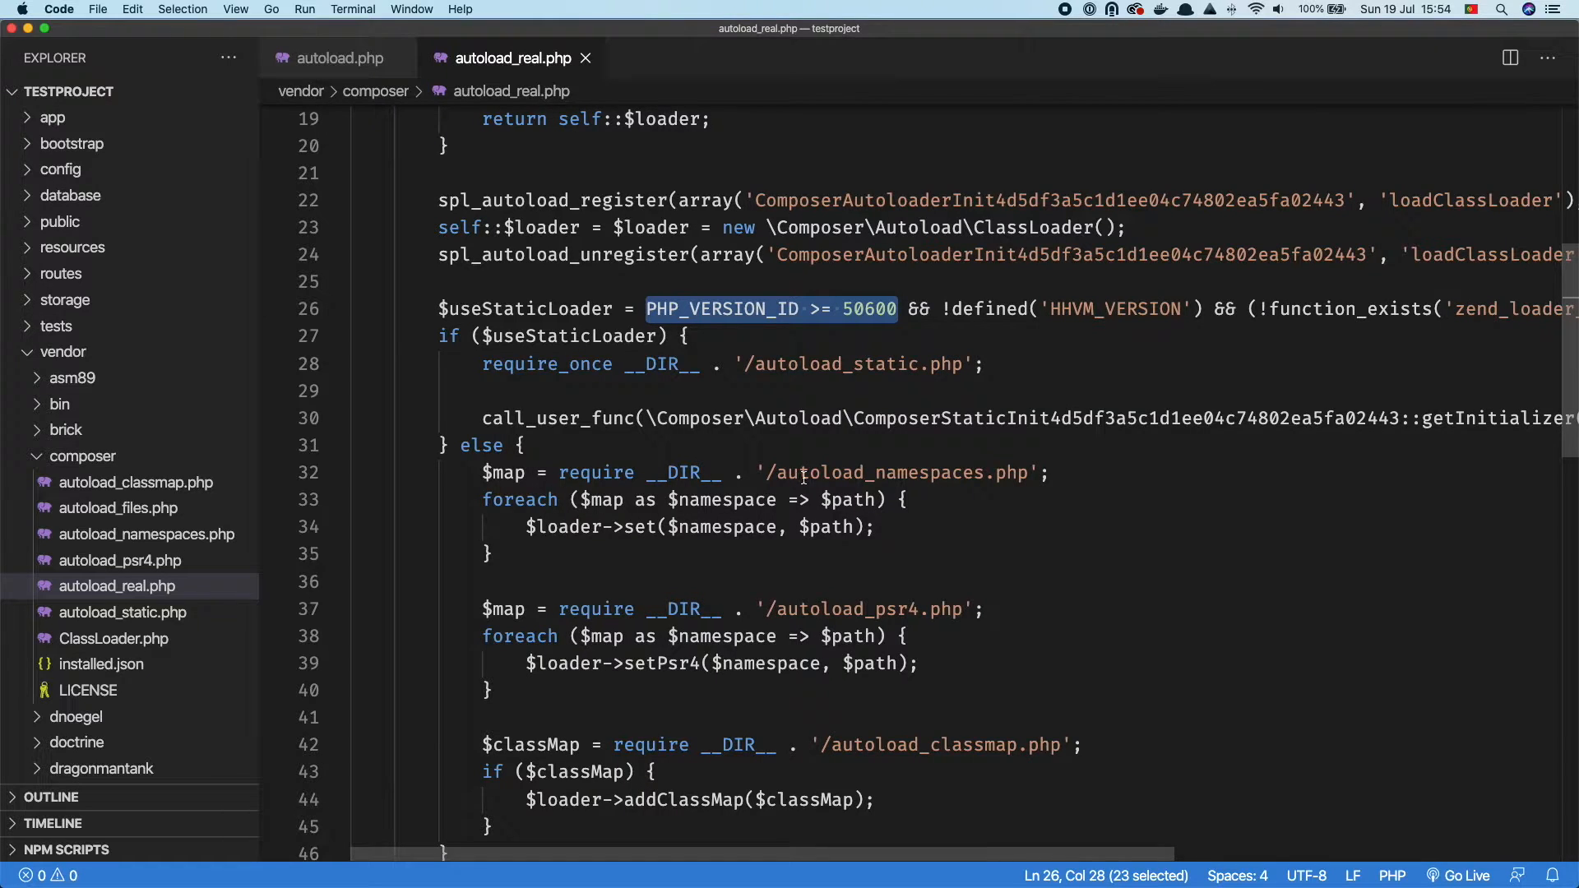
double_click(527, 308)
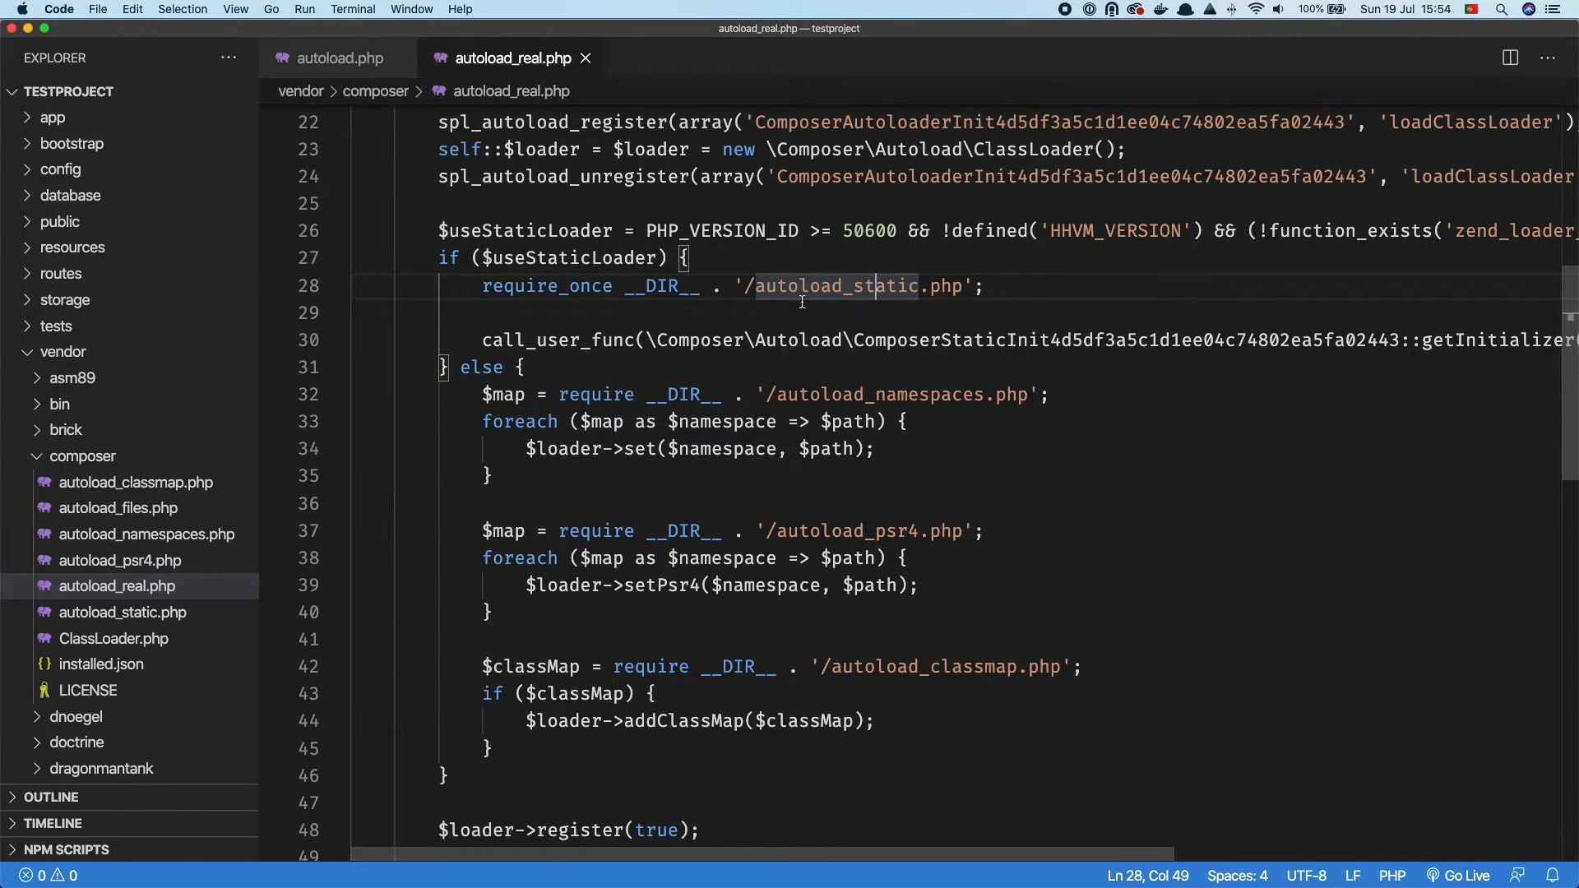
double_click(880, 330)
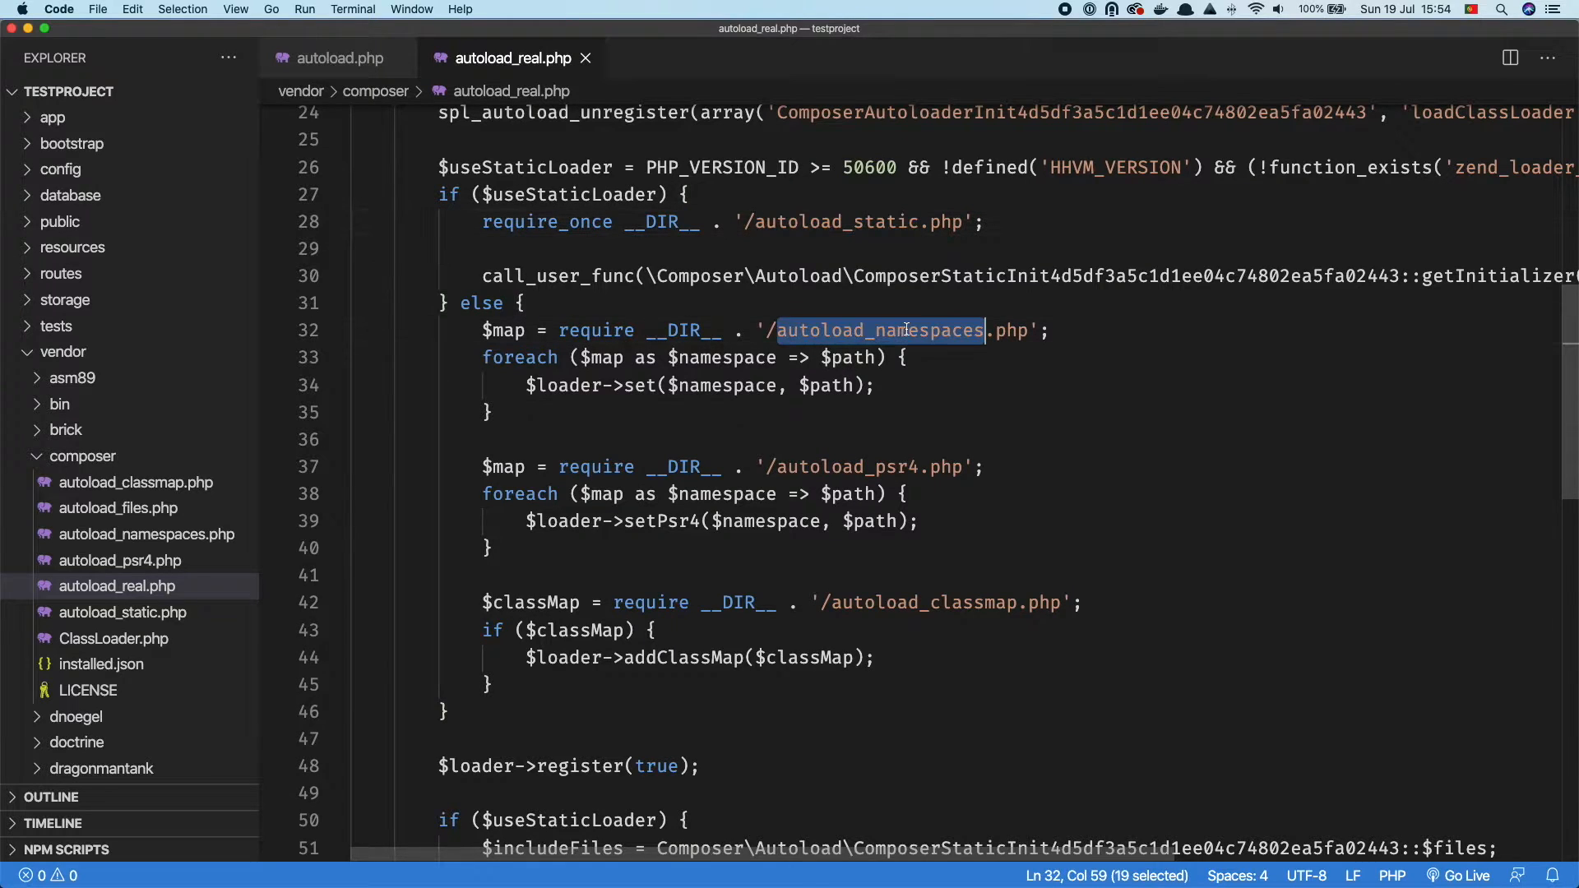
double_click(848, 467)
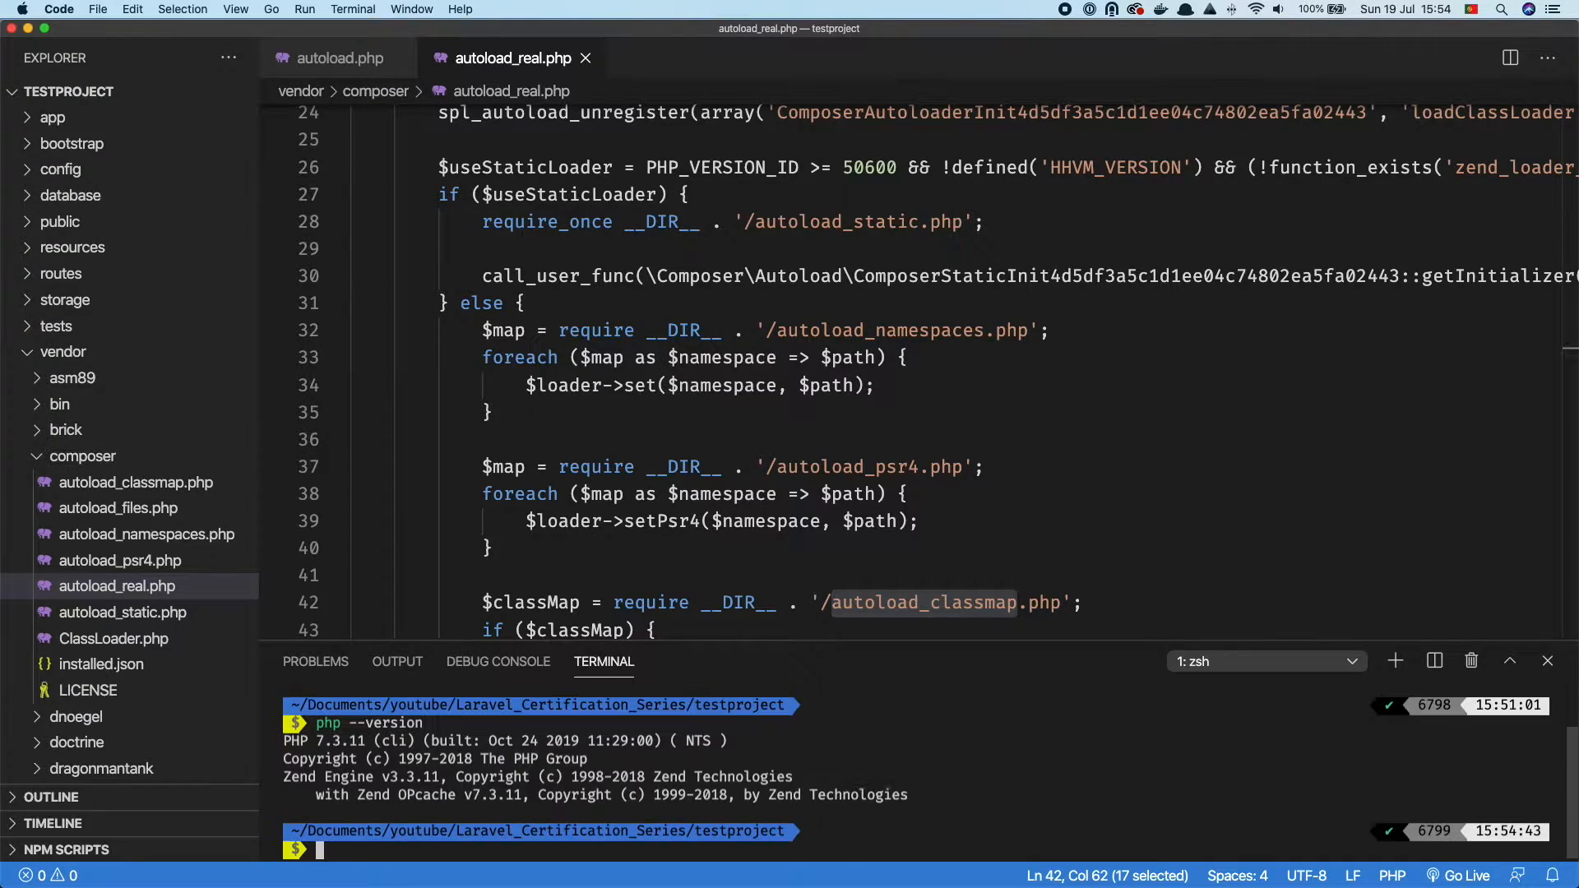
mouse_move(388, 741)
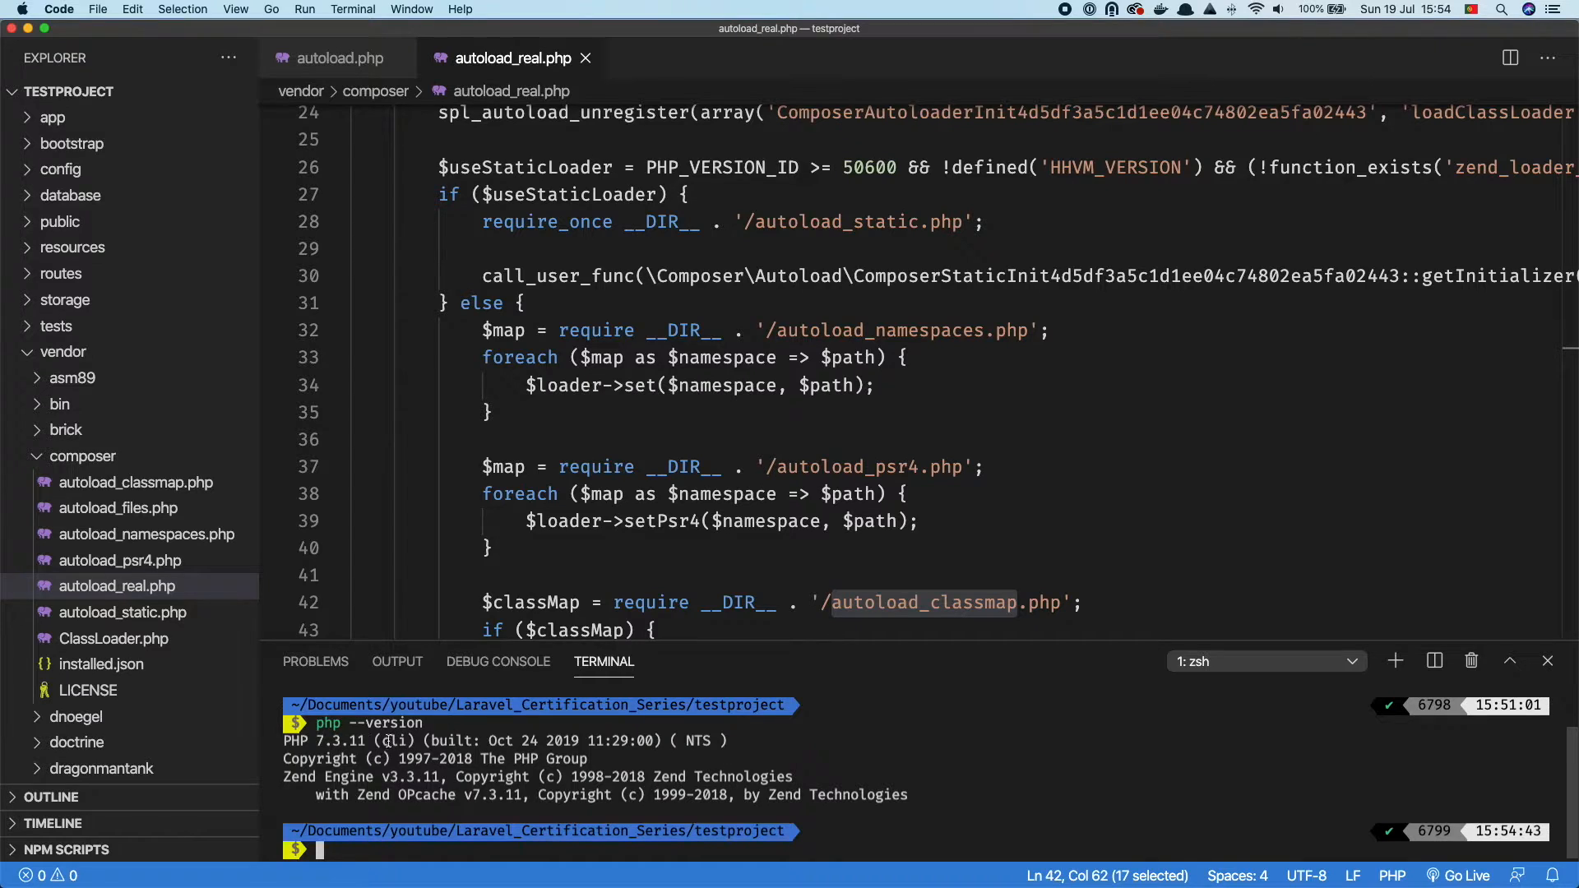
Step: Show the terminal's php --version output reporting PHP 7.3.11
double_click(342, 741)
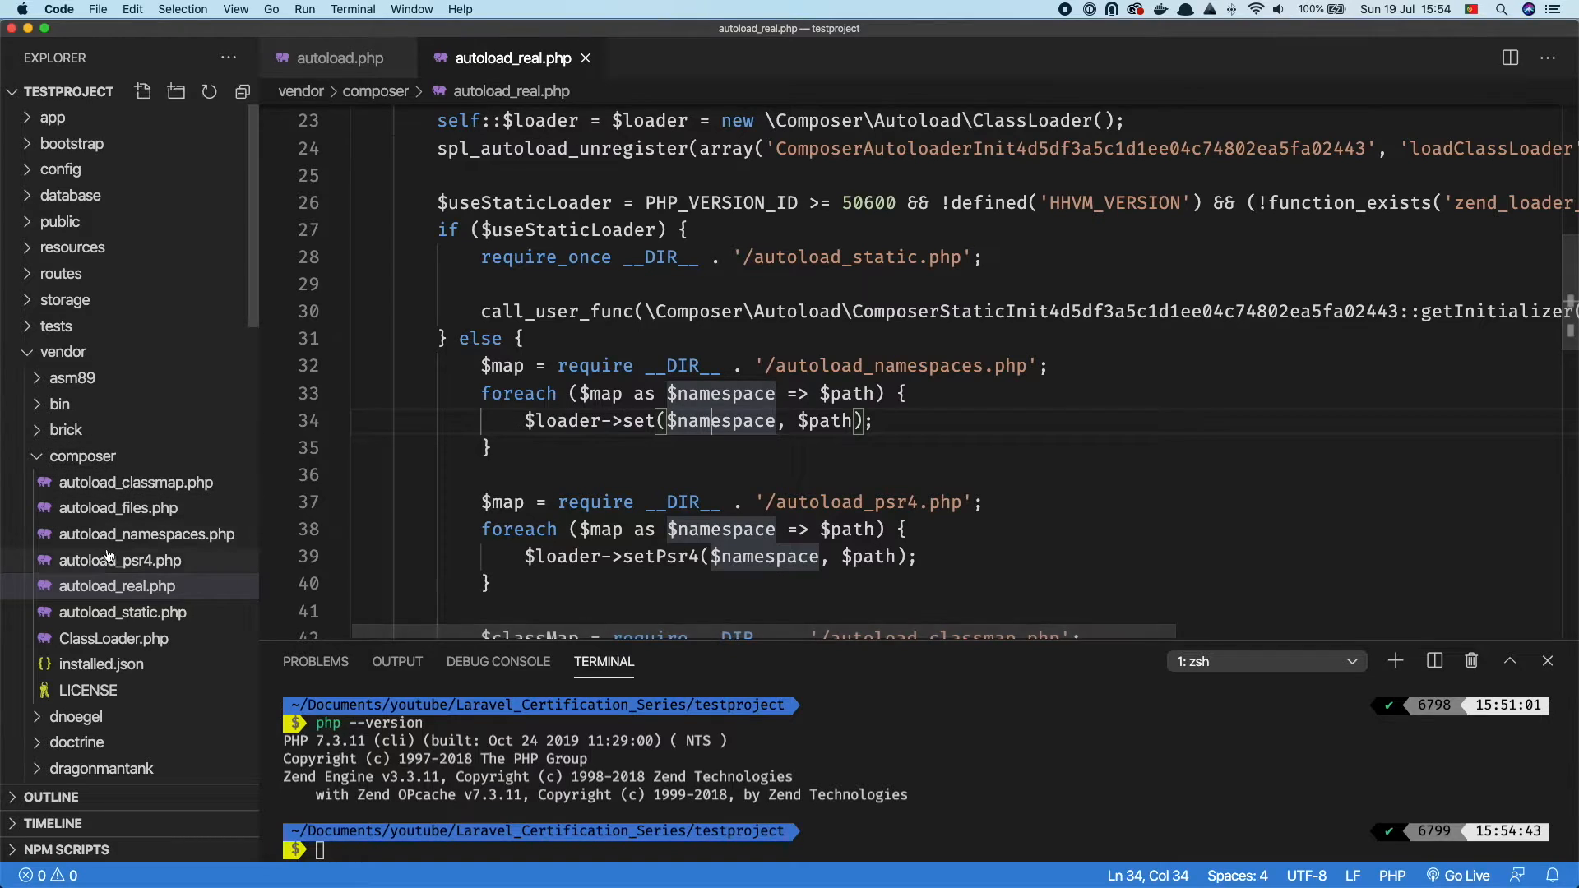
Step: Open autoload_static.php, highlight symfony and the Laravel helpers entry, and scroll its arrays
click(122, 612)
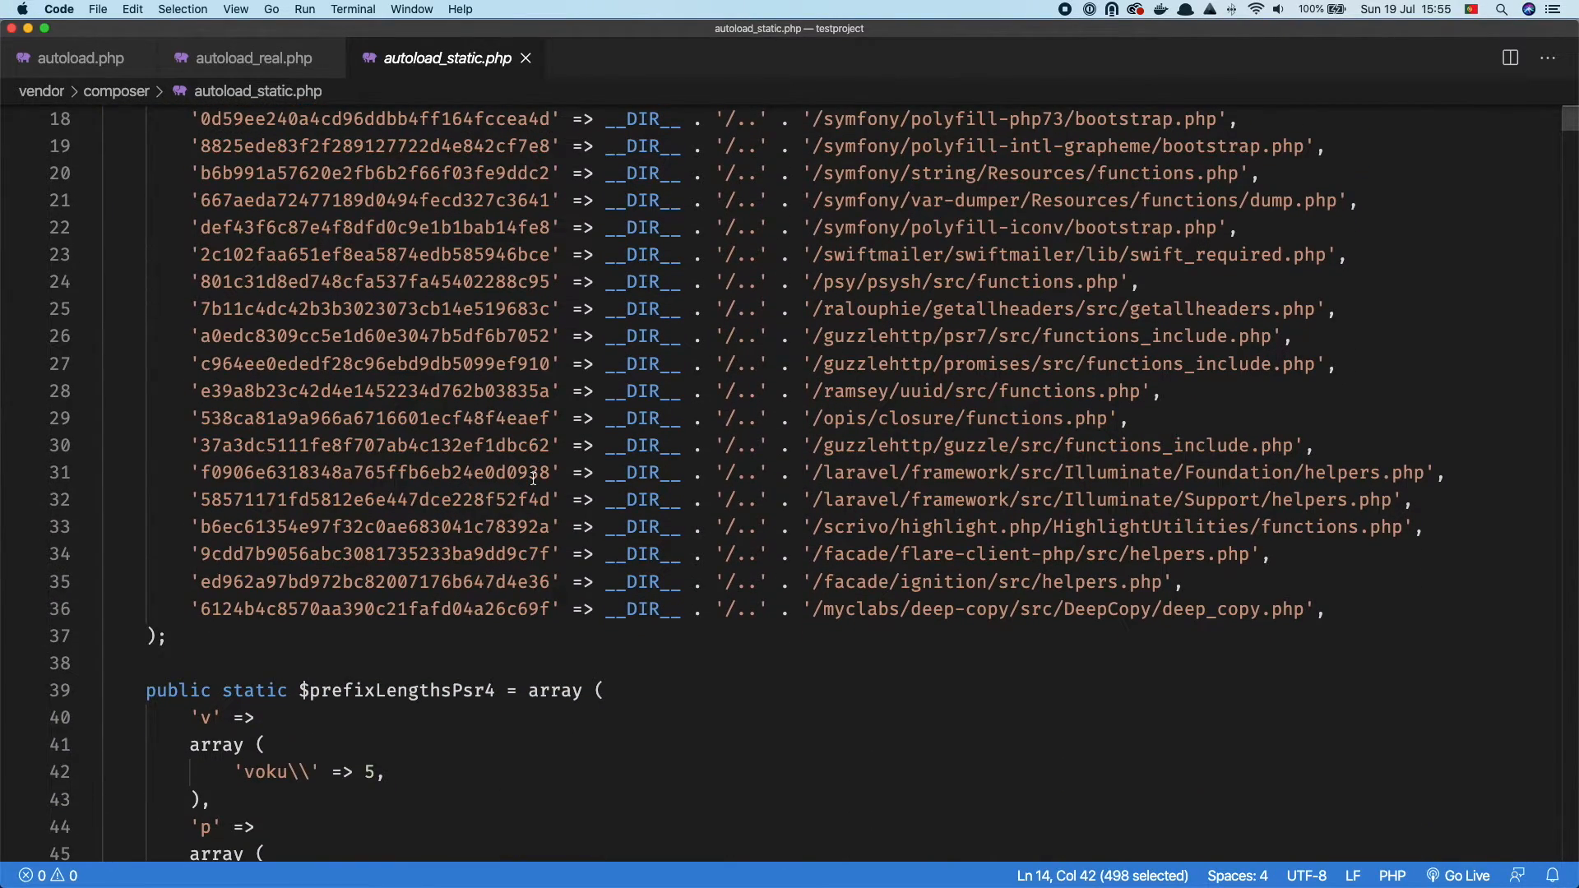
double_click(642, 418)
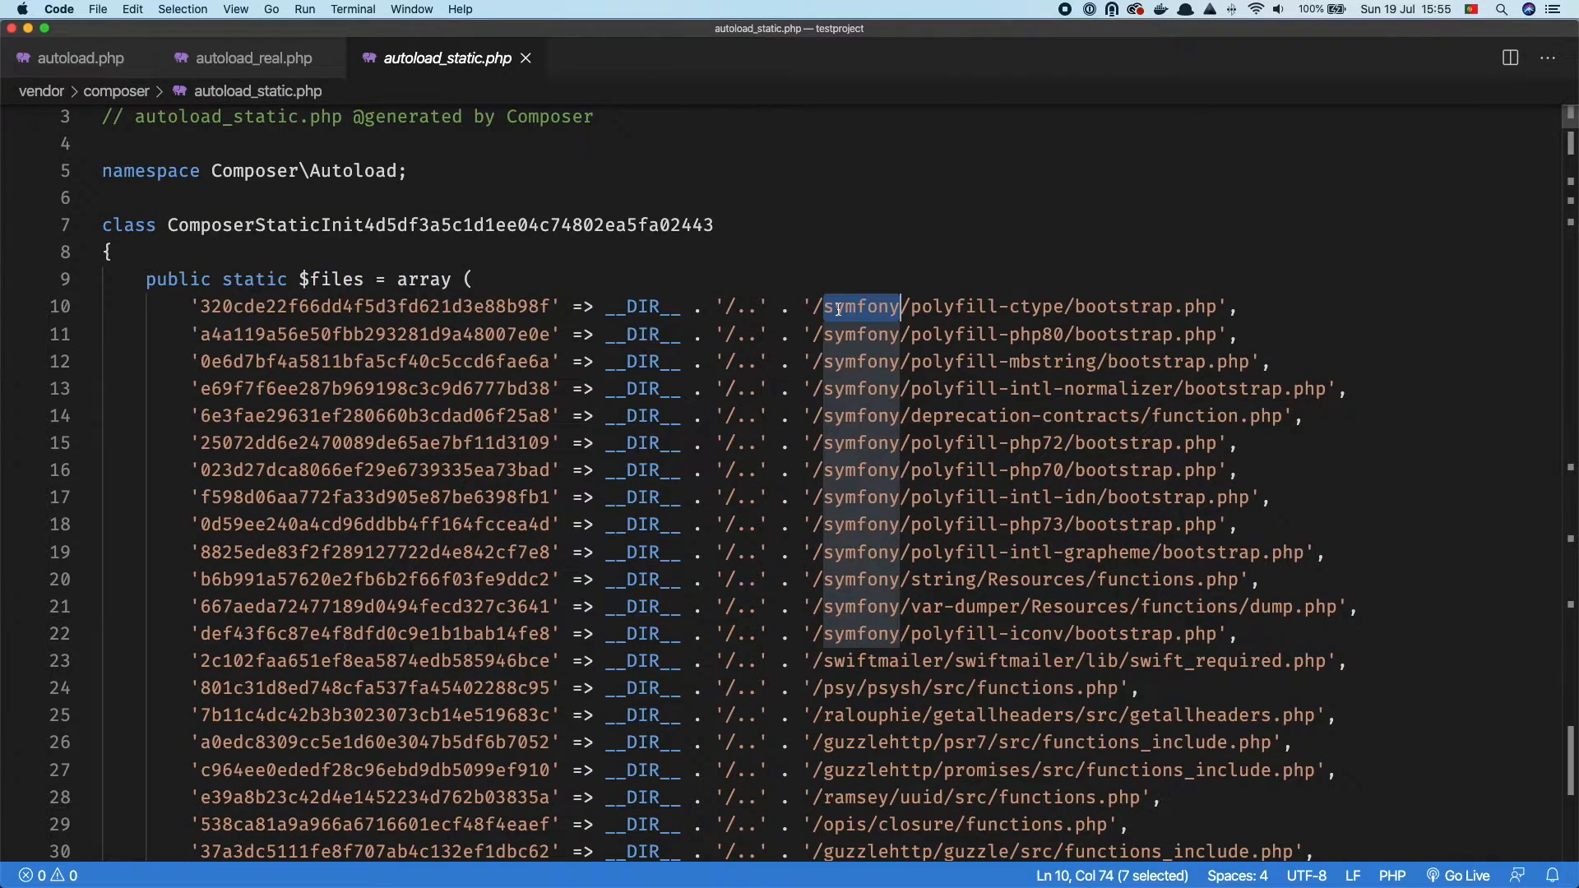
mouse_move(850, 488)
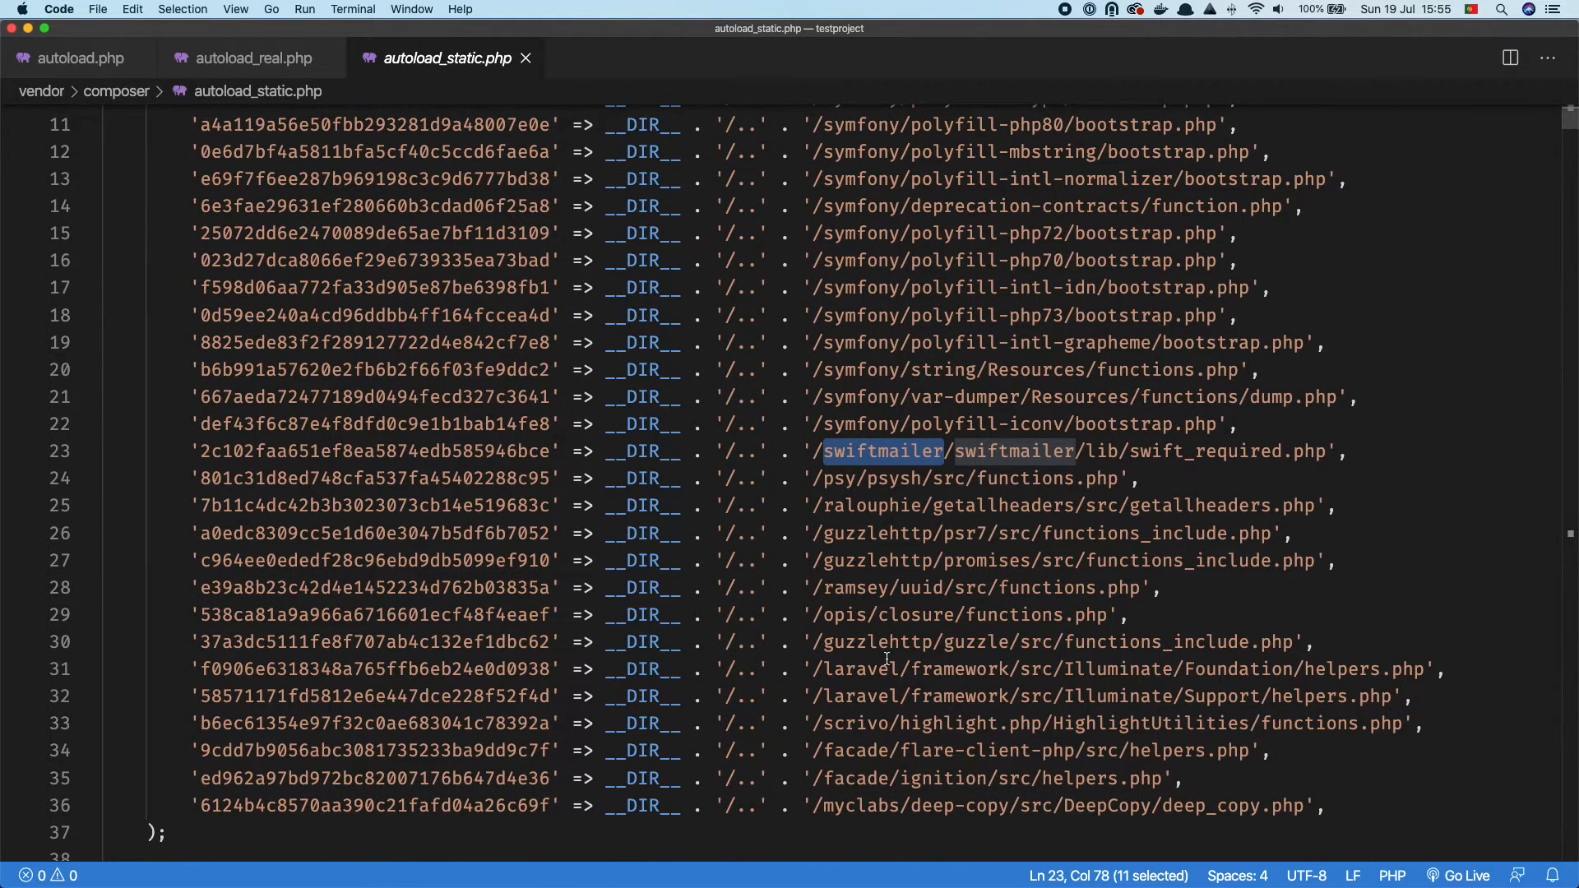
double_click(876, 560)
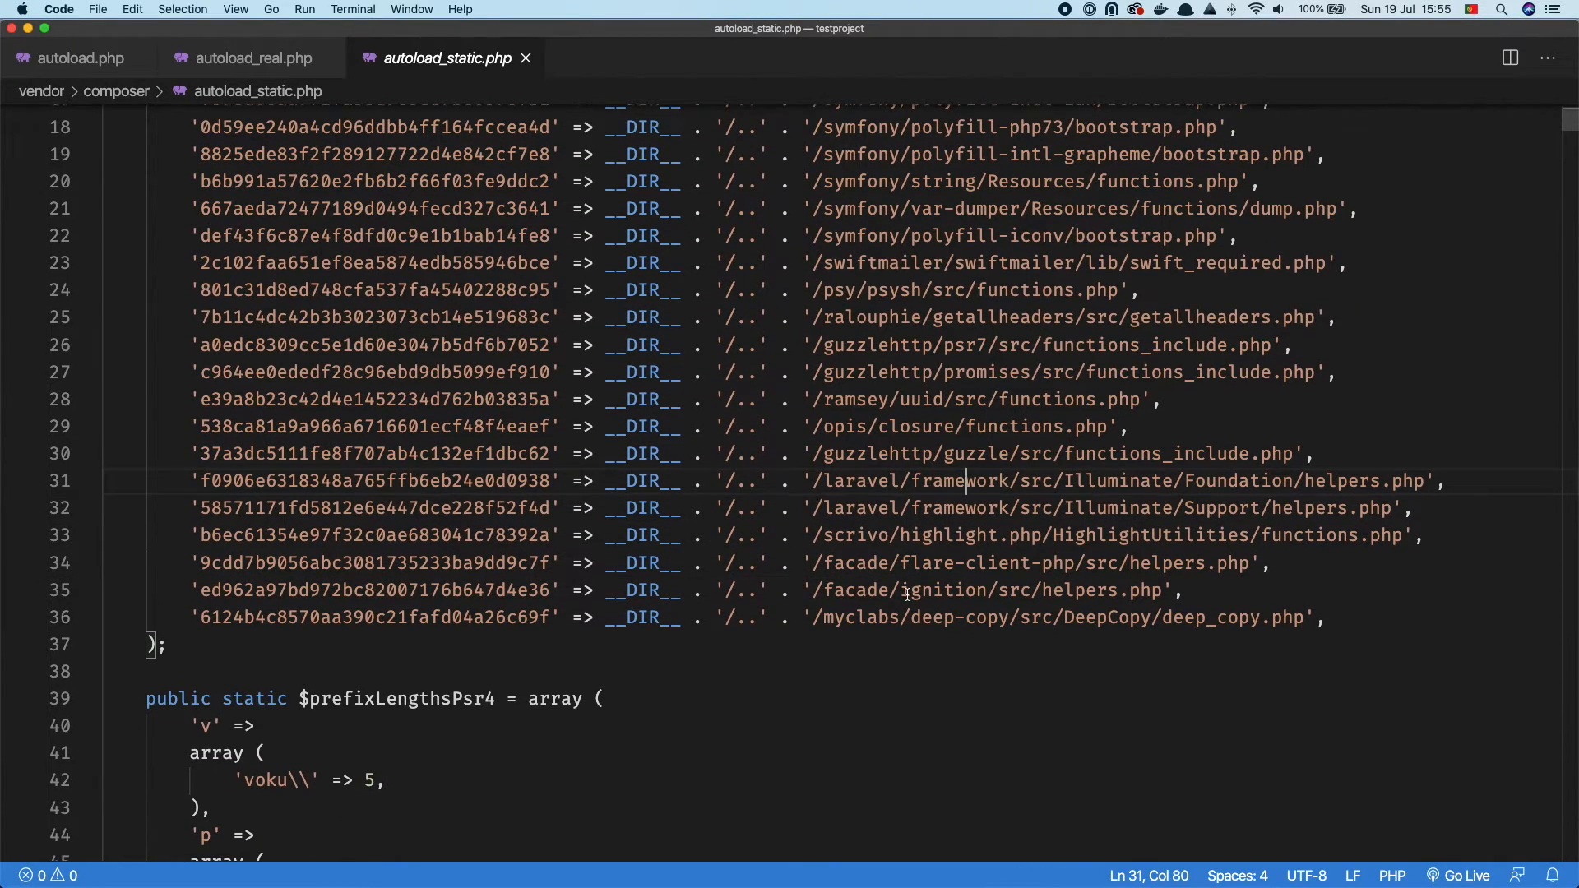
scroll(down, 3)
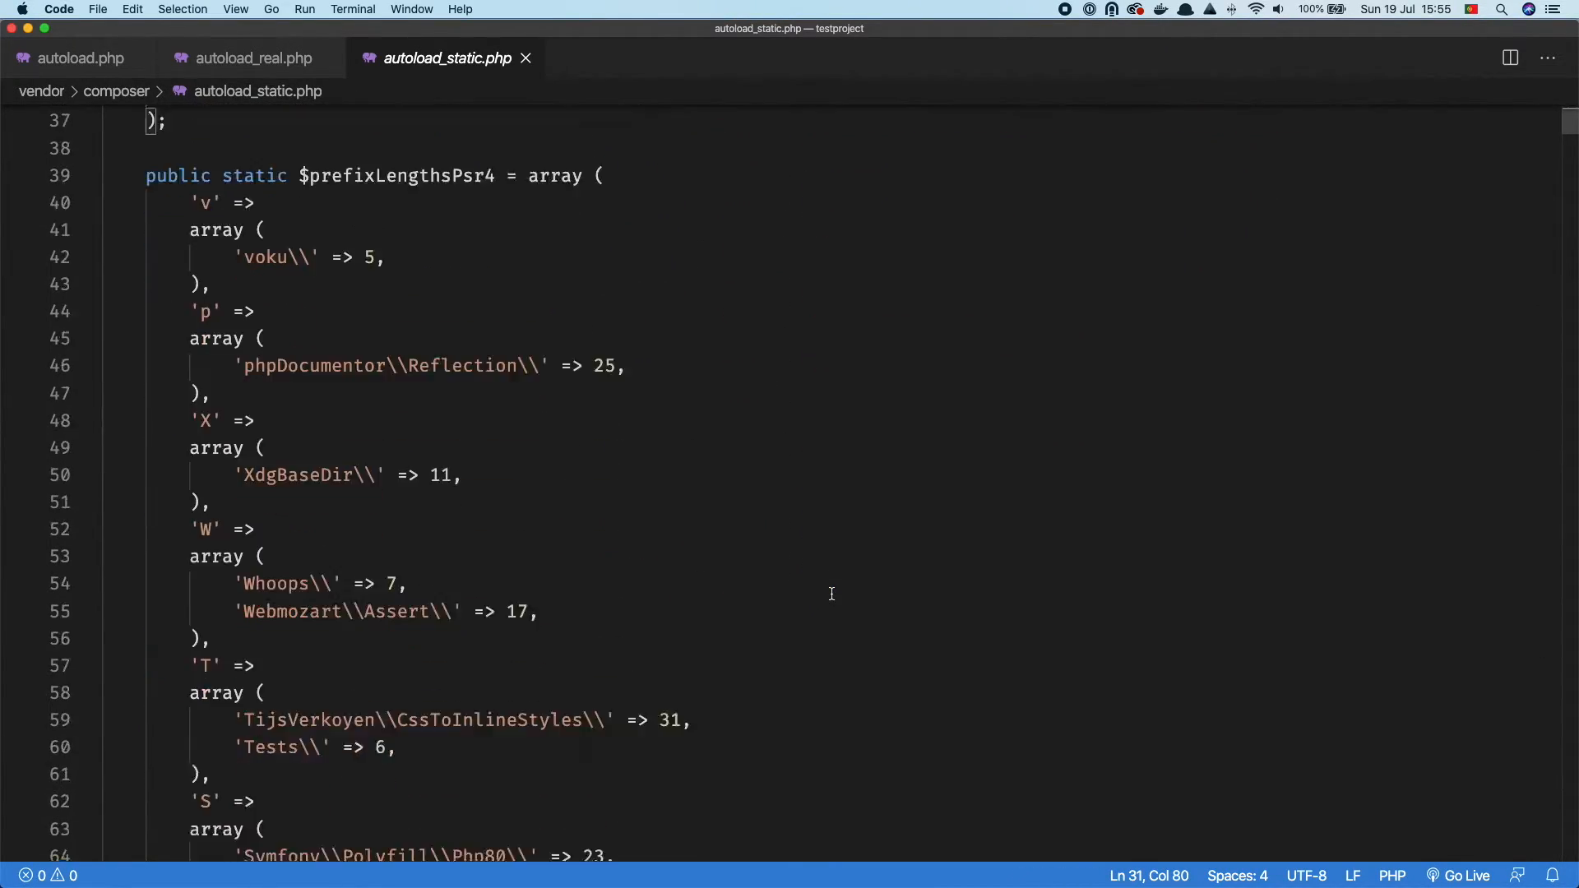
scroll(down, 3)
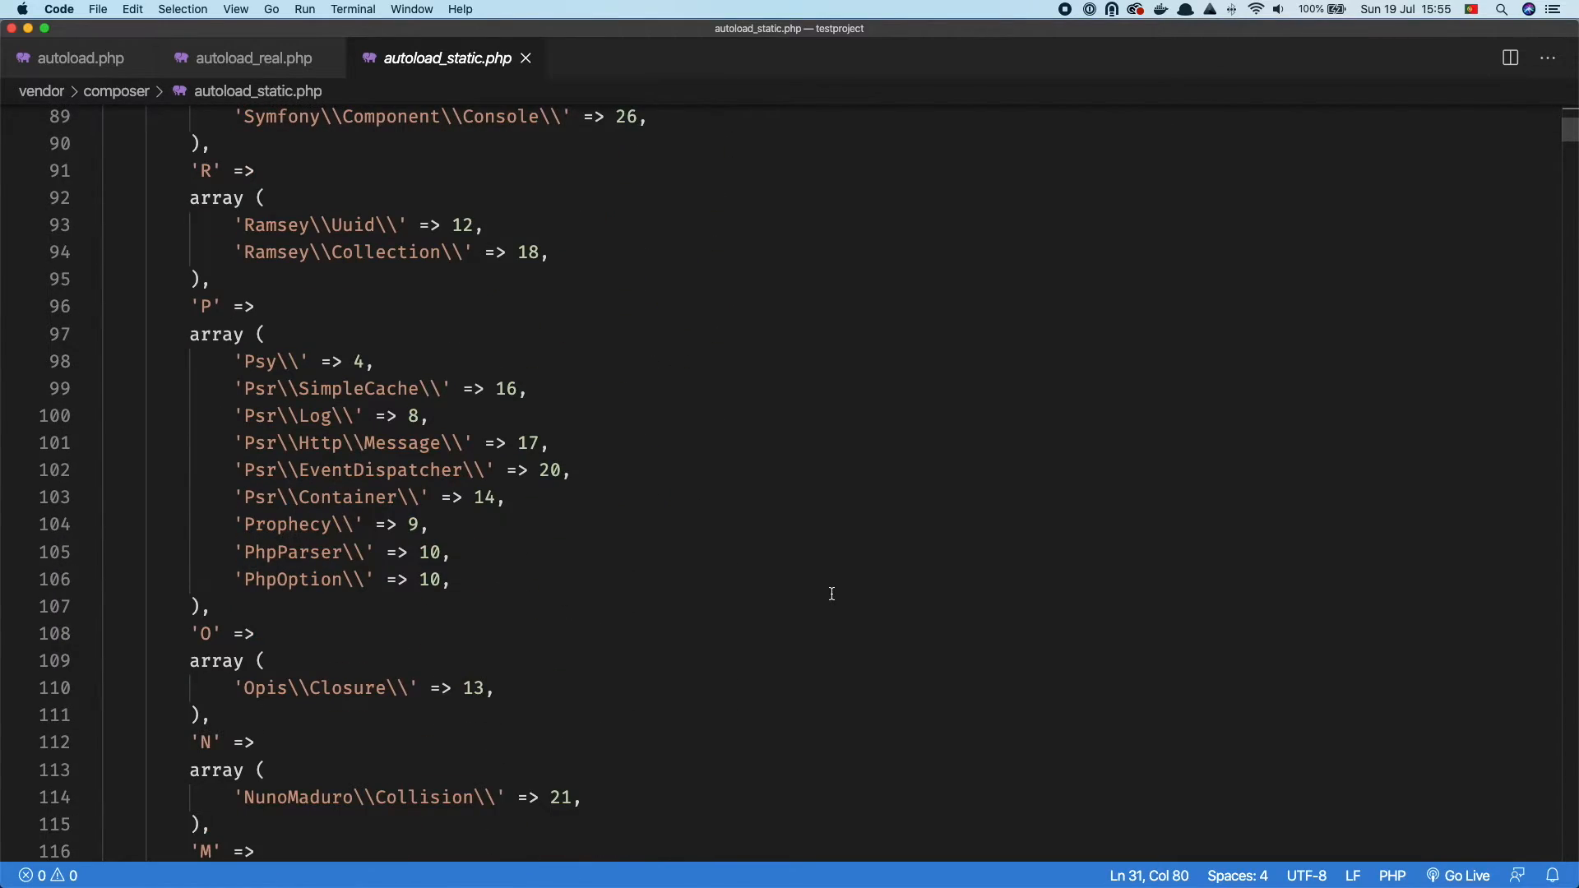
scroll(down, 3)
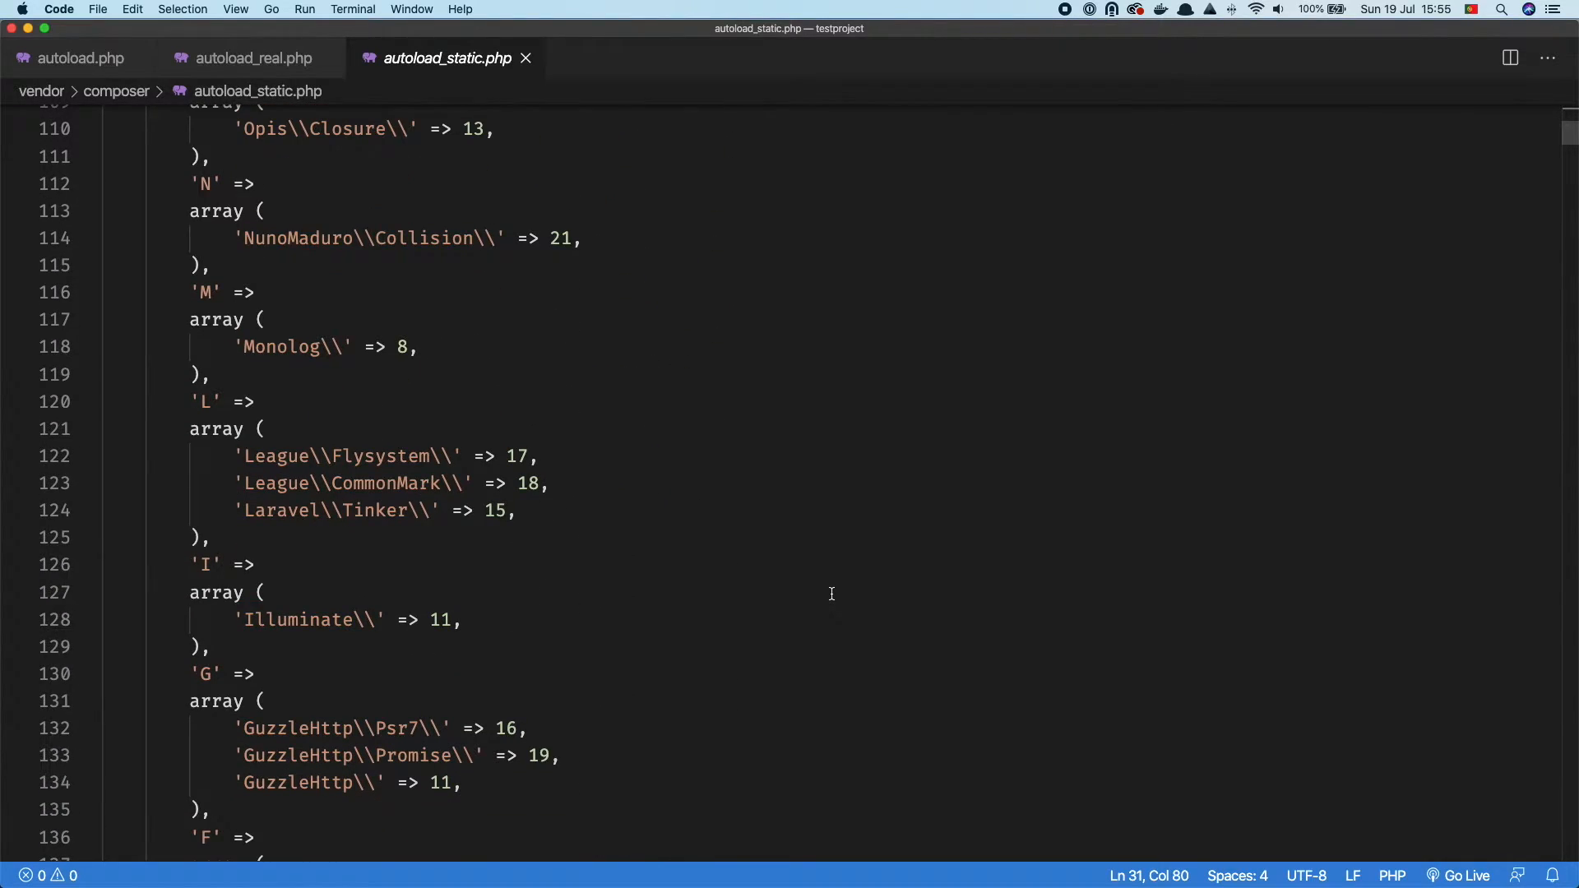
scroll(down, 3)
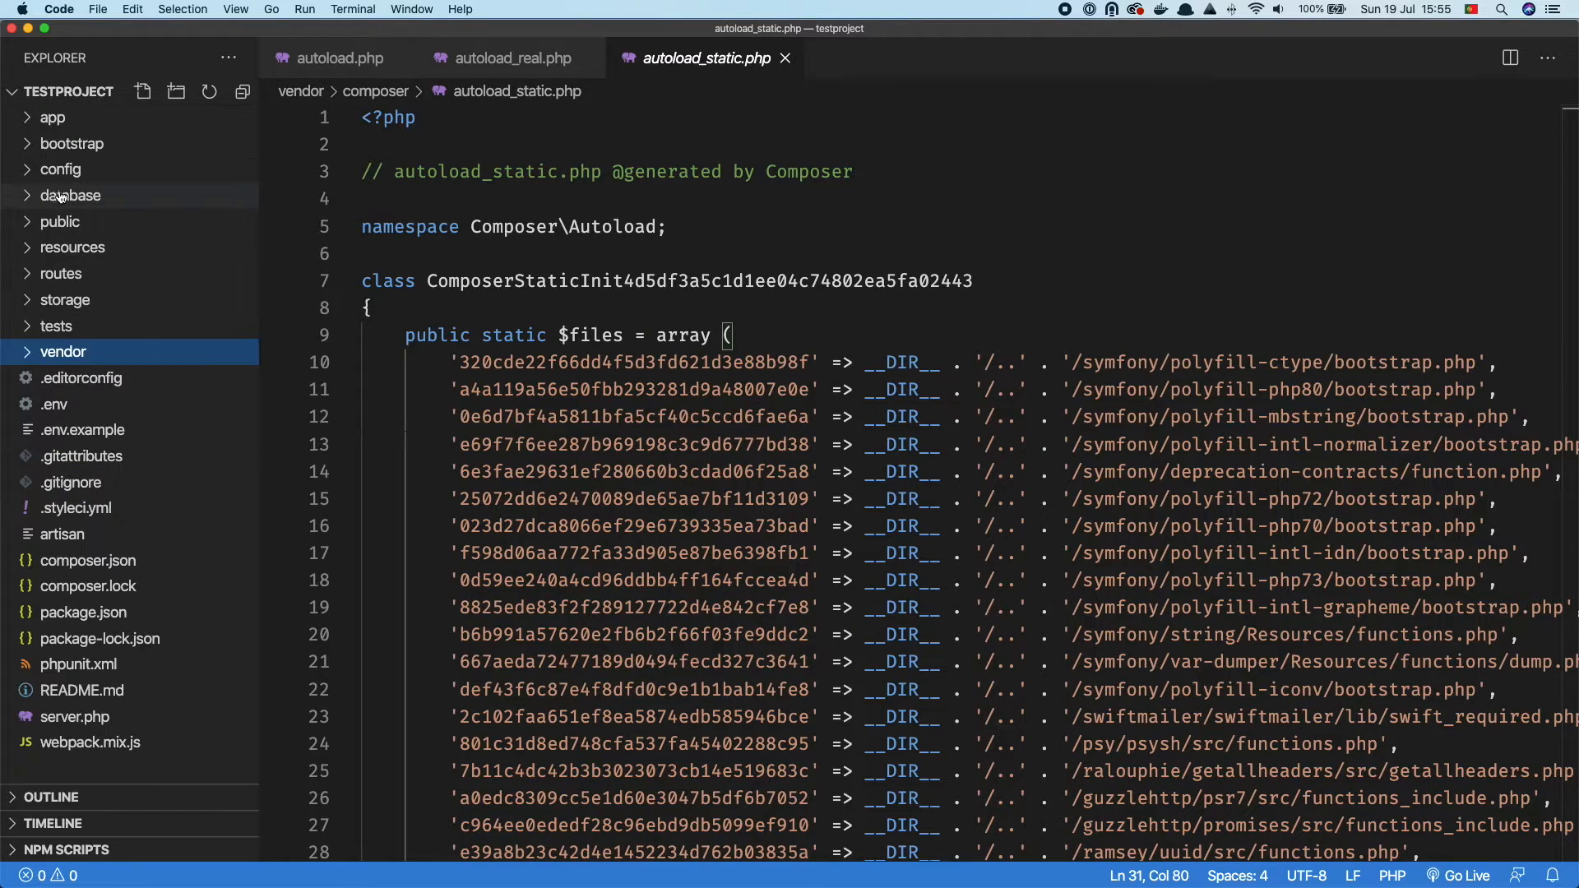
Step: Open public/index.php, highlight bootstrap in its app.php require, then collapse public
click(59, 221)
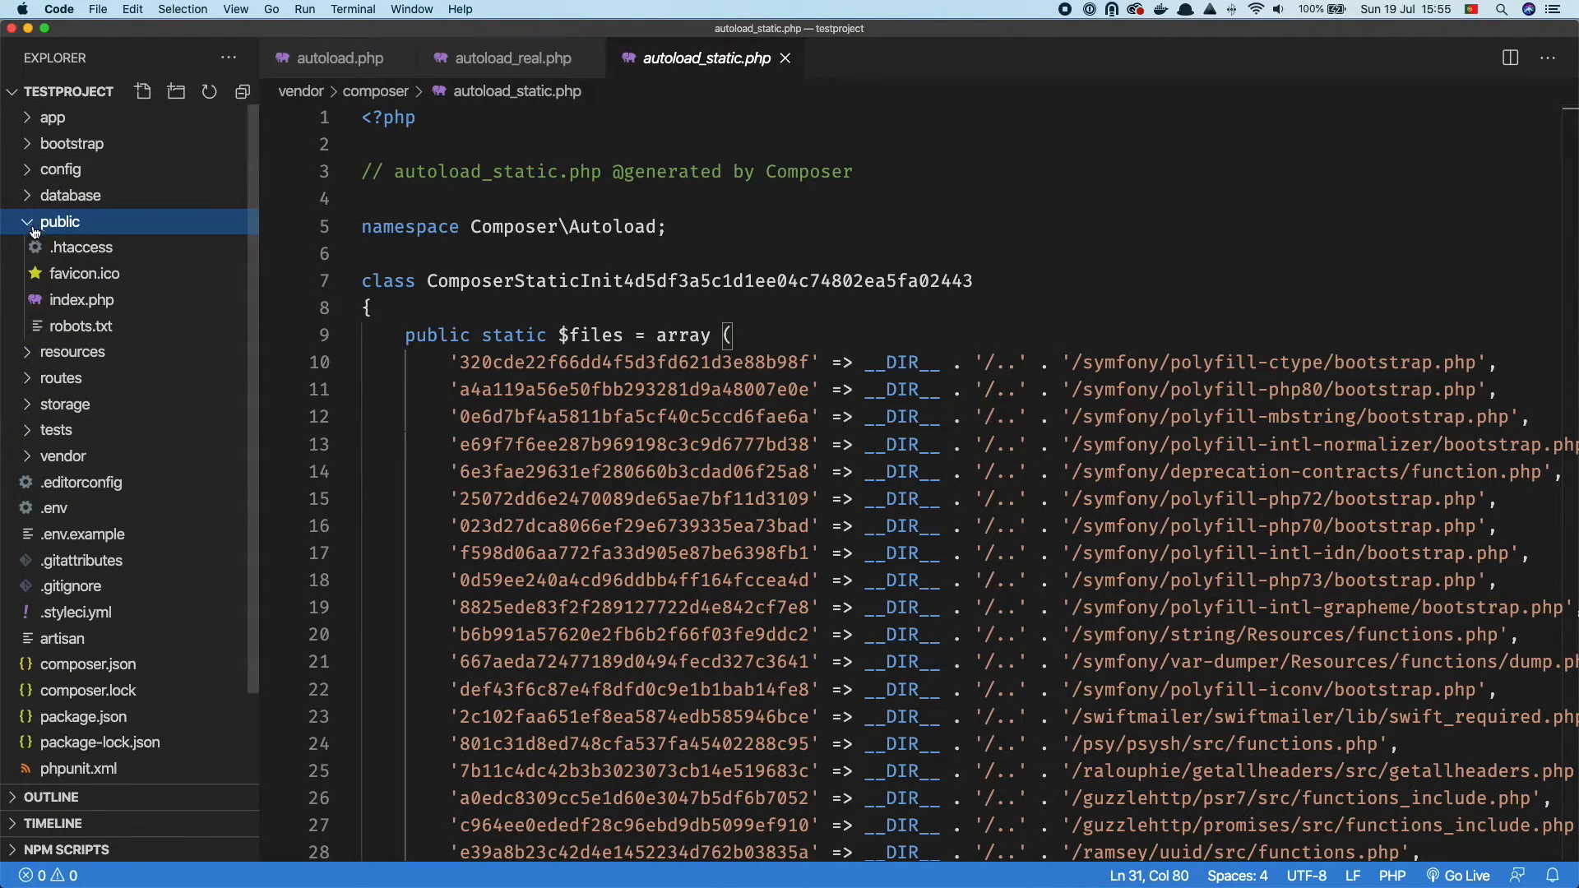
click(81, 299)
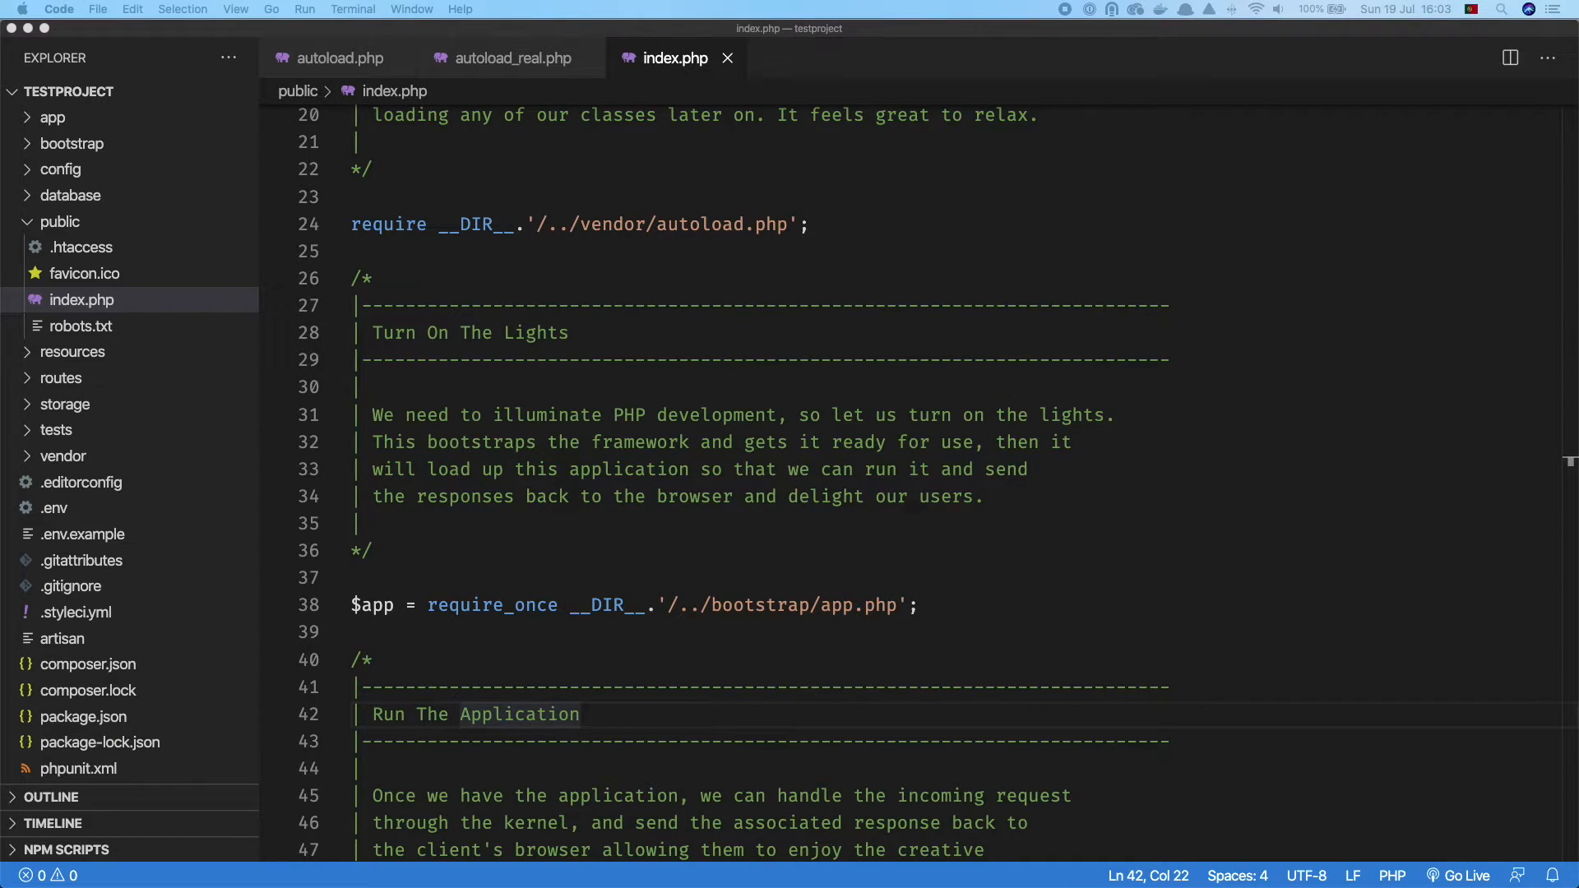
mouse_move(666, 416)
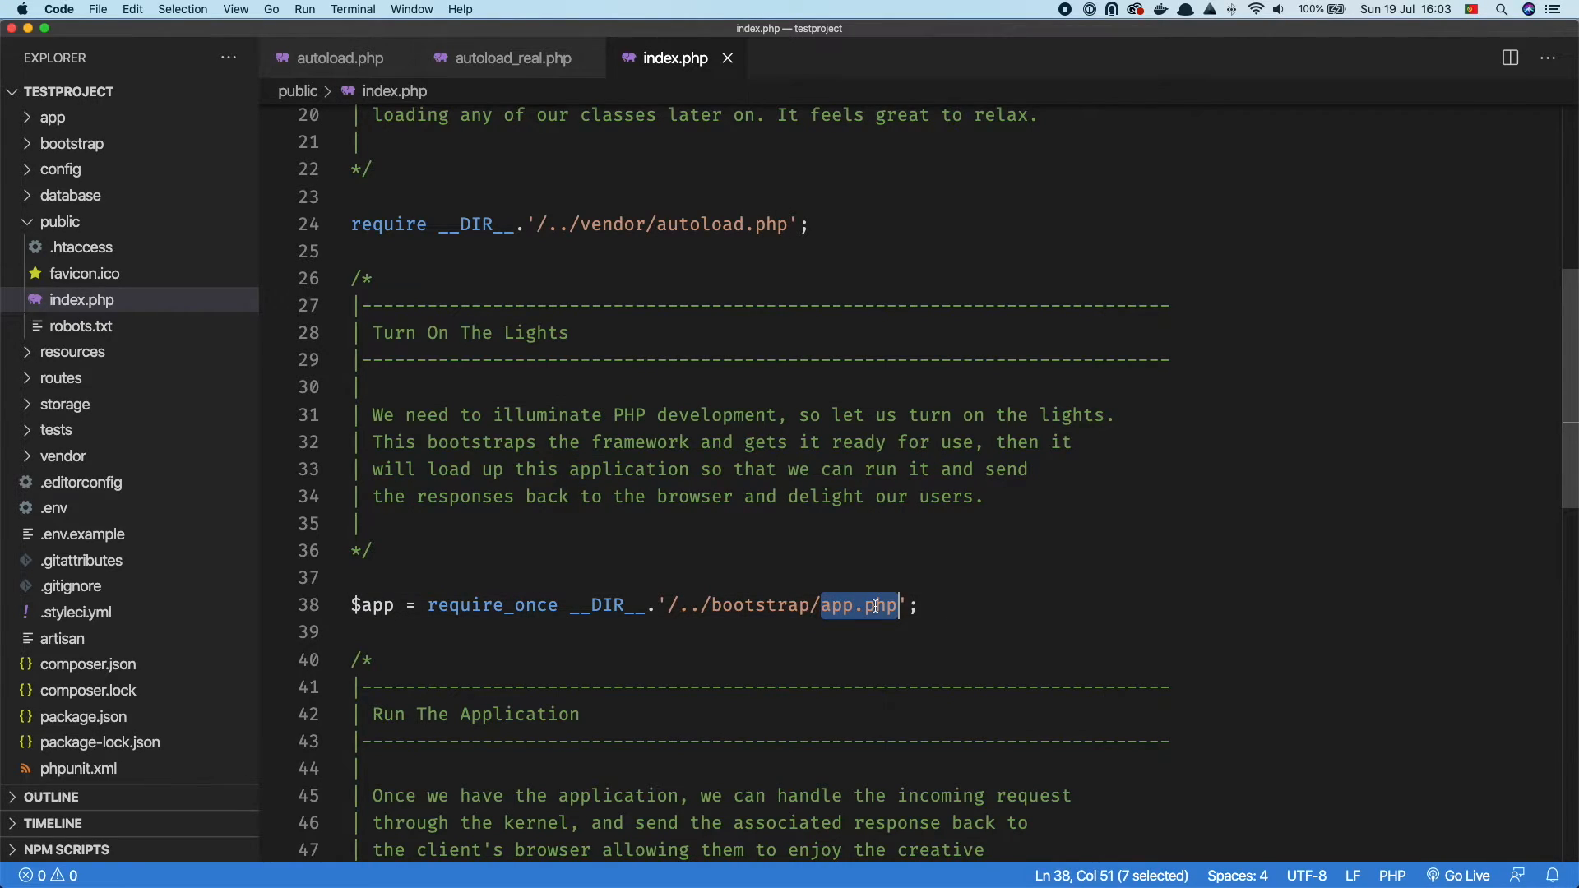
double_click(760, 605)
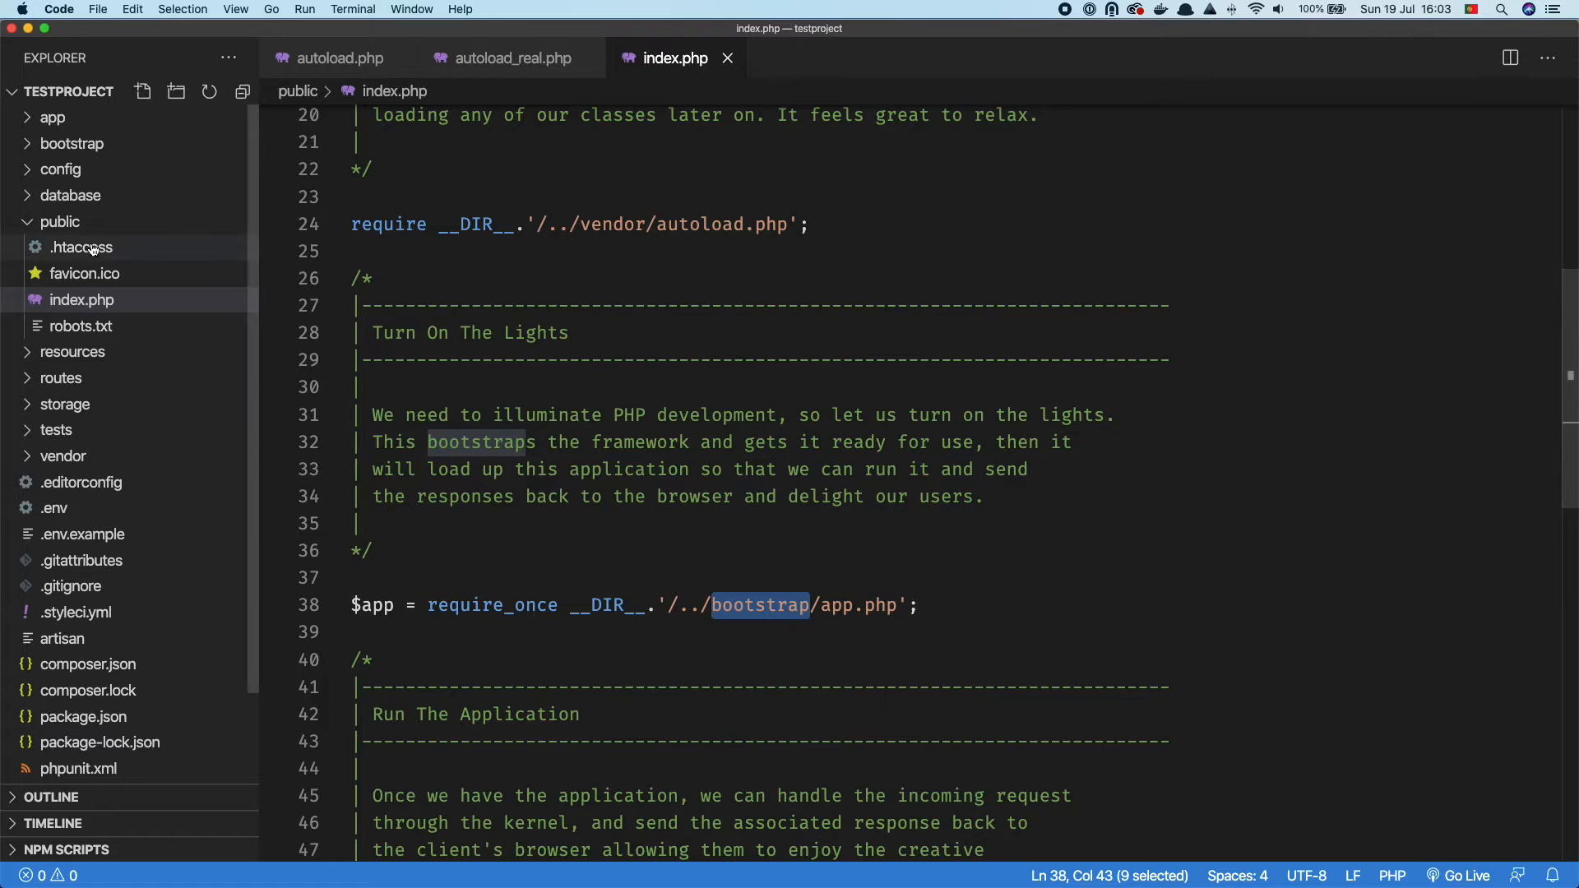
click(60, 222)
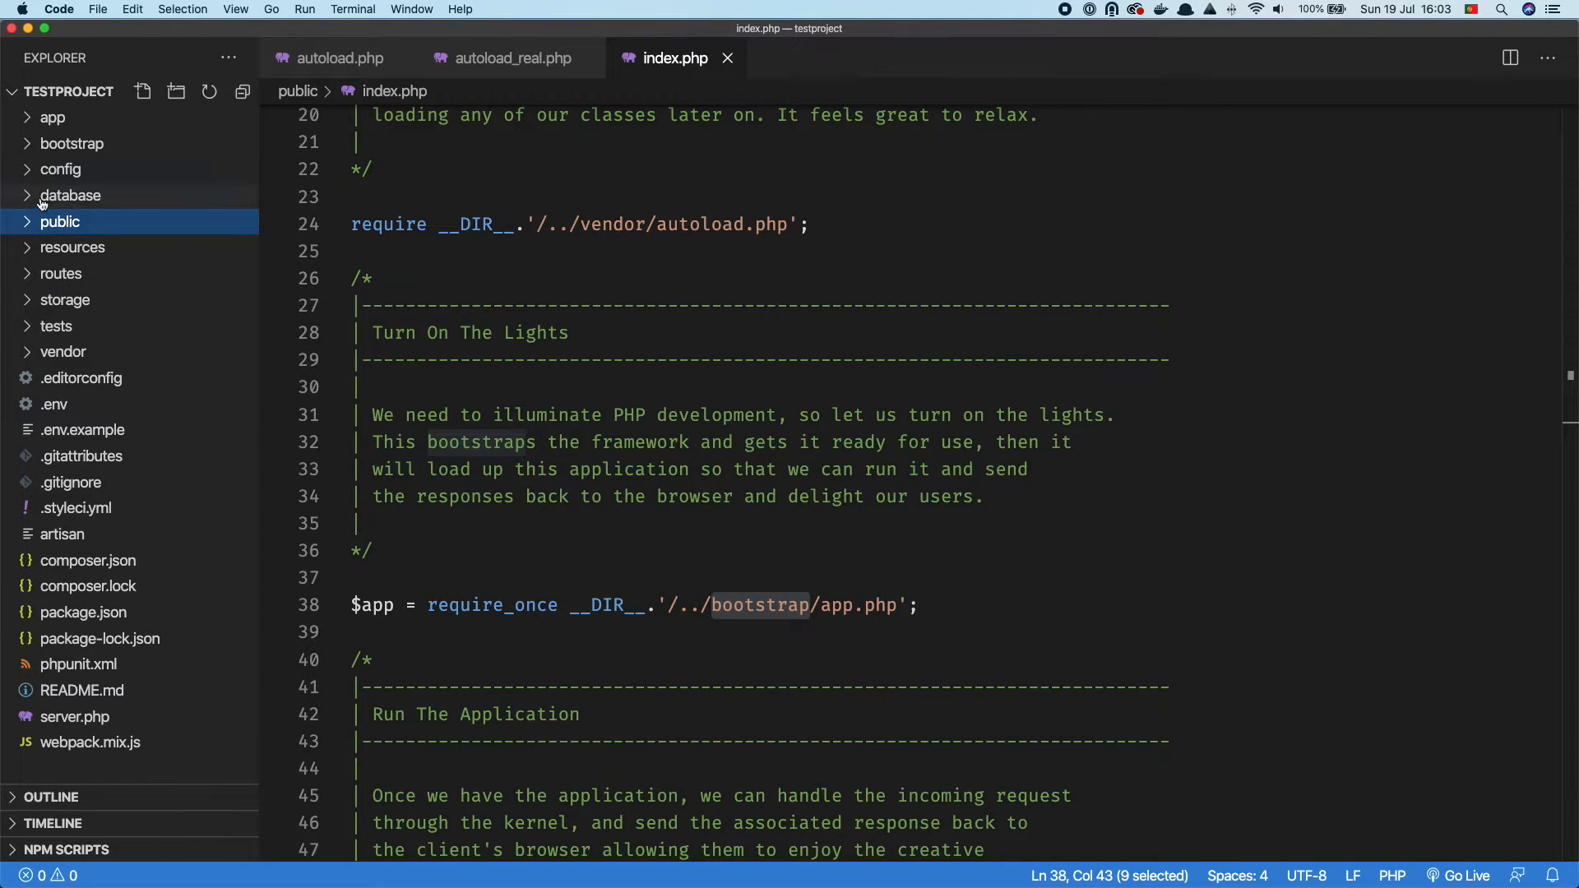
click(76, 195)
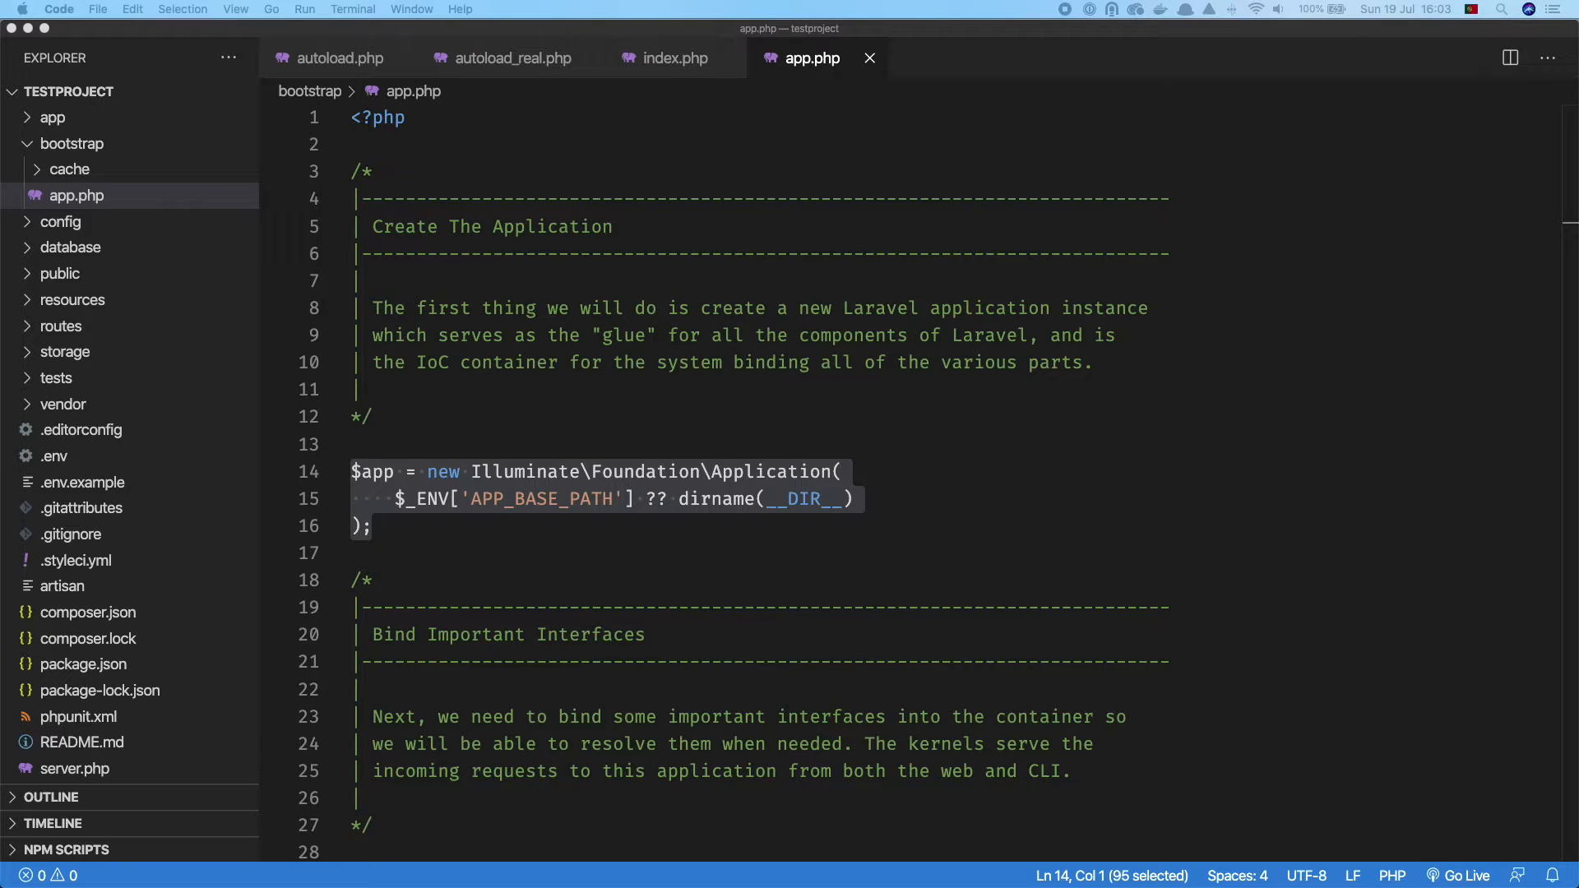
scroll(down, 3)
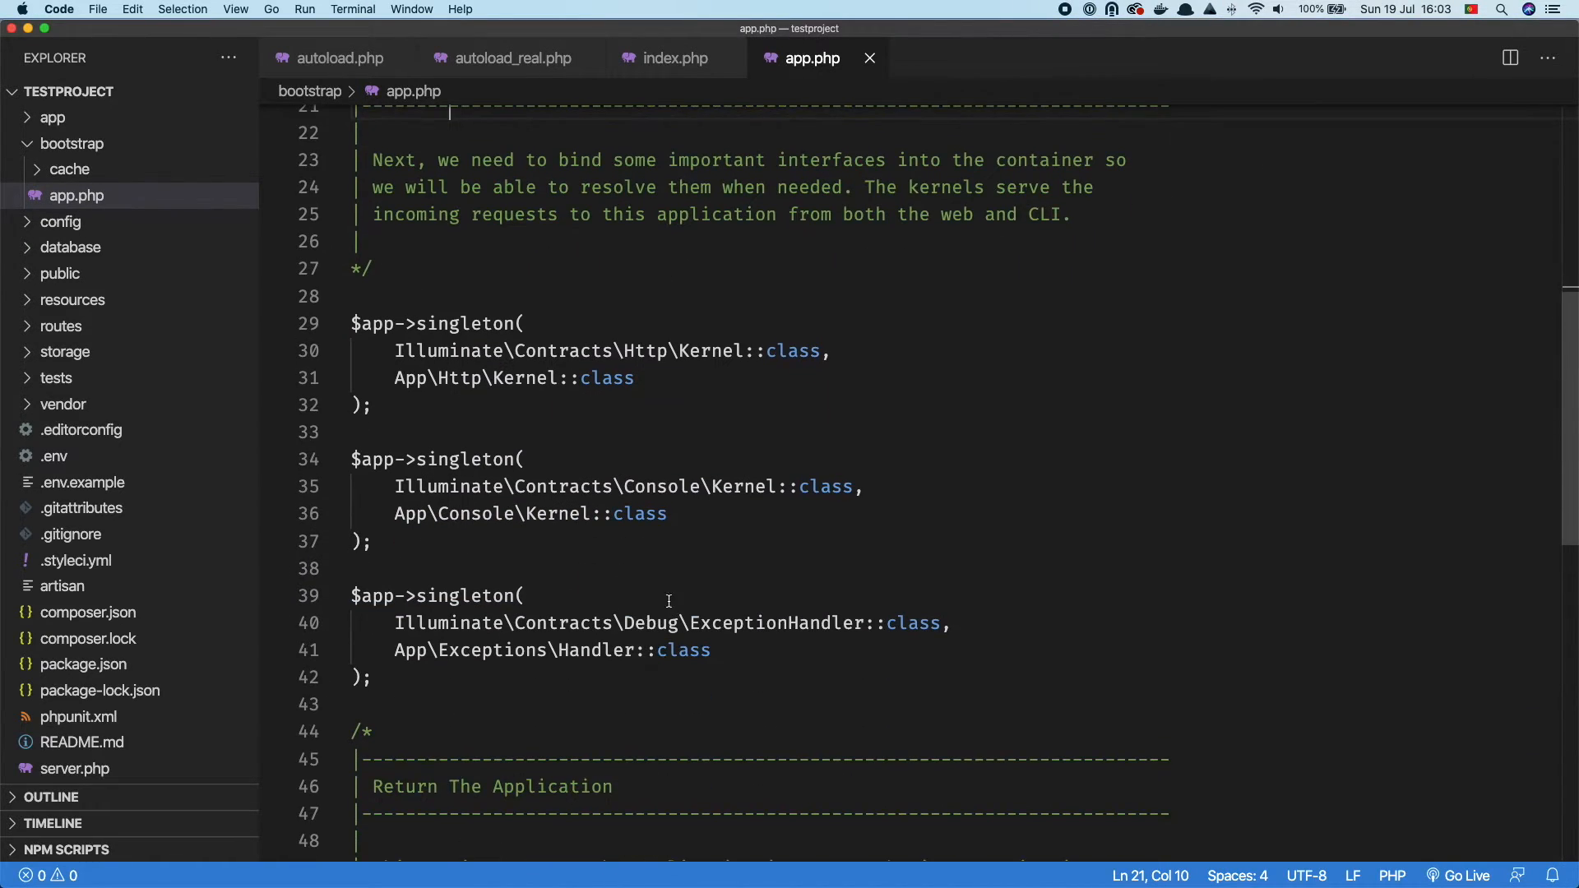
double_click(646, 351)
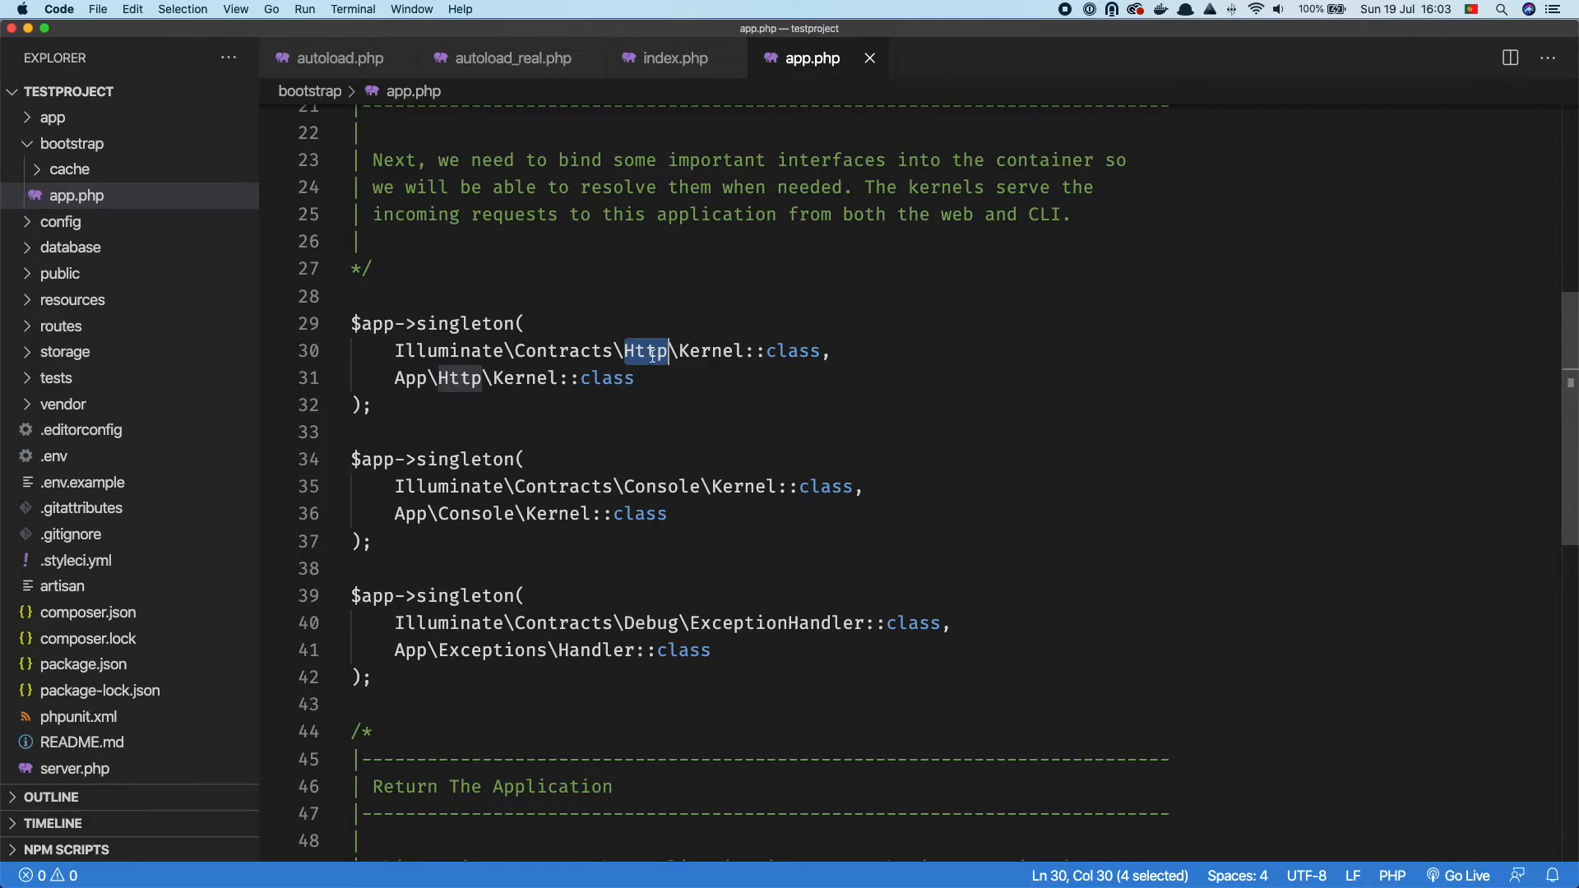
double_click(655, 622)
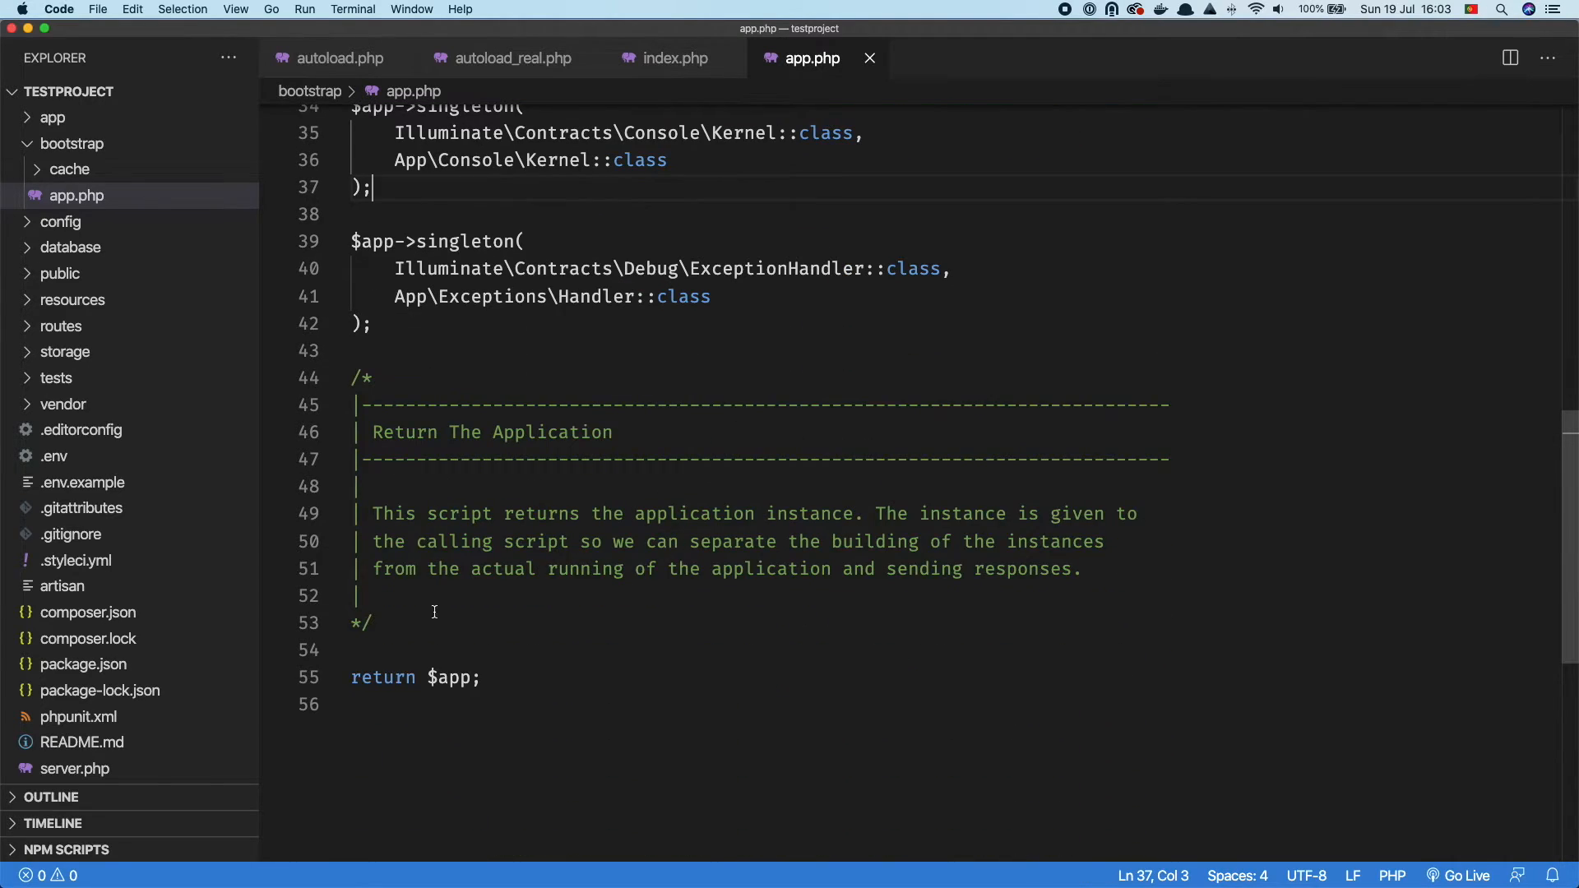
click(678, 569)
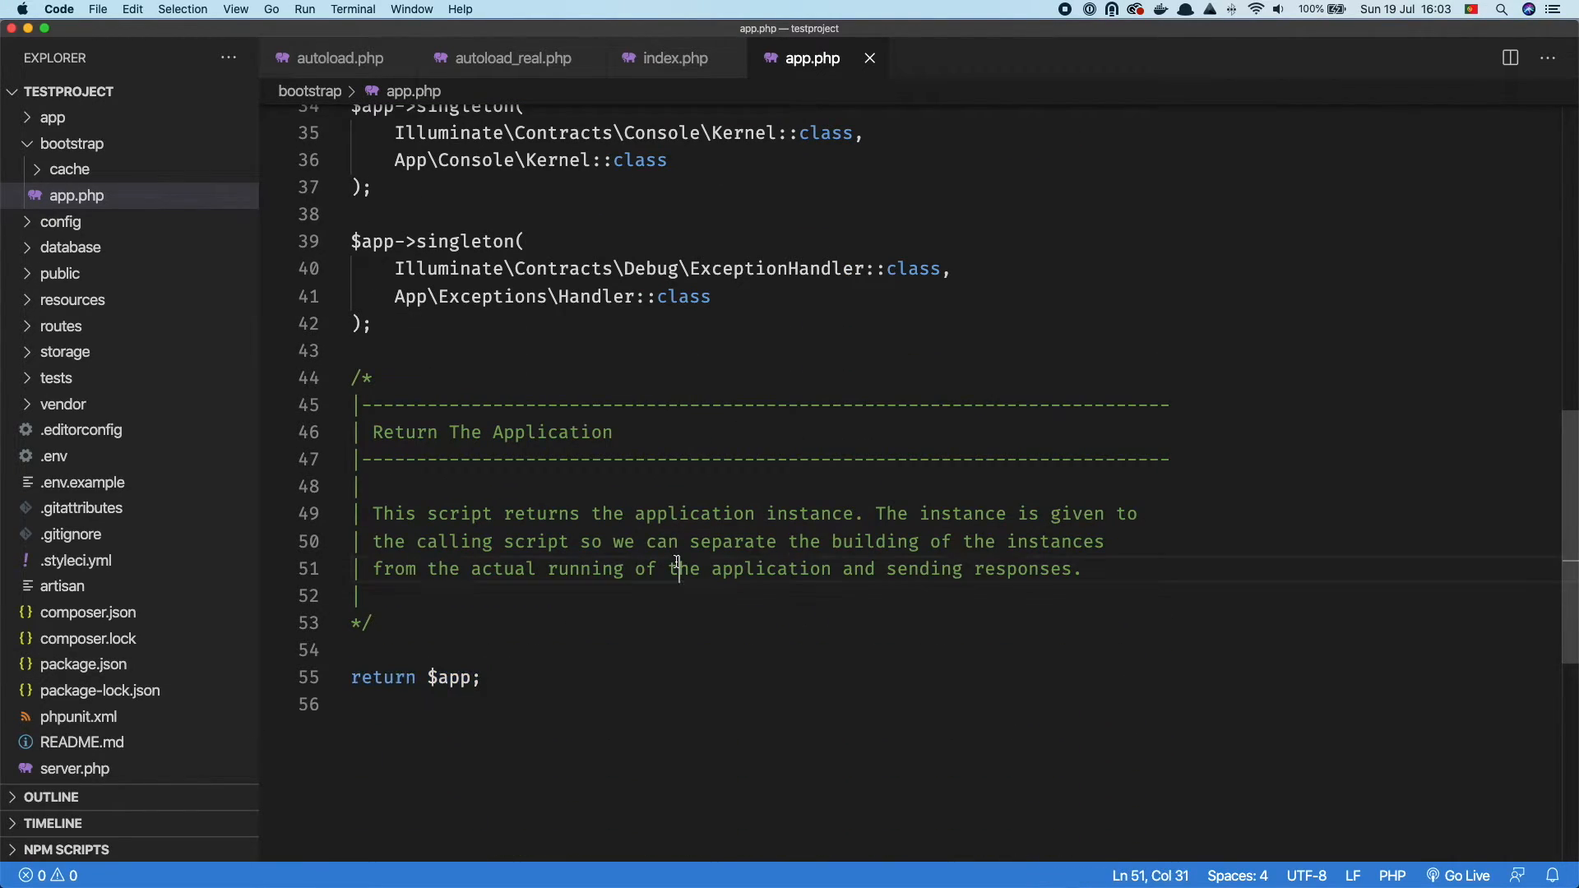
double_click(684, 569)
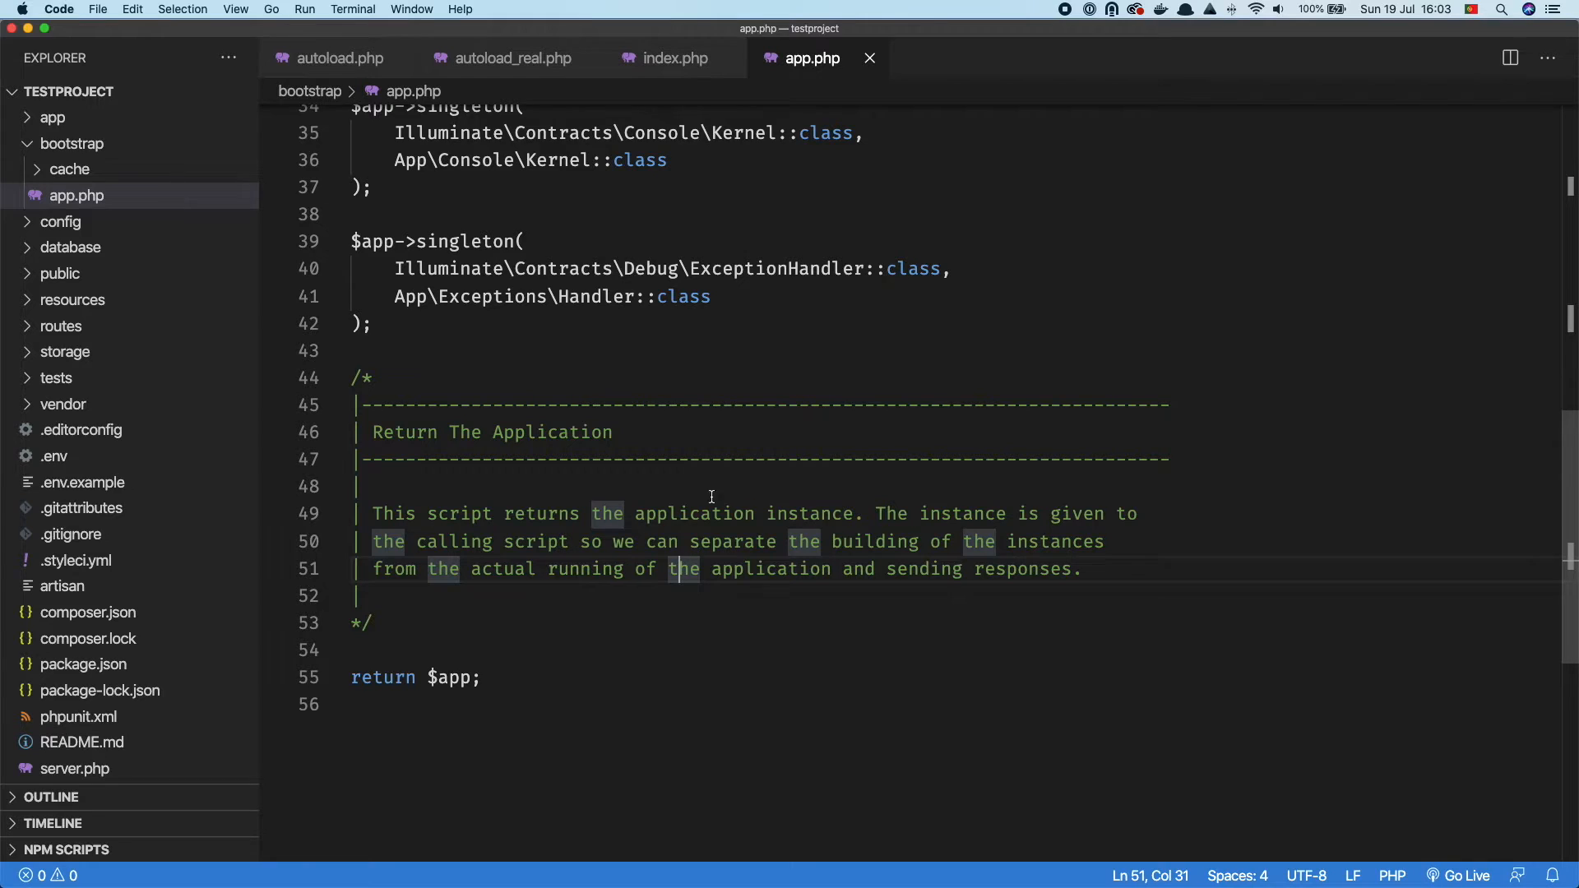
click(672, 58)
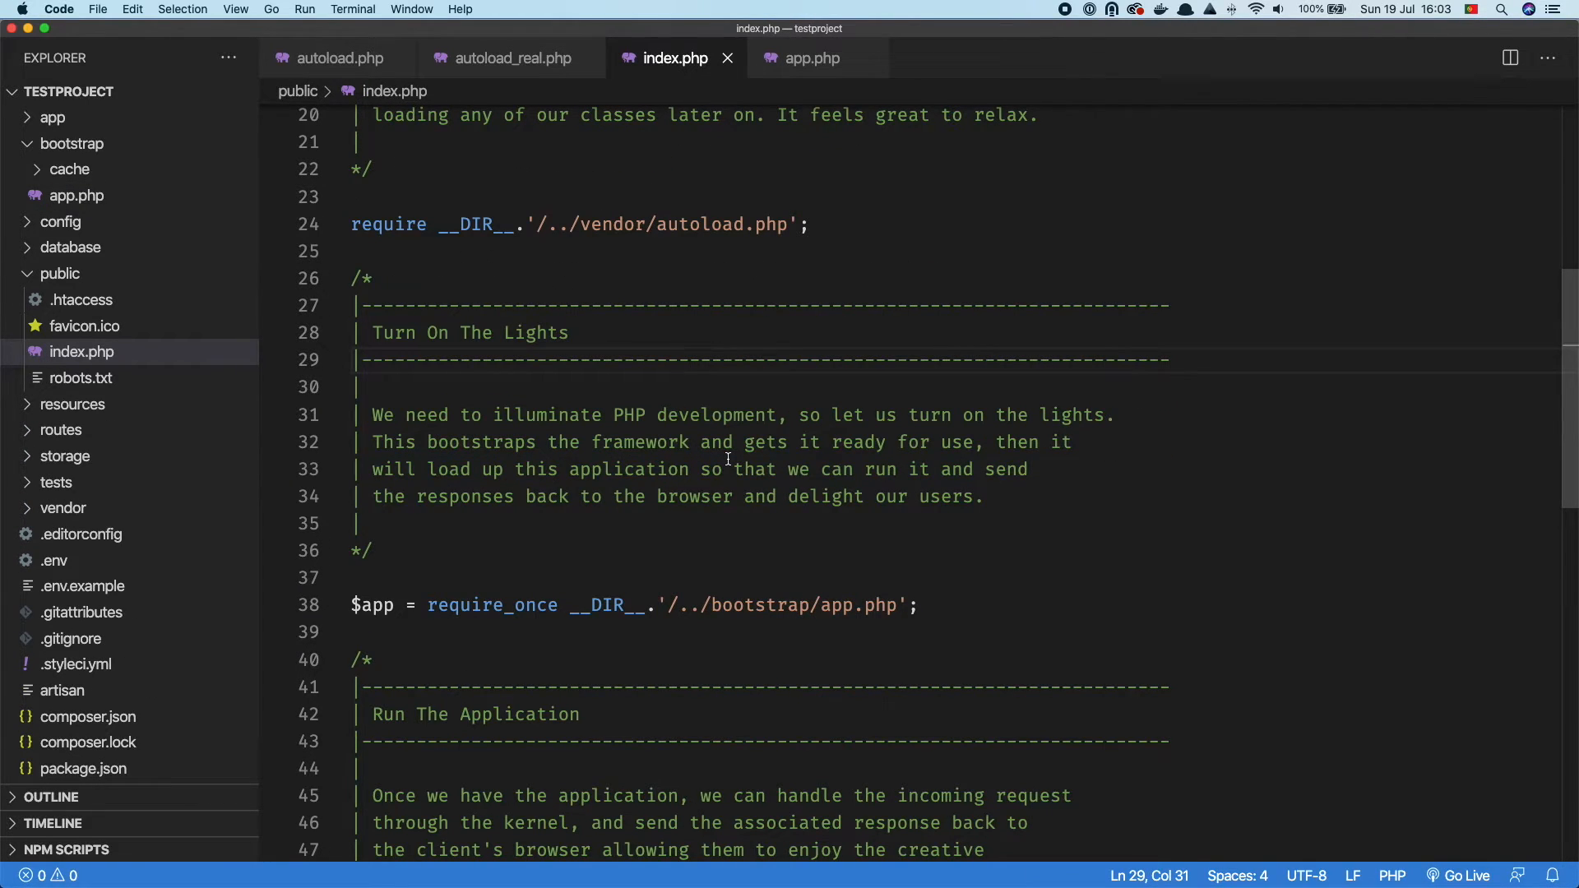
Step: Scroll index.php to the kernel handle, send and terminate section, highlighting terminate
scroll(down, 3)
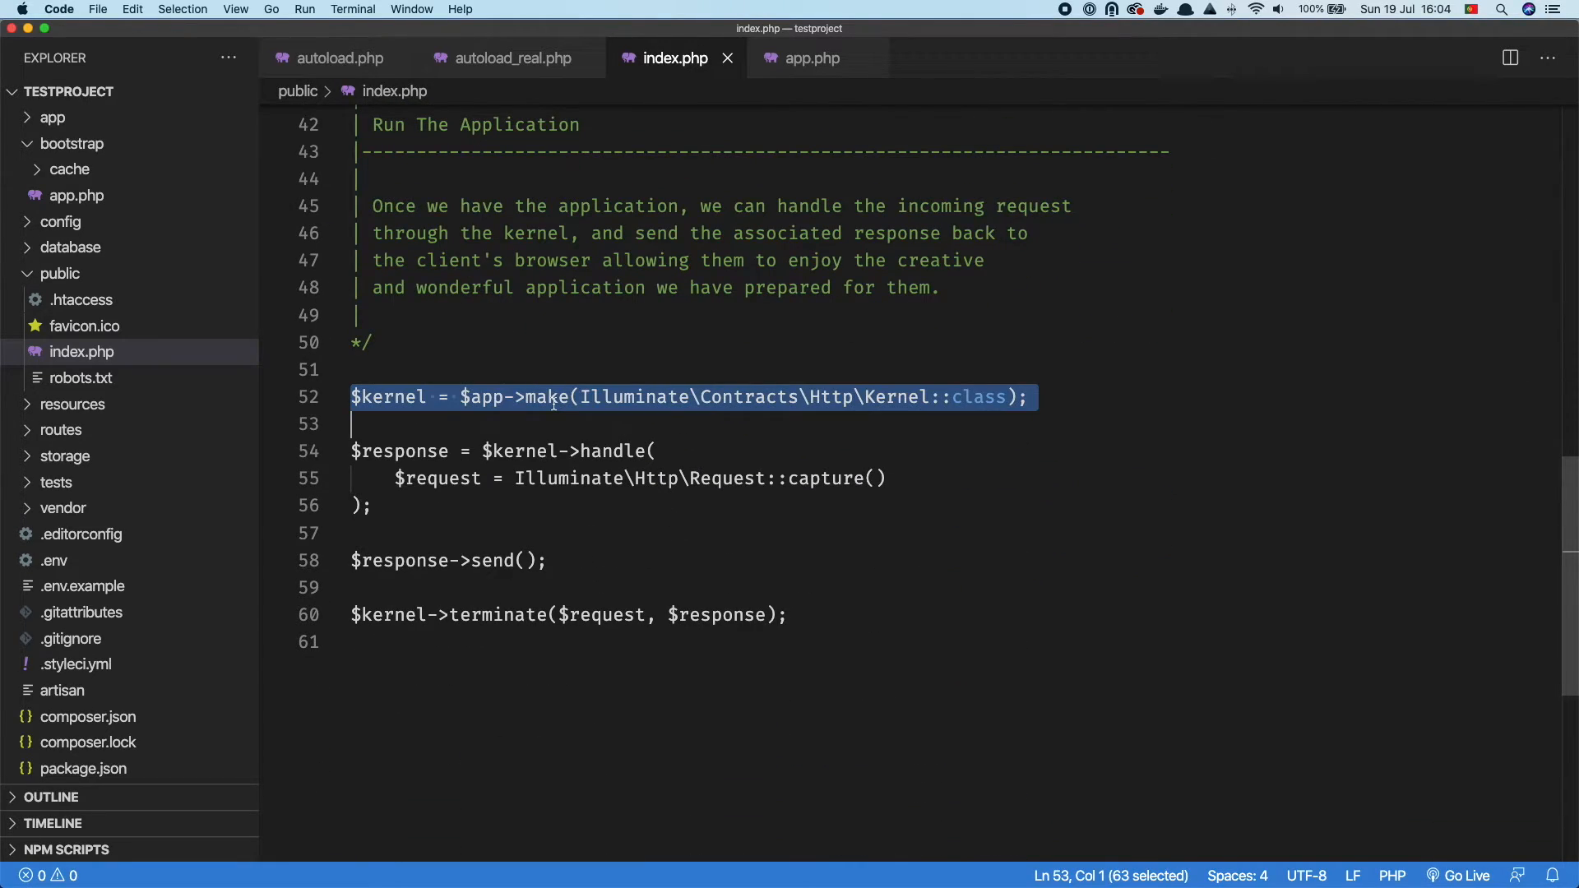
mouse_move(695, 378)
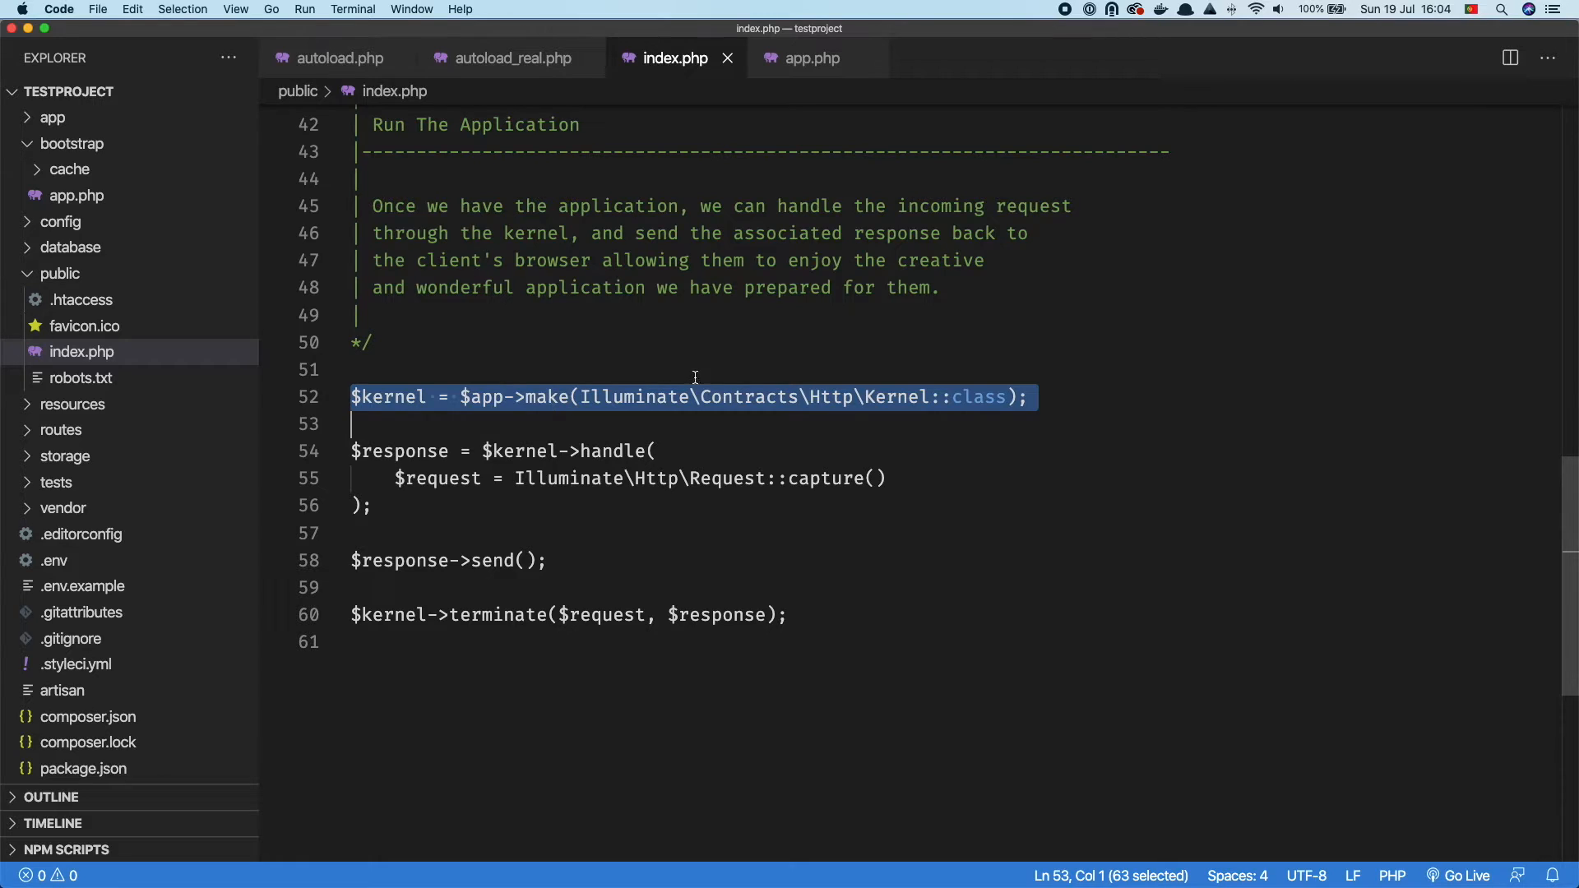
double_click(613, 450)
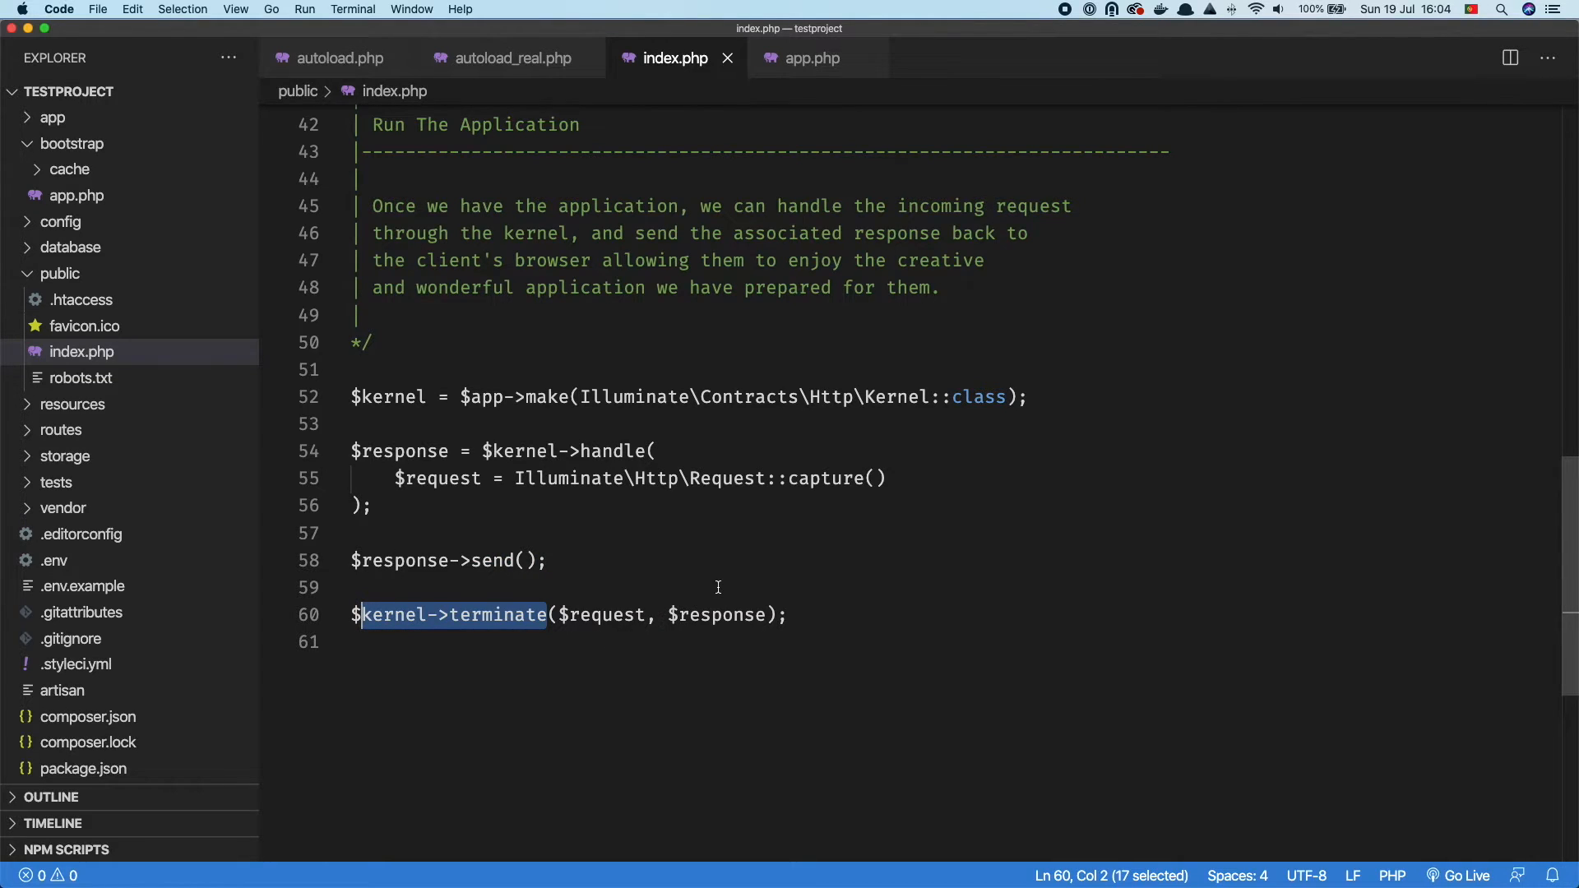
scroll(down, 3)
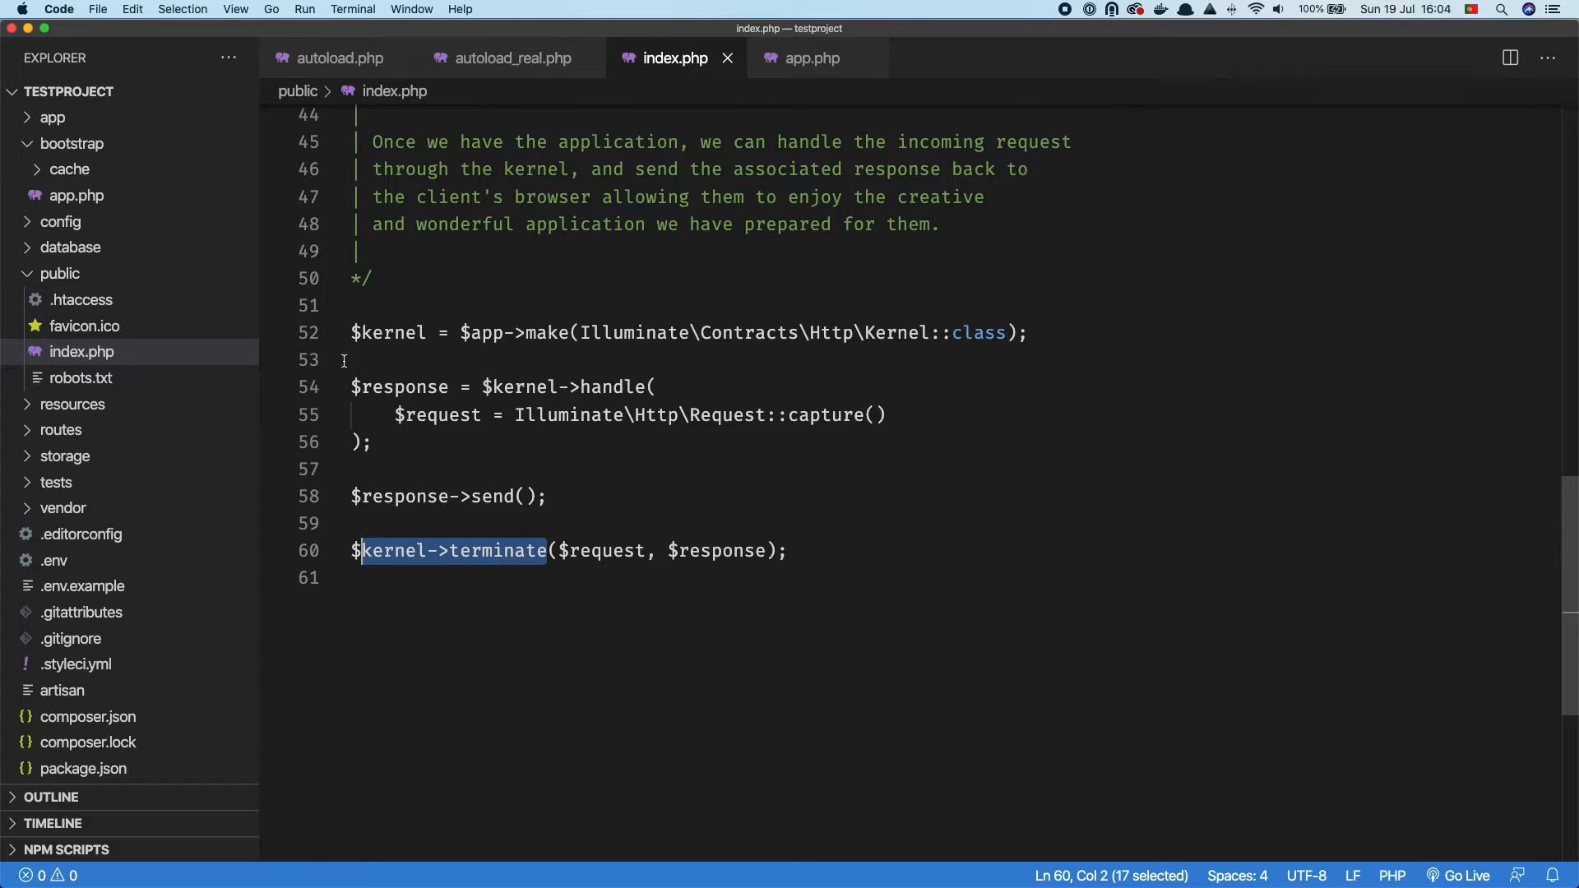
mouse_move(26, 146)
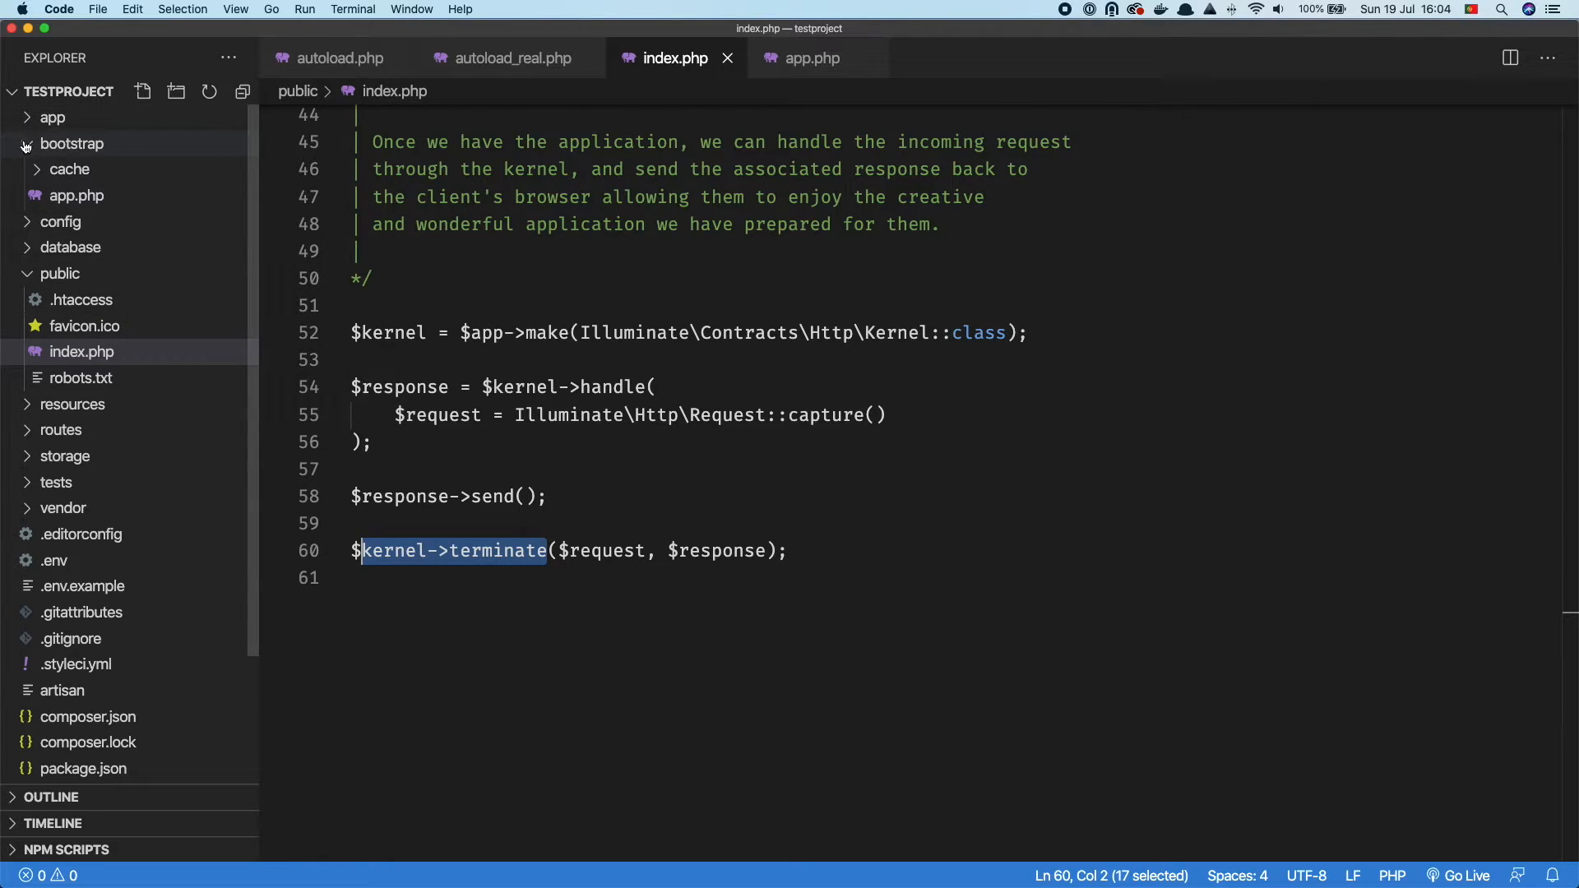
Step: Collapse bootstrap and open app/Http/Kernel.php, expanding the app Console folder
click(52, 117)
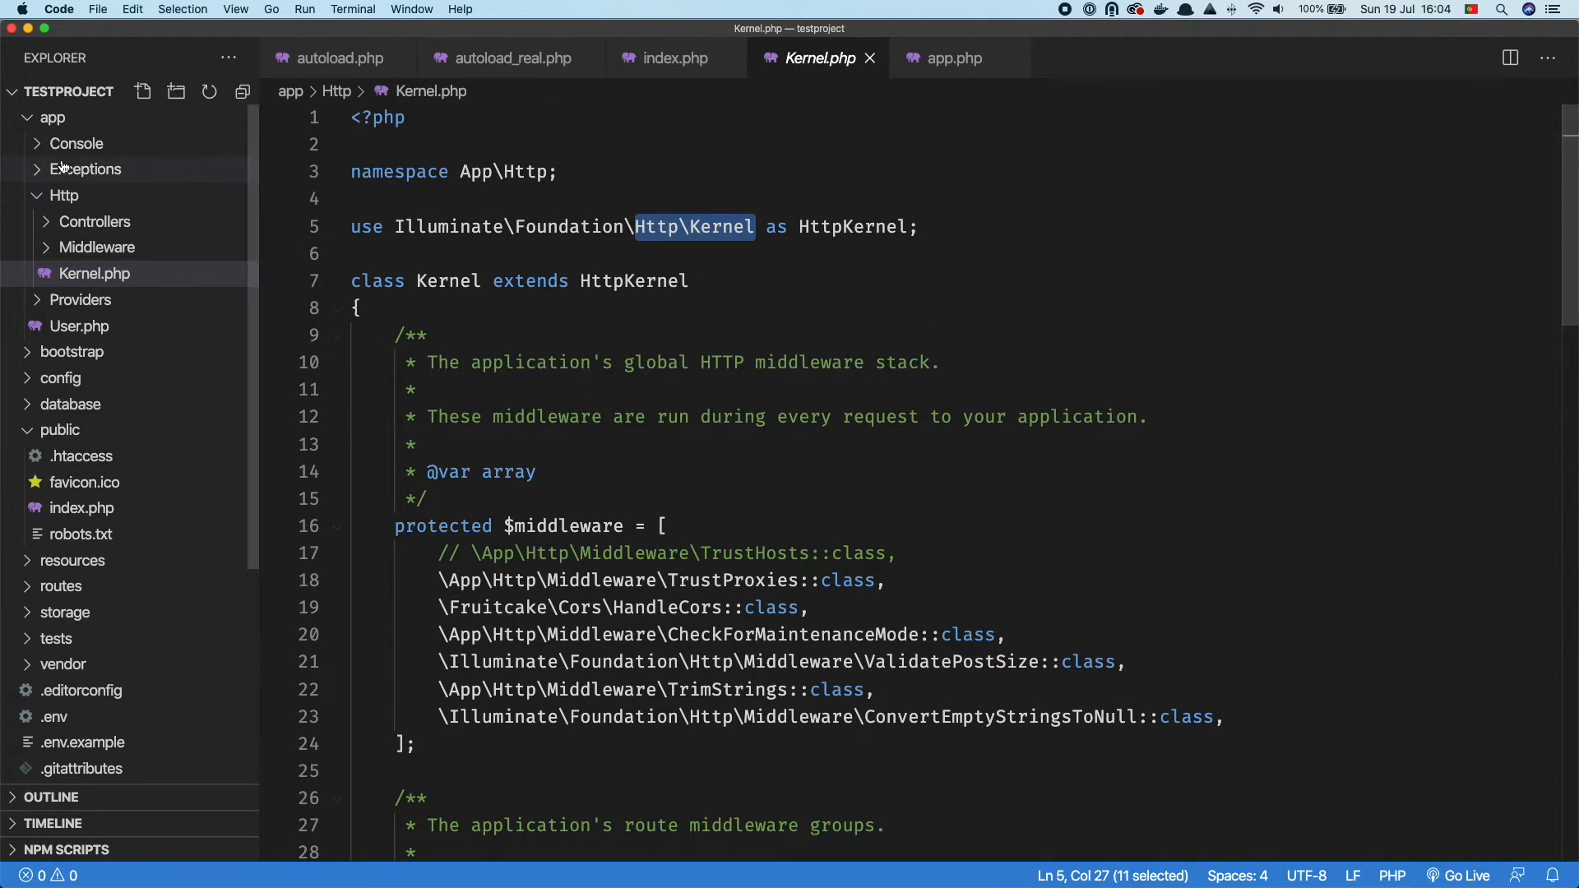
click(78, 143)
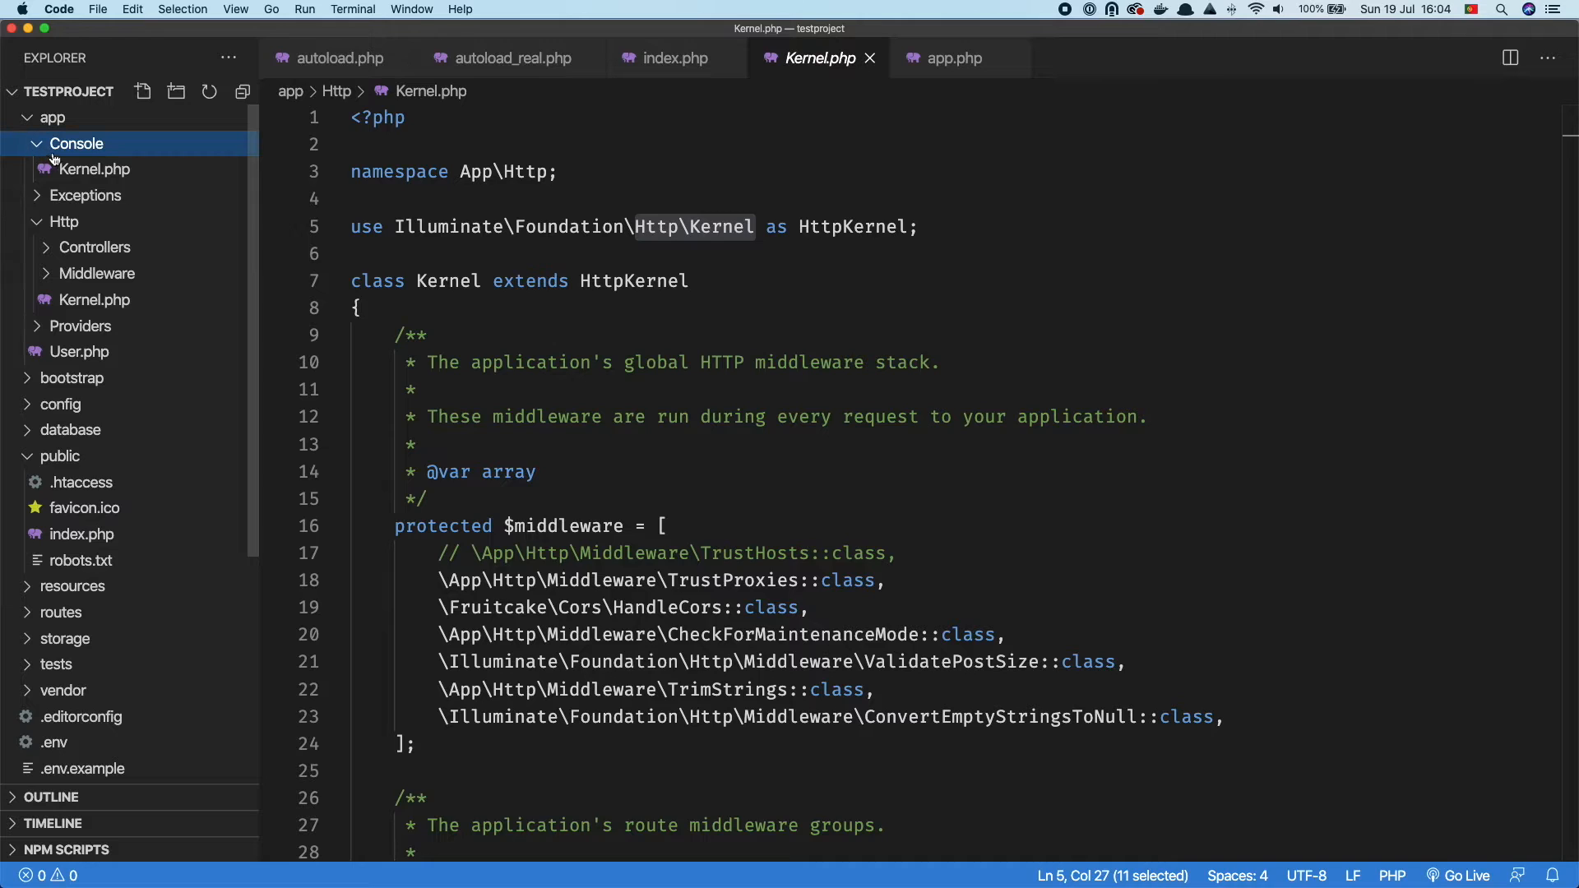
click(94, 168)
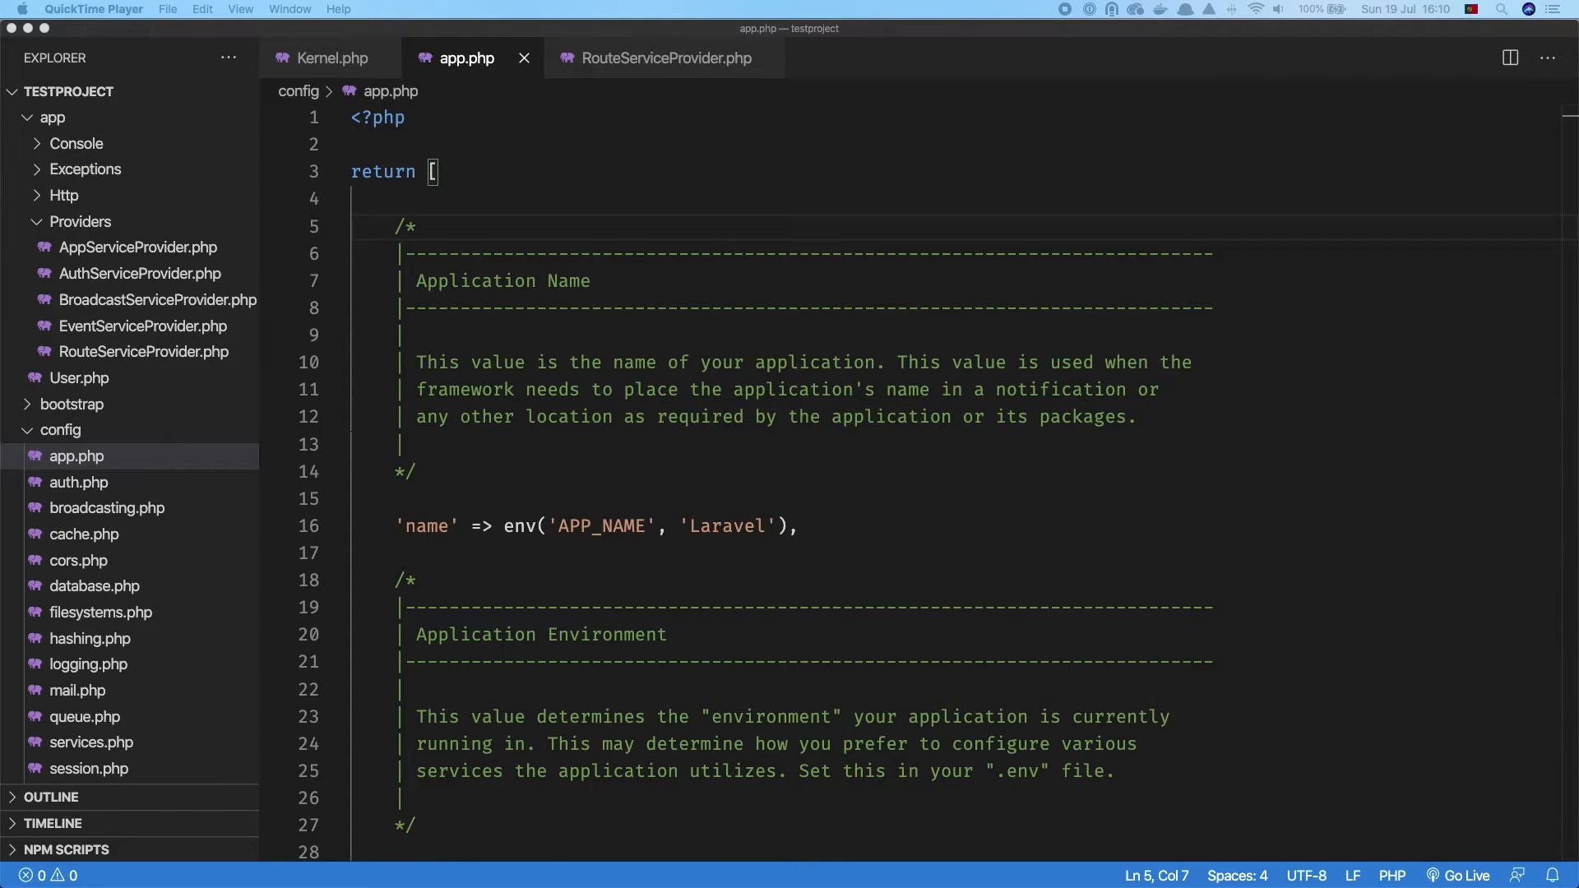
mouse_move(1295, 516)
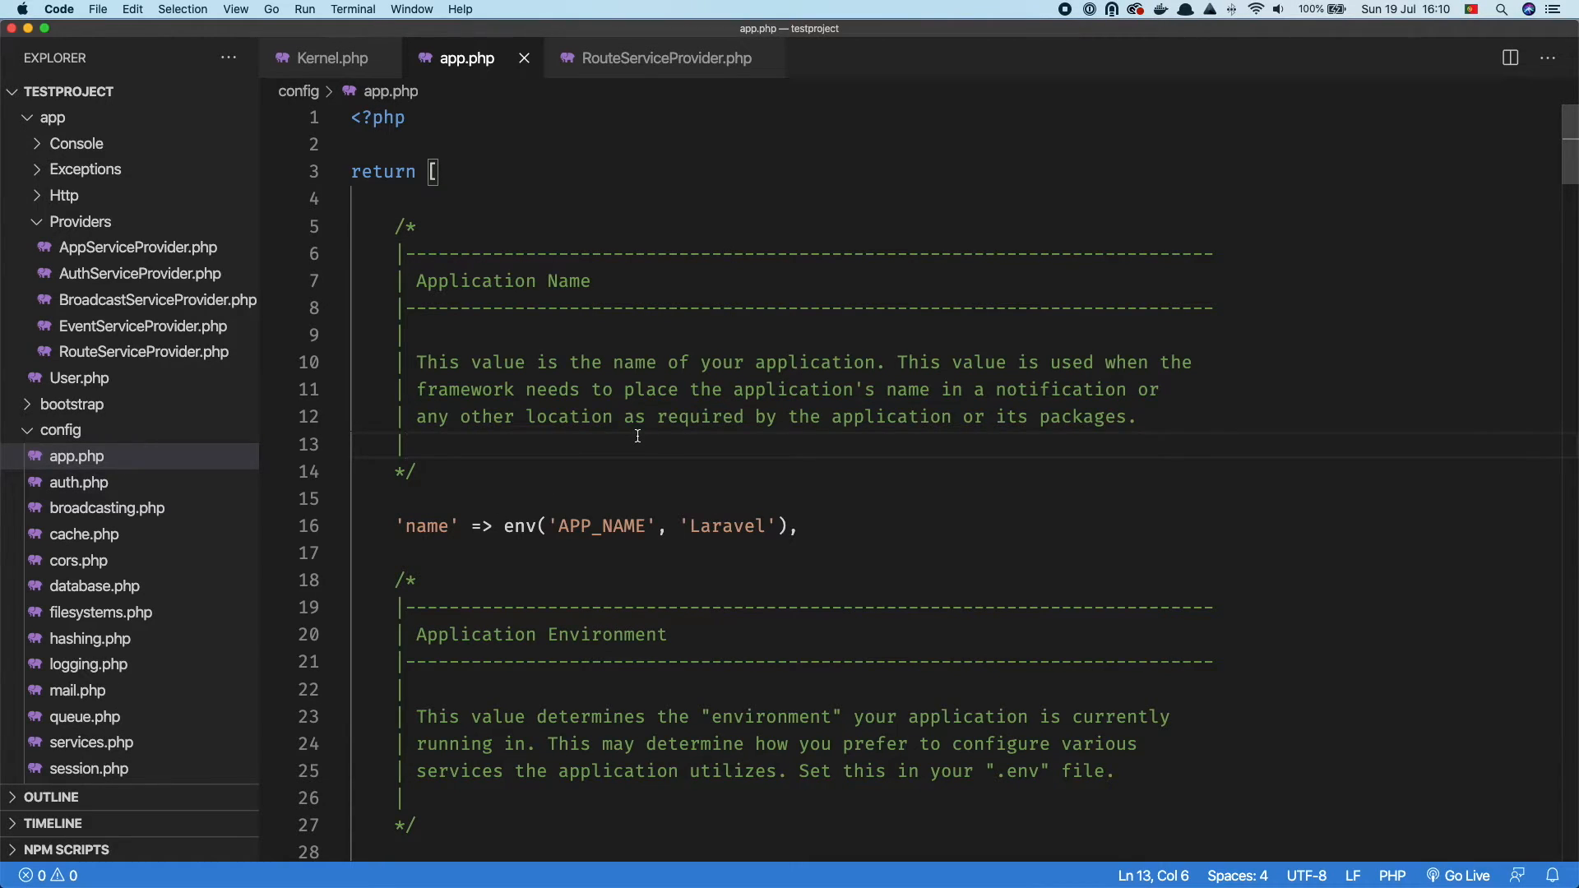
mouse_move(264, 324)
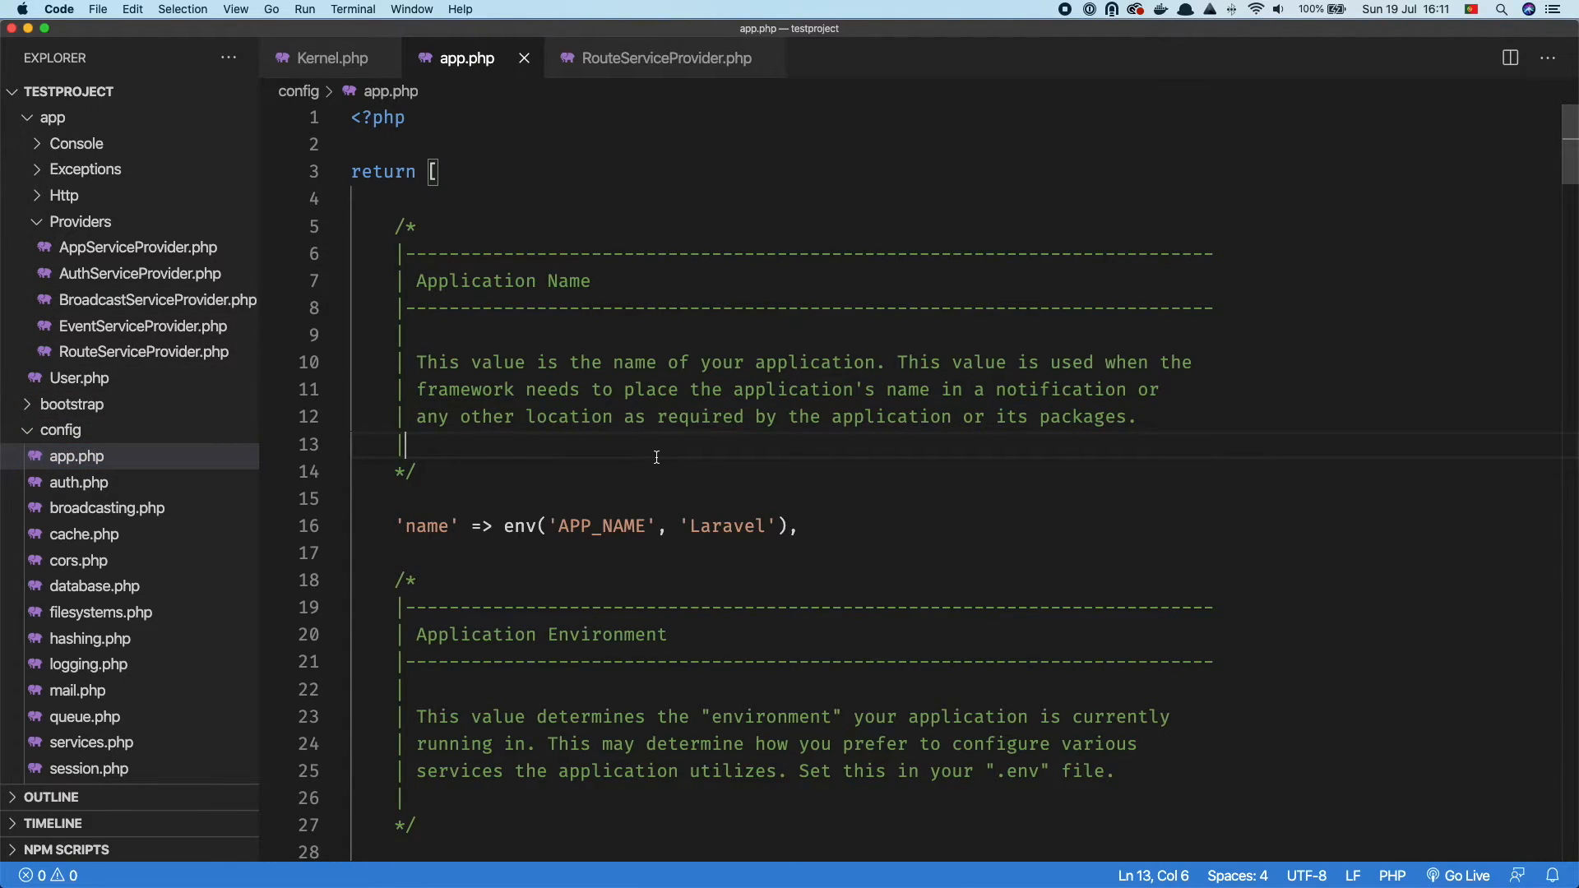
Step: Scroll config/app.php to the providers array and highlight every 'Providers' occurrence
scroll(down, 3)
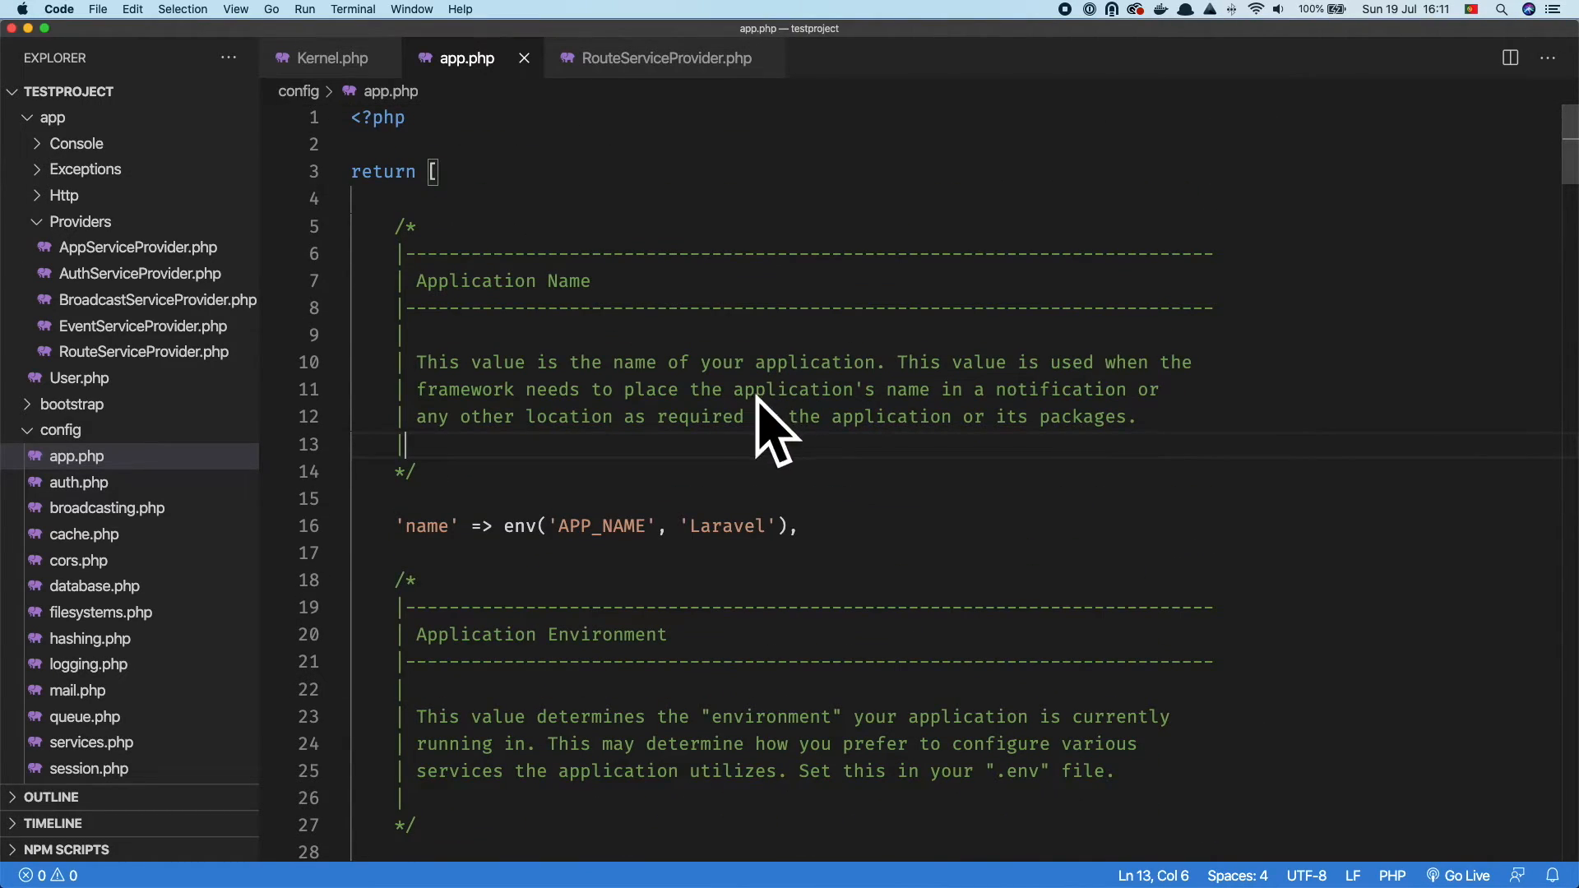
scroll(down, 3)
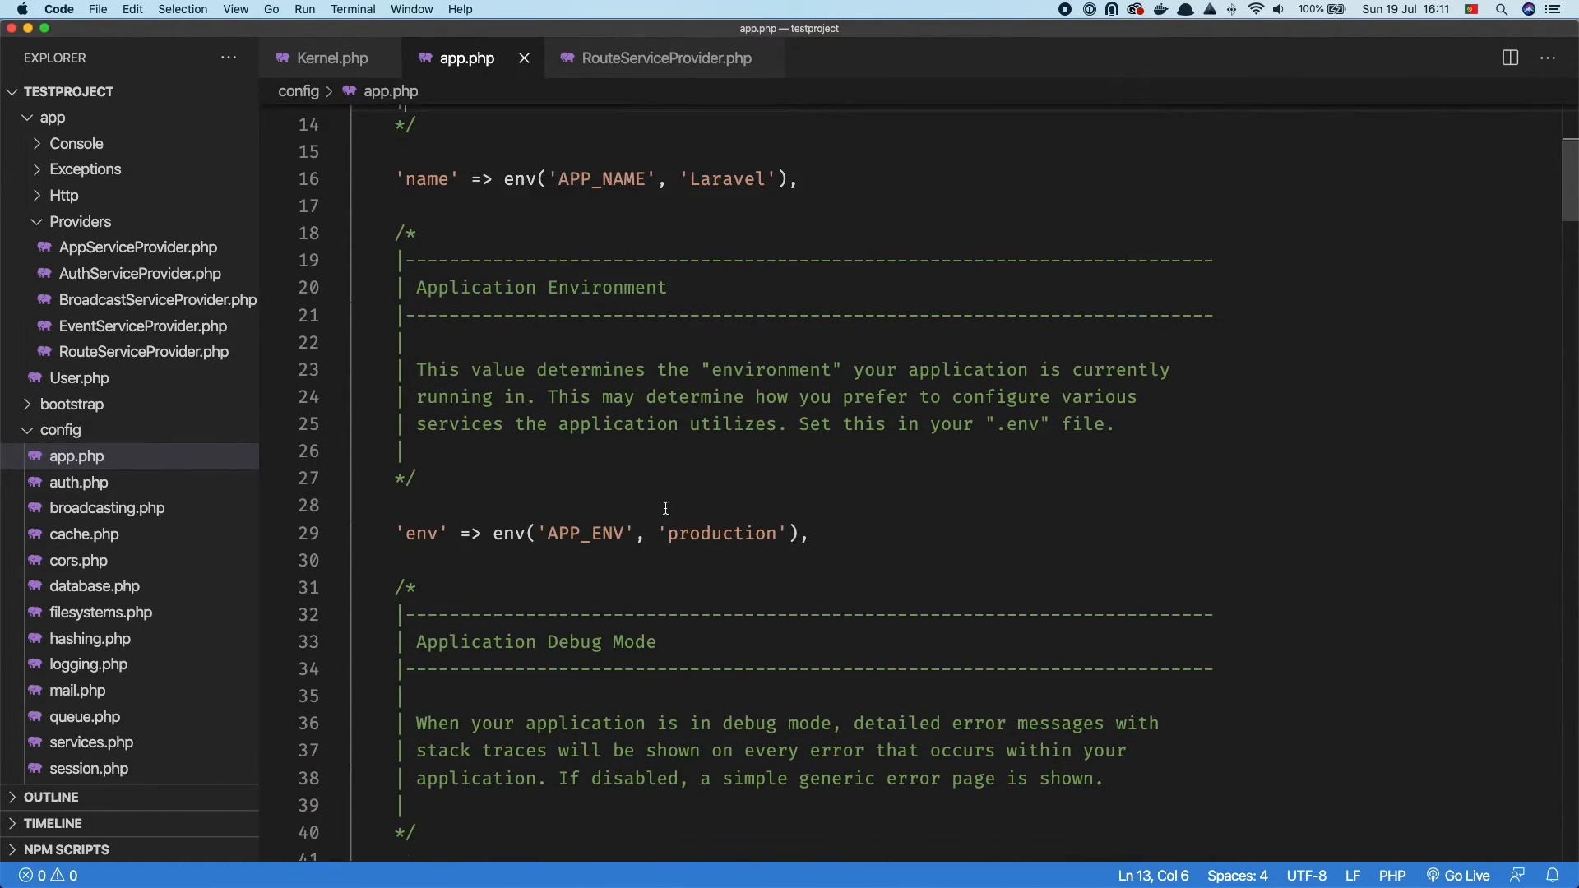
scroll(down, 3)
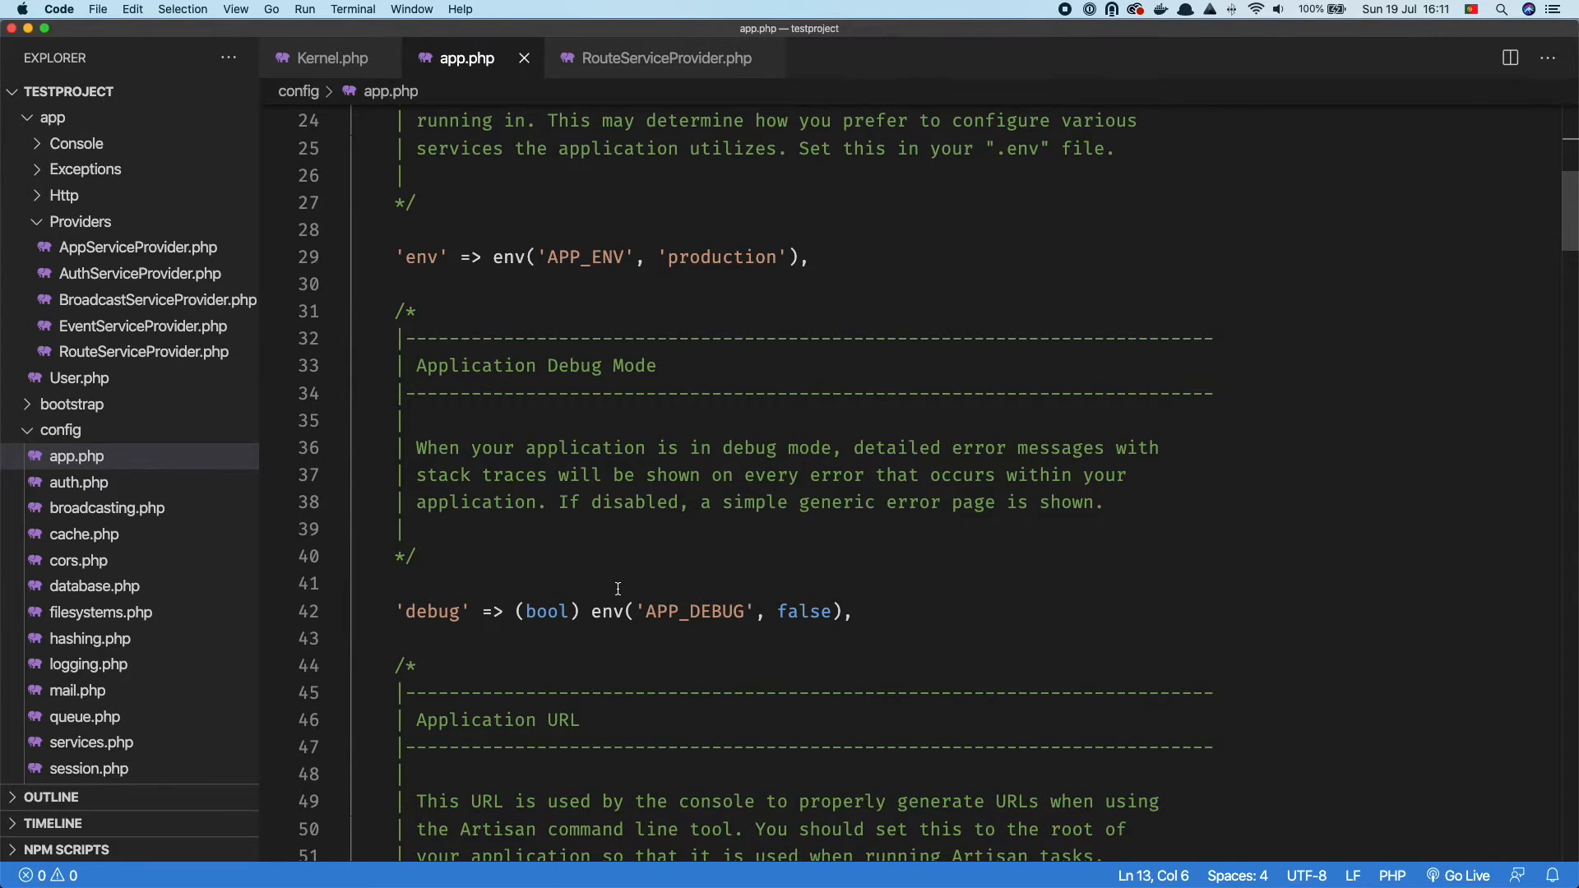
scroll(down, 3)
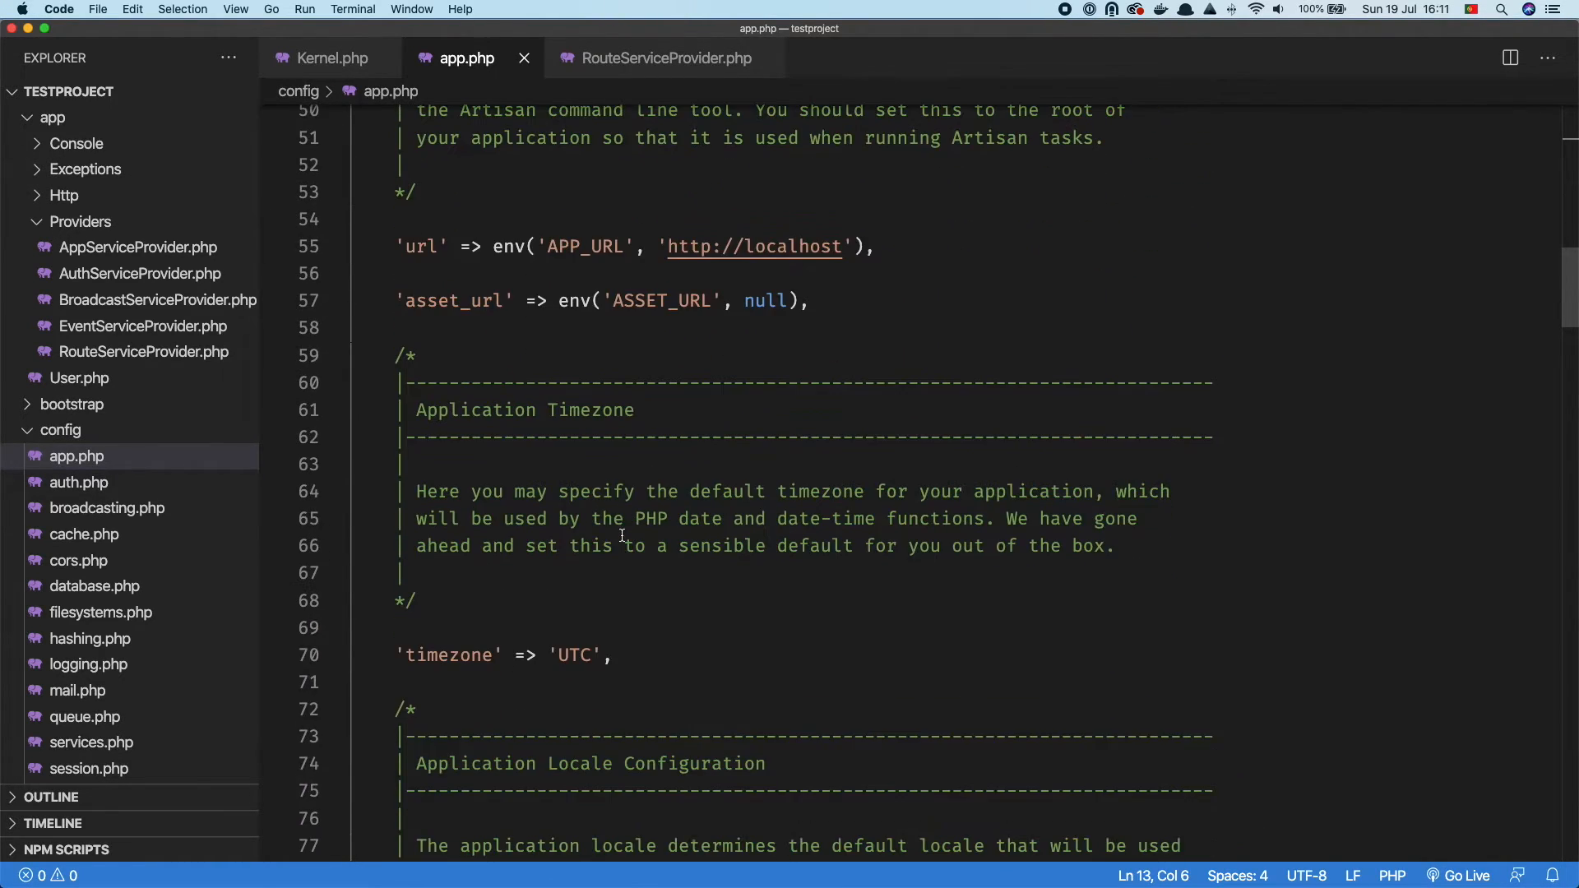
scroll(down, 3)
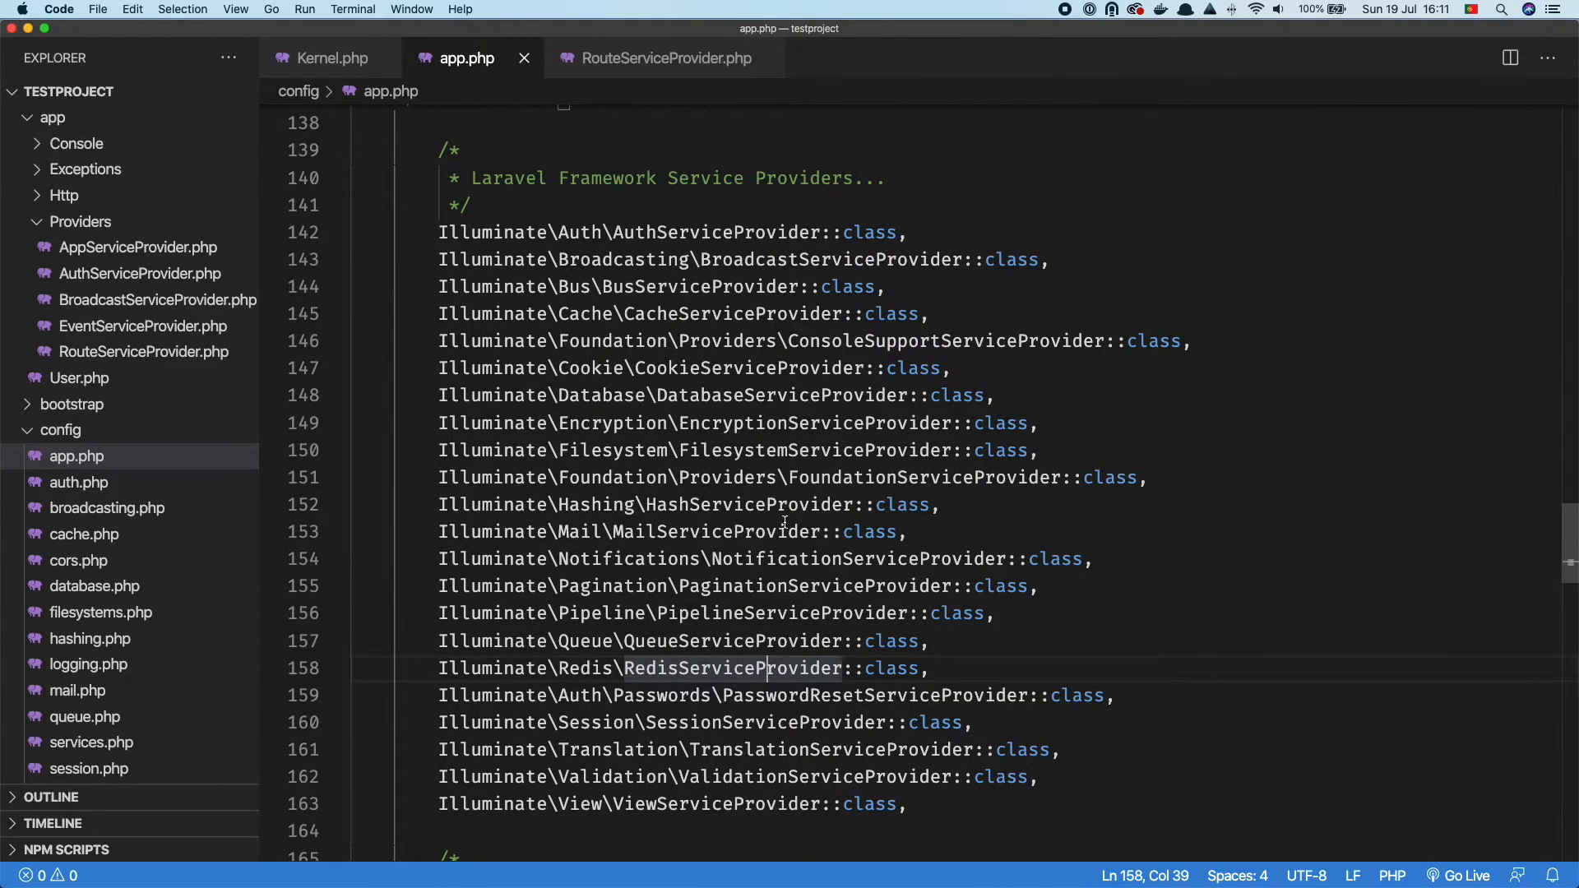
scroll(down, 3)
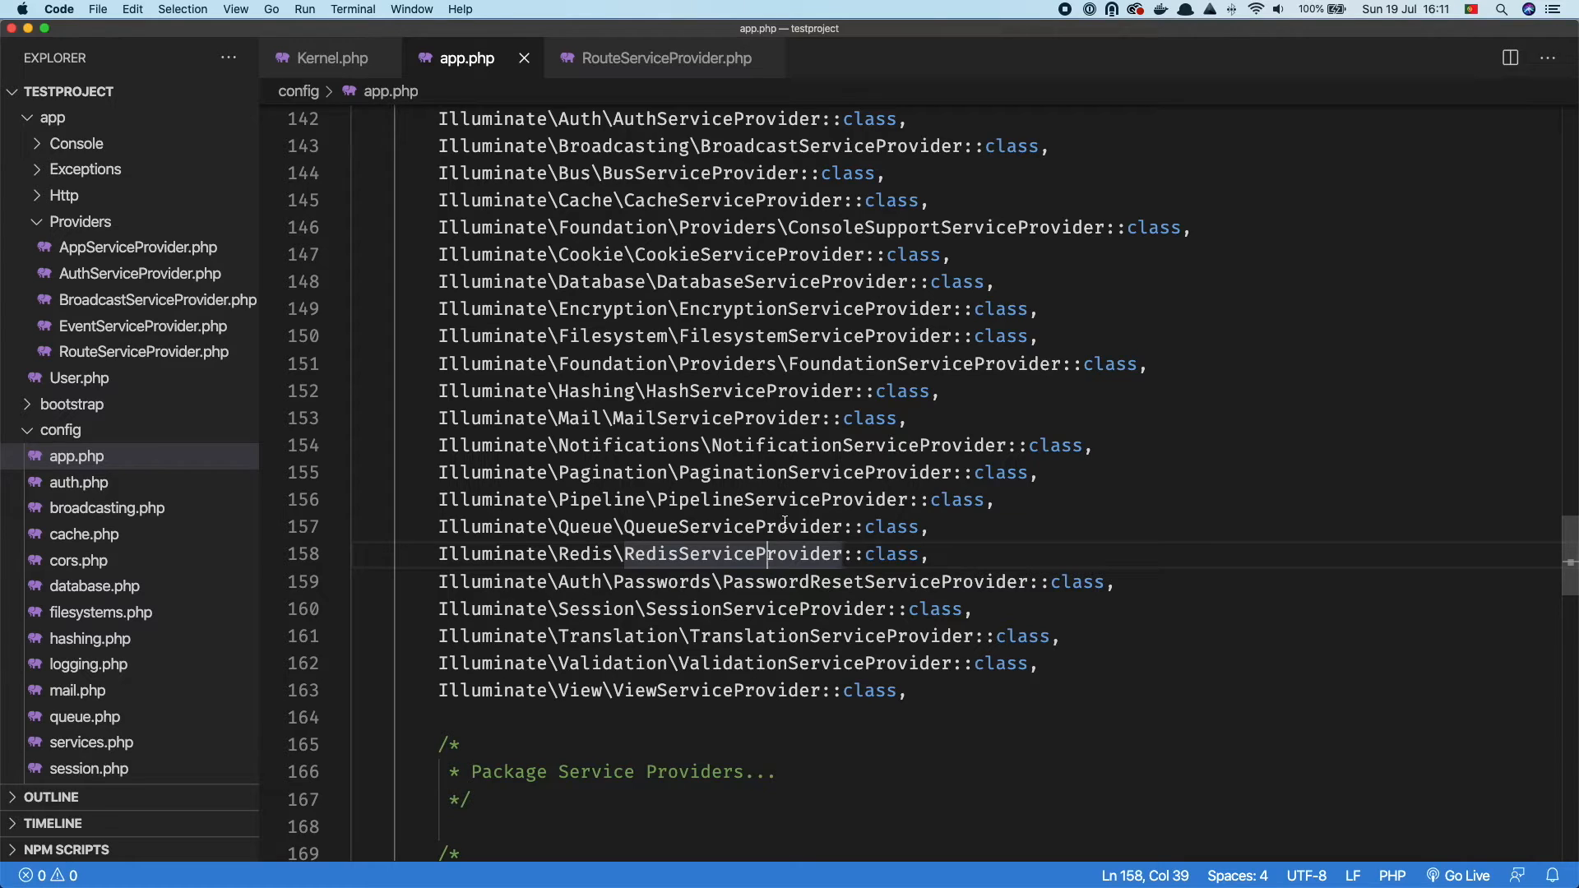
scroll(down, 3)
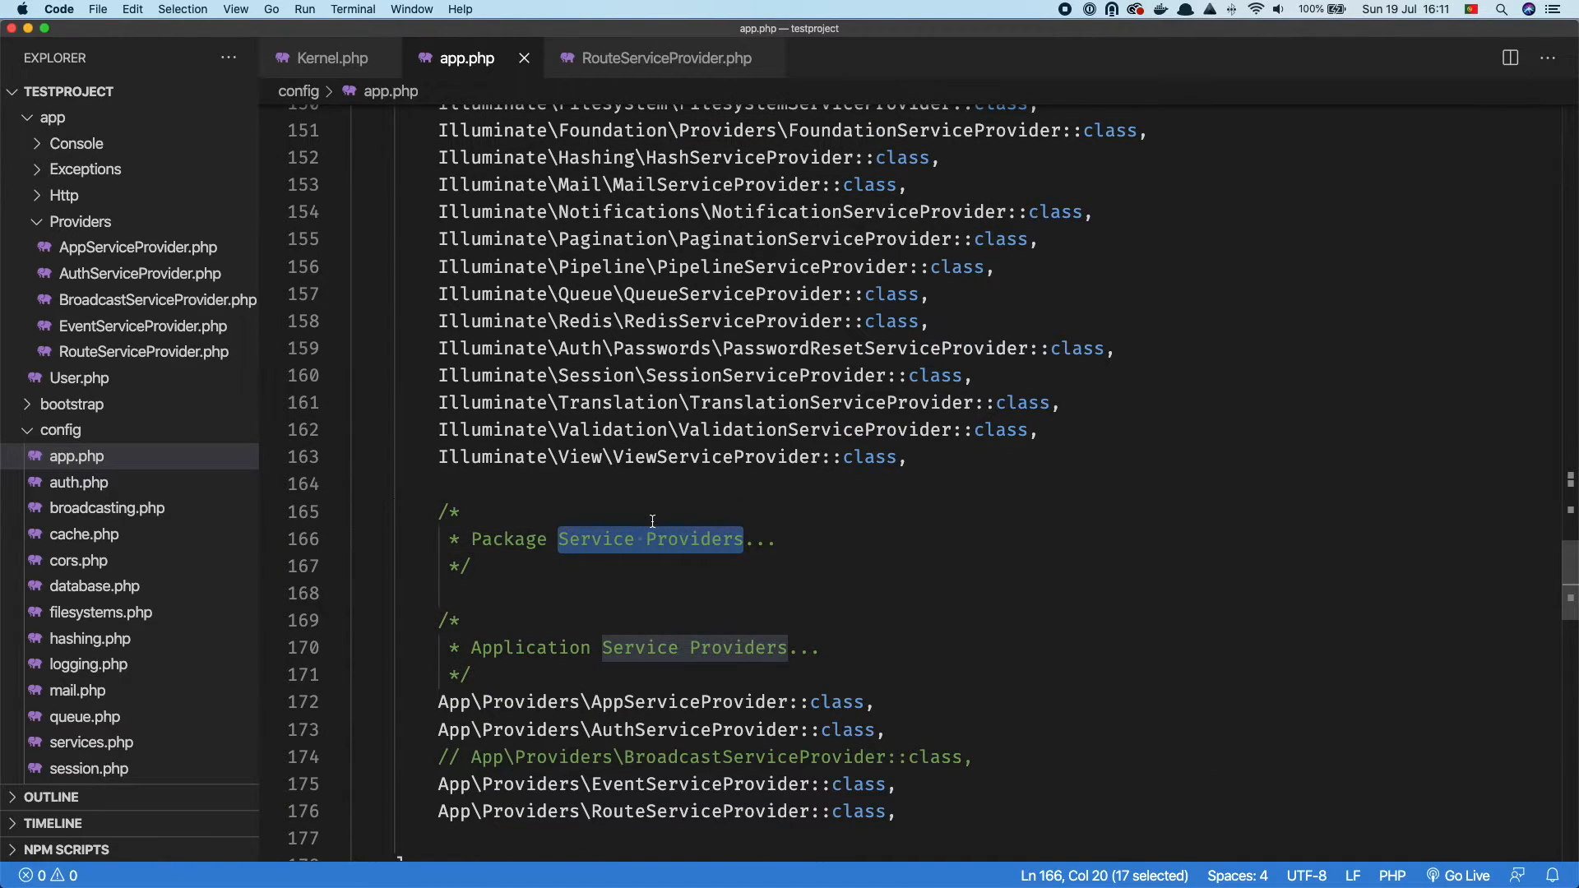
scroll(down, 3)
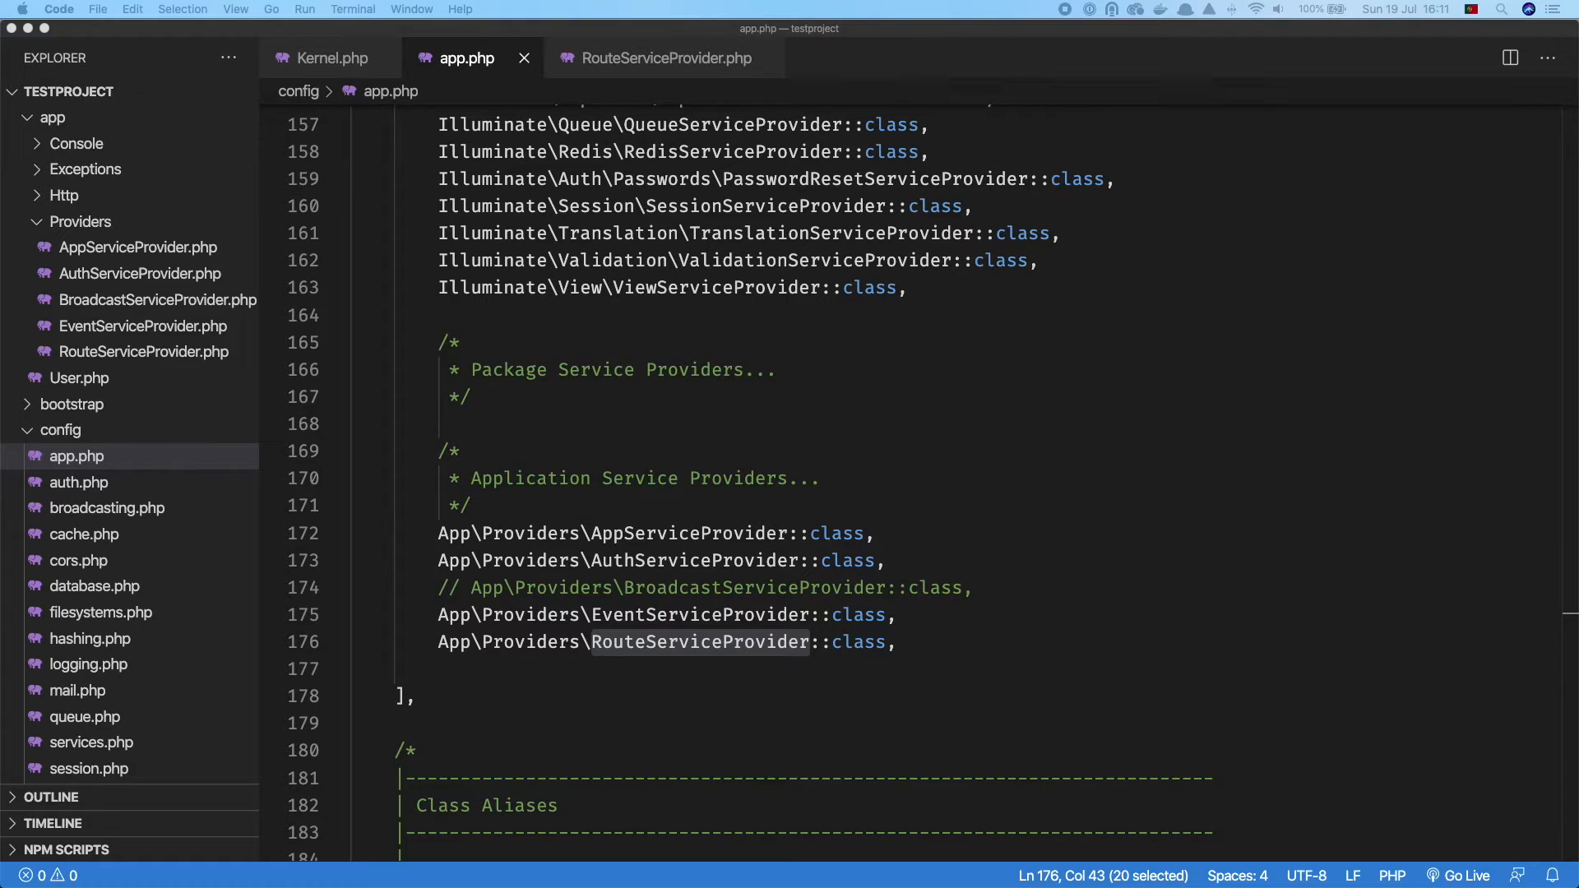
click(753, 478)
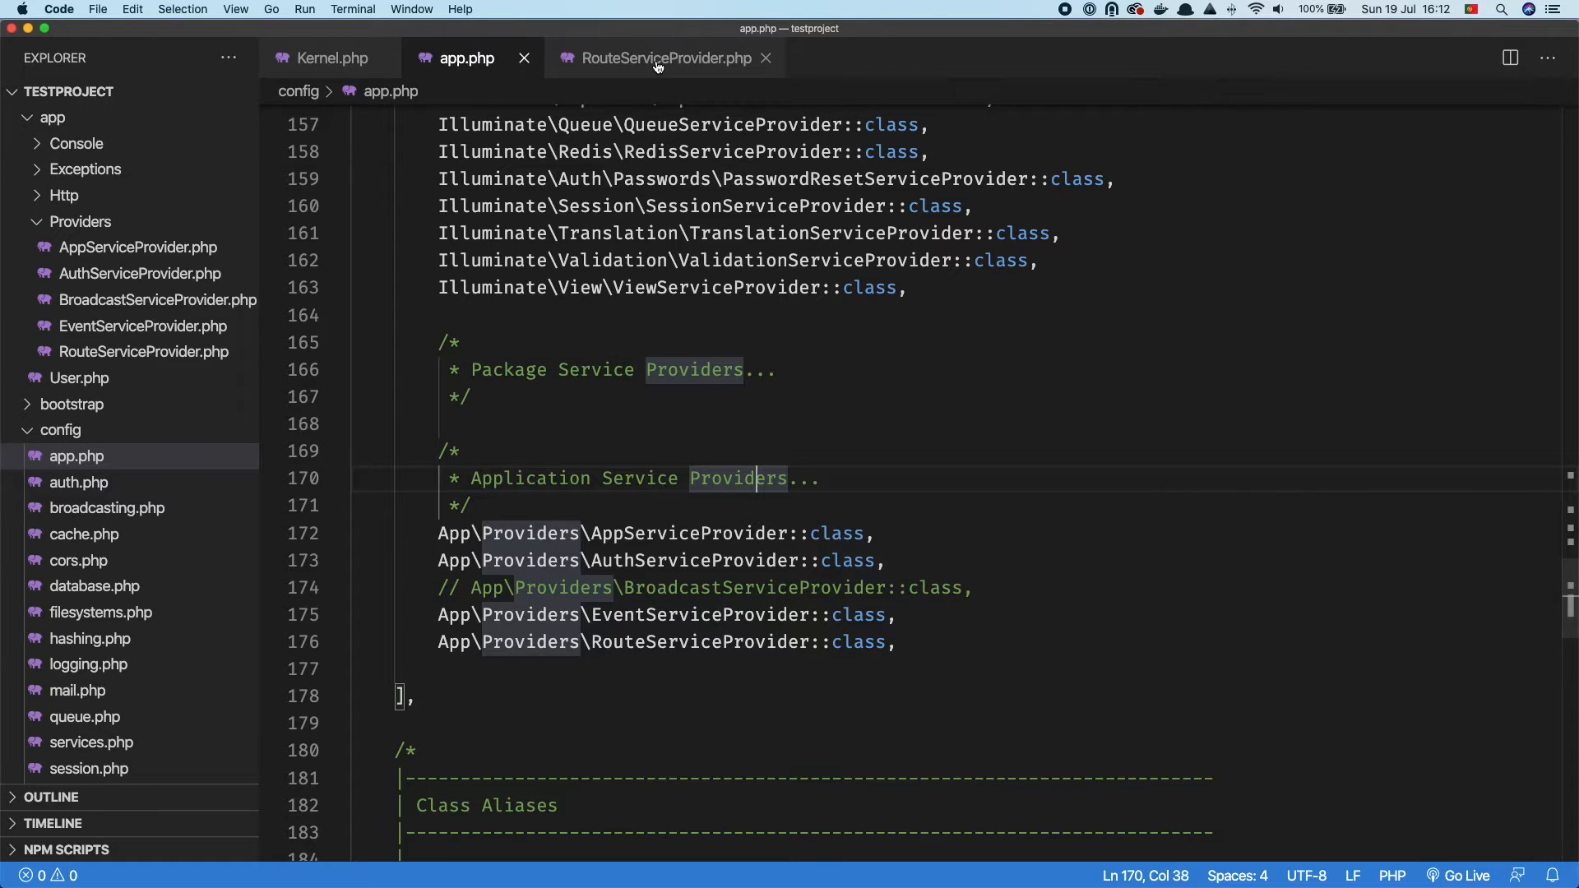
Step: Open RouteServiceProvider.php and scroll down to its map method
click(659, 58)
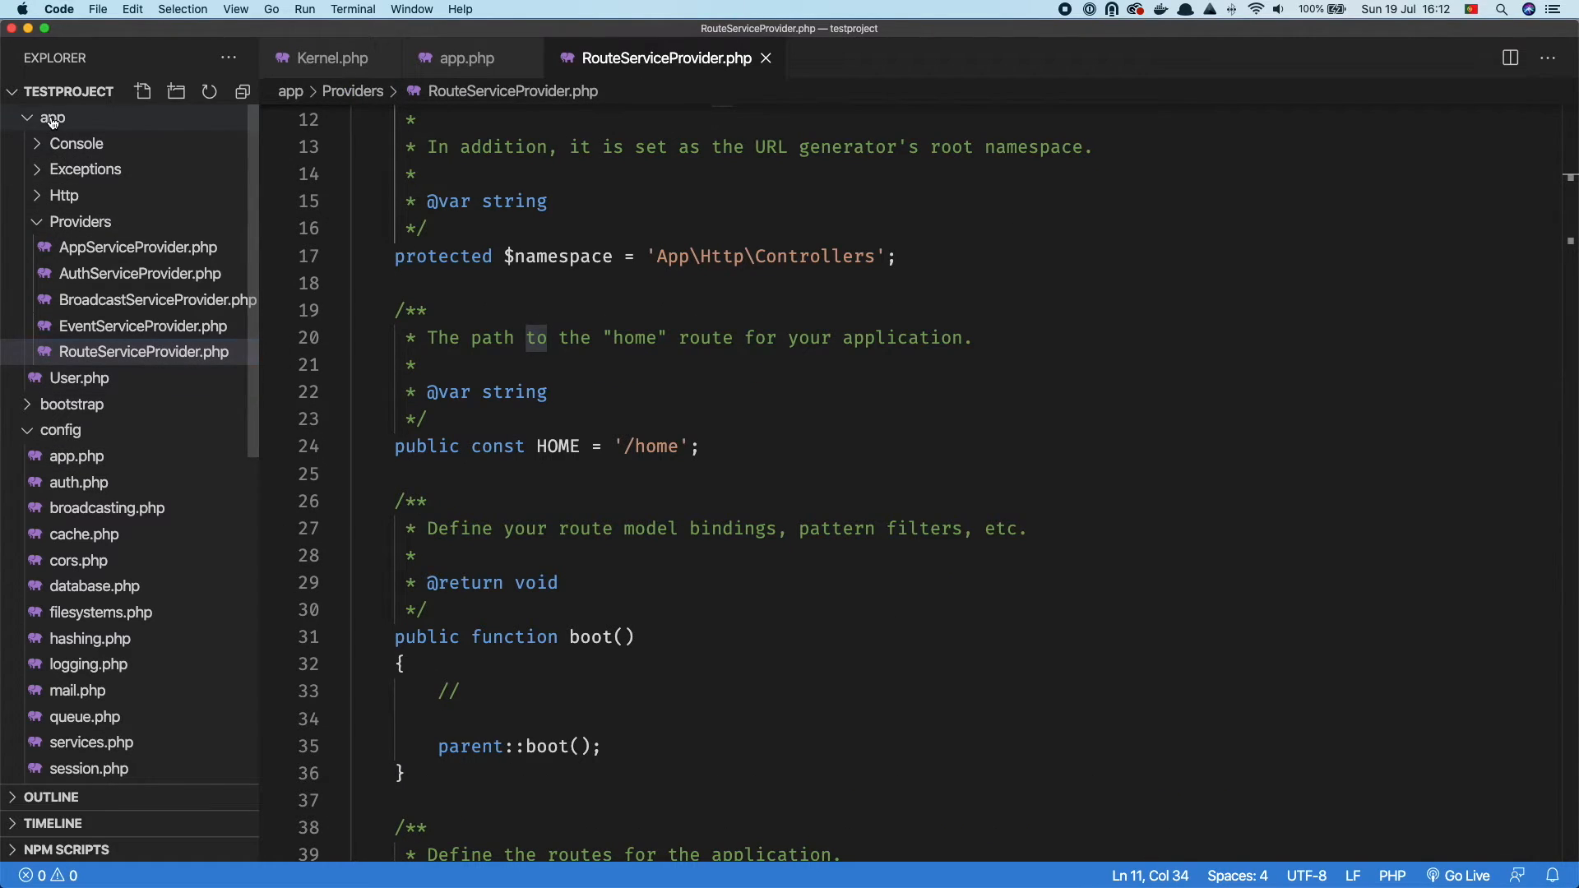
click(80, 221)
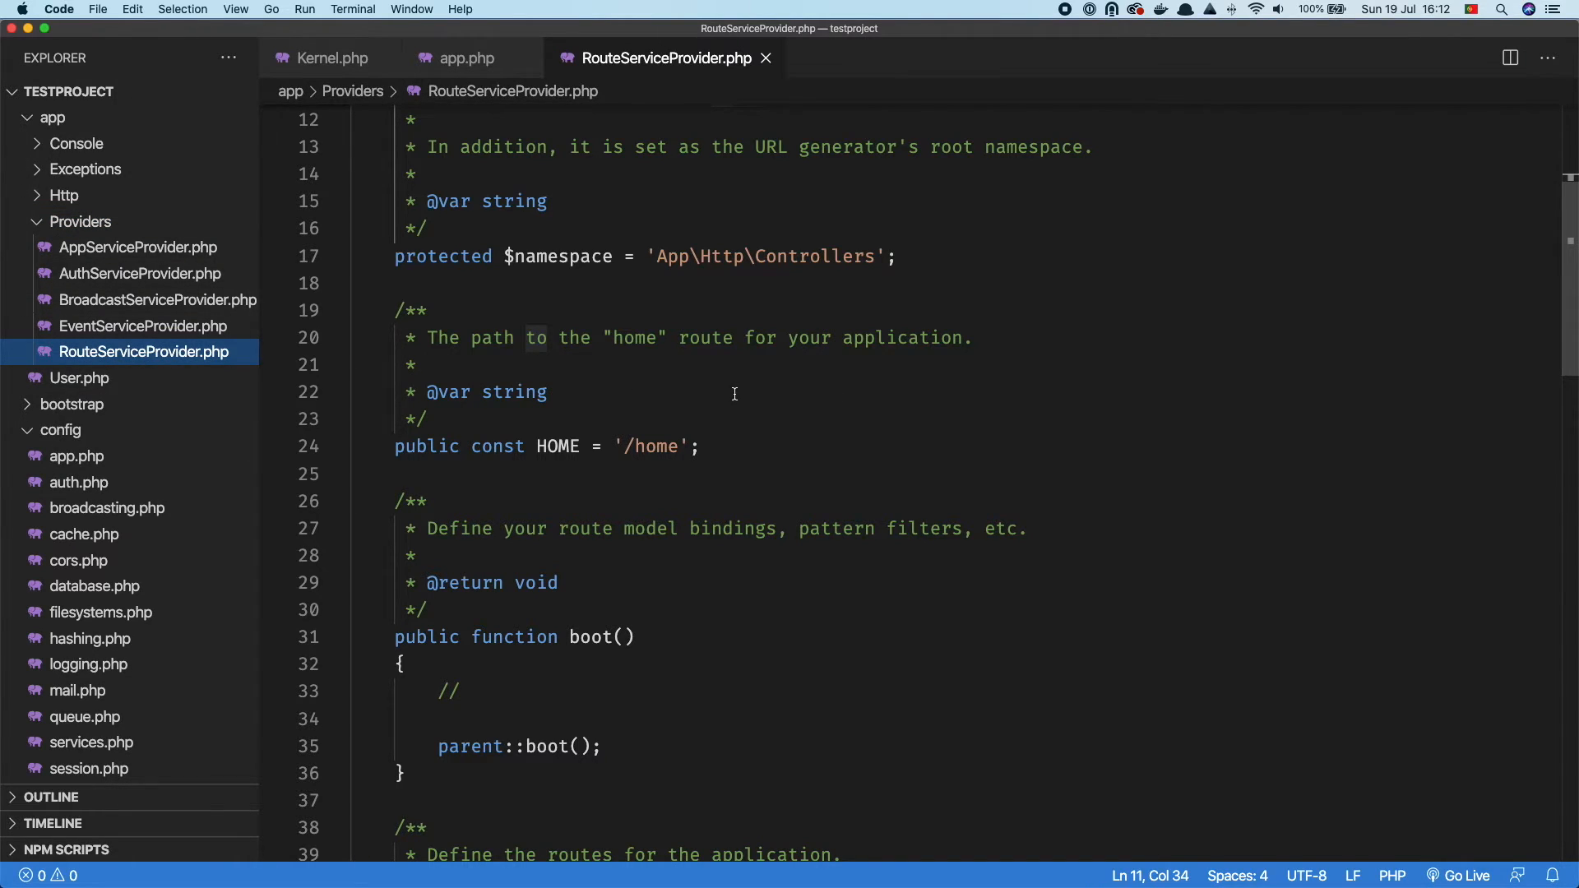
click(723, 338)
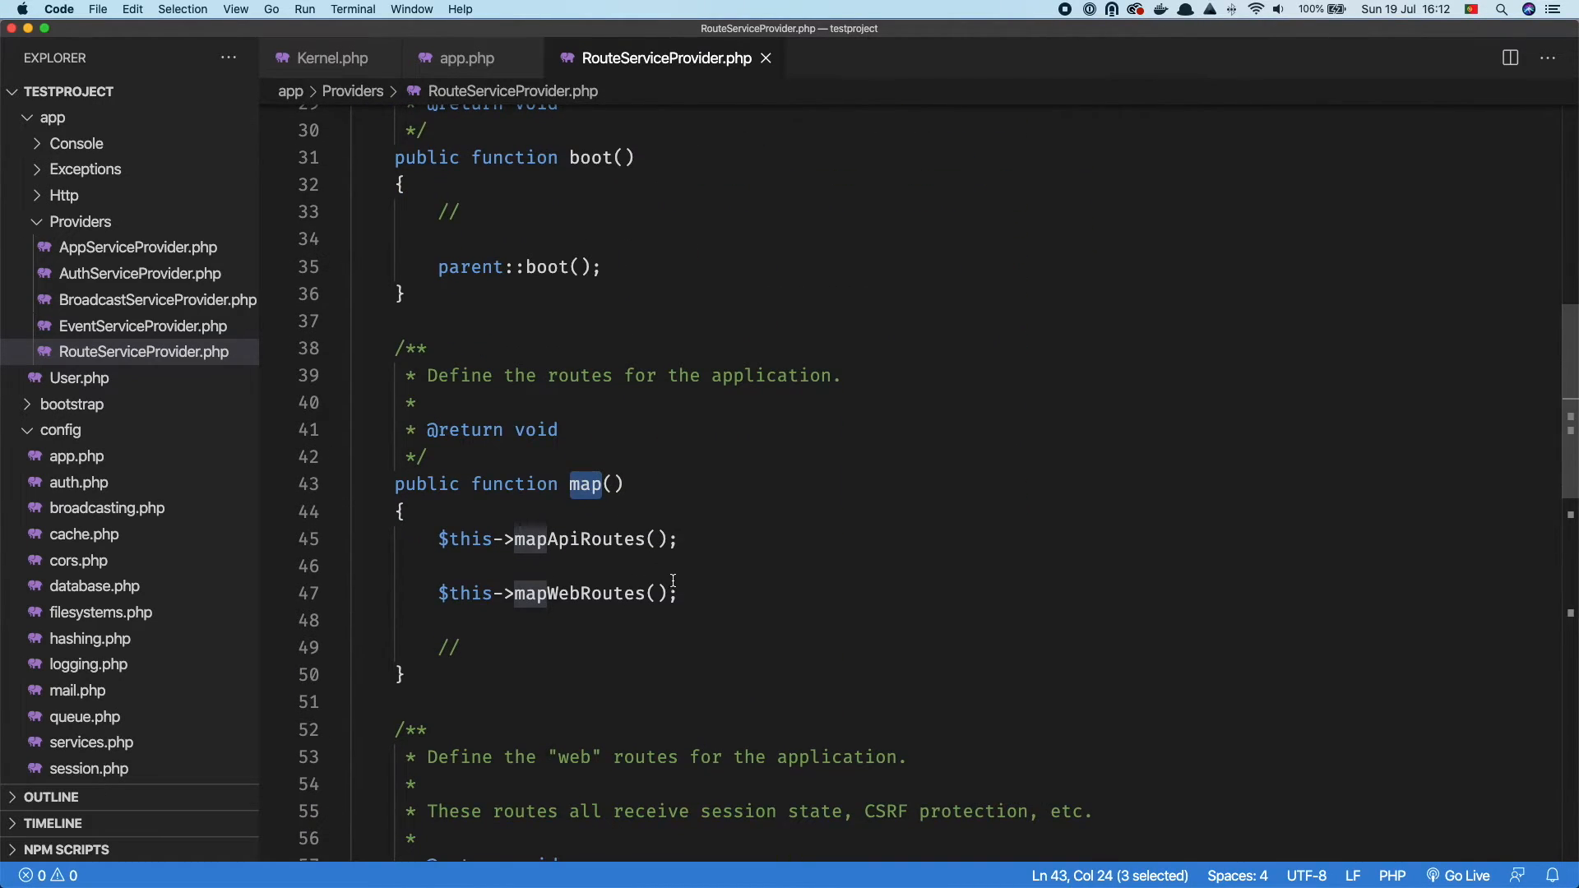
scroll(down, 3)
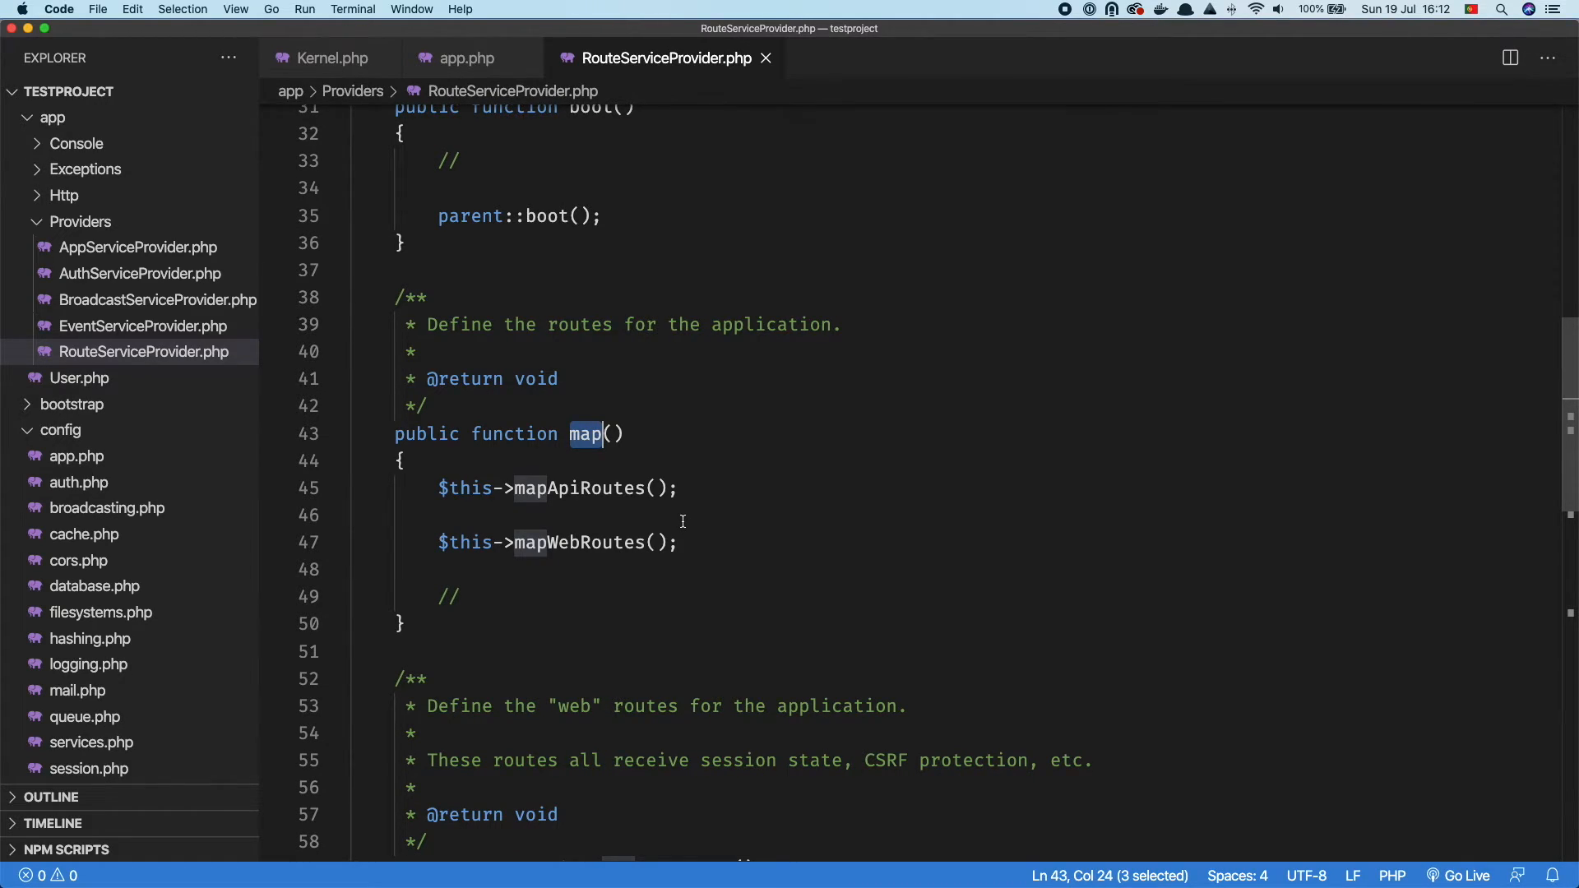
scroll(down, 3)
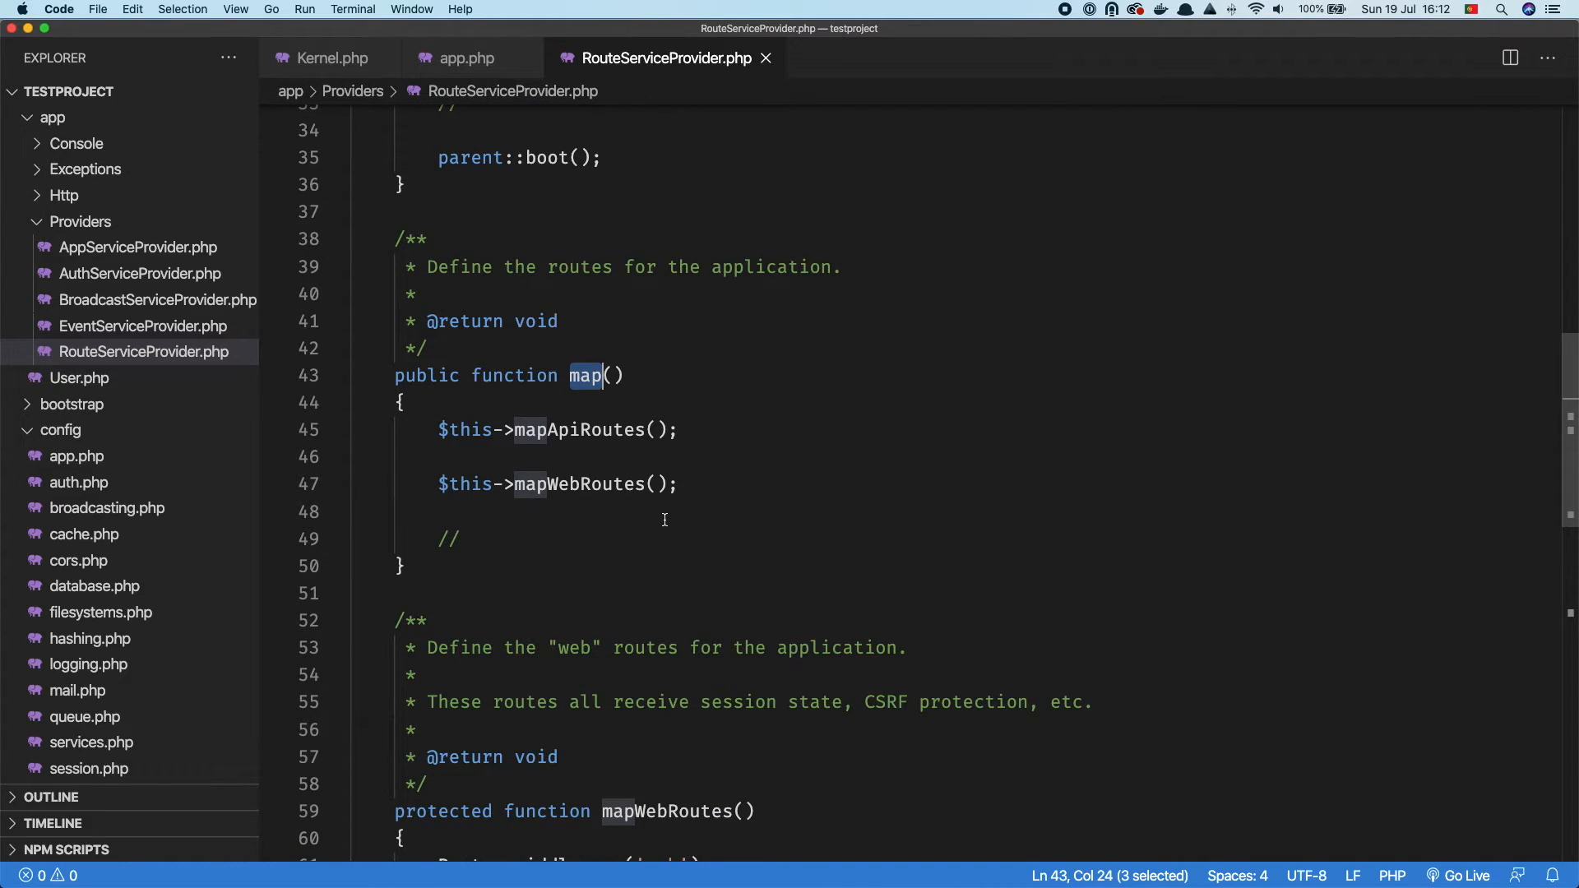
mouse_move(666, 514)
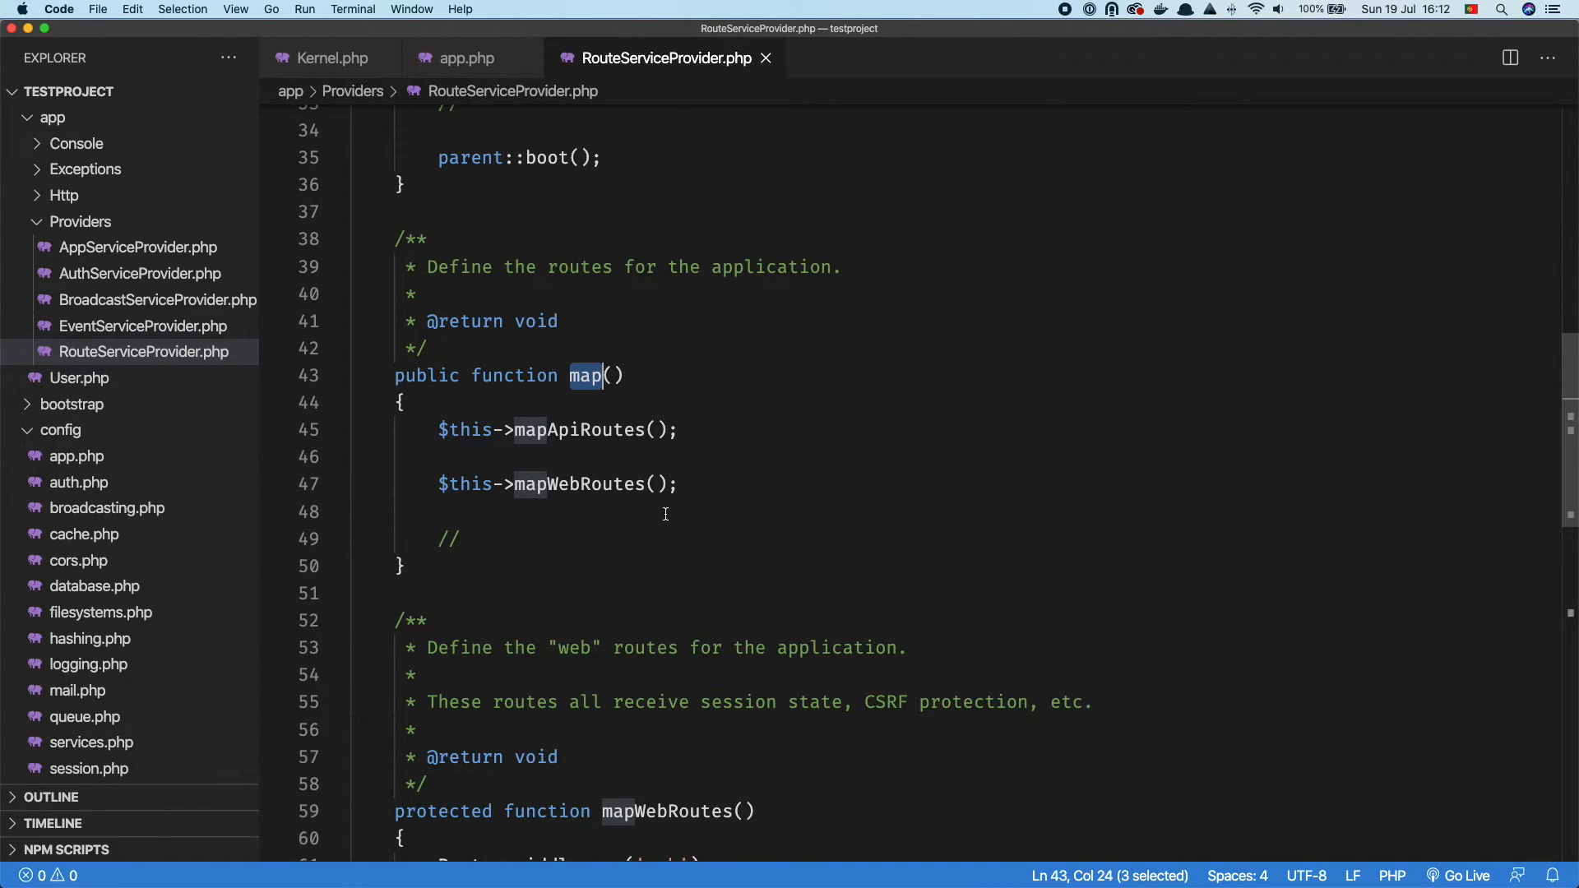
mouse_move(609, 507)
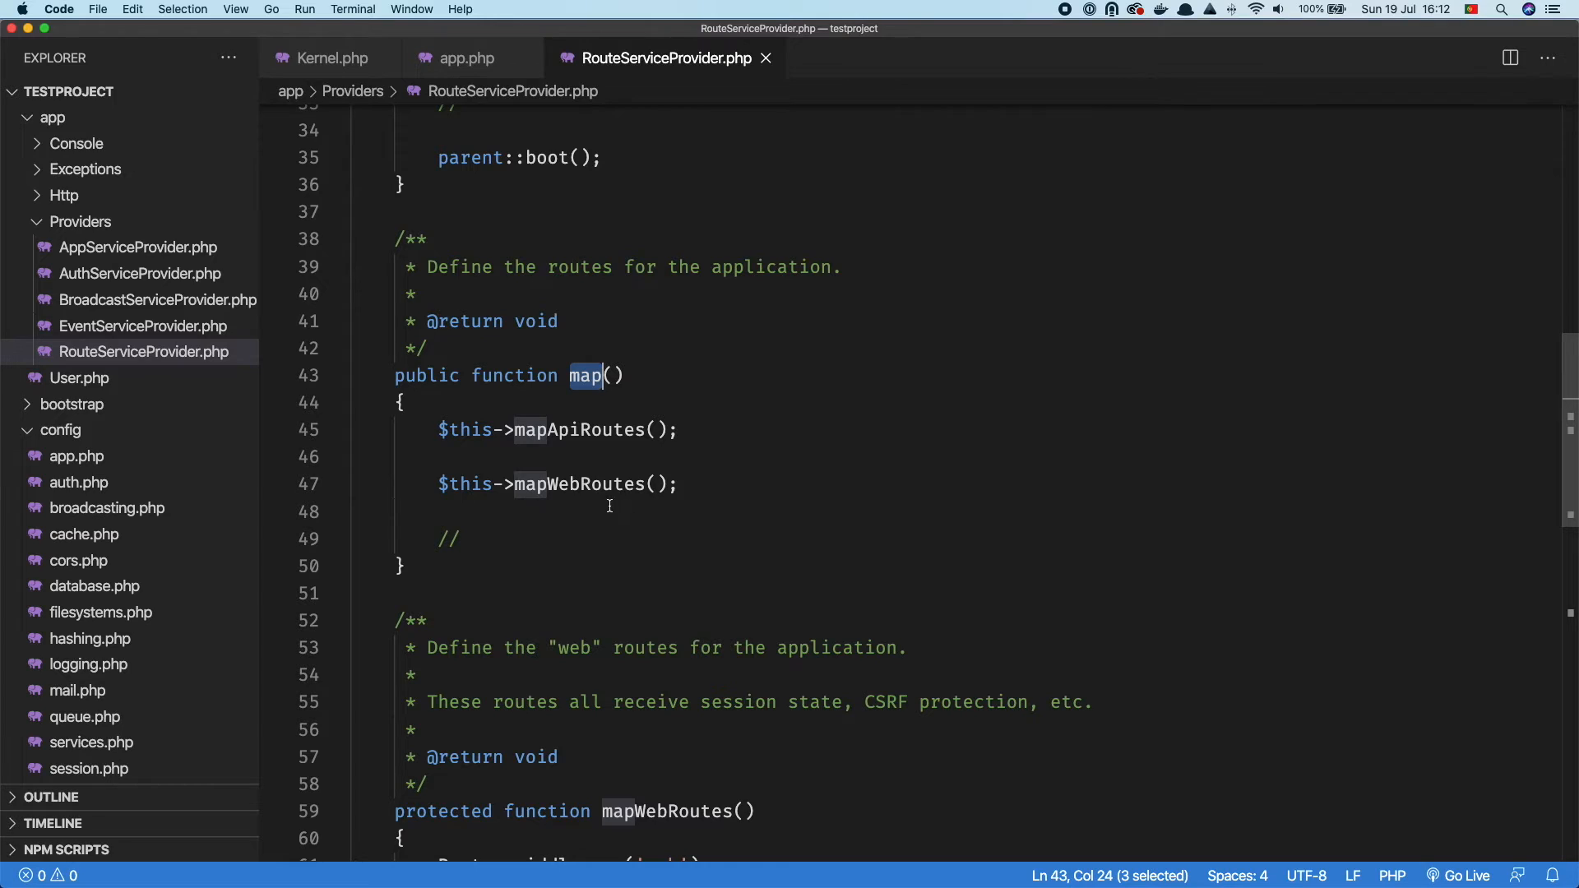
Step: Inspect the mapApiRoutes and mapWebRoutes definitions and the api middleware call
double_click(579, 484)
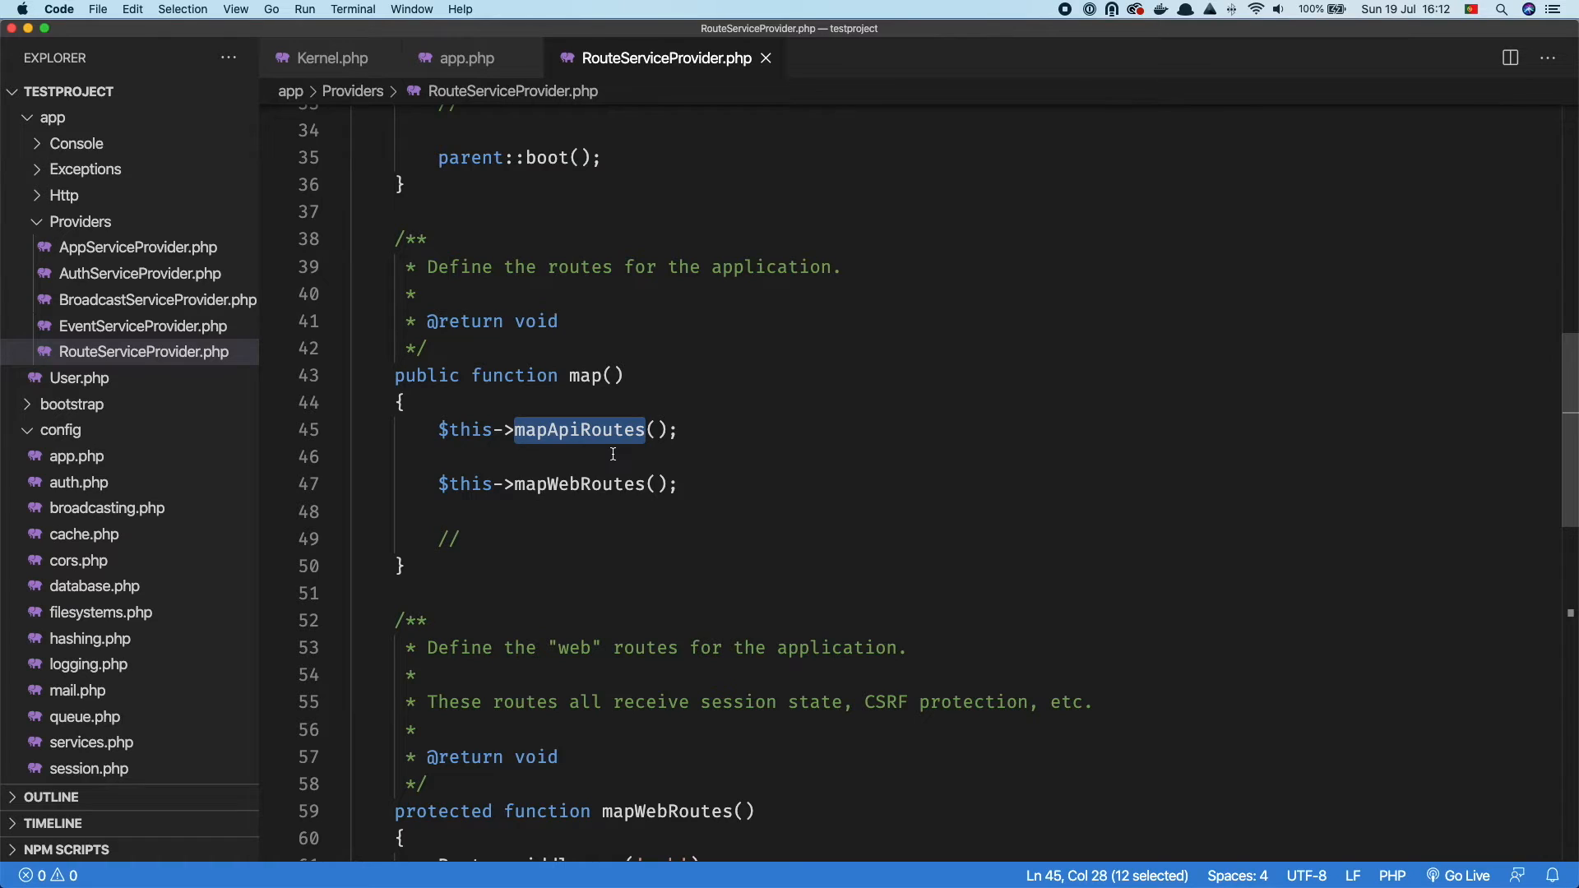
click(614, 484)
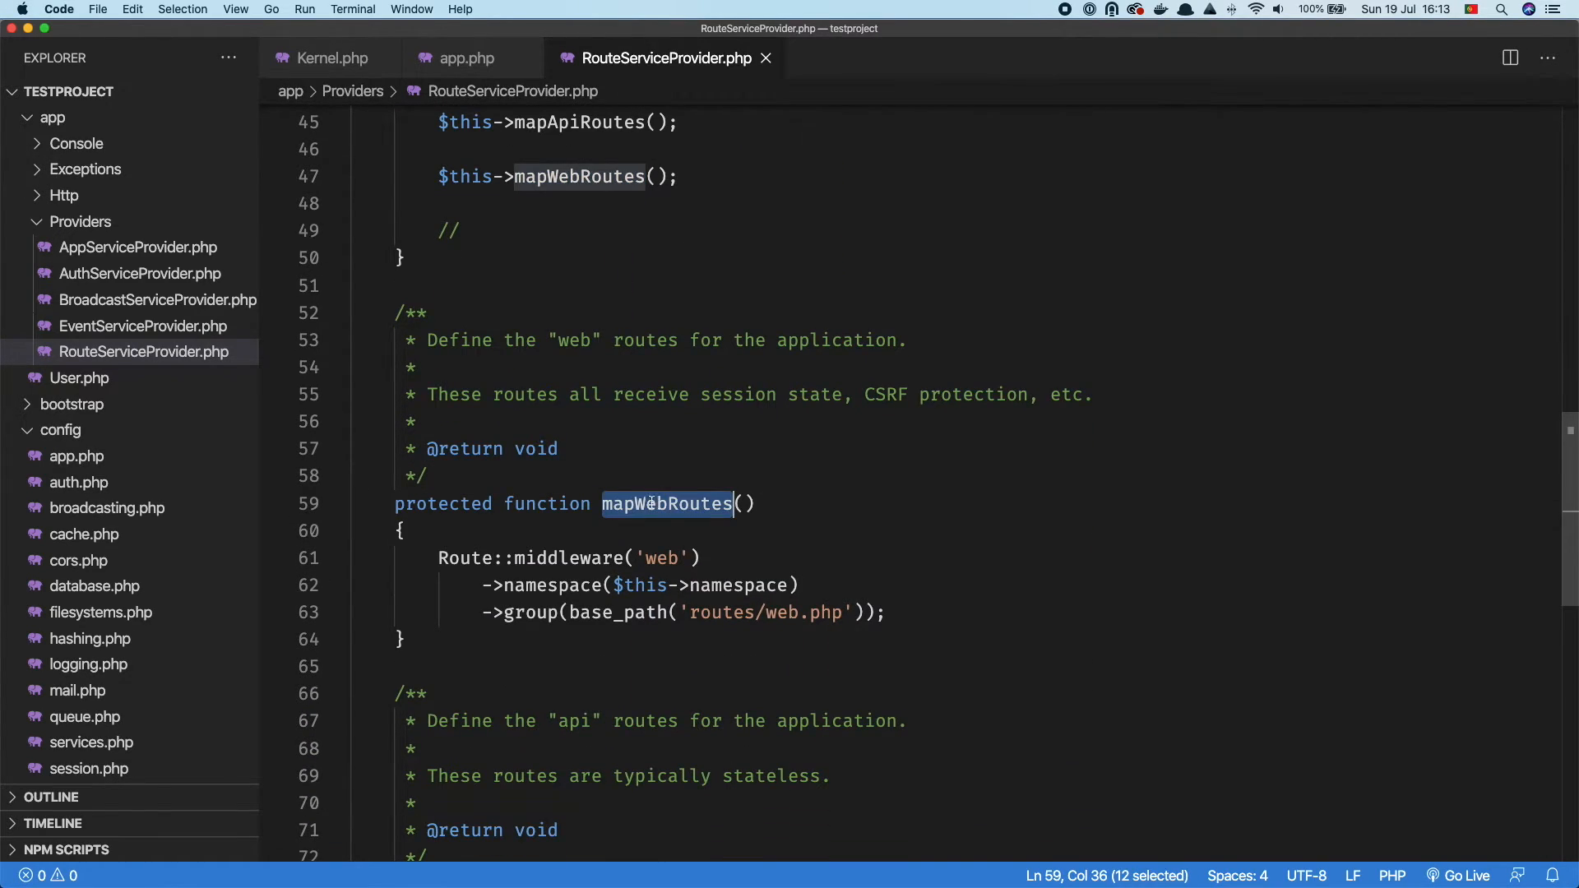
scroll(down, 3)
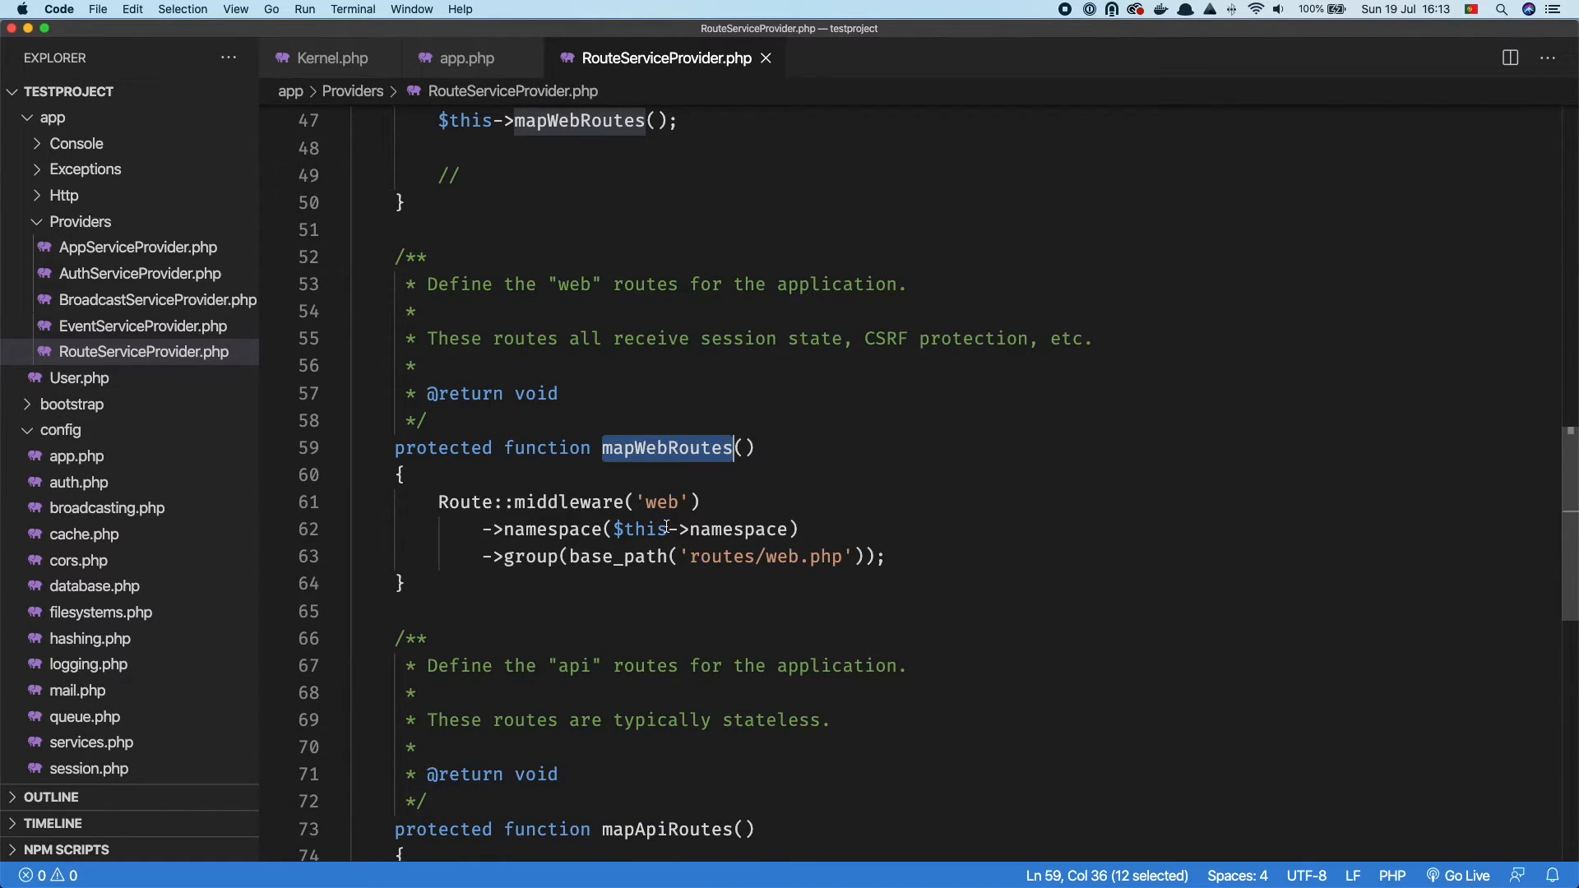
double_click(804, 557)
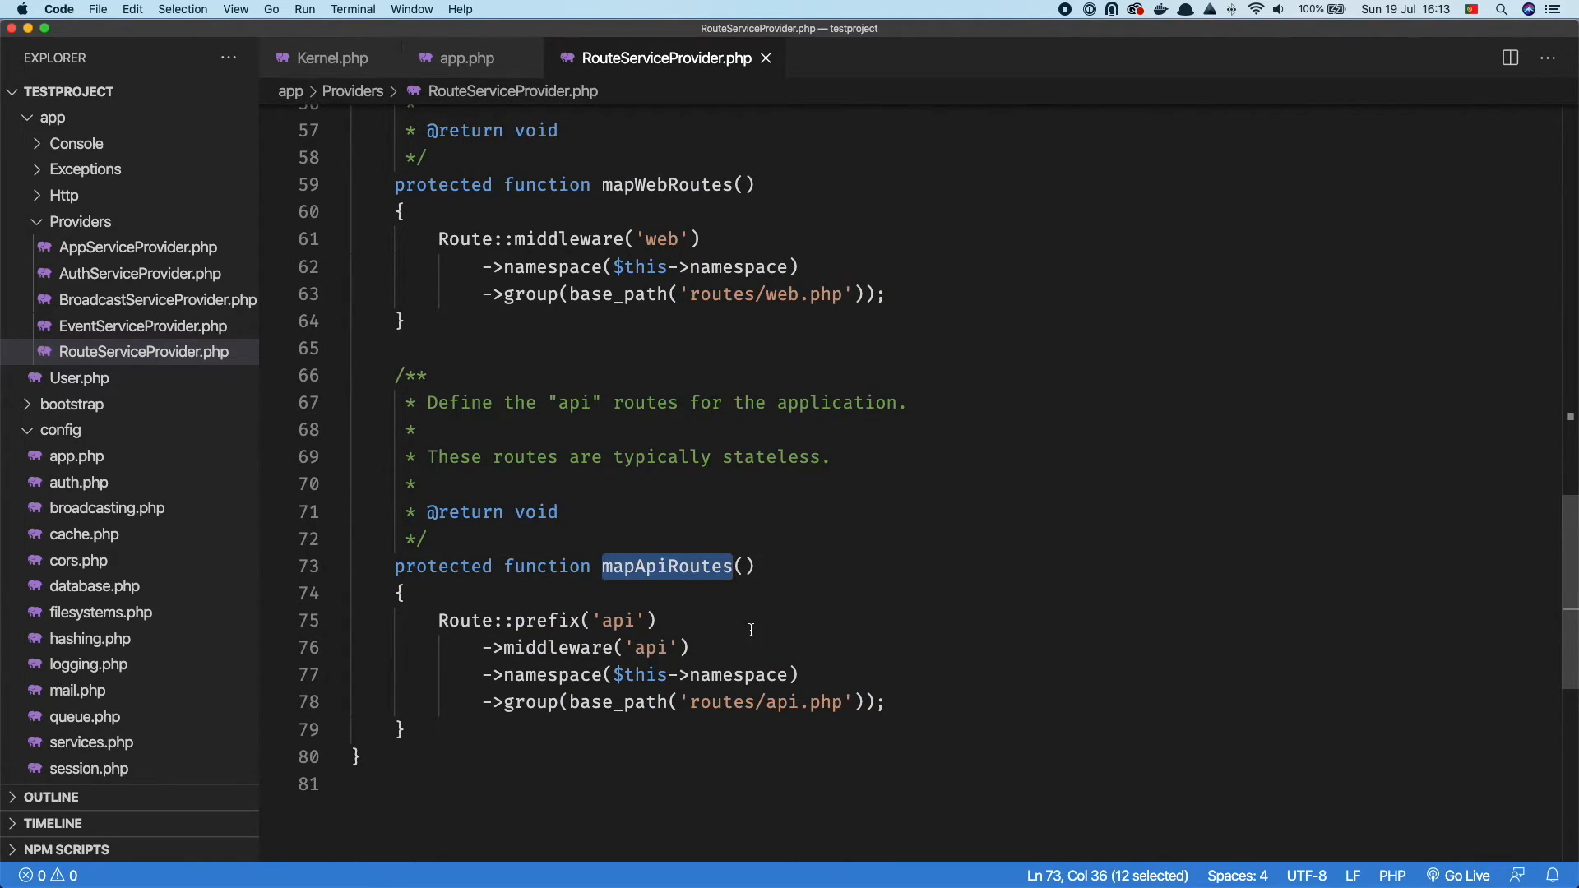
mouse_move(696, 585)
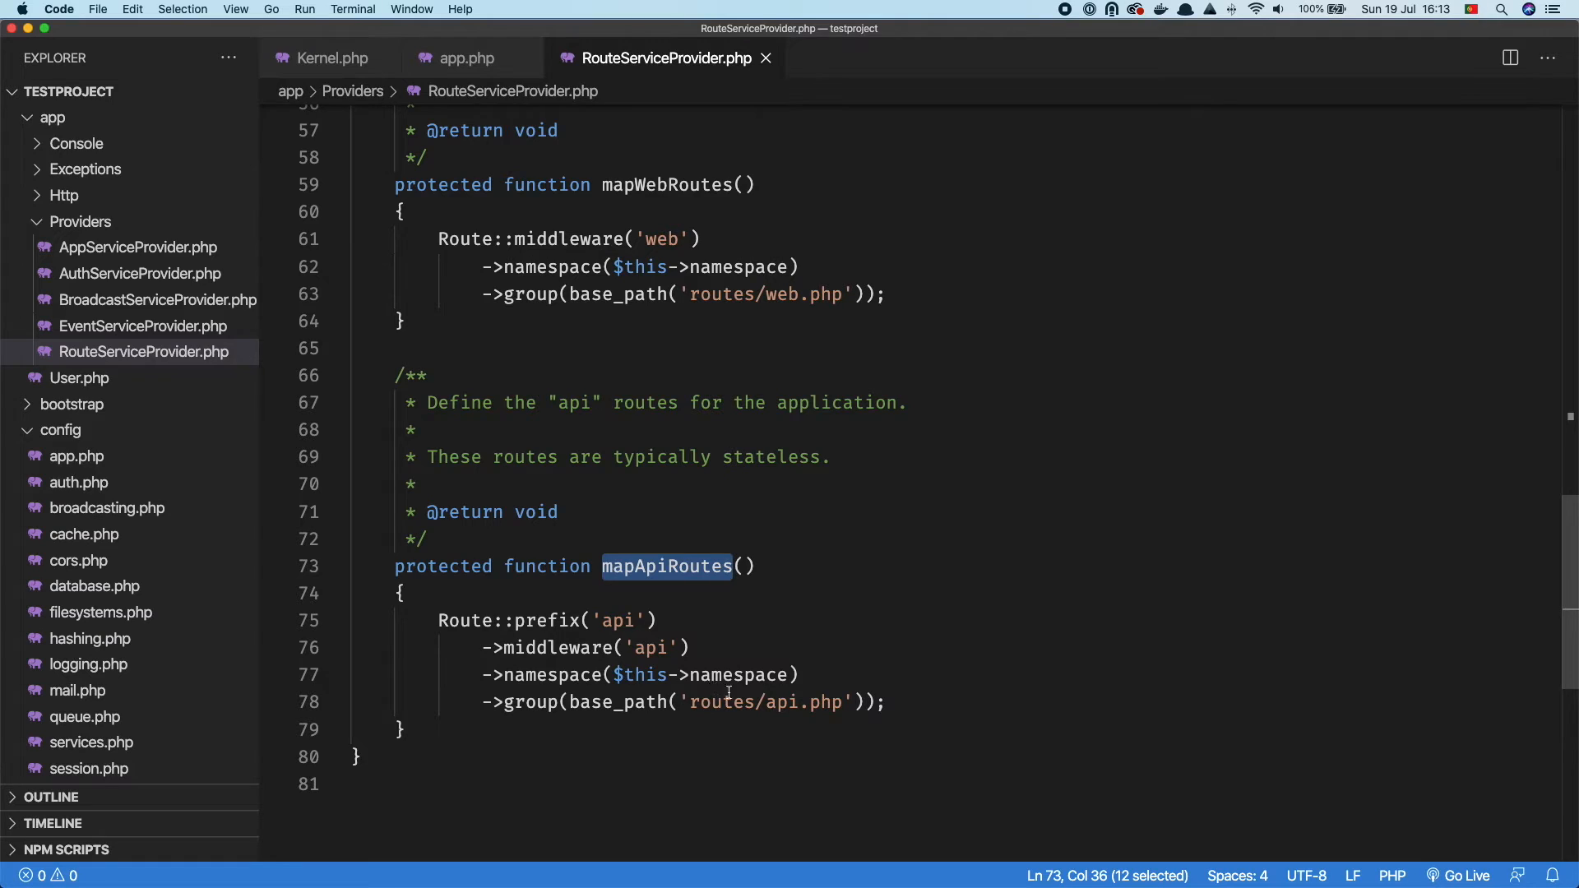
double_click(802, 702)
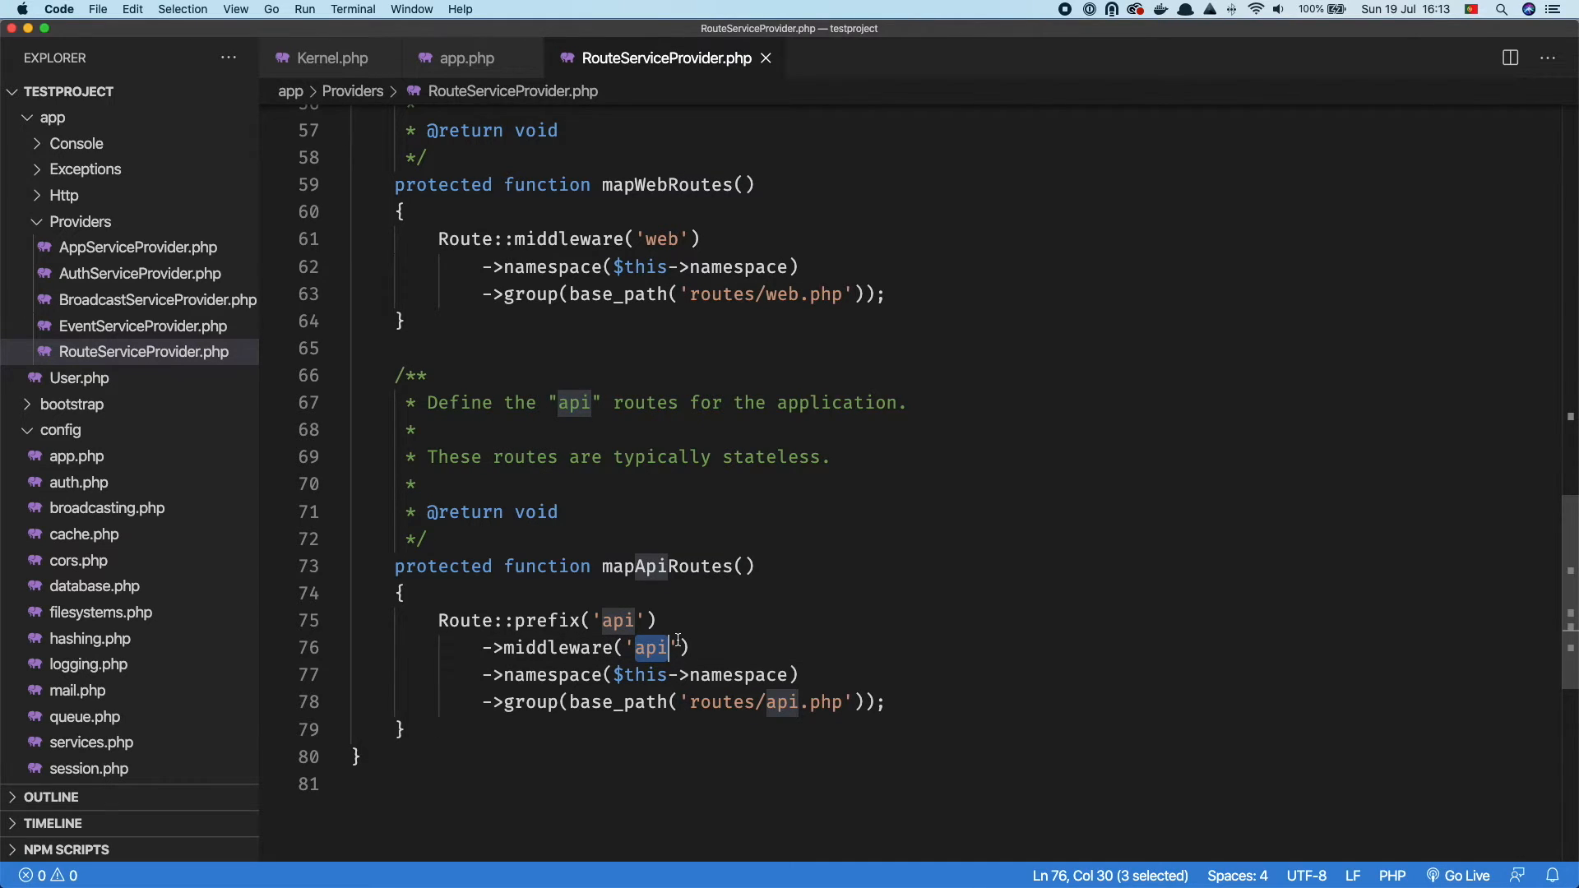
scroll(up, 3)
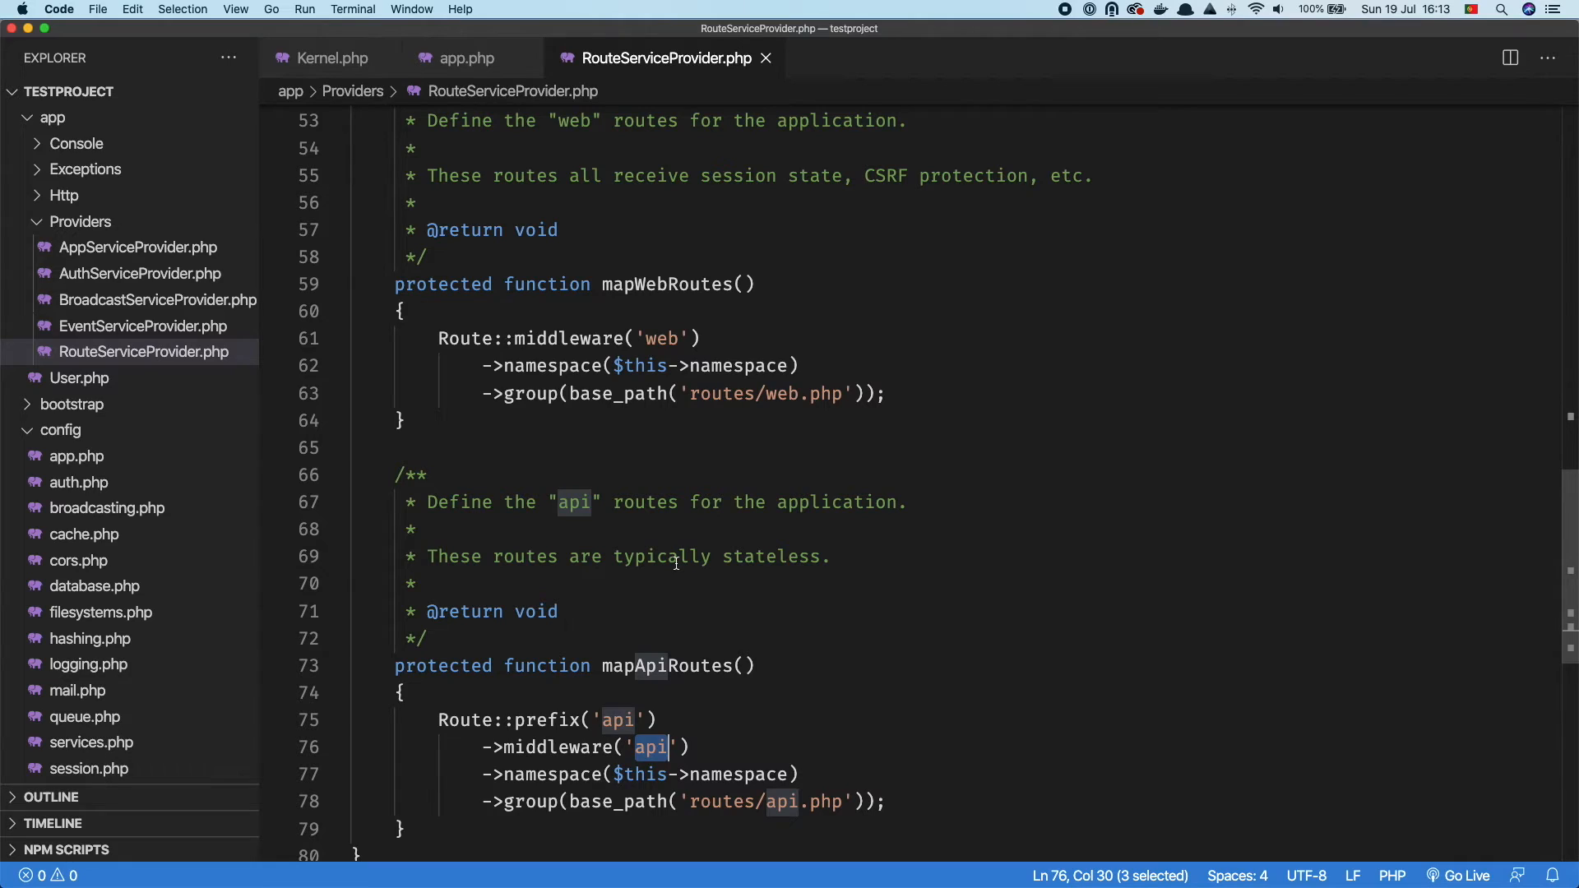
double_click(739, 366)
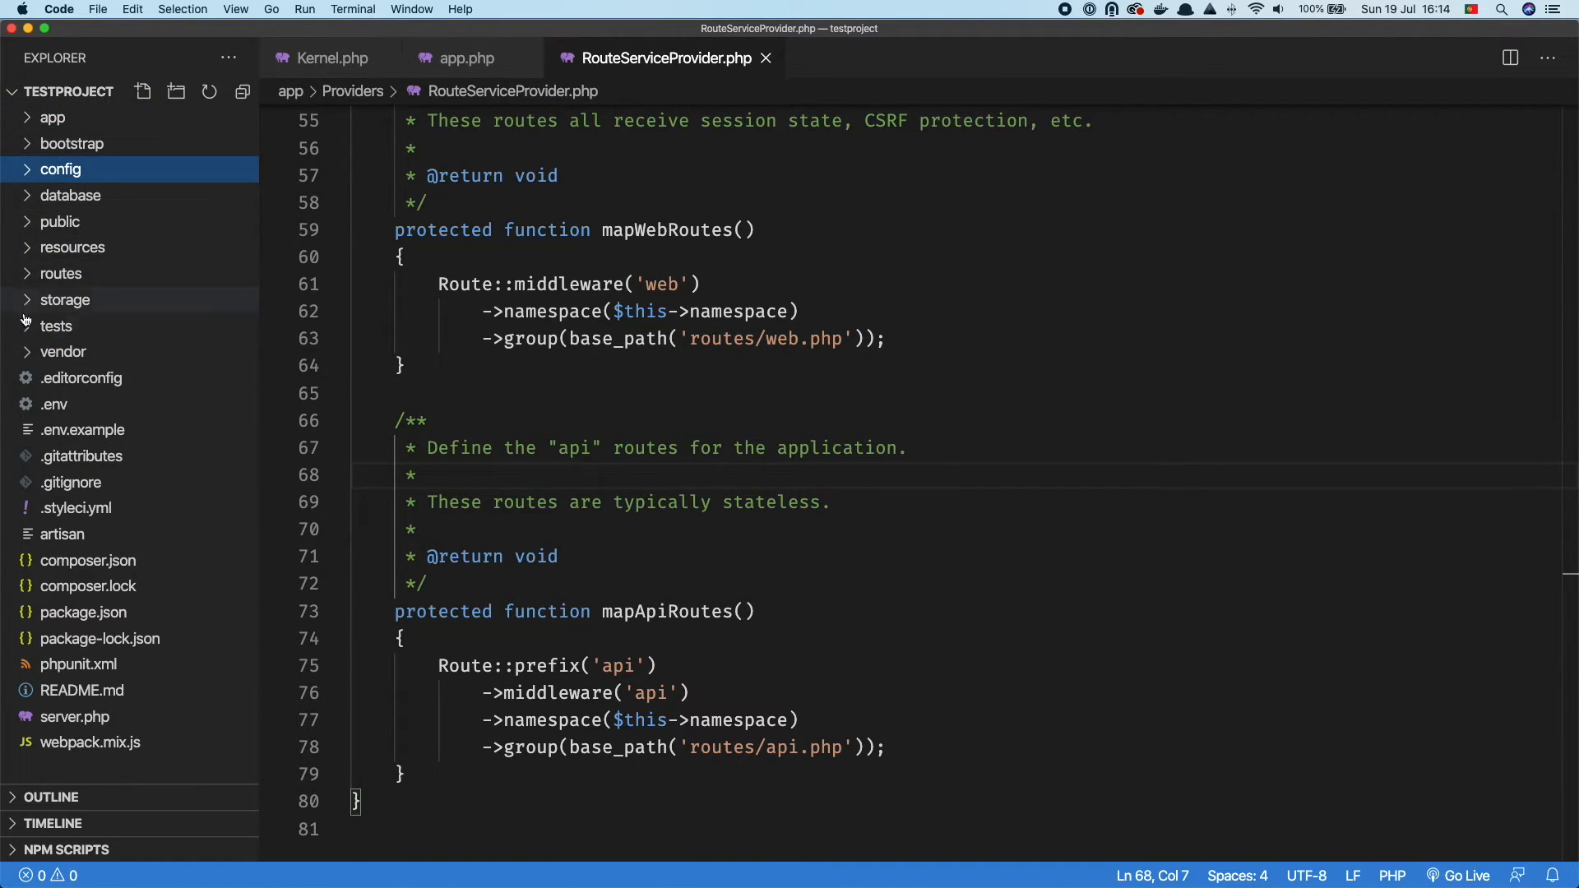
Step: Open routes/web.php and edit the root route closure, removing the LARAVEL_END timing lines
click(77, 377)
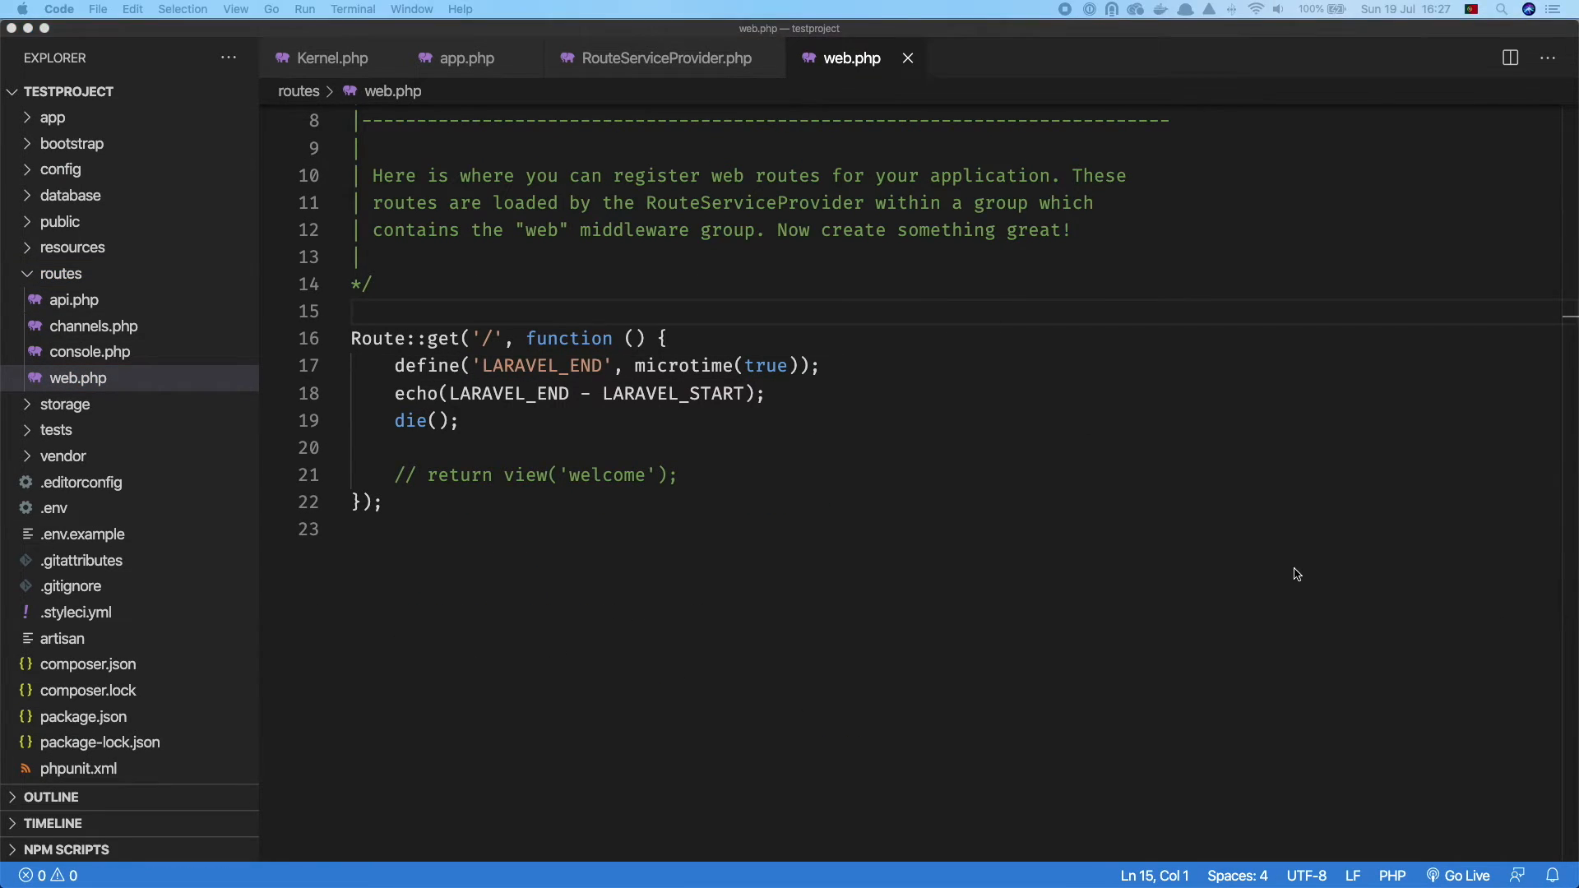
click(1099, 535)
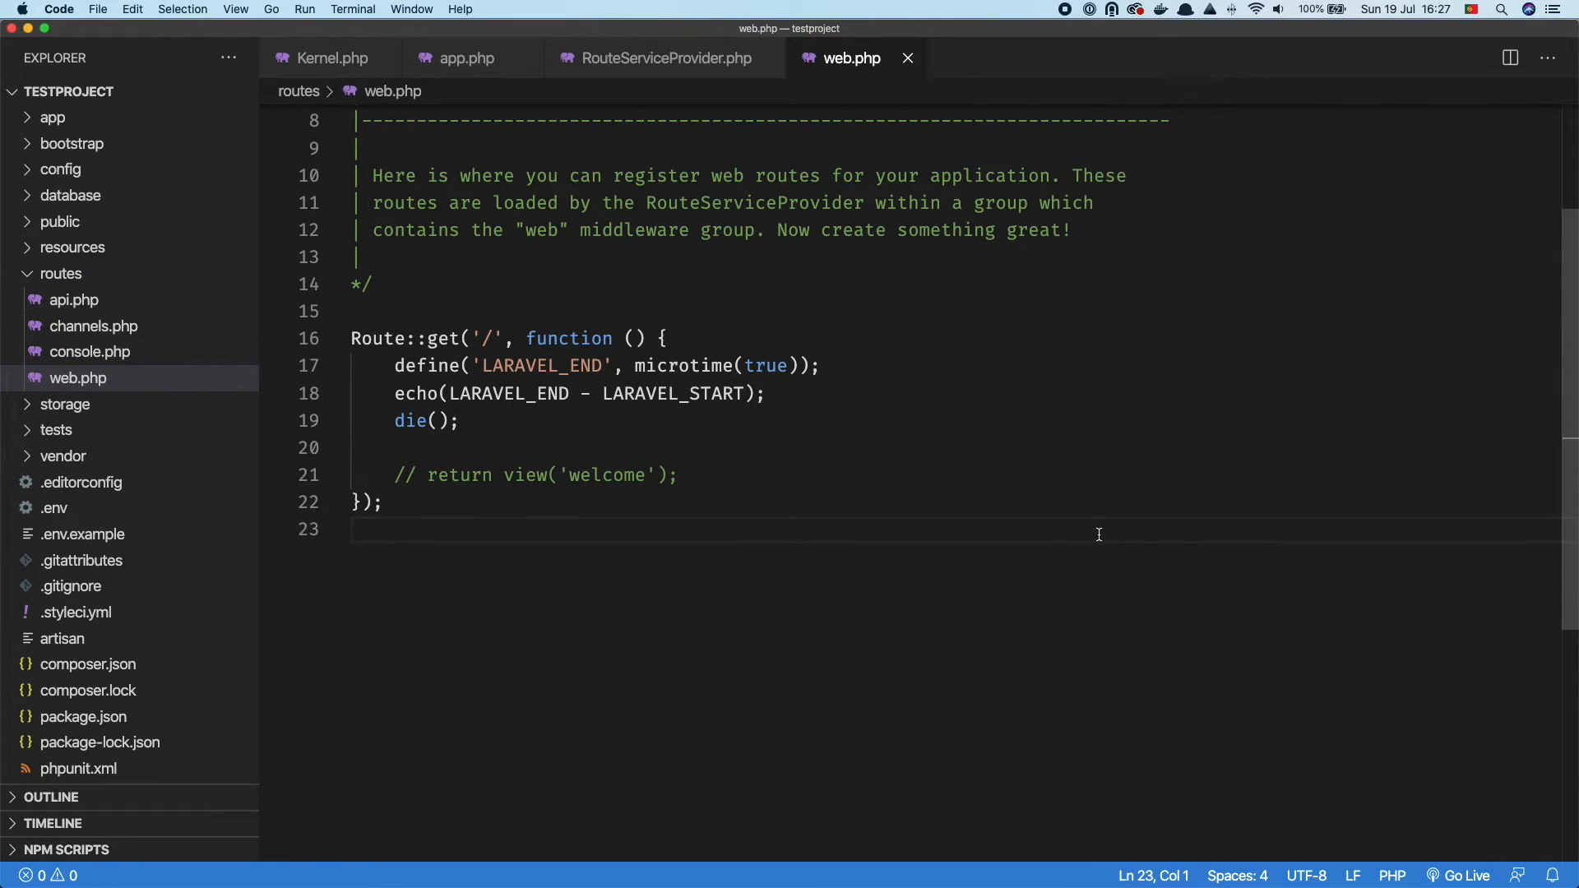
click(460, 421)
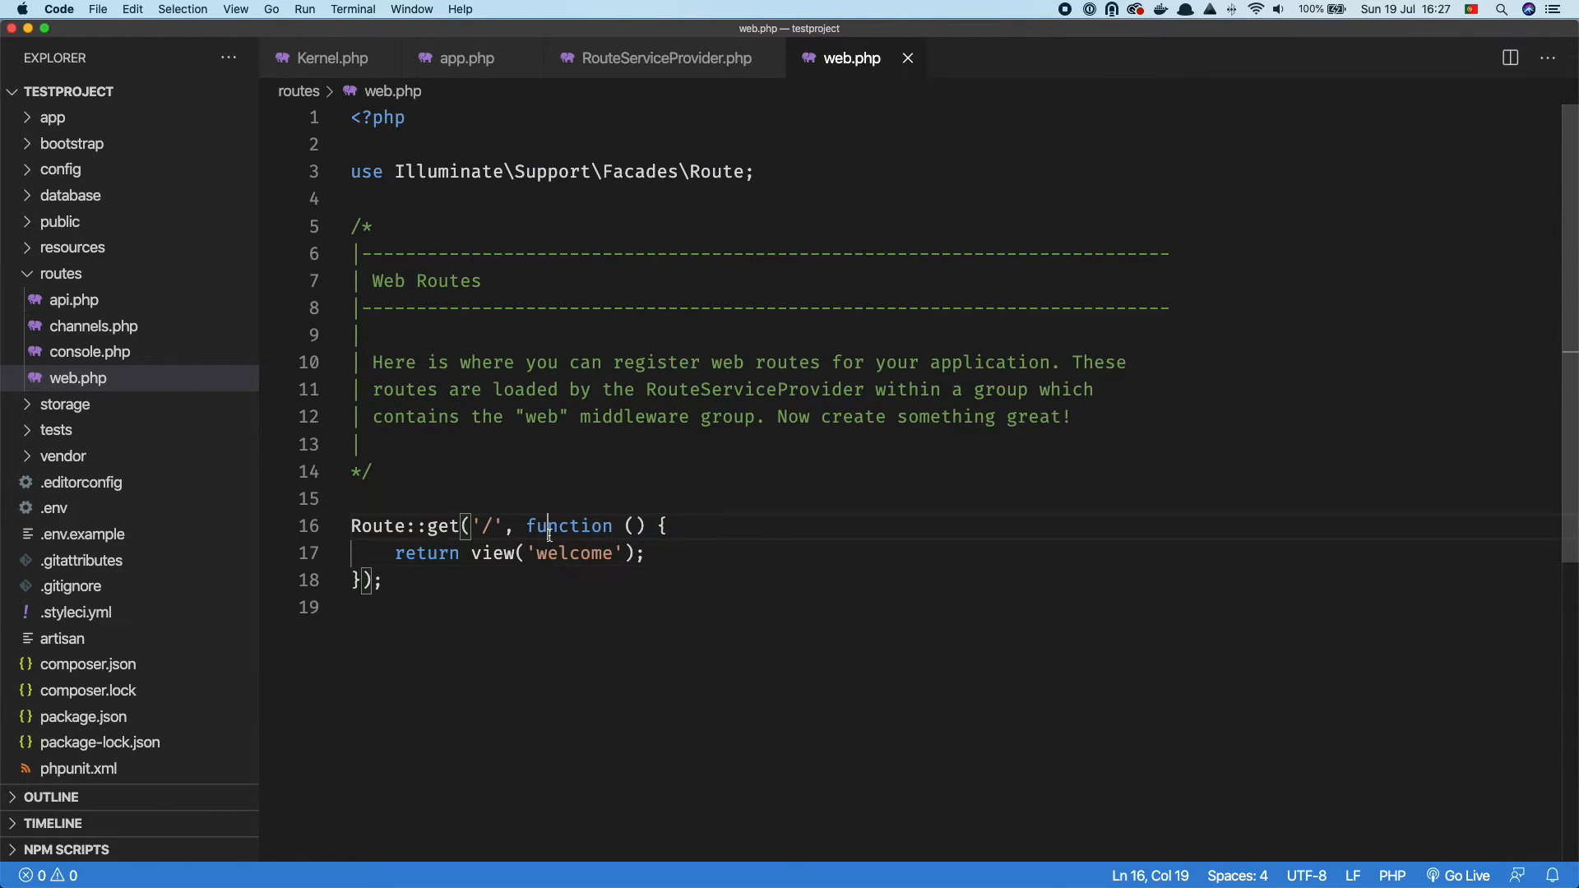
double_click(568, 526)
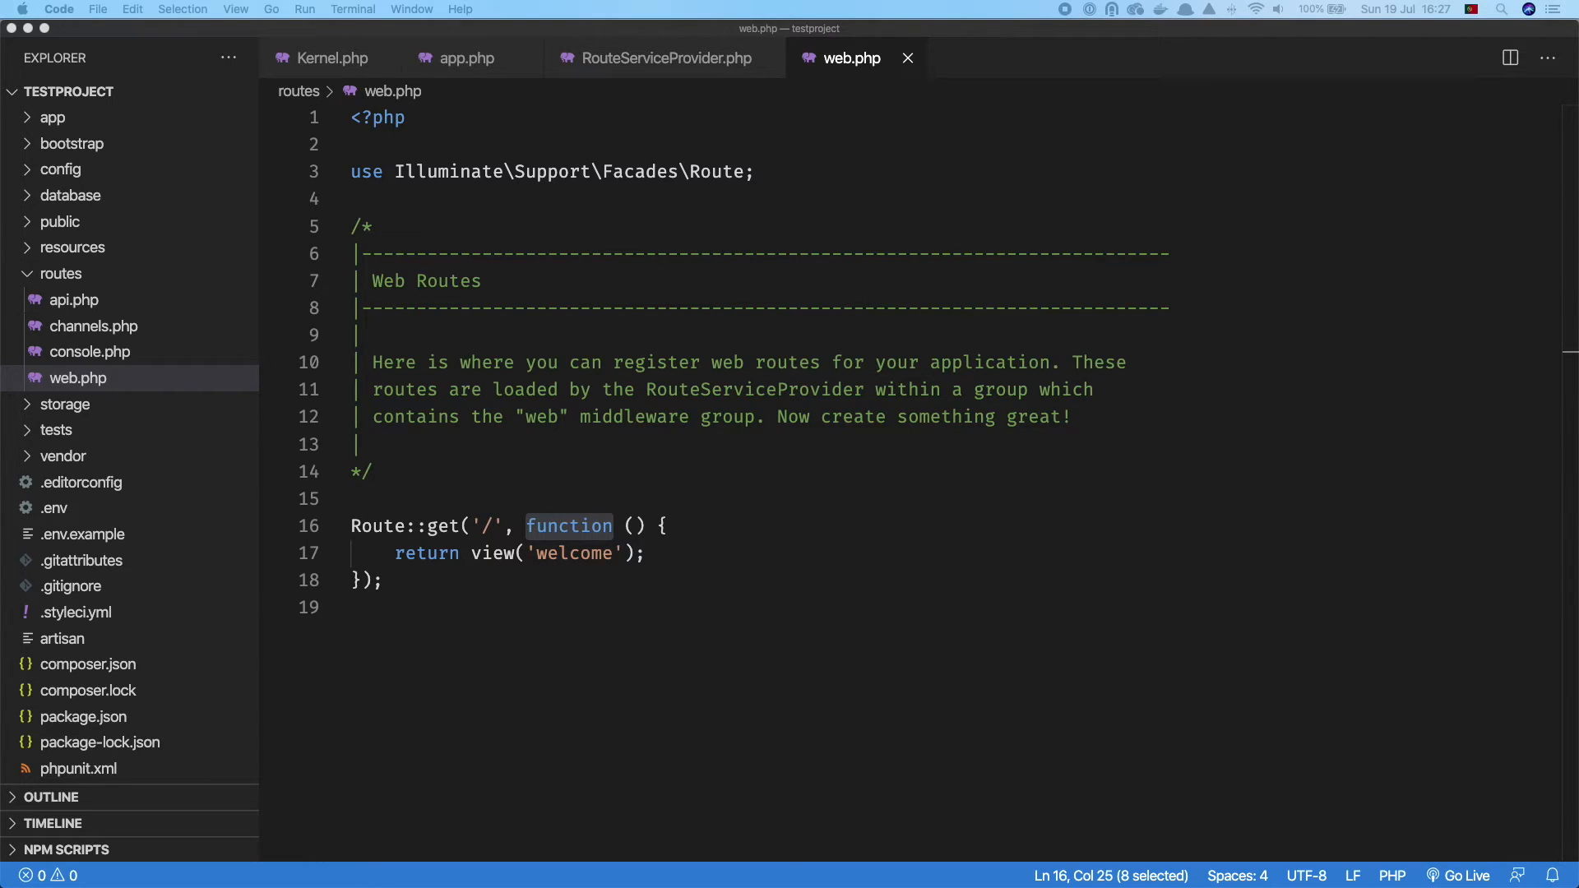
mouse_move(1158, 551)
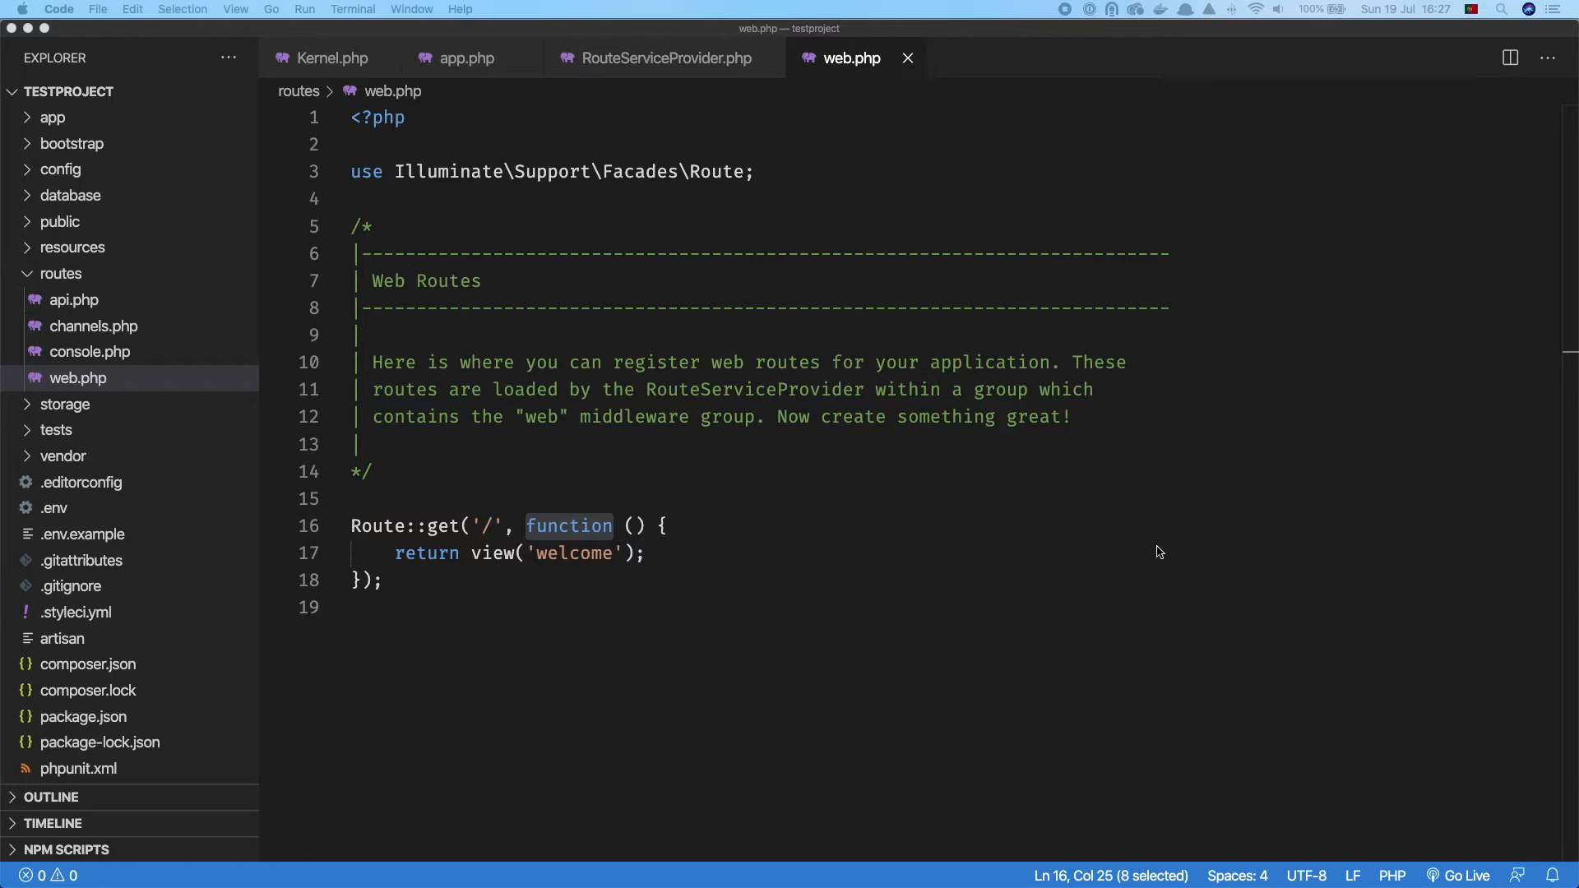
mouse_move(893, 538)
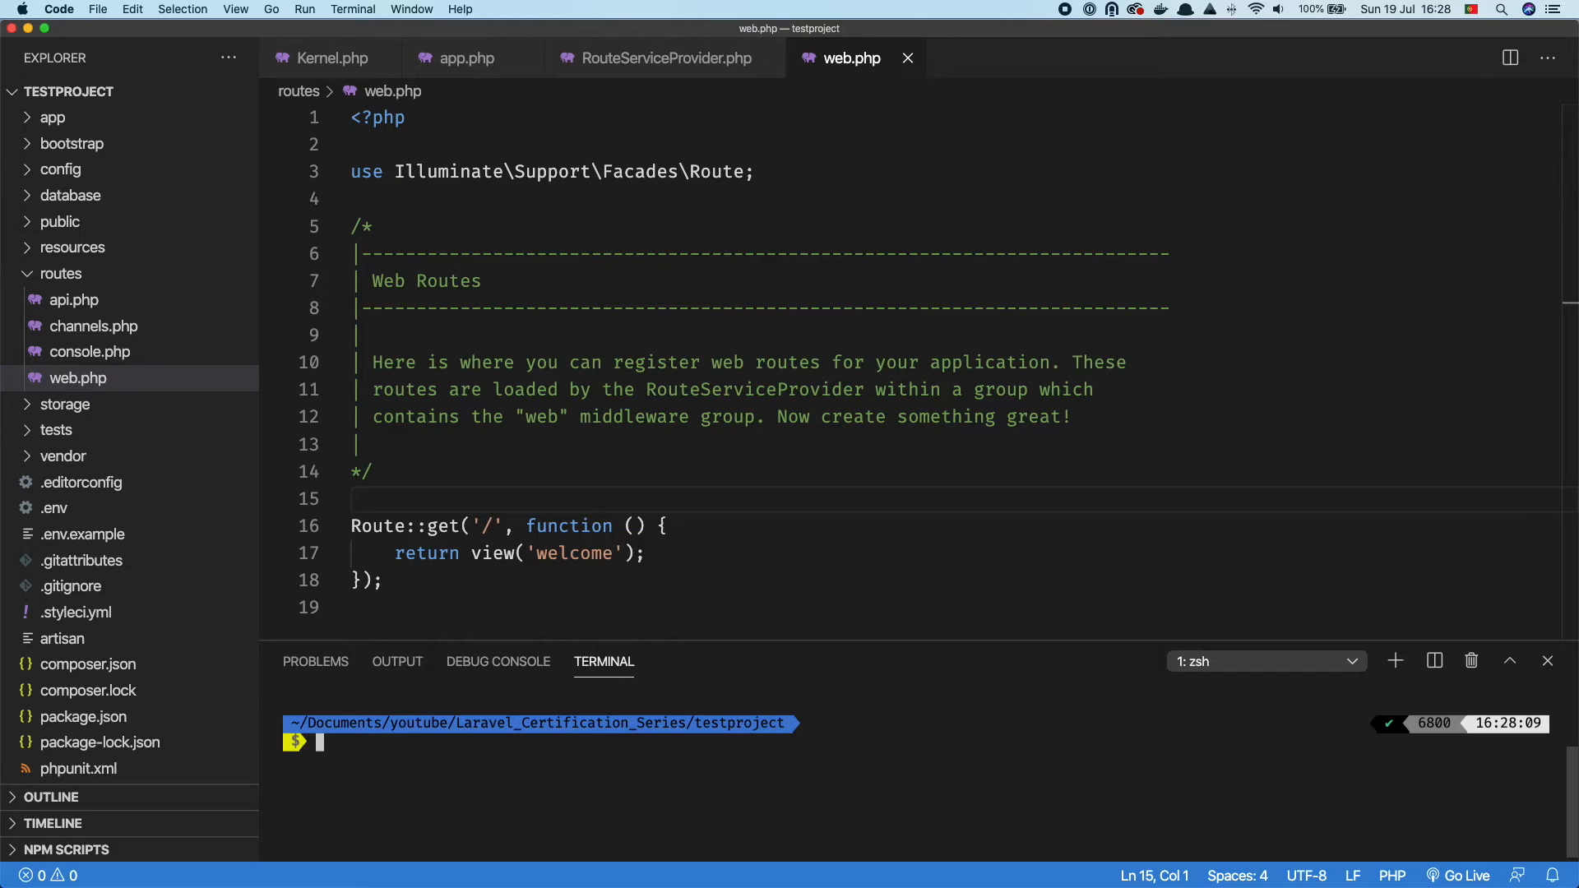
Step: Run php artisan make:controller TestController --resource, then collapse routes and expand app
text(php)
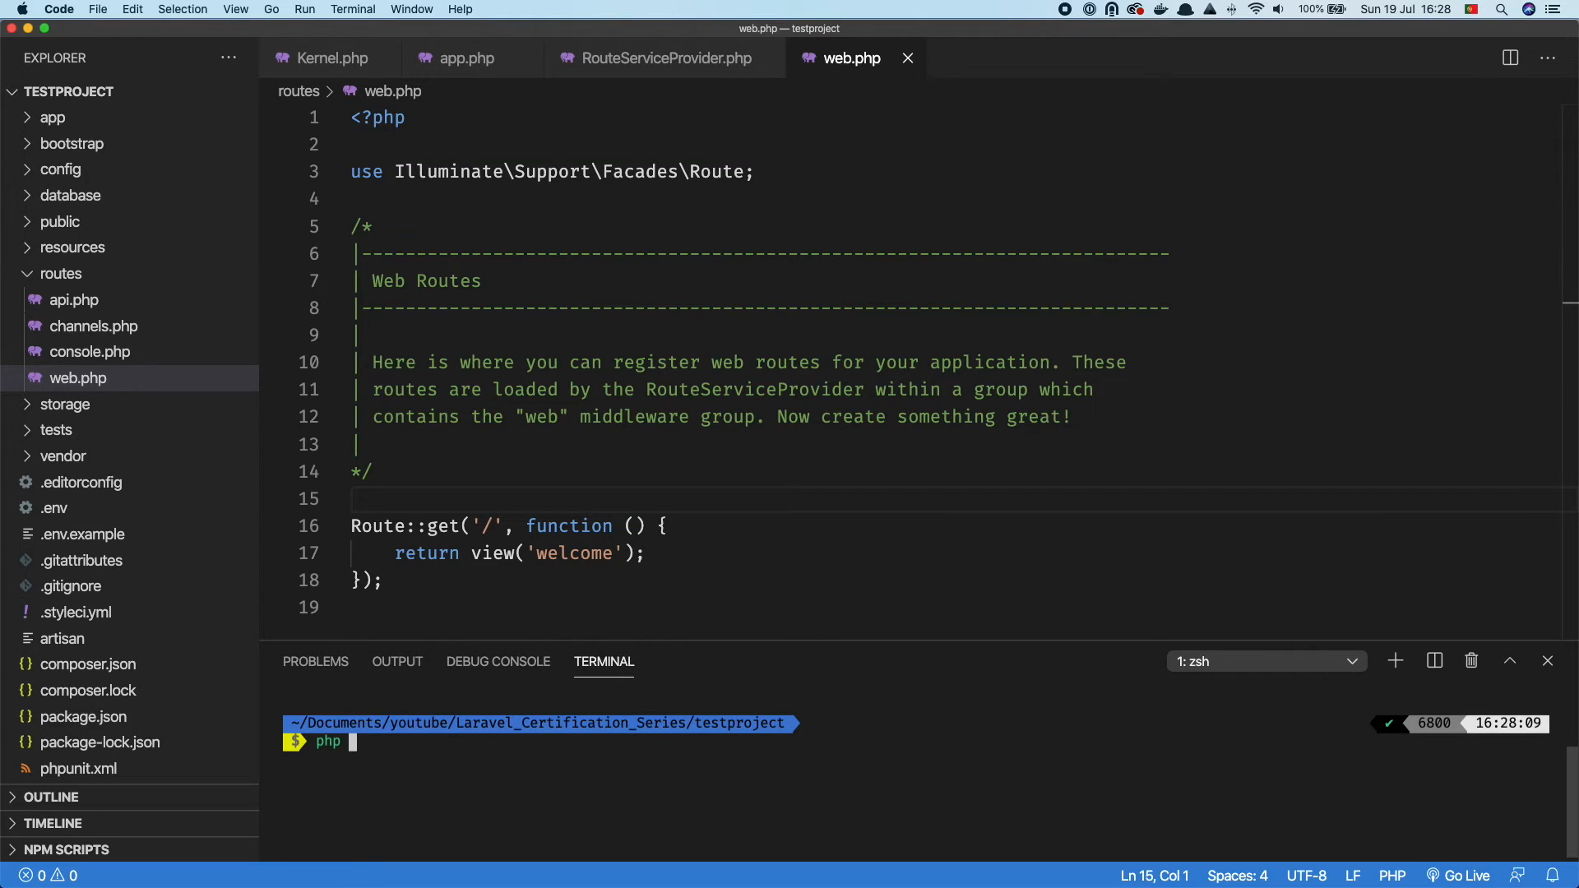
text(artisan make:contro)
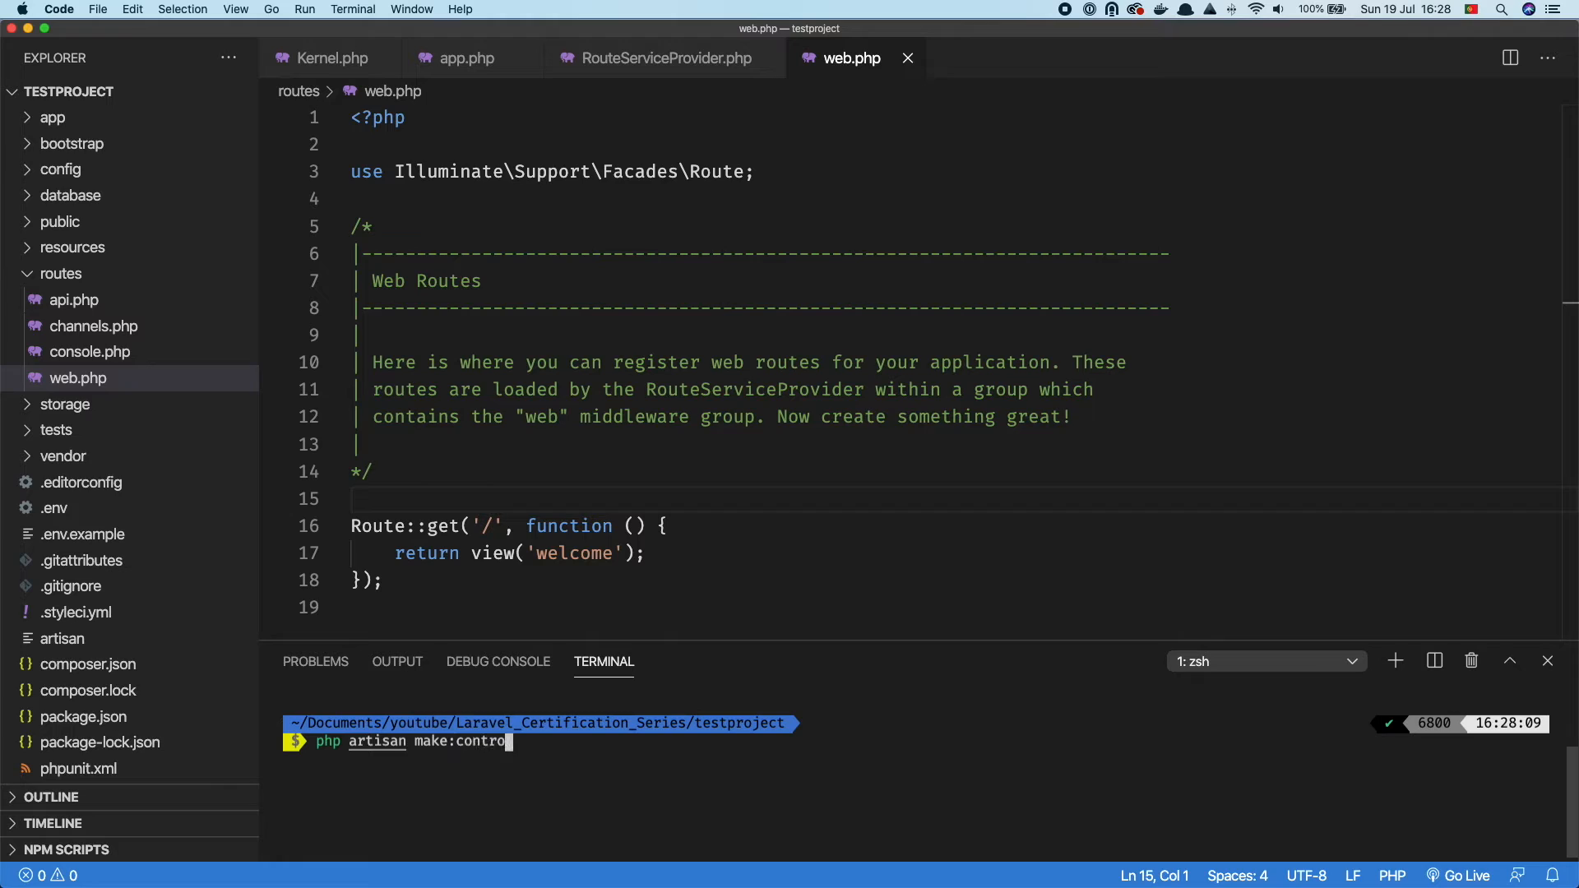
text(ller)
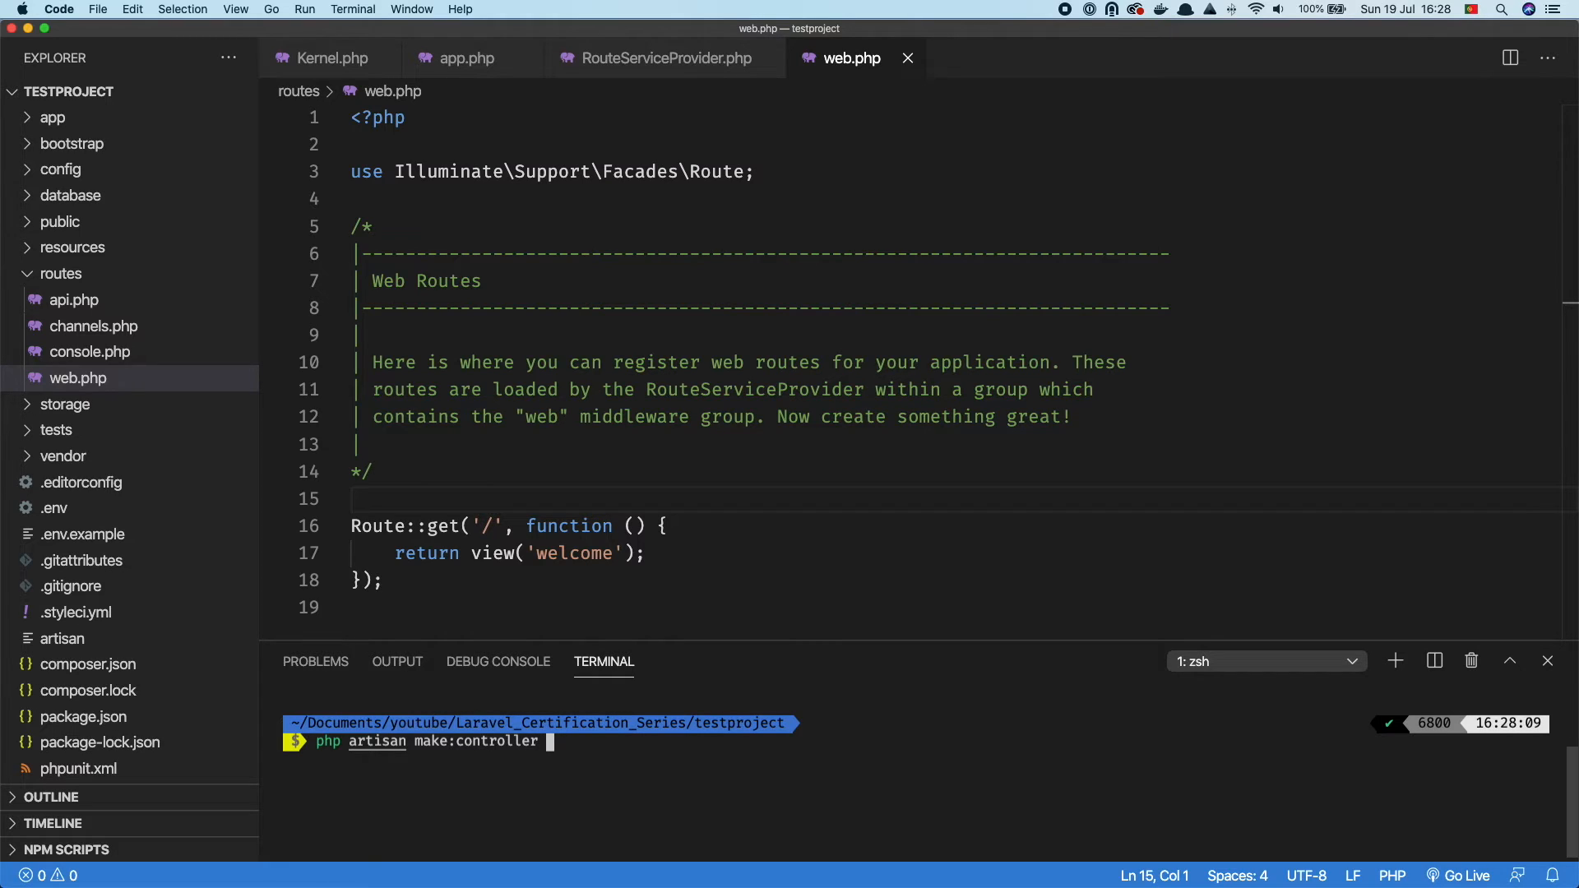
text(TestController)
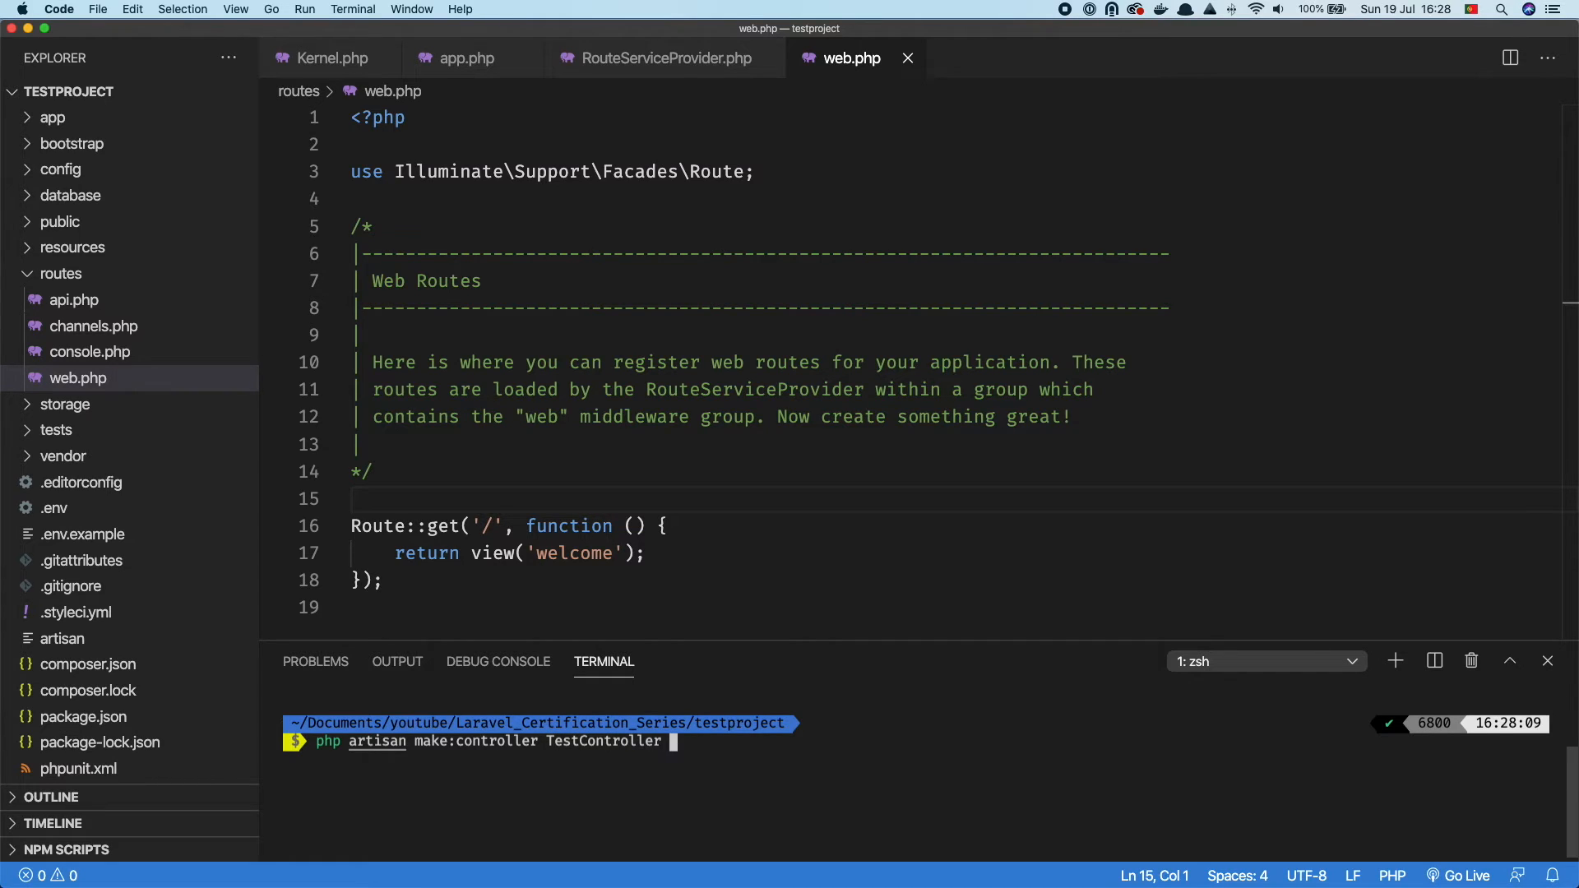
text(--)
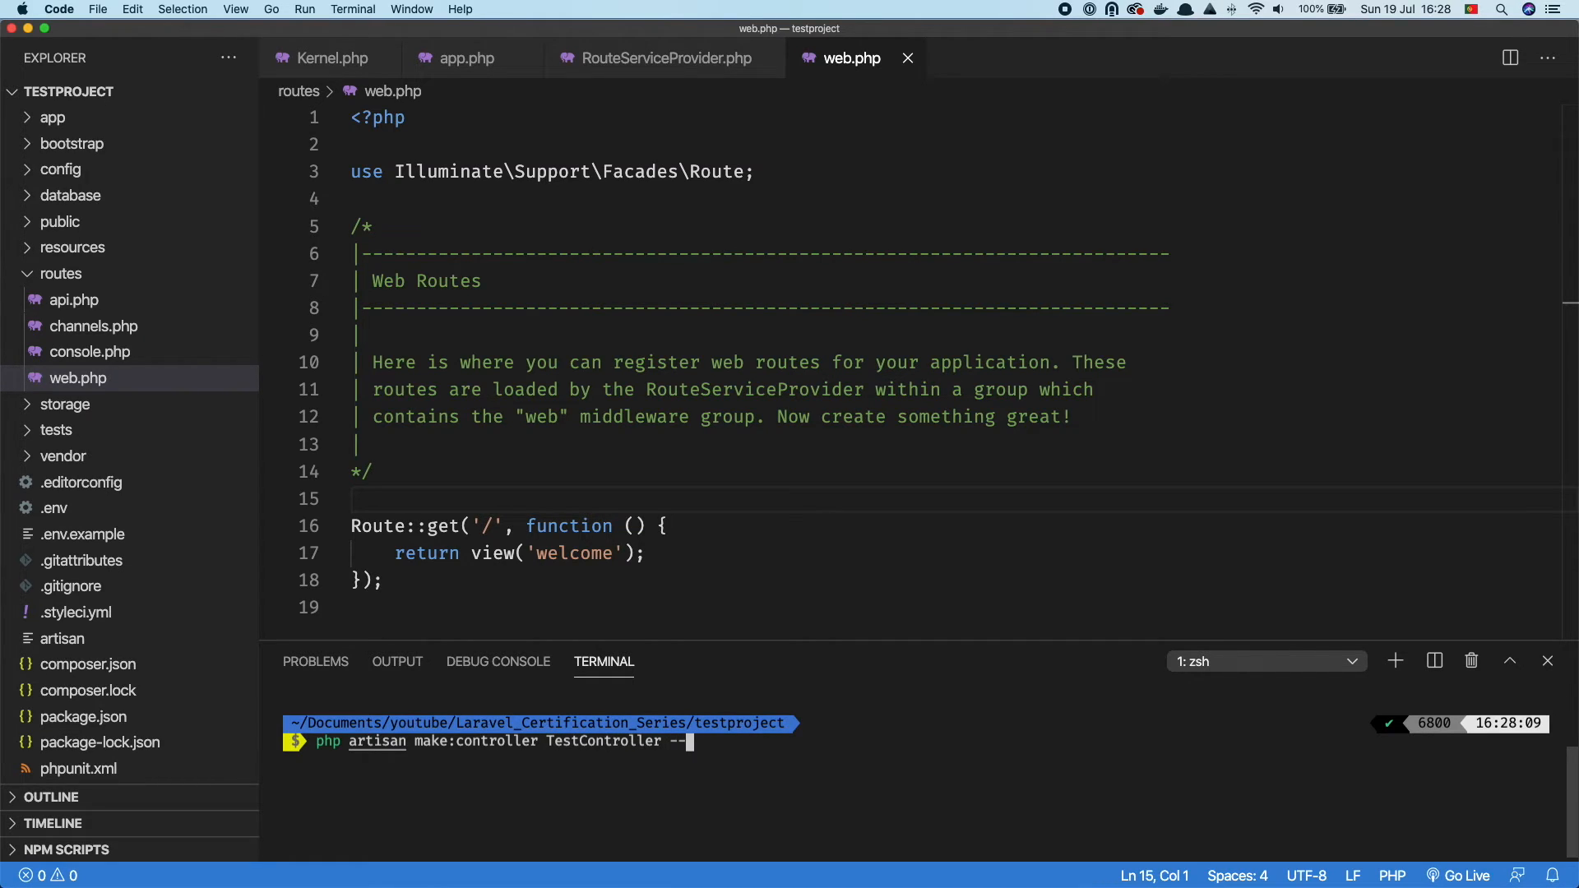
text(resourc)
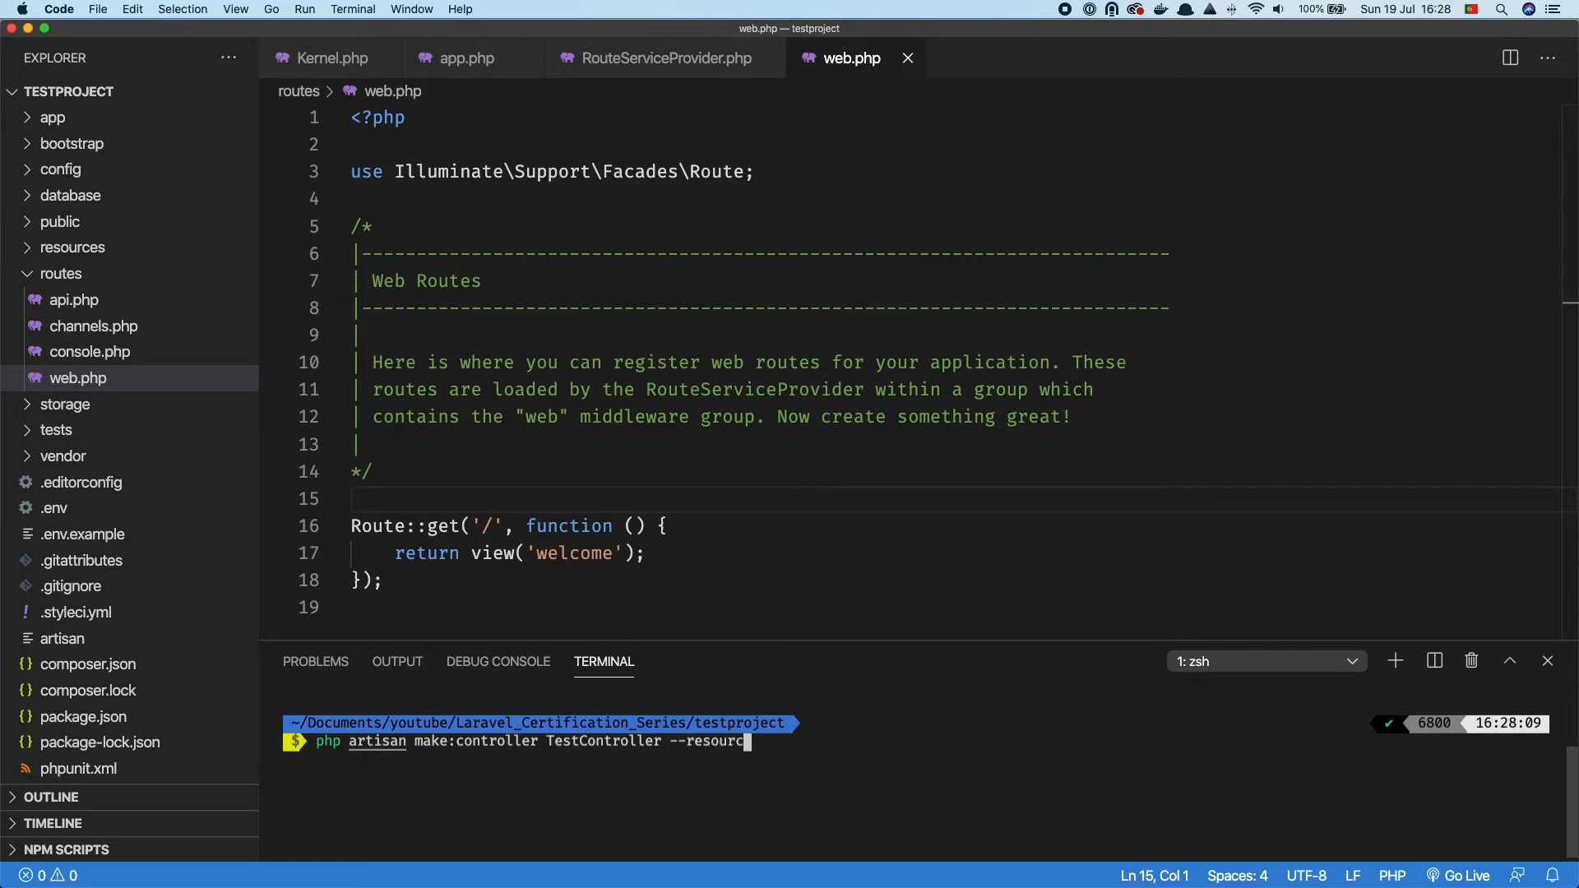
text(e)
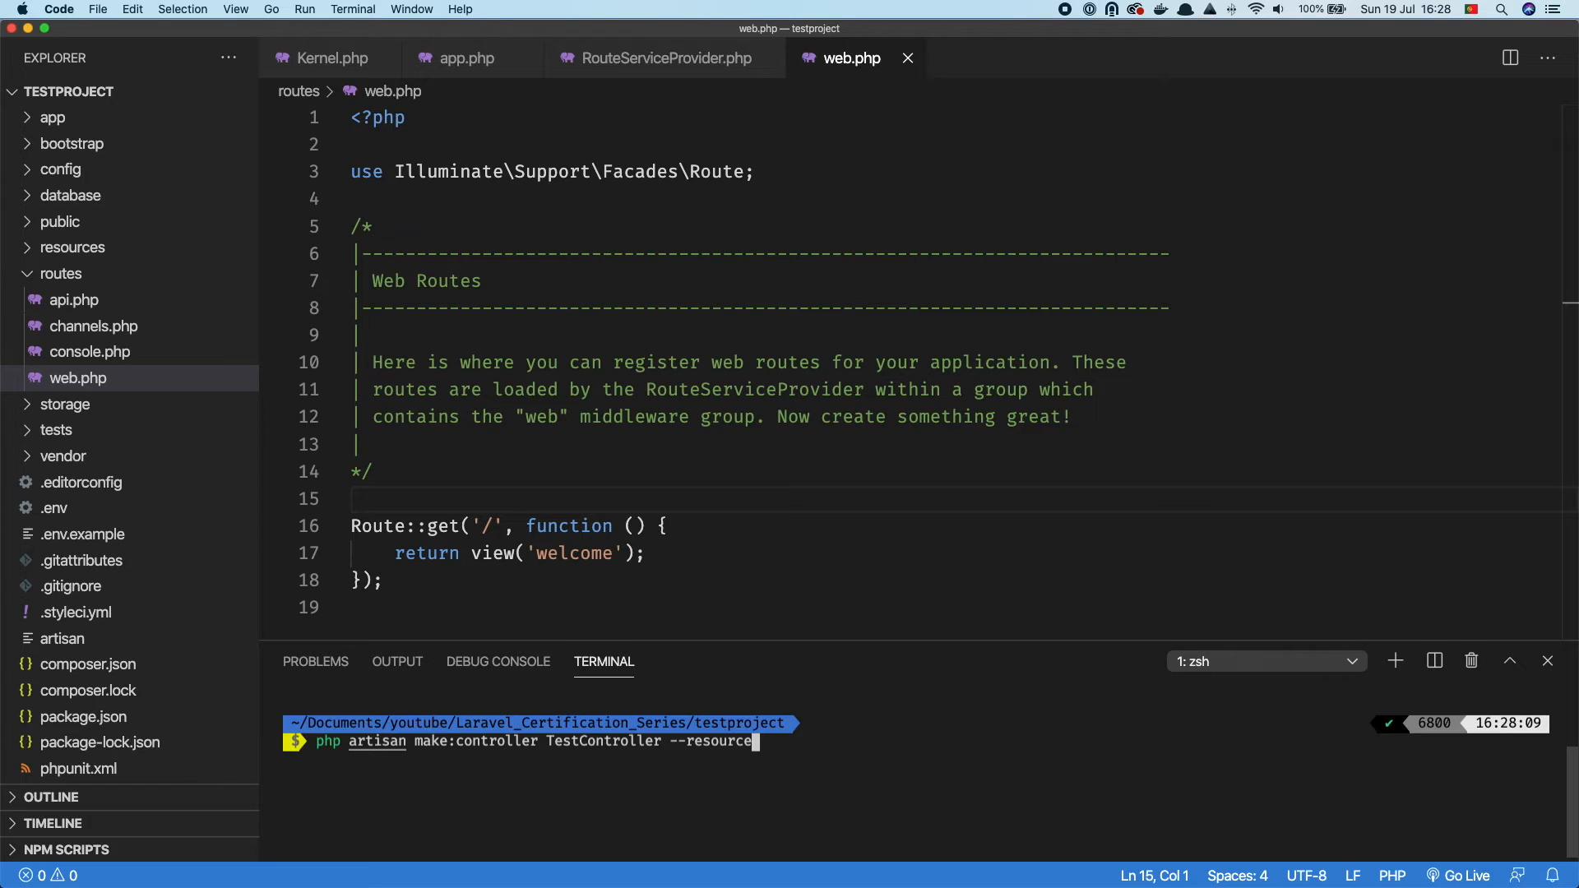
key(Enter)
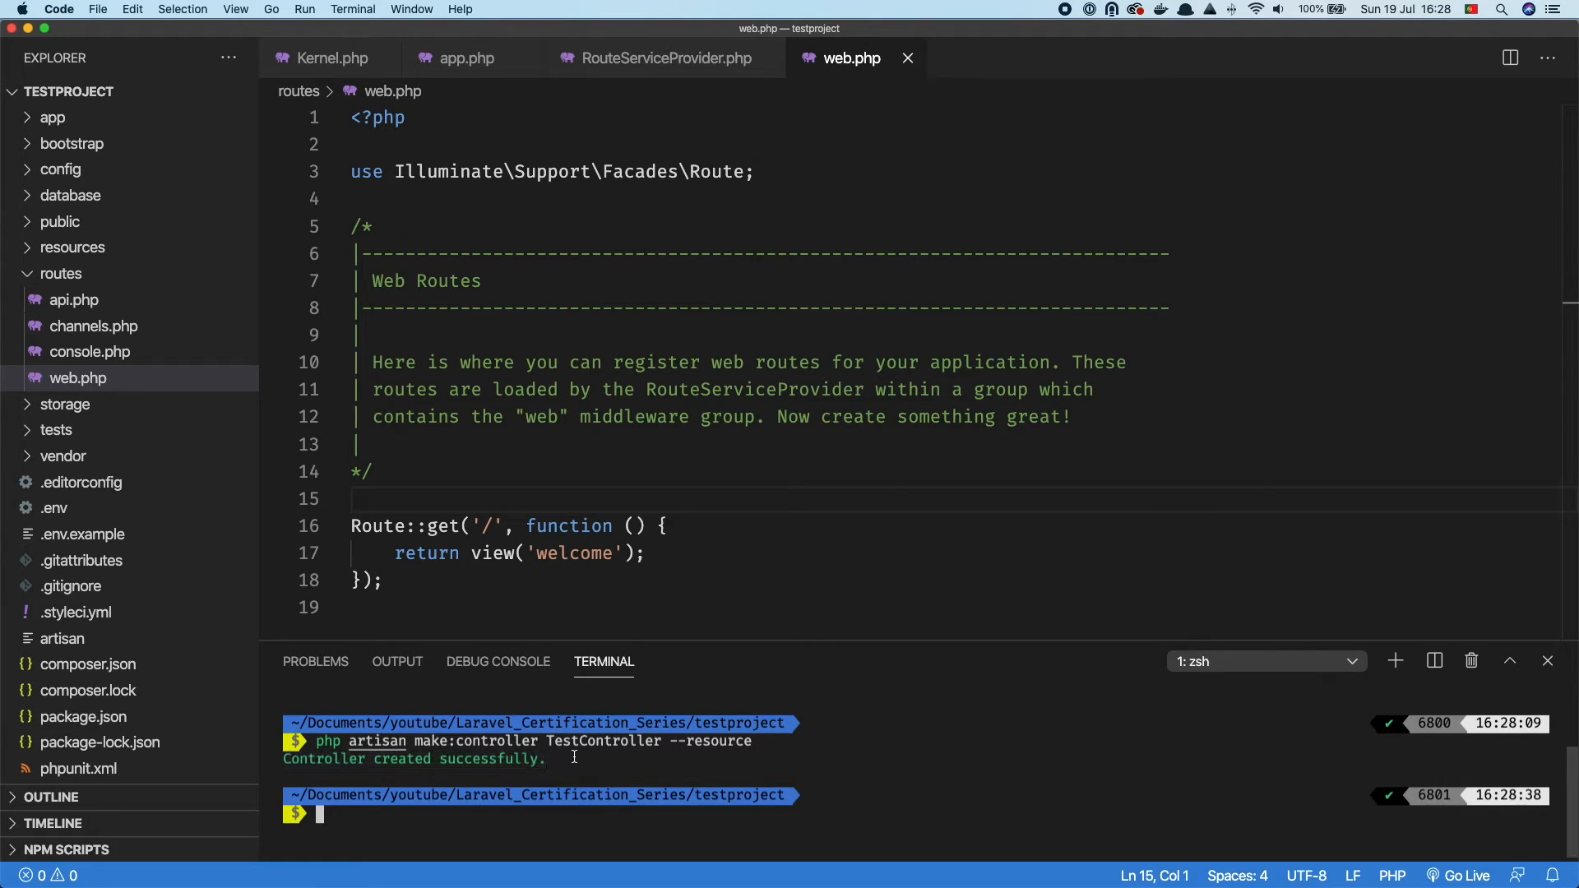
click(61, 274)
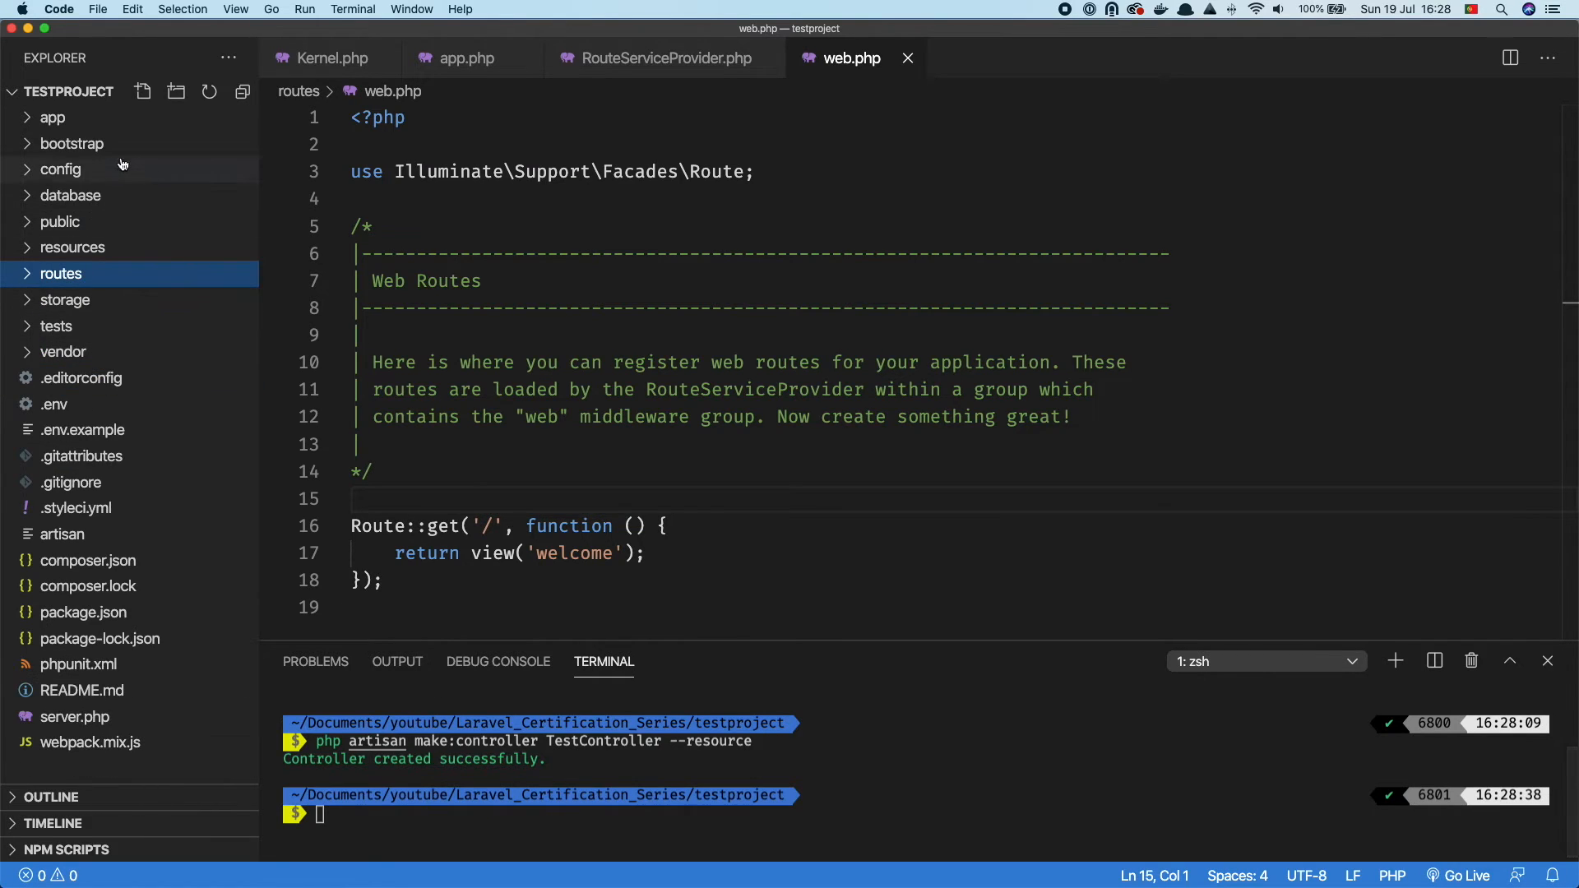
click(52, 117)
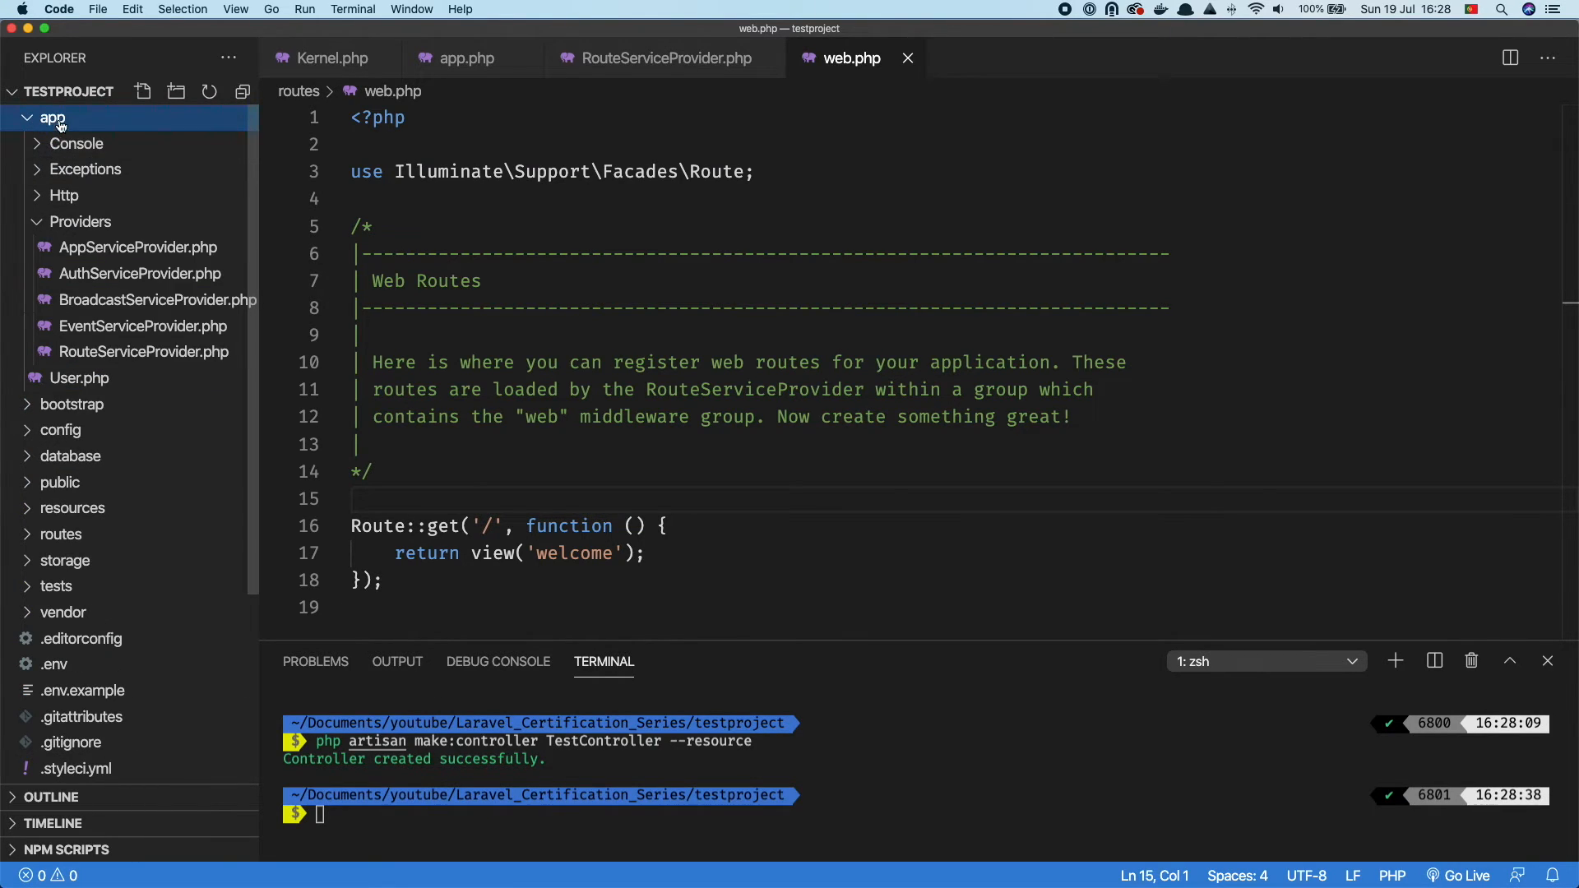
Step: Browse the generated TestController.php stub methods, select index, then return to web.php
click(65, 195)
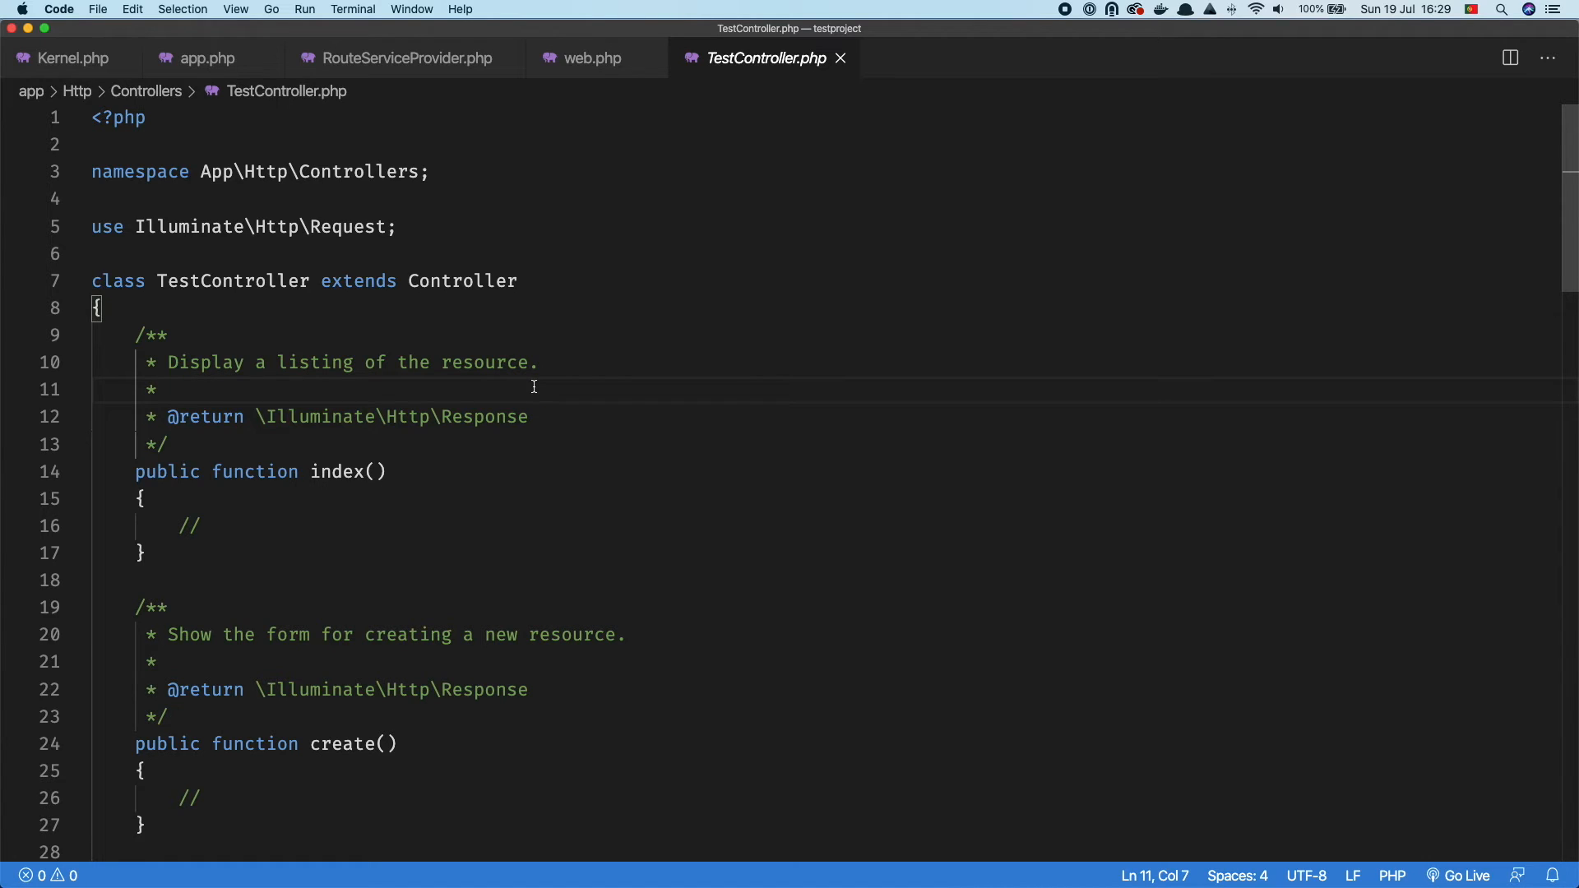
mouse_move(517, 468)
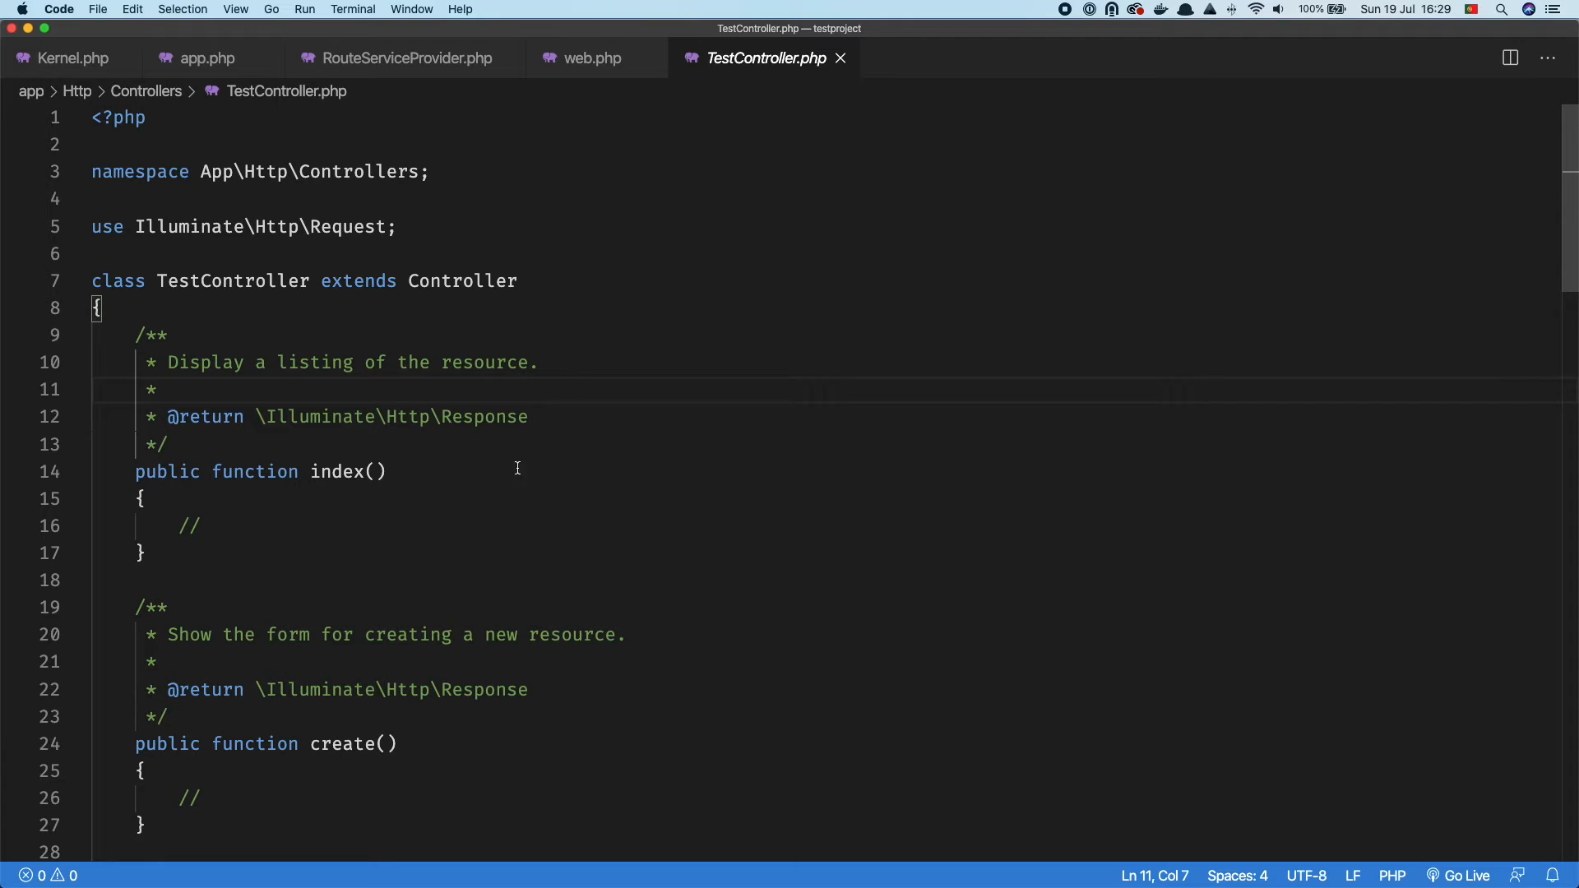
scroll(down, 3)
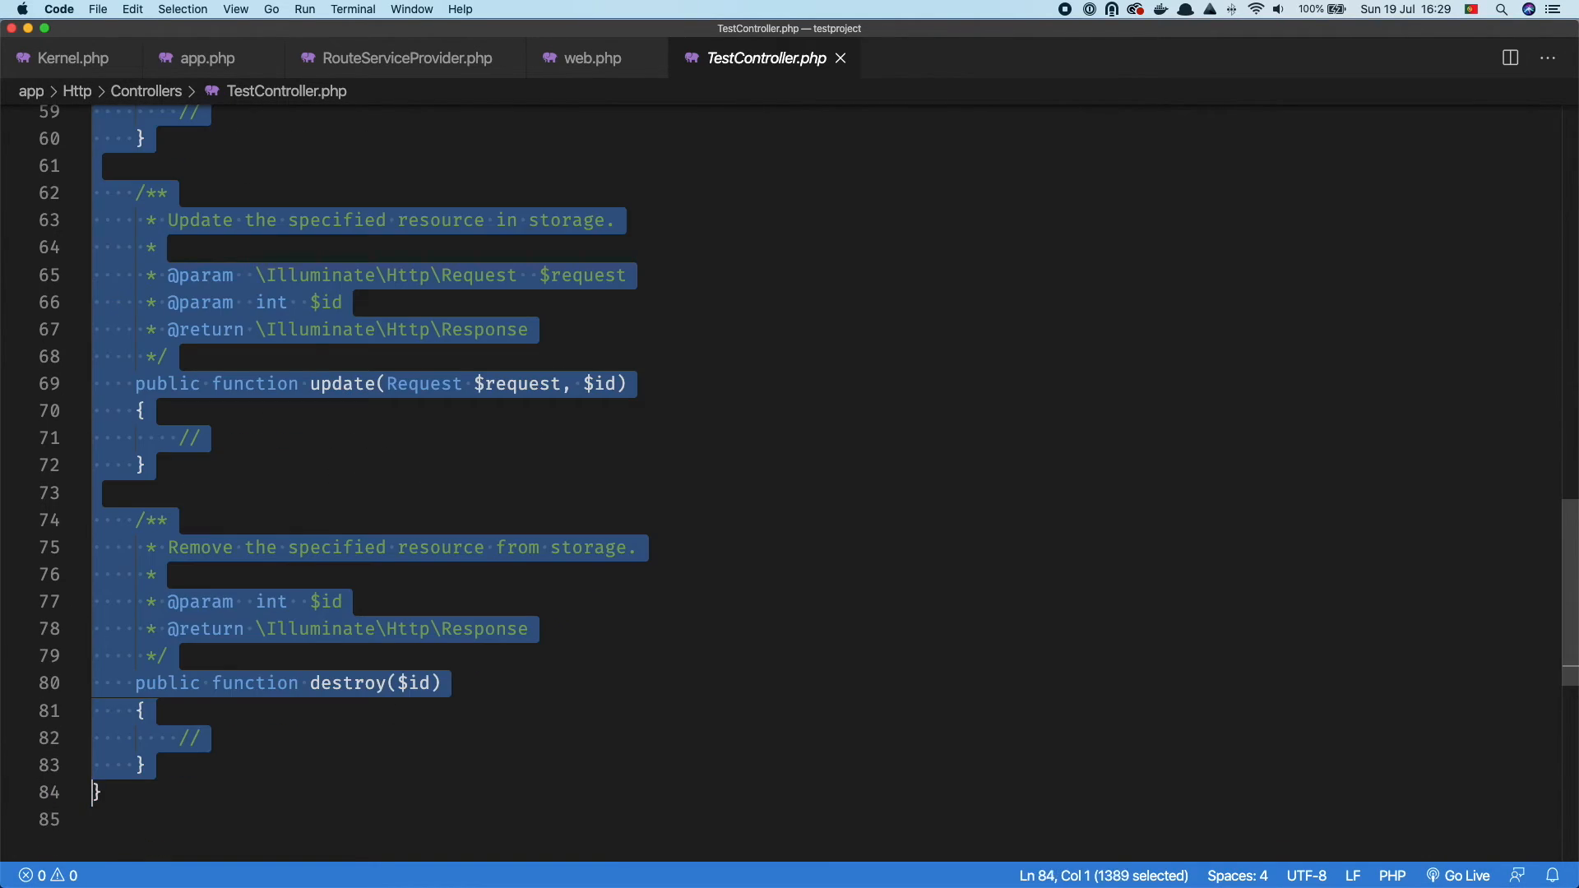
key(Delete)
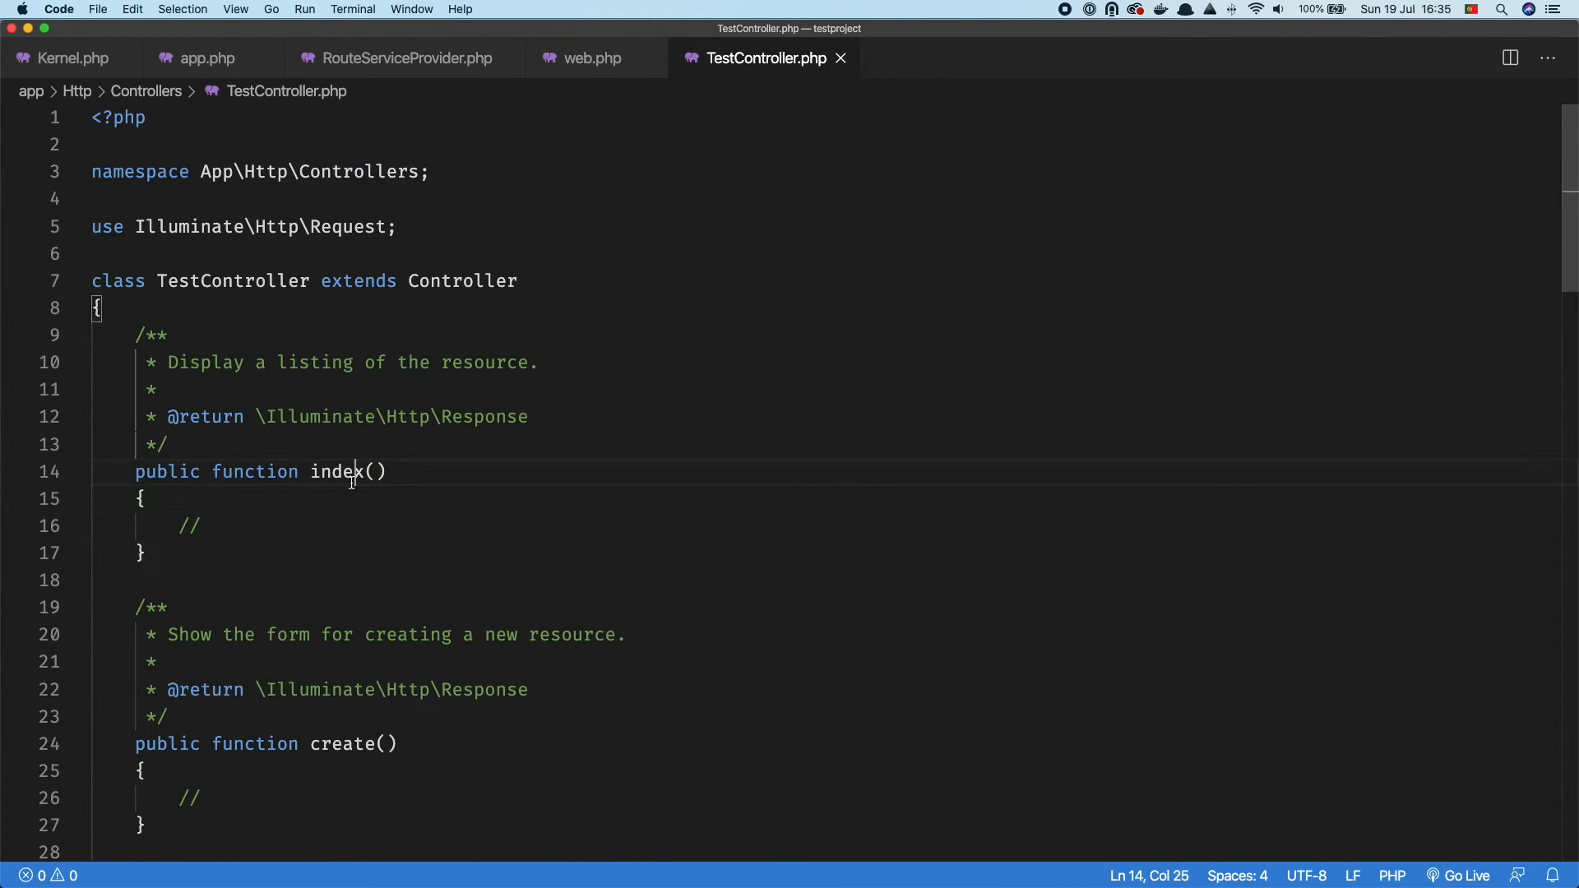
click(140, 499)
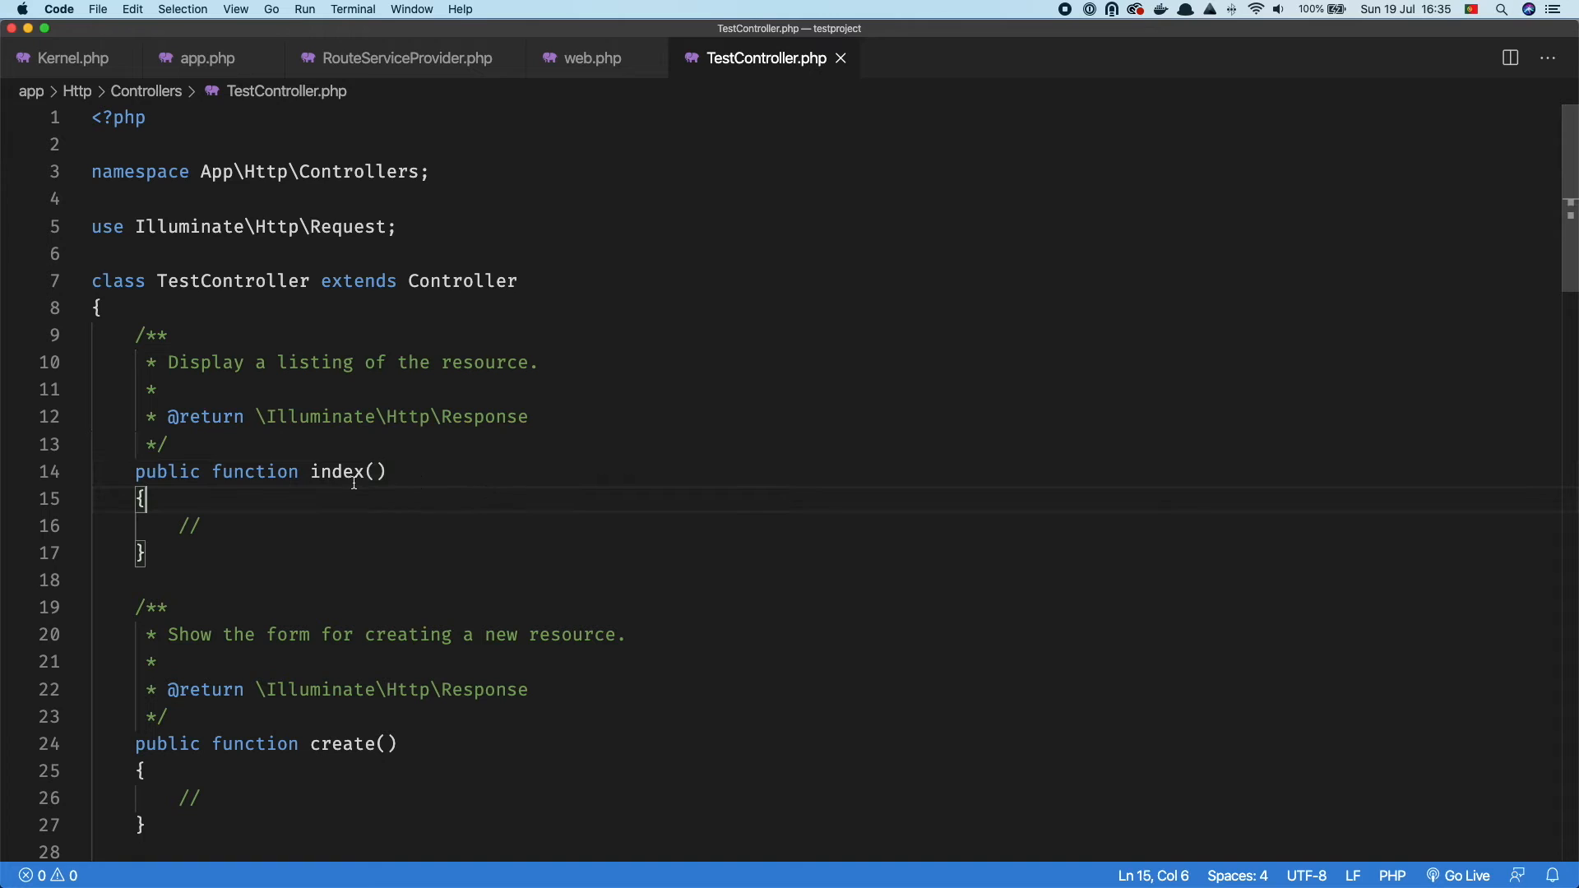
double_click(336, 472)
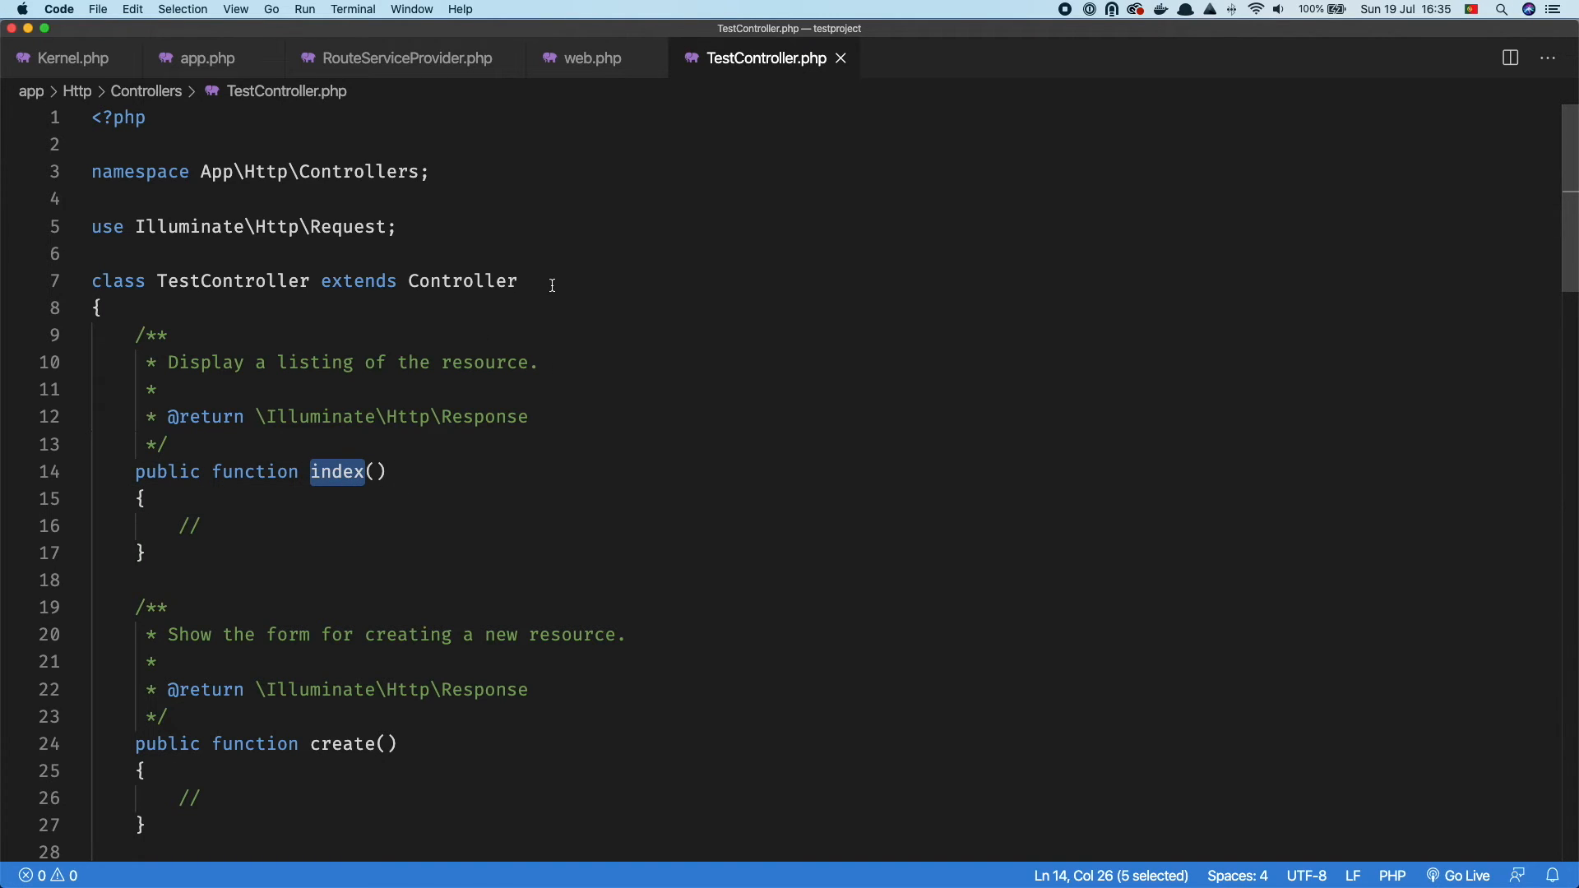
click(592, 58)
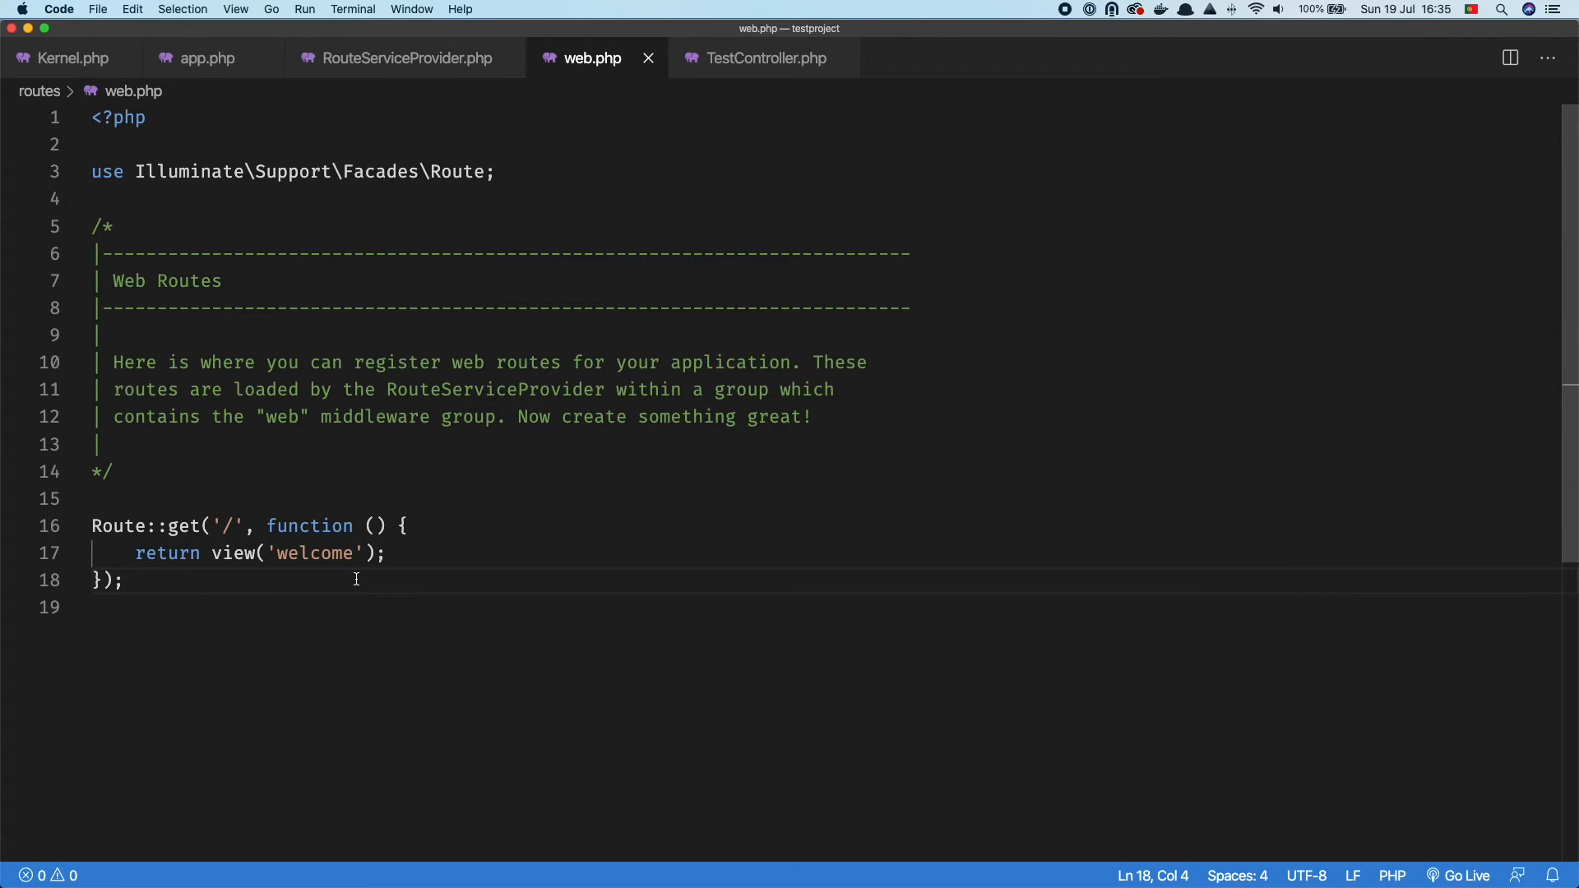
Step: Add Route::get('/', 'TestController@index') and comment out the old welcome-view closure route
key(Enter)
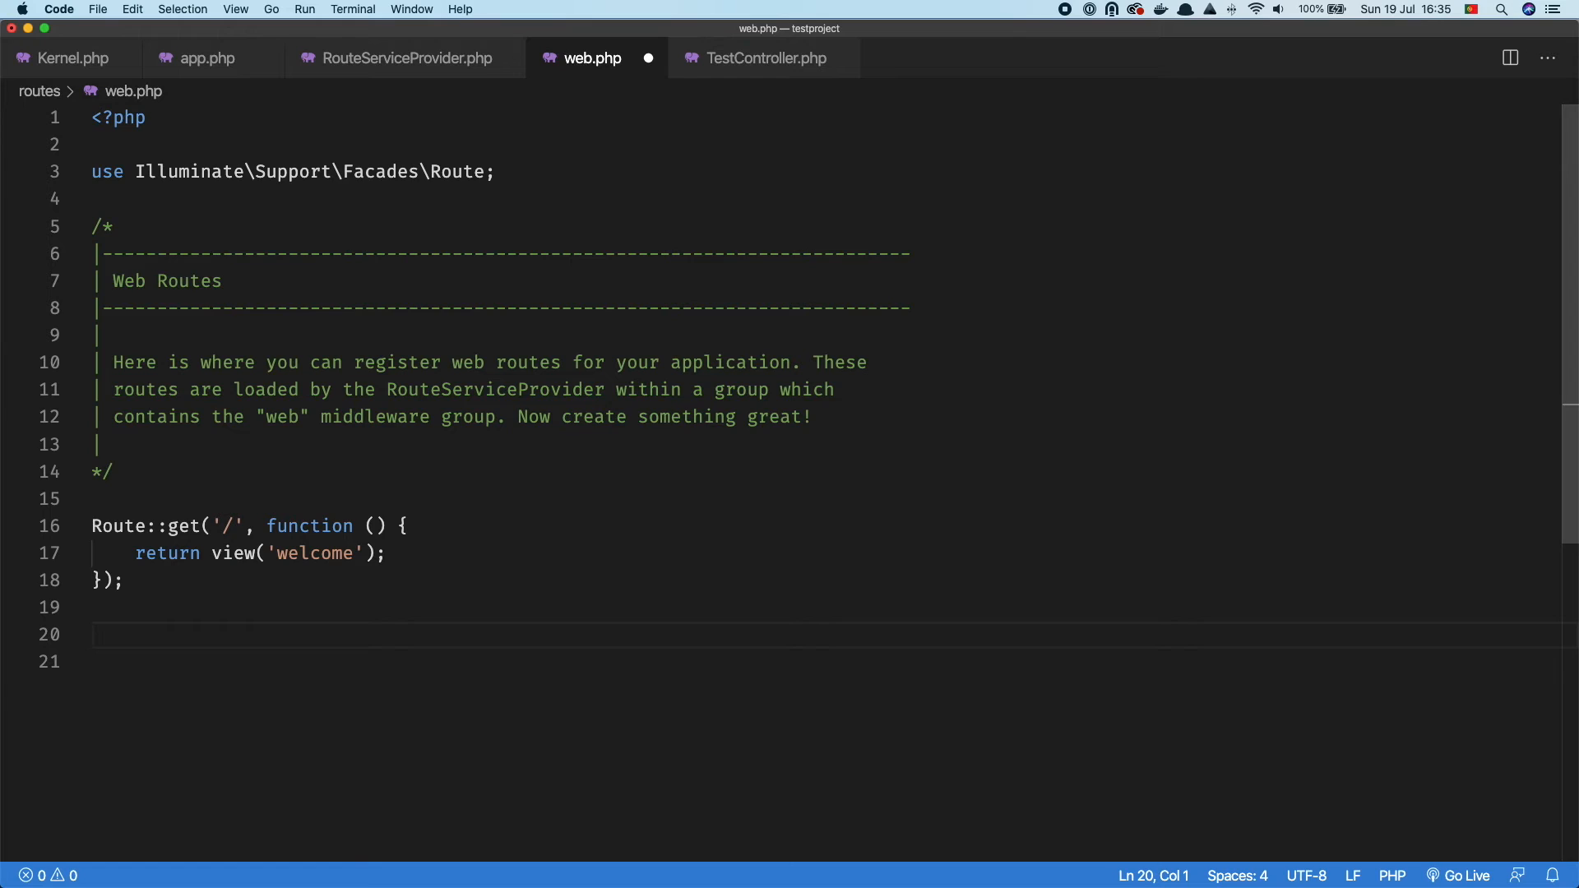
text(Route::)
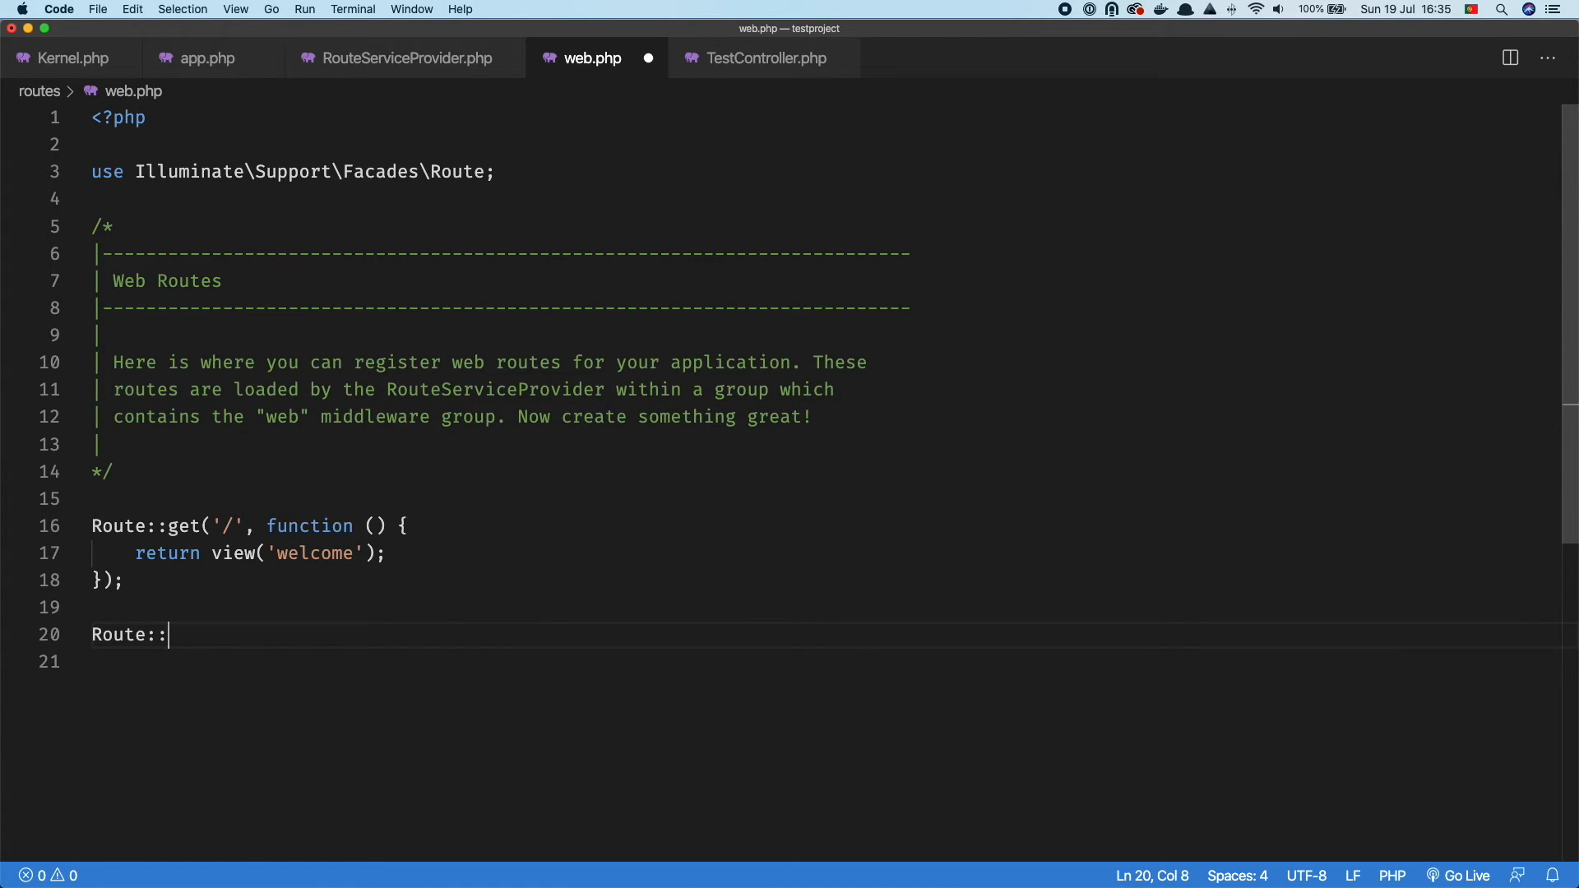
text(get/)
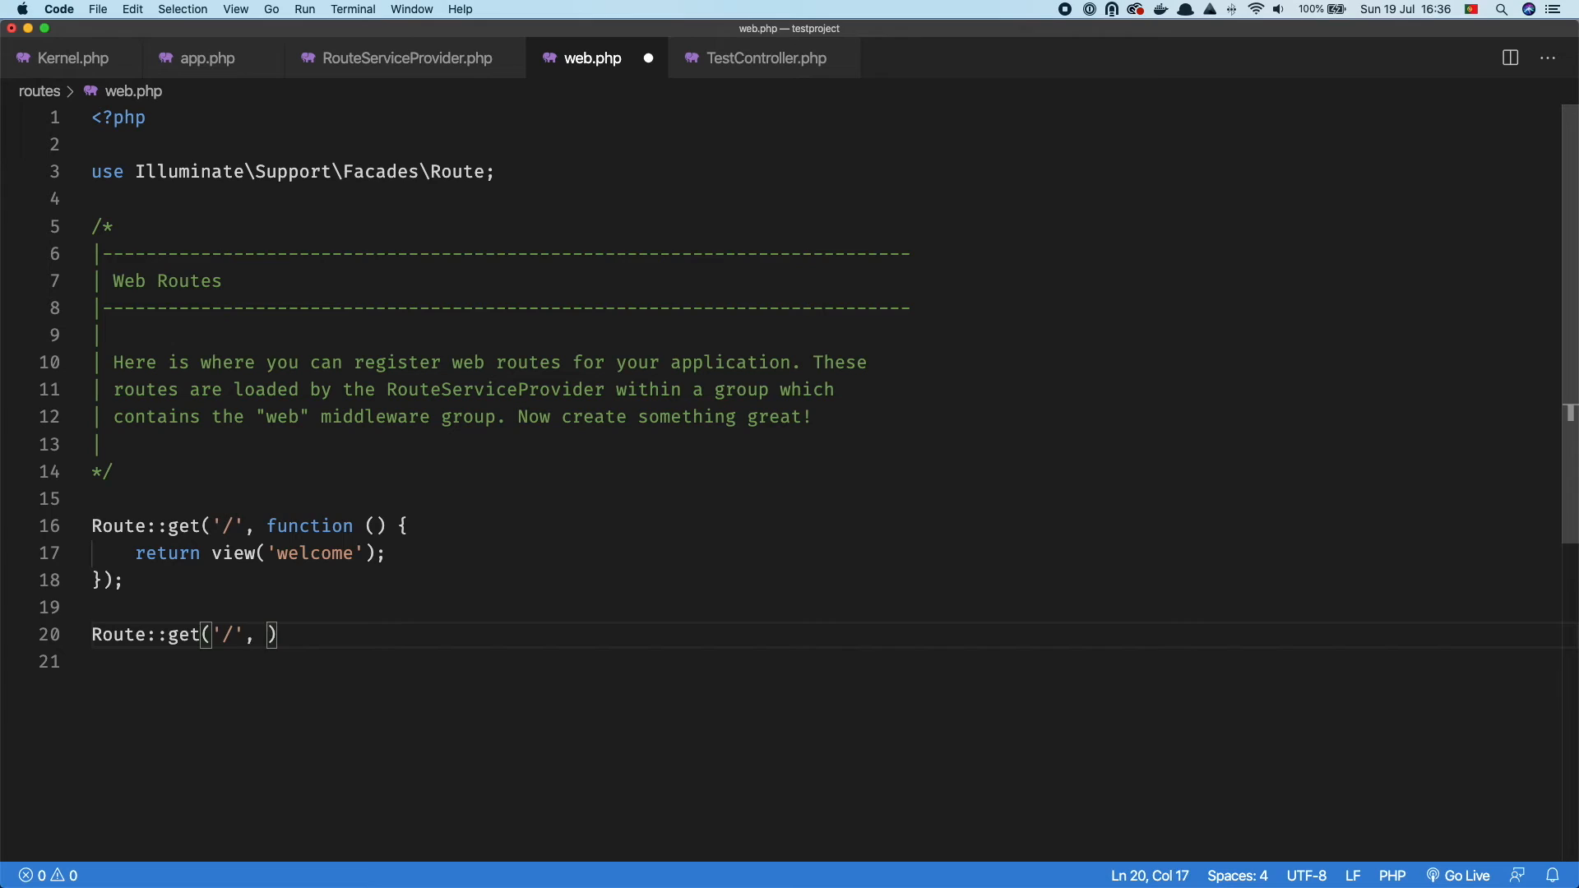
text(')
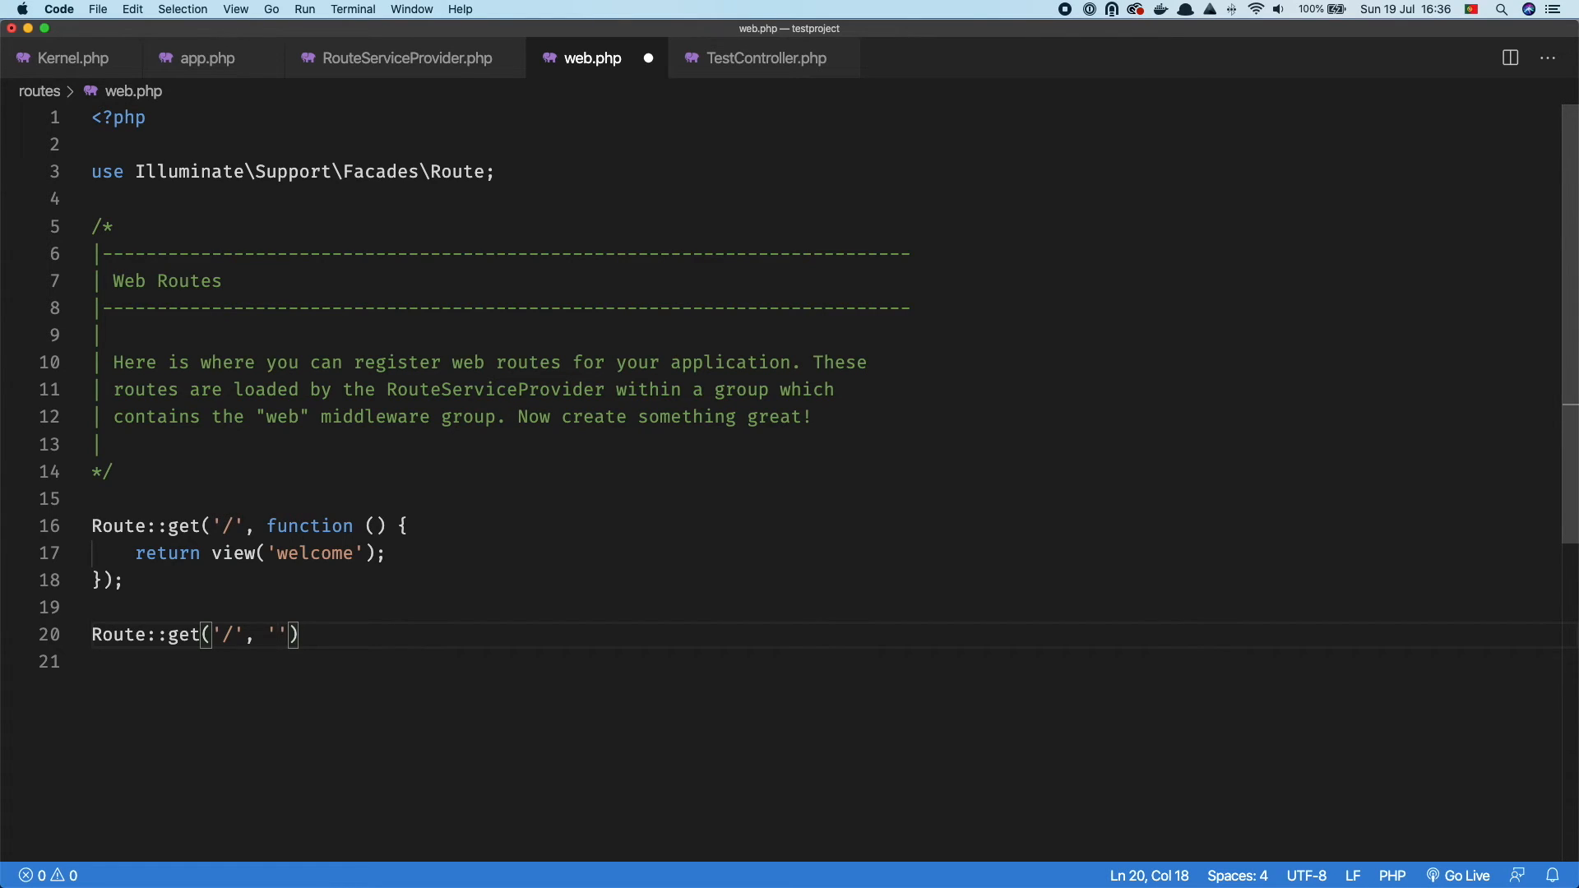
text(TestController@)
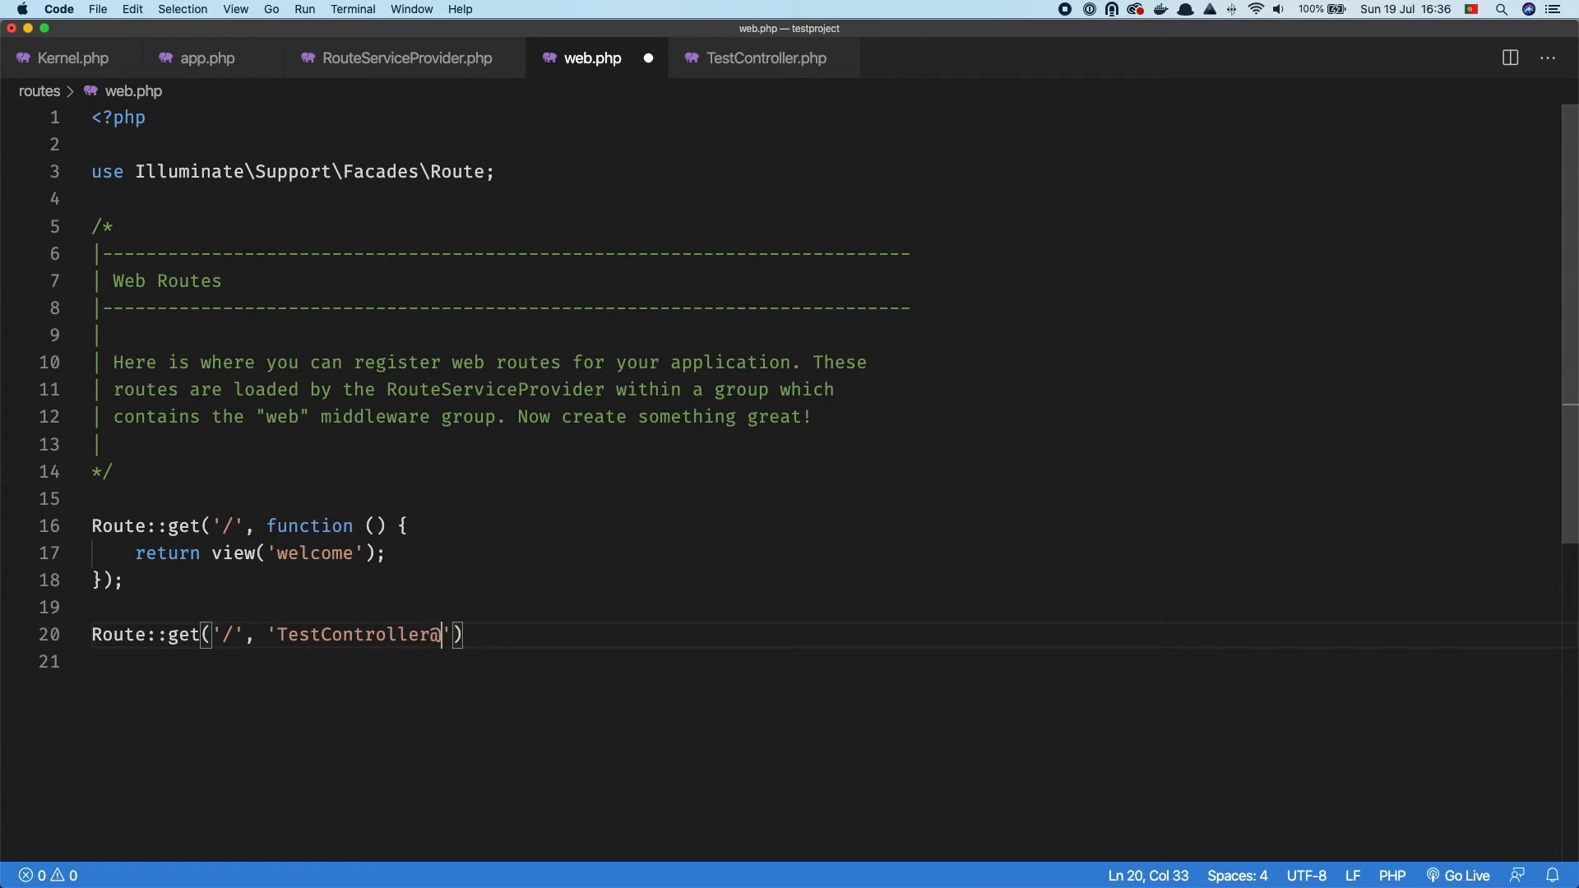
text(index)
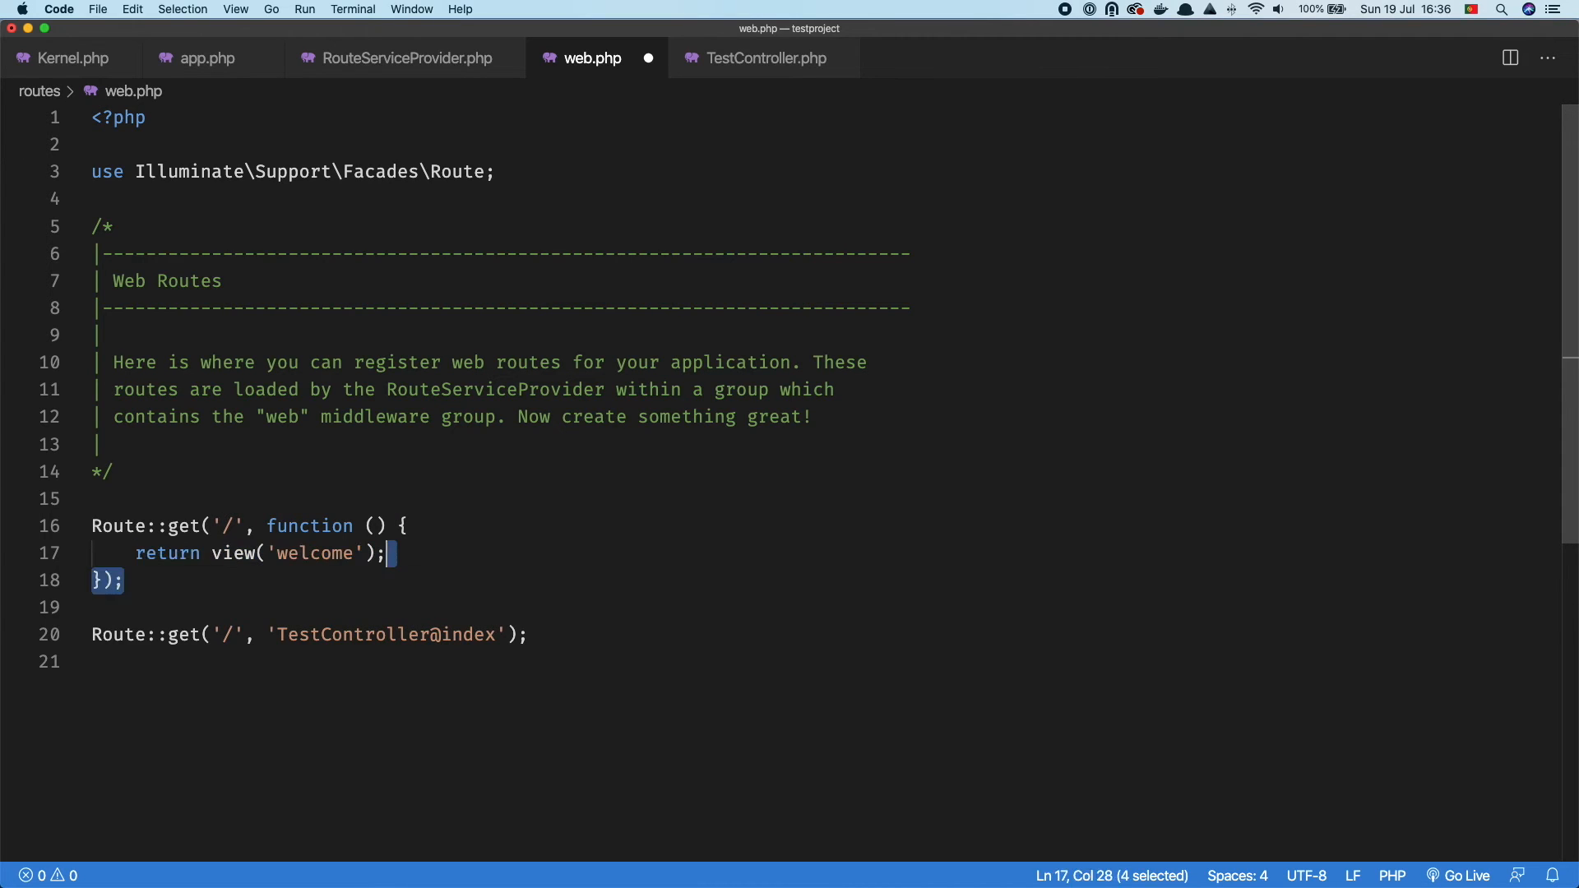
key(cmd+/)
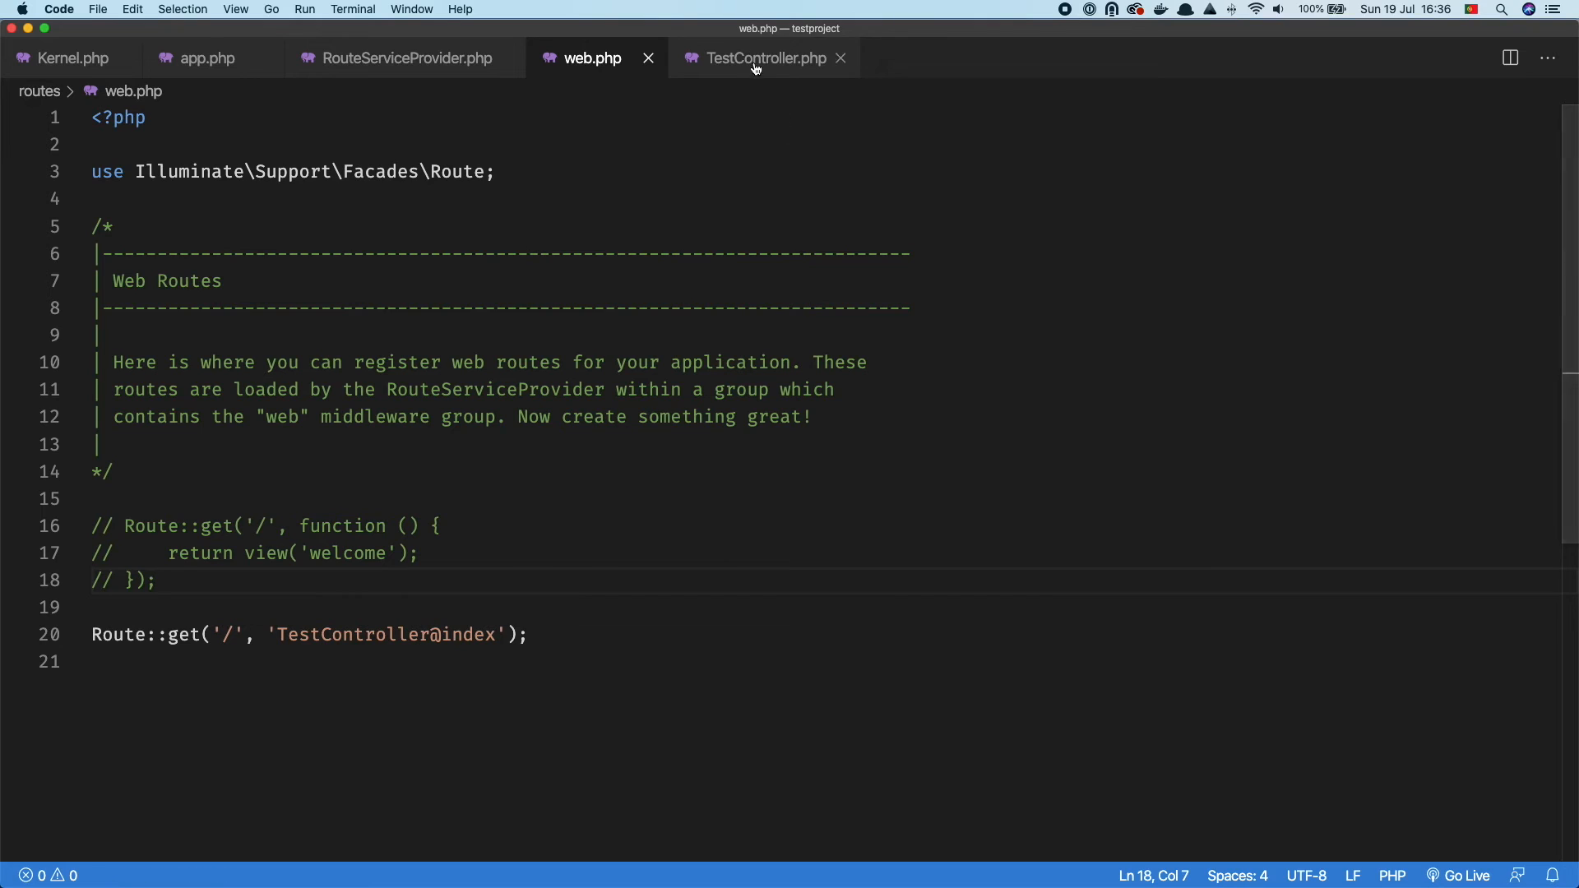
Step: Make TestController's index() method return view('welcome')
click(765, 59)
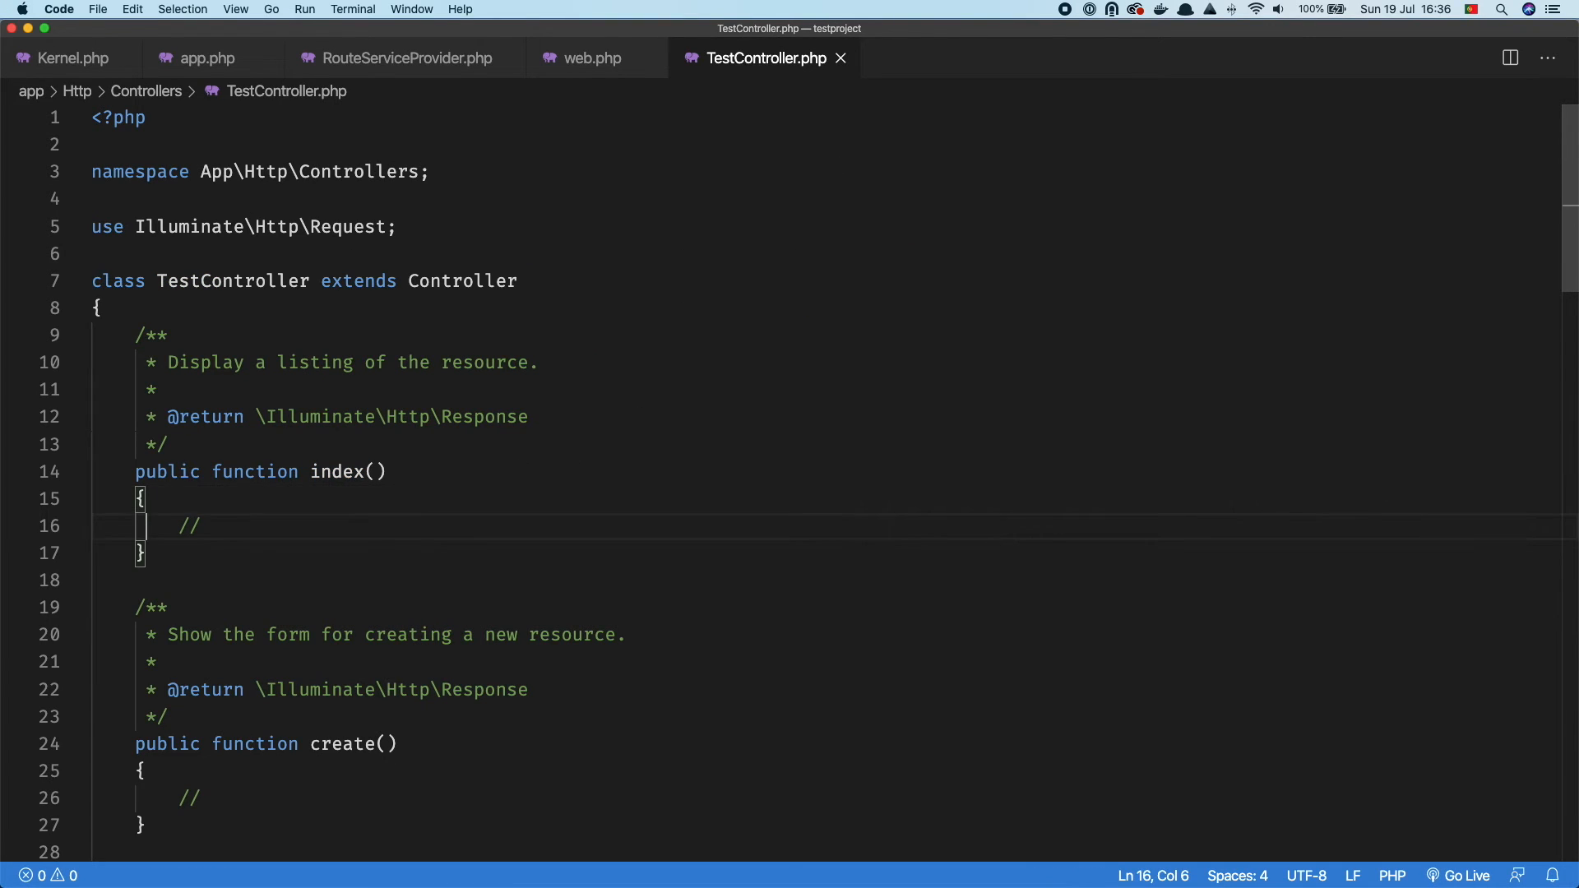
text(return view('welcome');)
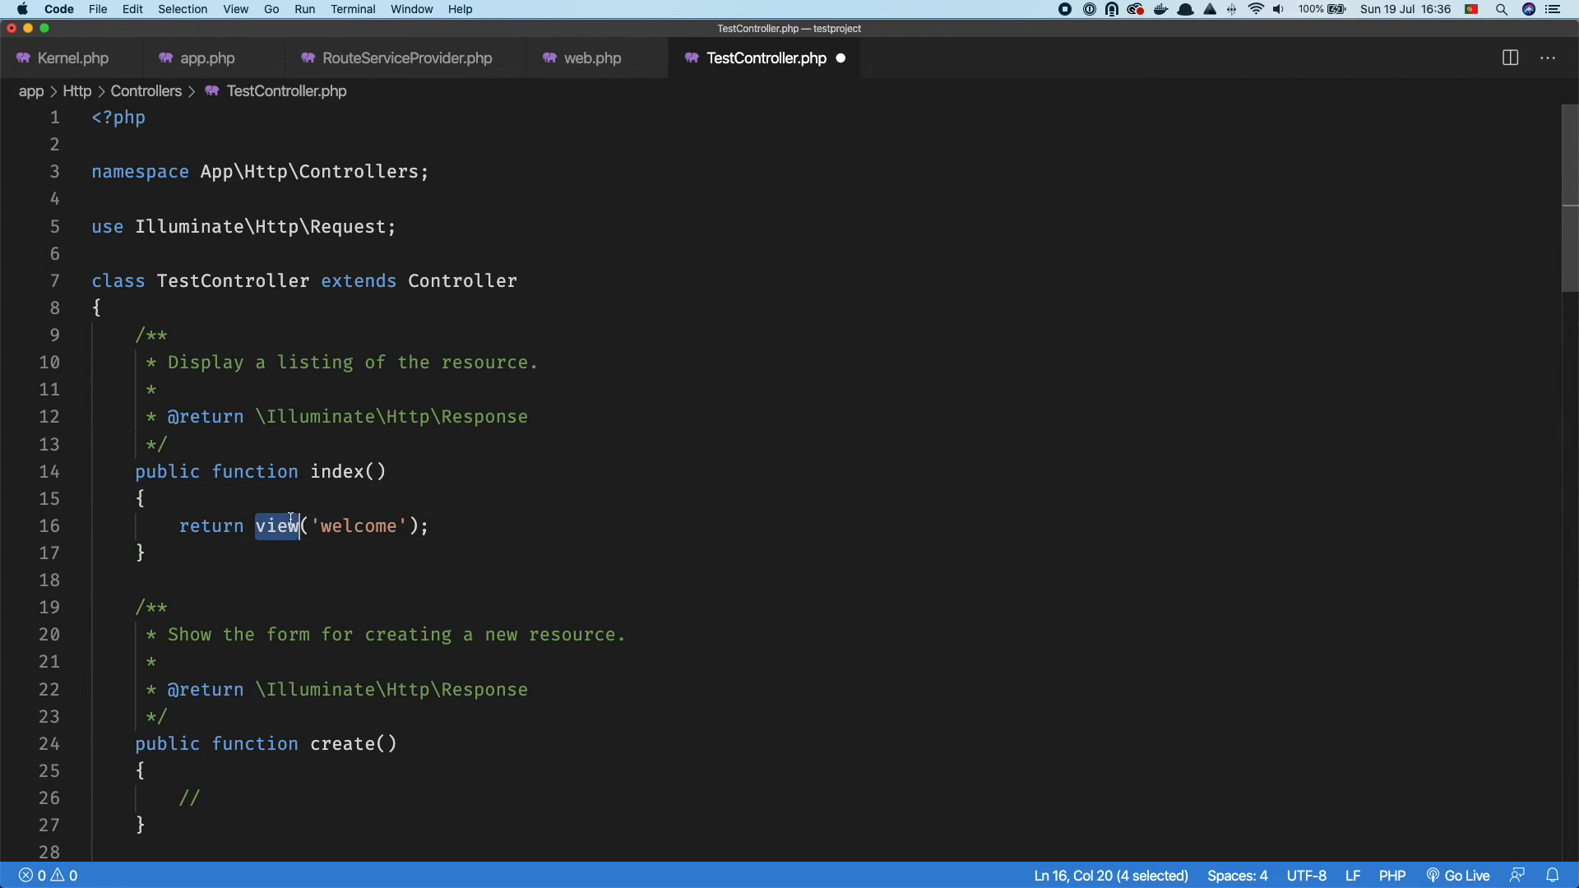
double_click(358, 526)
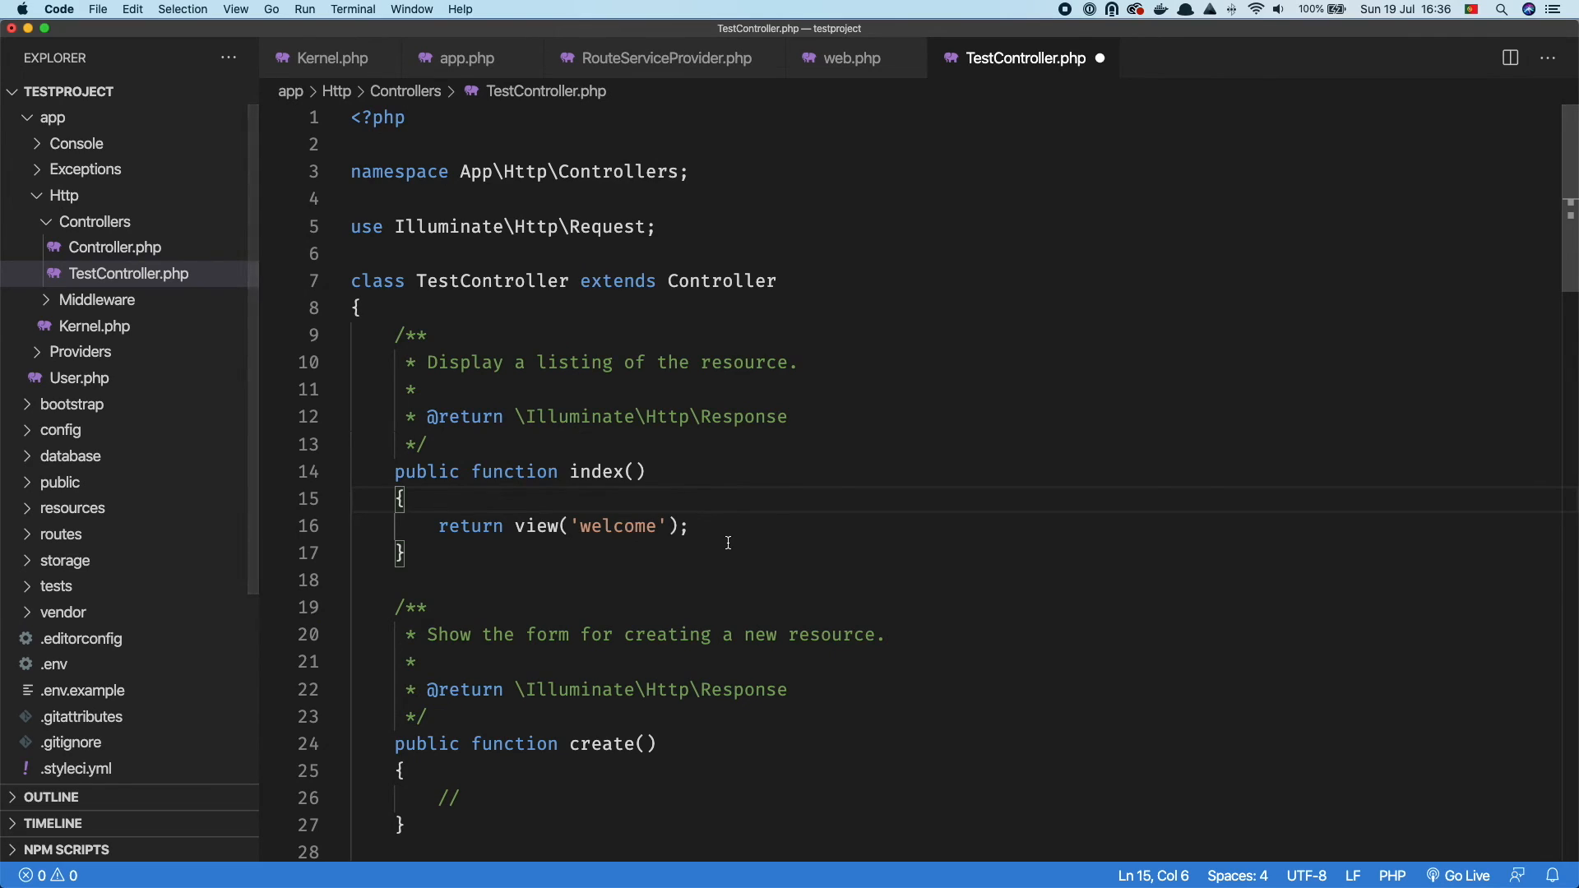
double_click(618, 527)
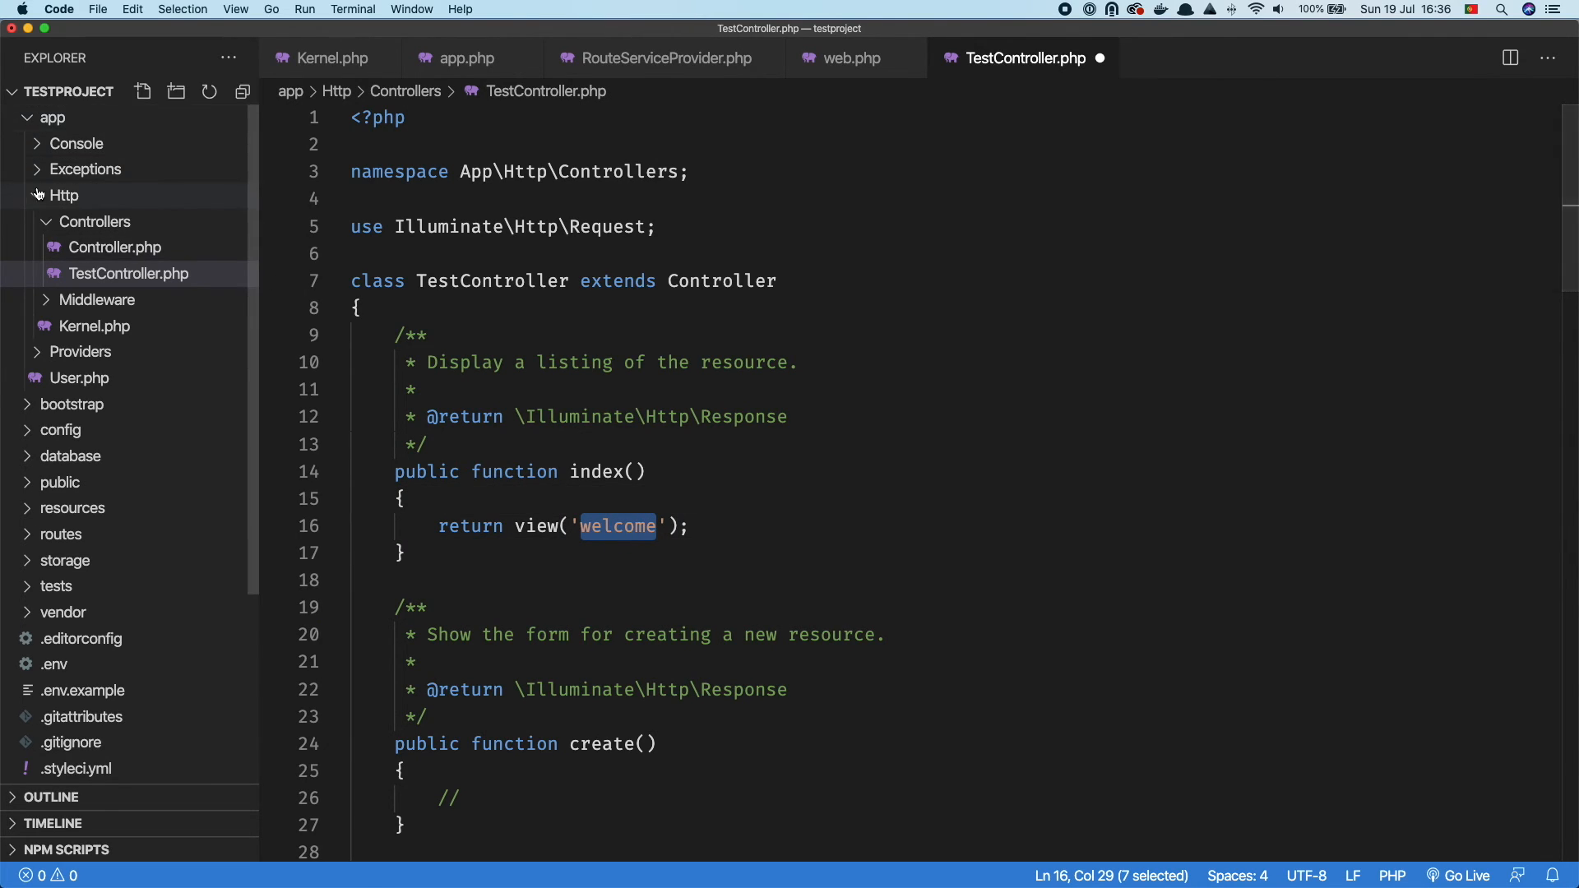
Step: Open resources/views/welcome.blade.php, then return to TestController.php
click(52, 117)
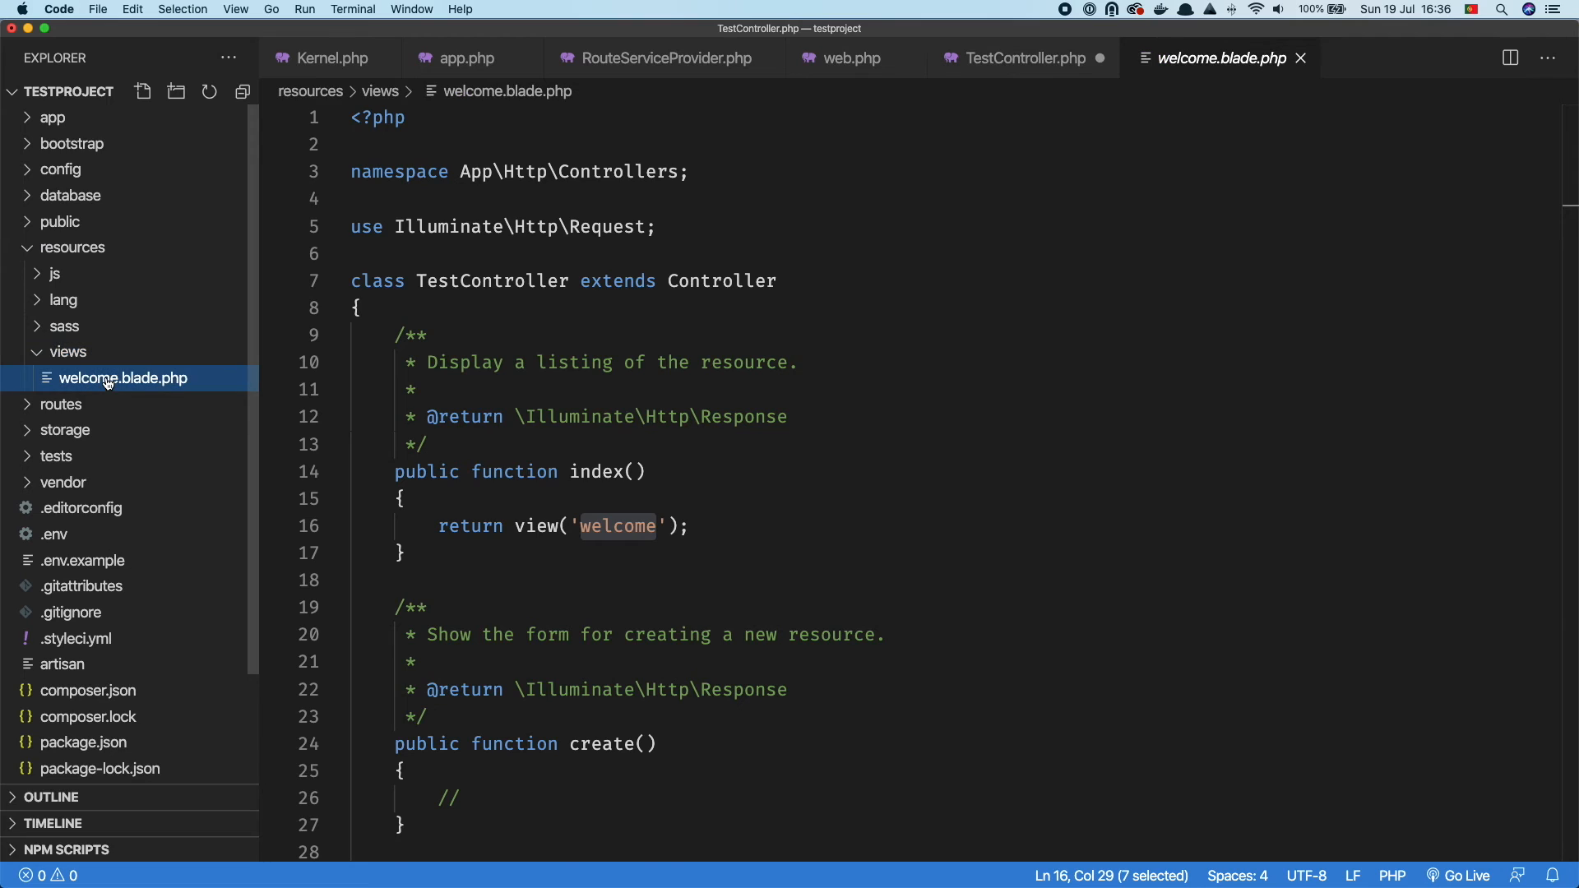
click(124, 378)
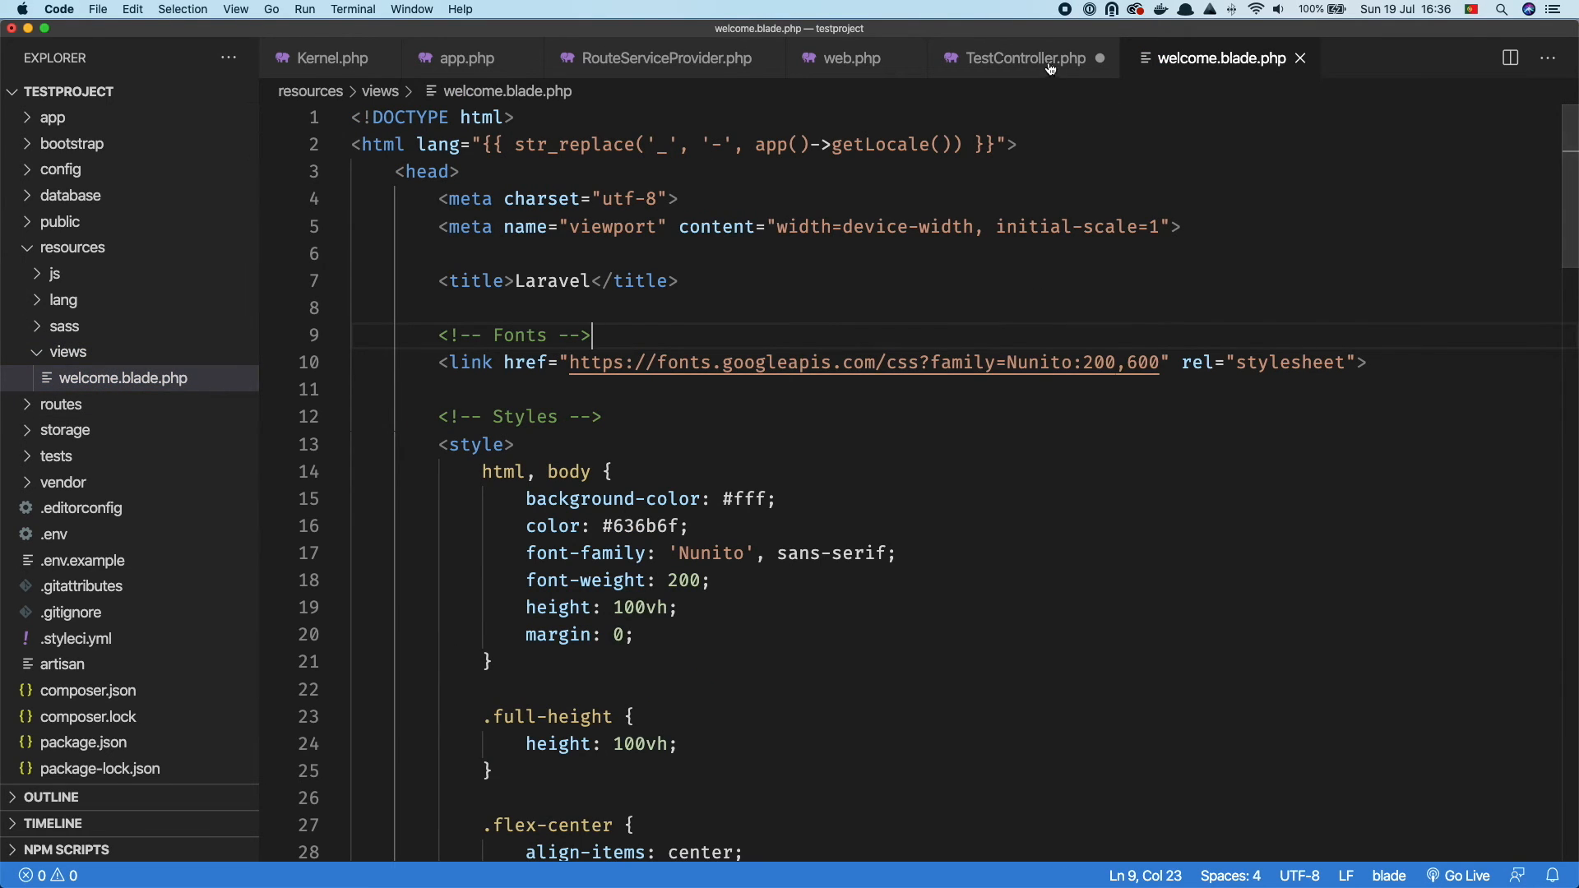
click(1027, 59)
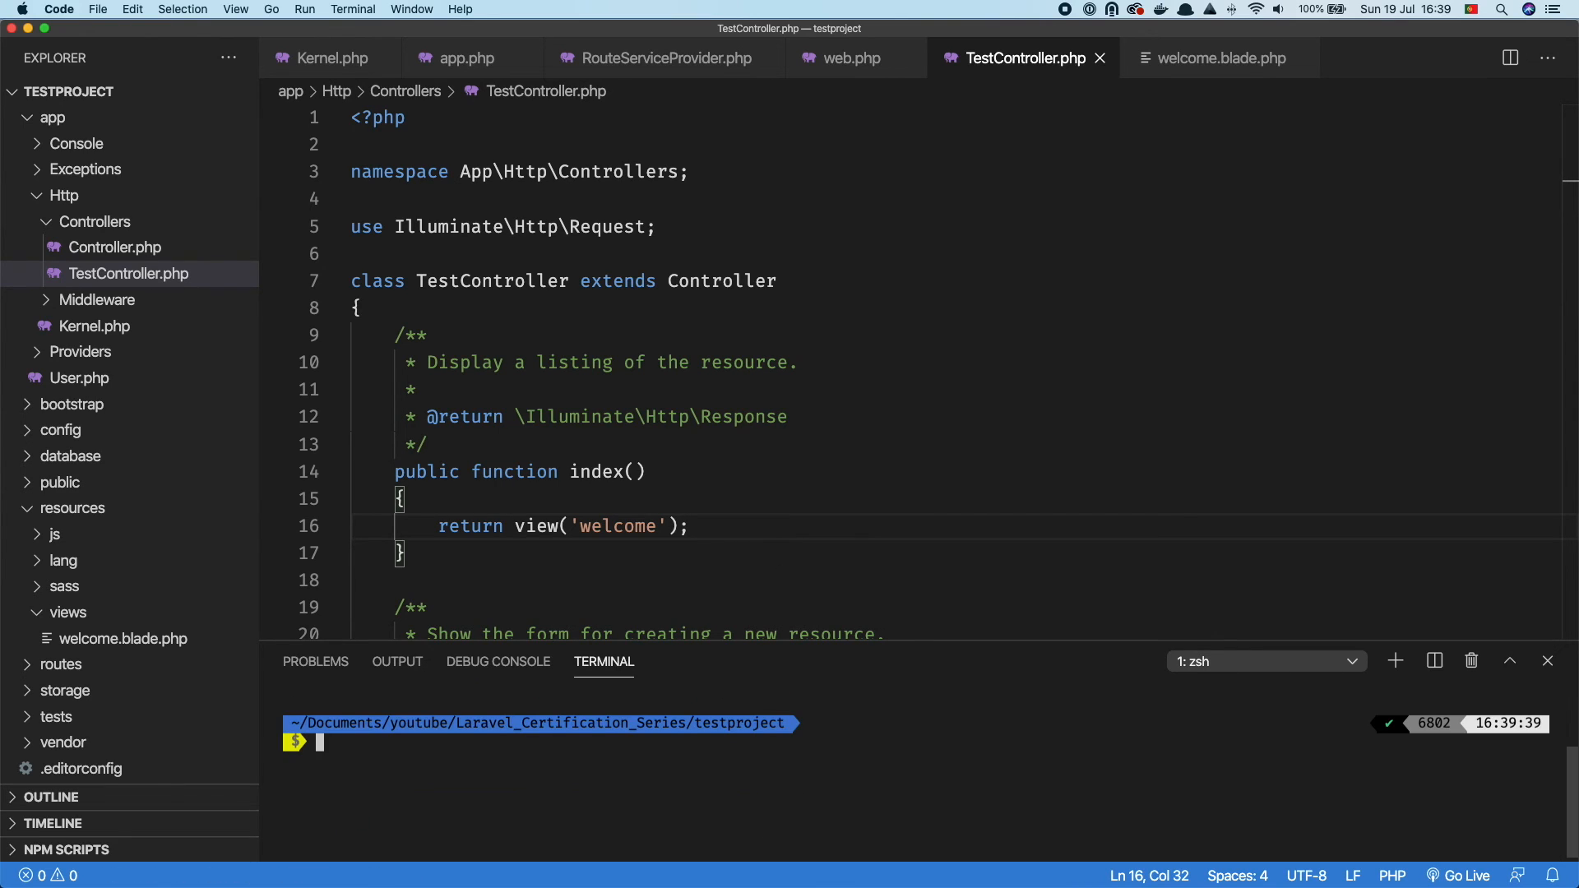
Step: Run php artisan serve and change welcome.blade.php's background from fff to 0f0f0f
text(php artisan serve)
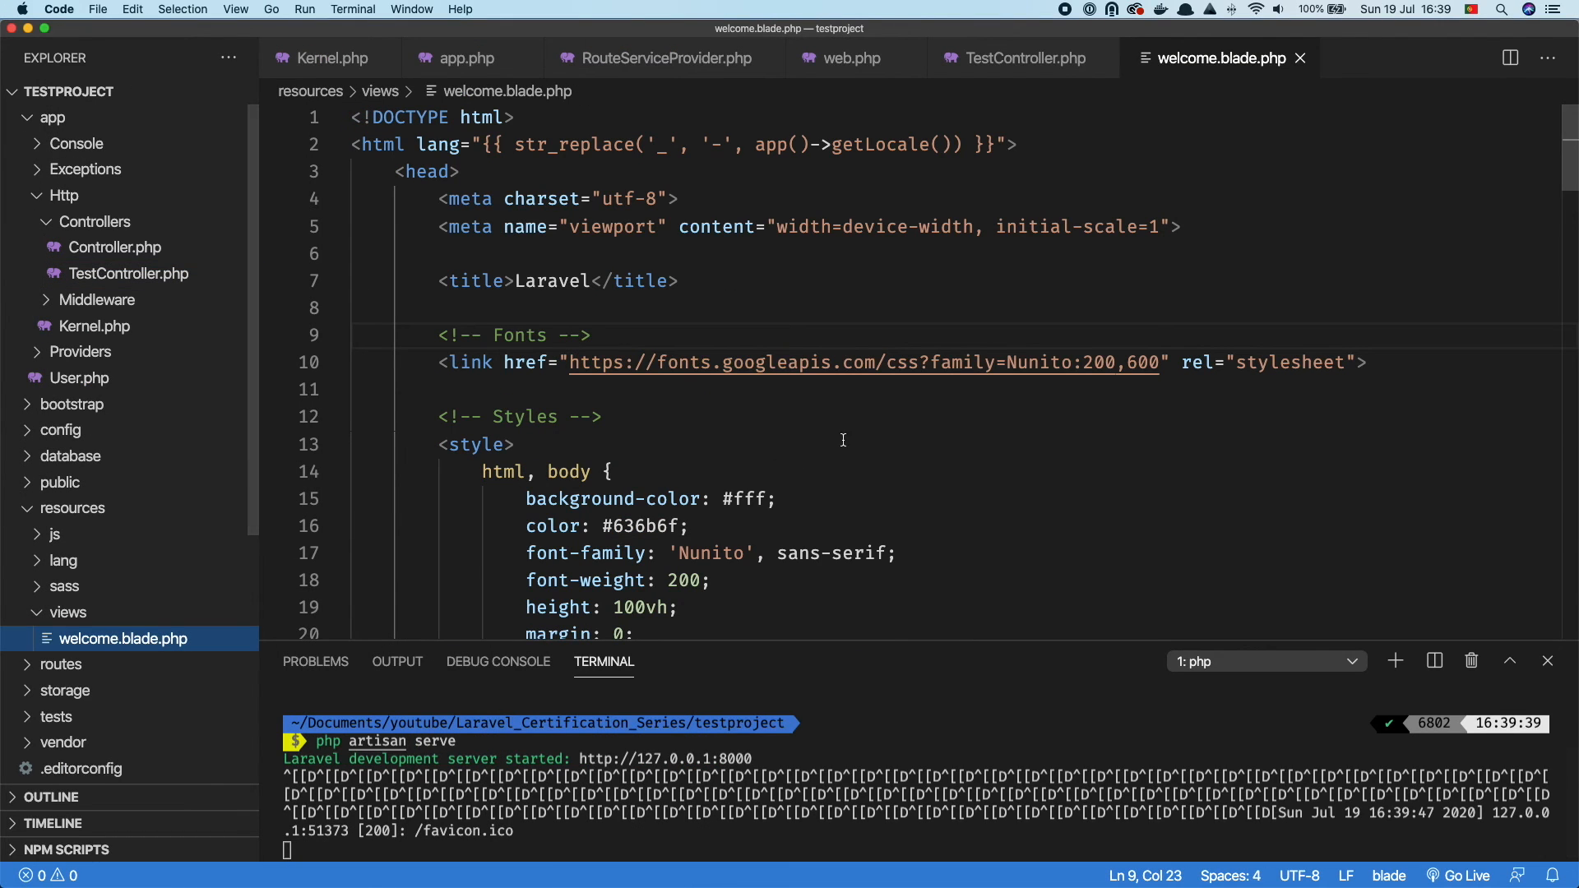
double_click(751, 500)
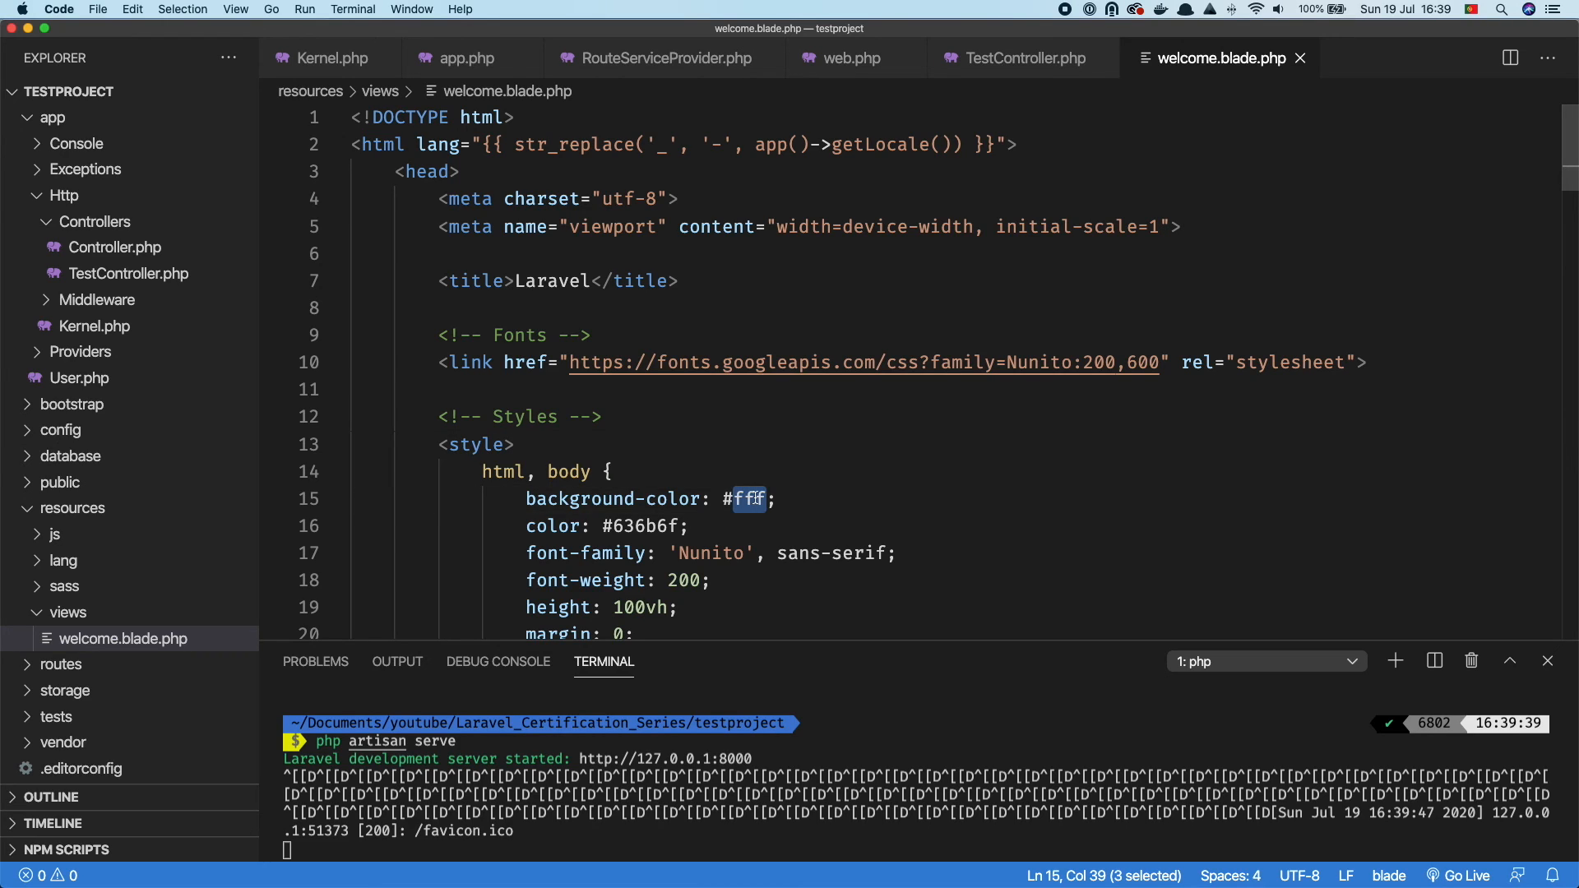
text(0f0f0f)
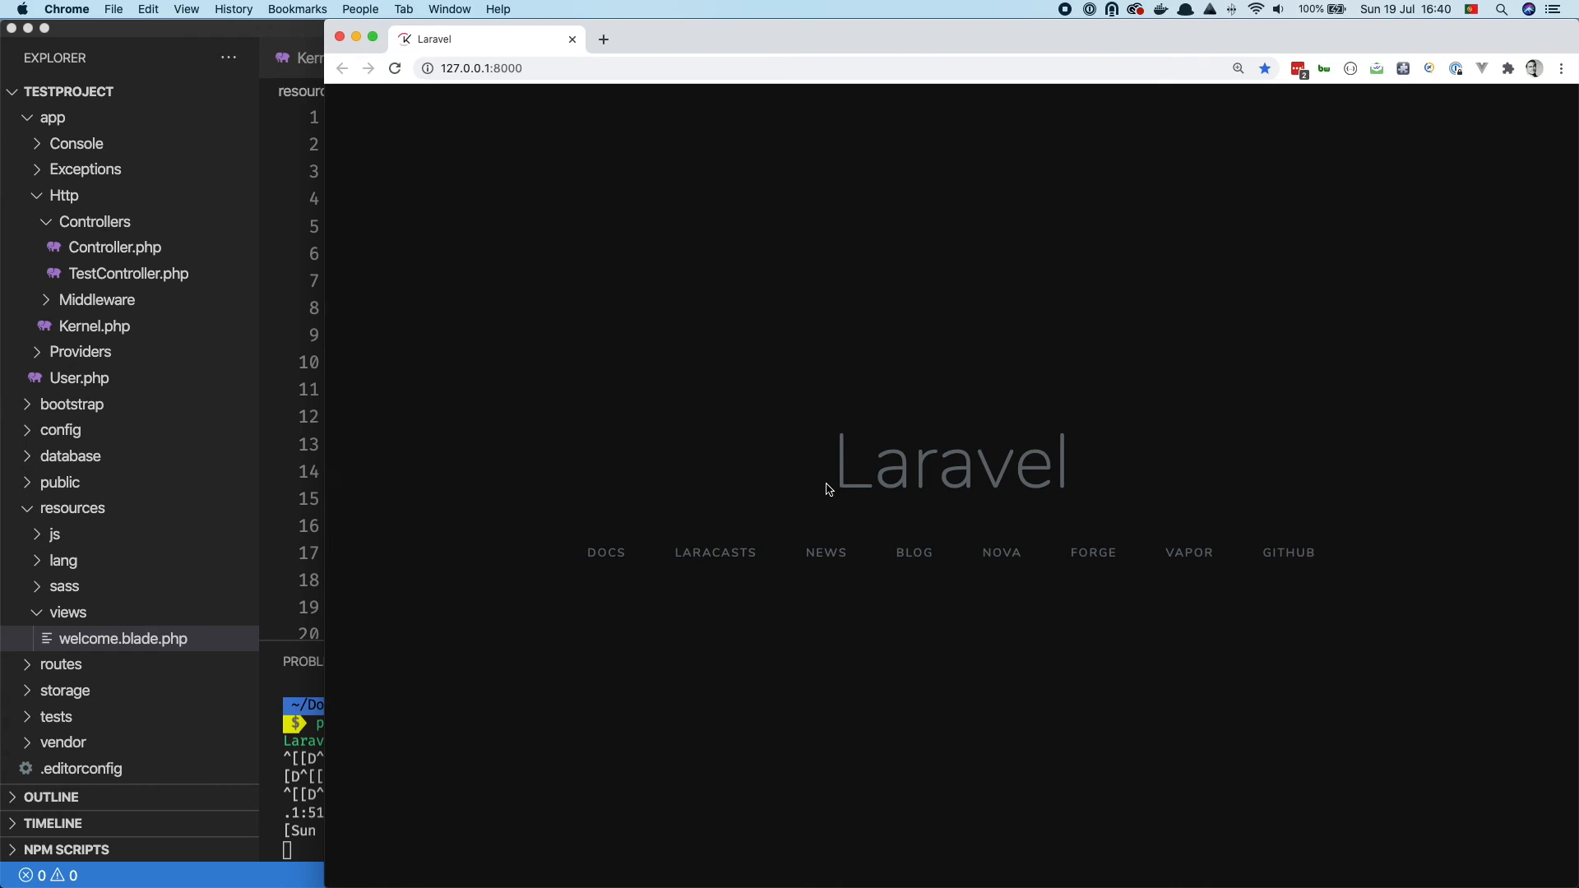
mouse_move(323, 389)
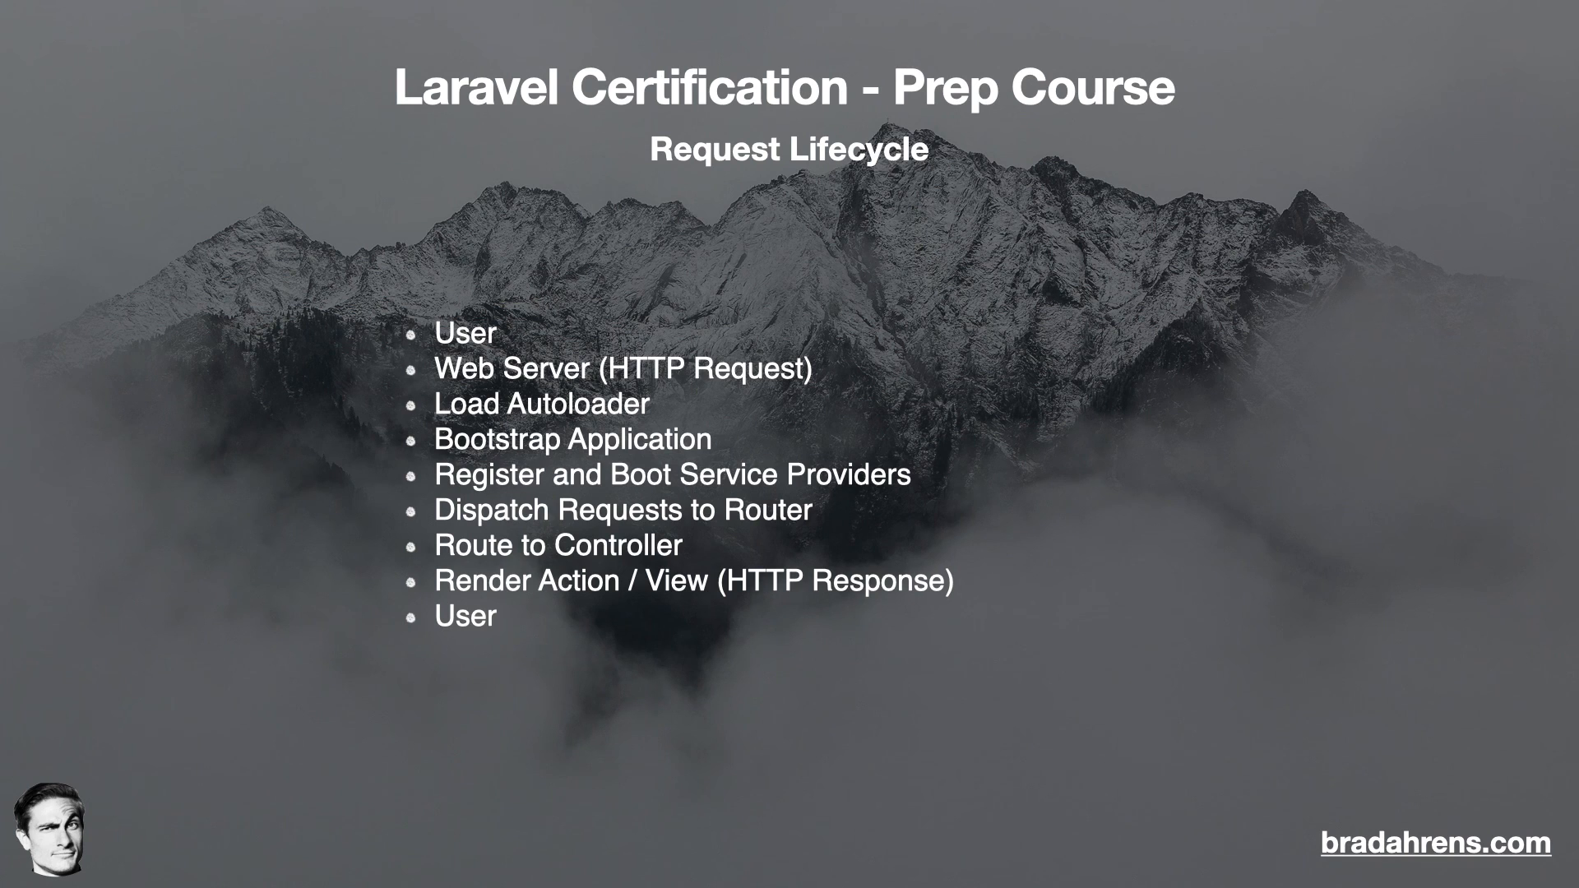
Step: Advance the Keynote presentation to the closing Thanks slide
key(Right)
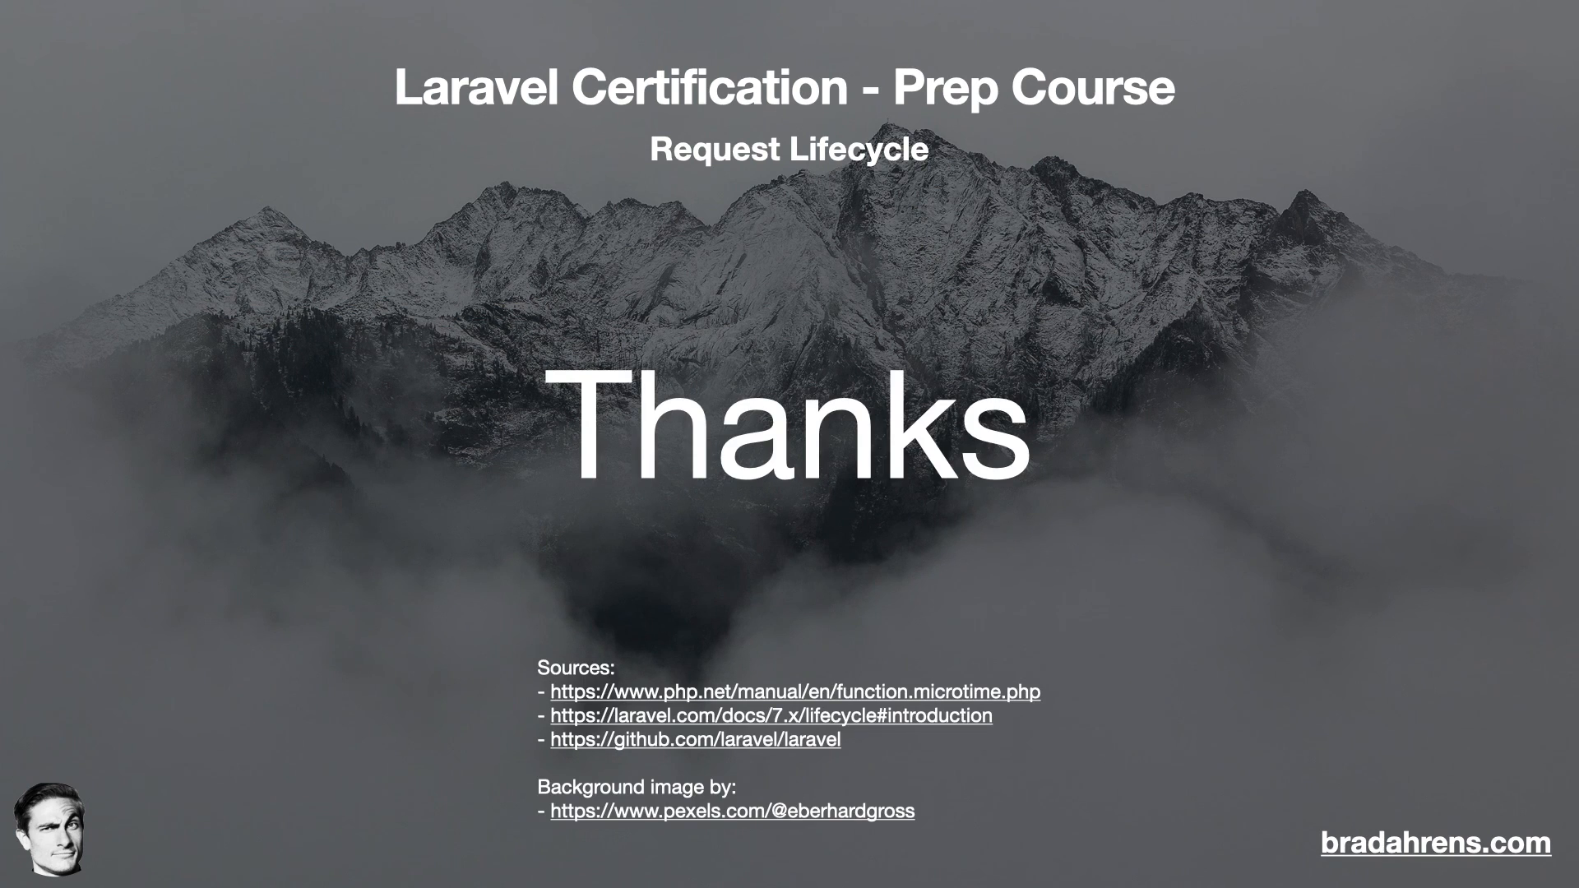